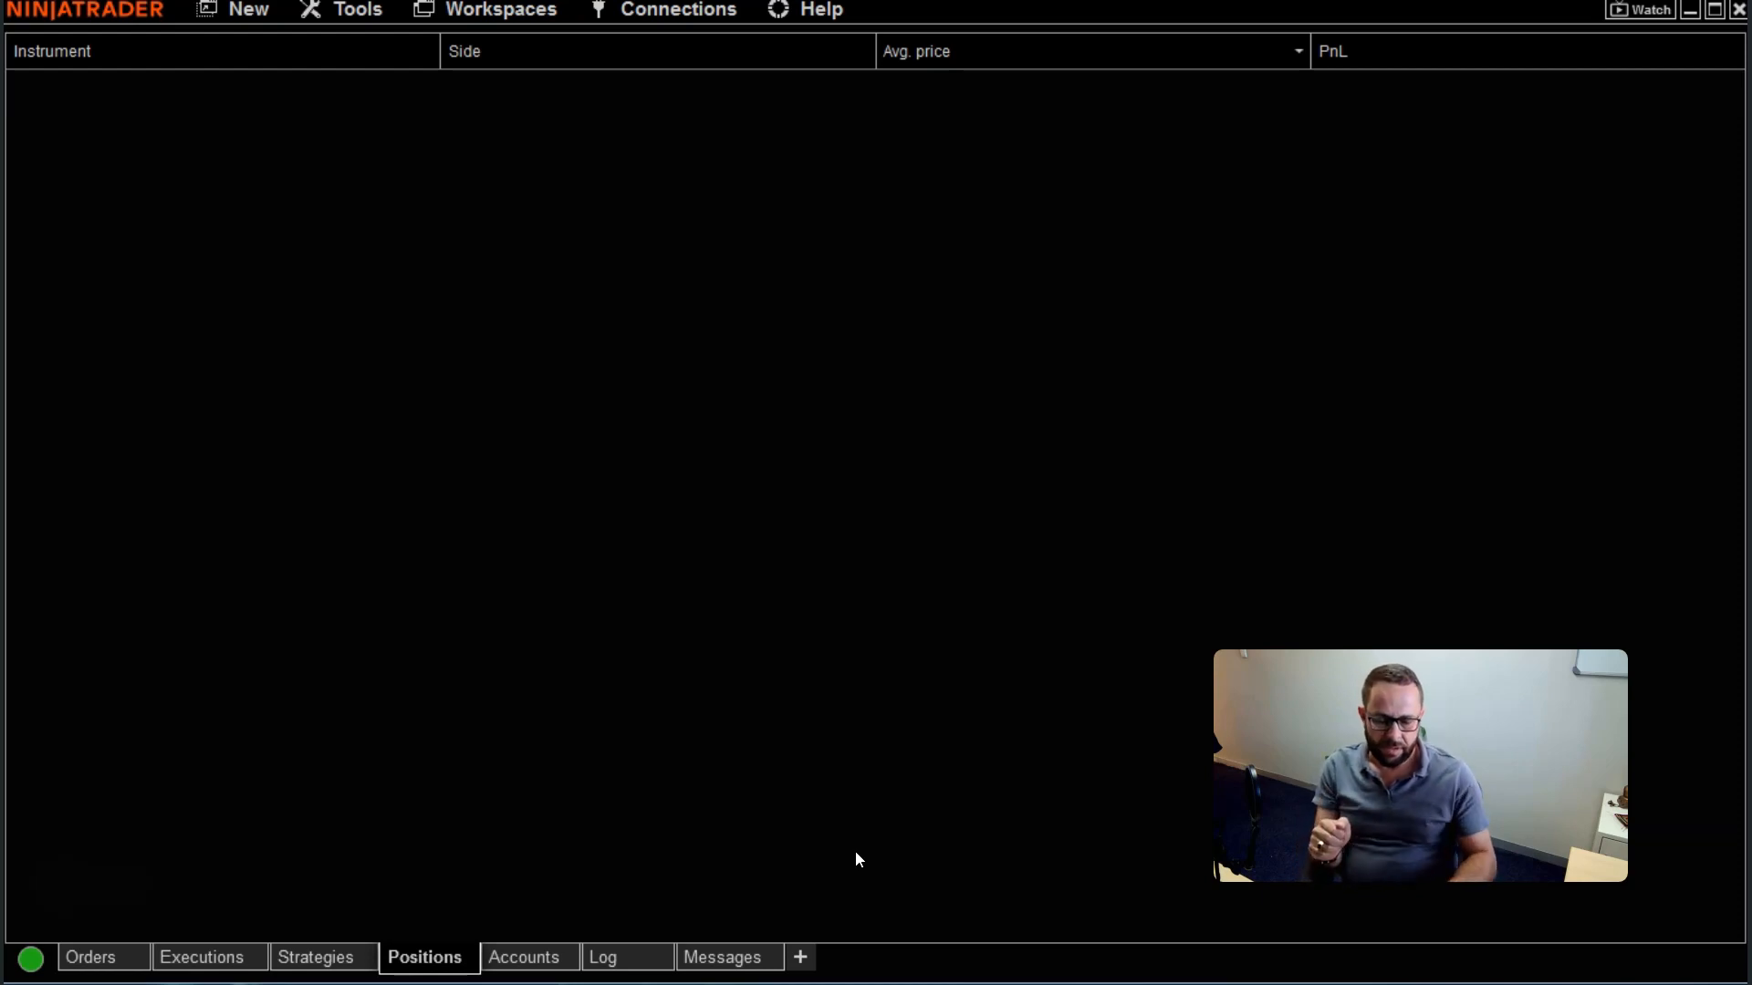
mouse_move(272, 44)
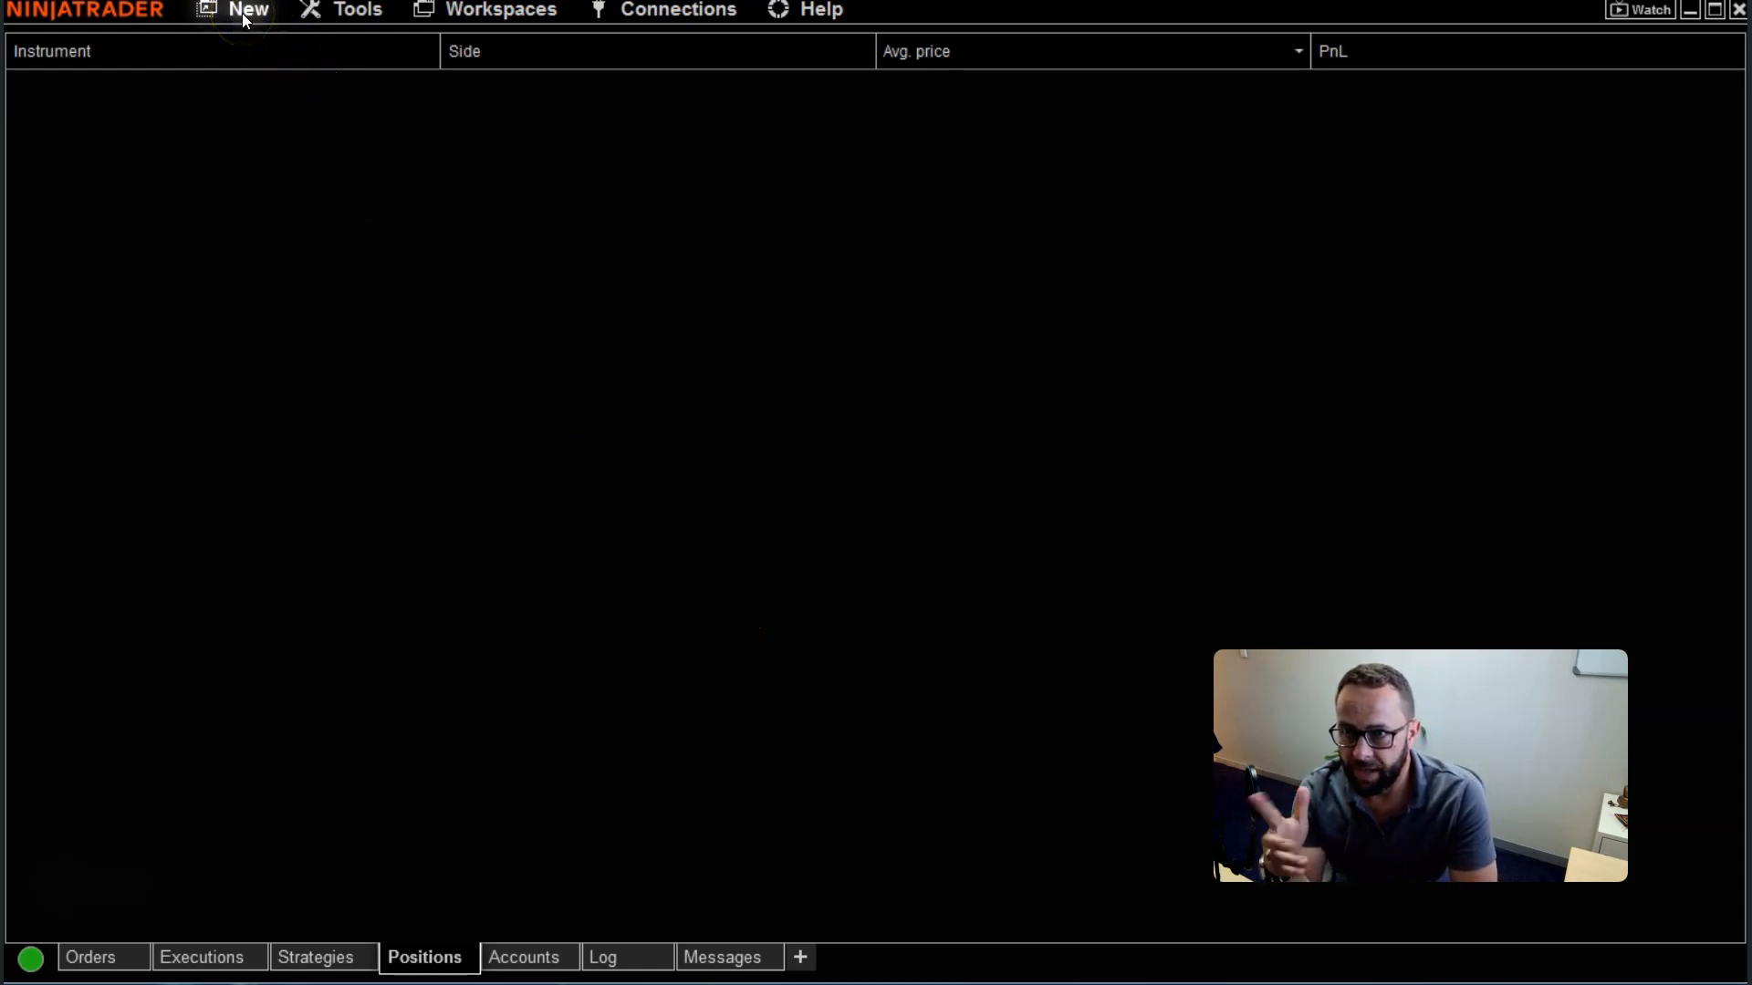
Create a new chart window from the Control Center's New menu
click(247, 10)
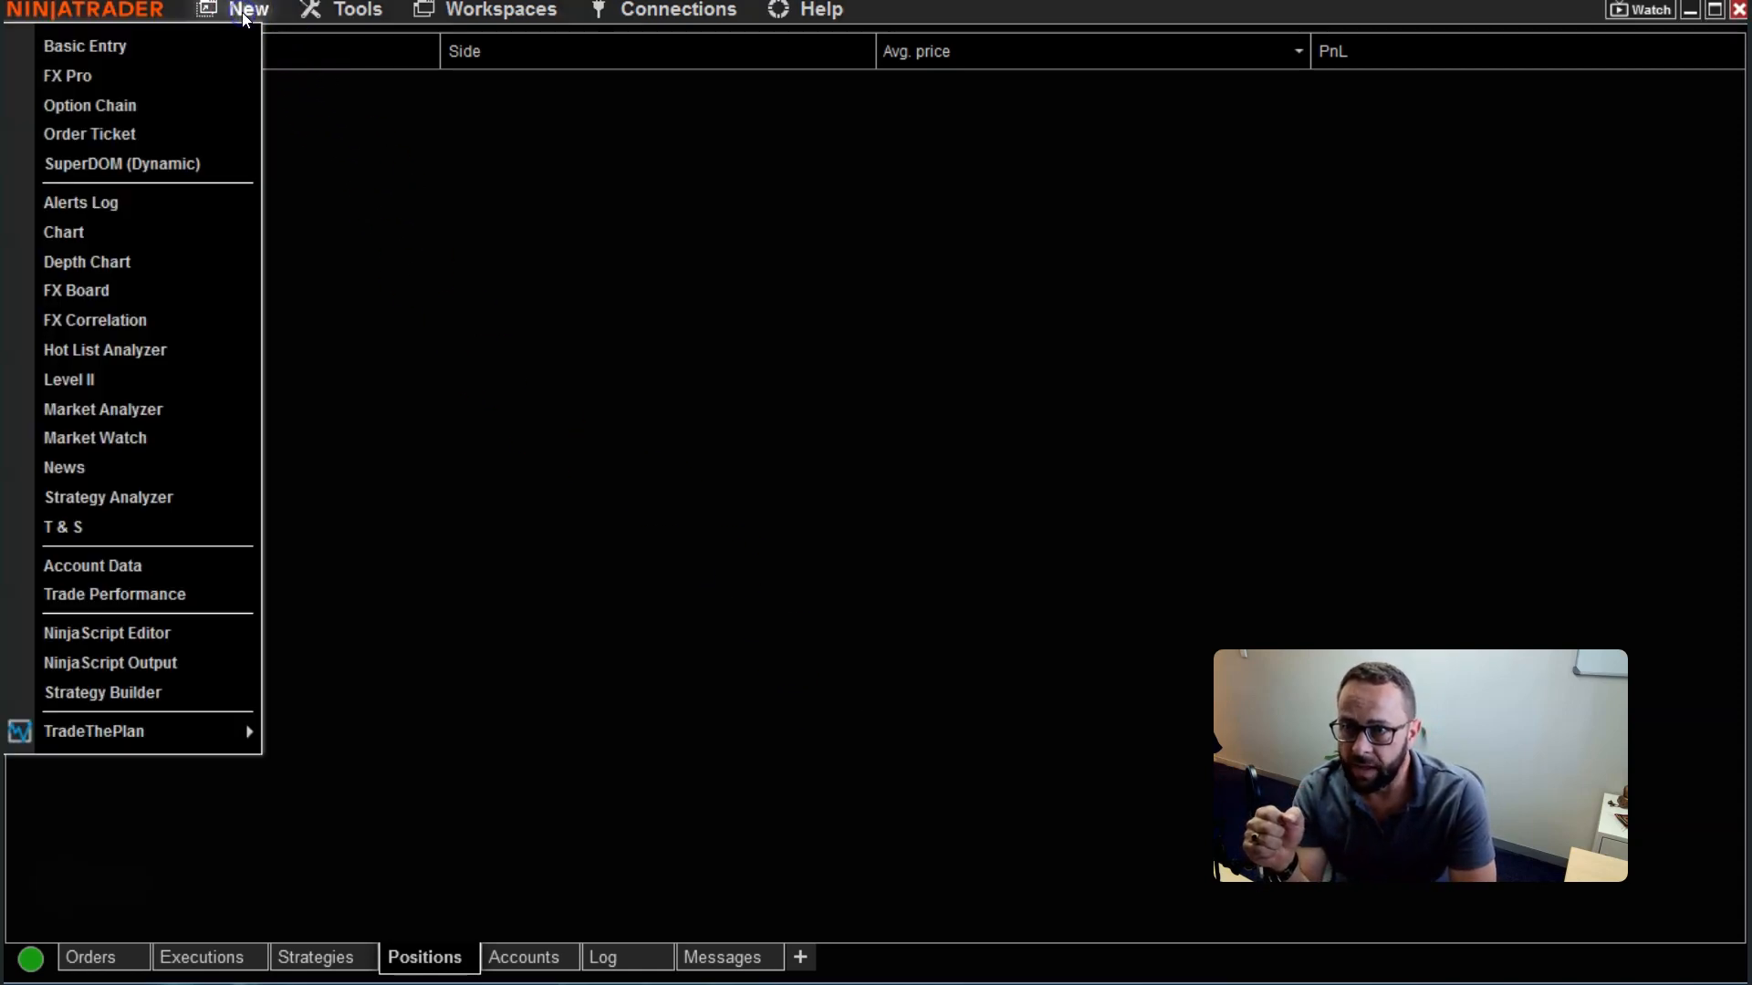
click(64, 230)
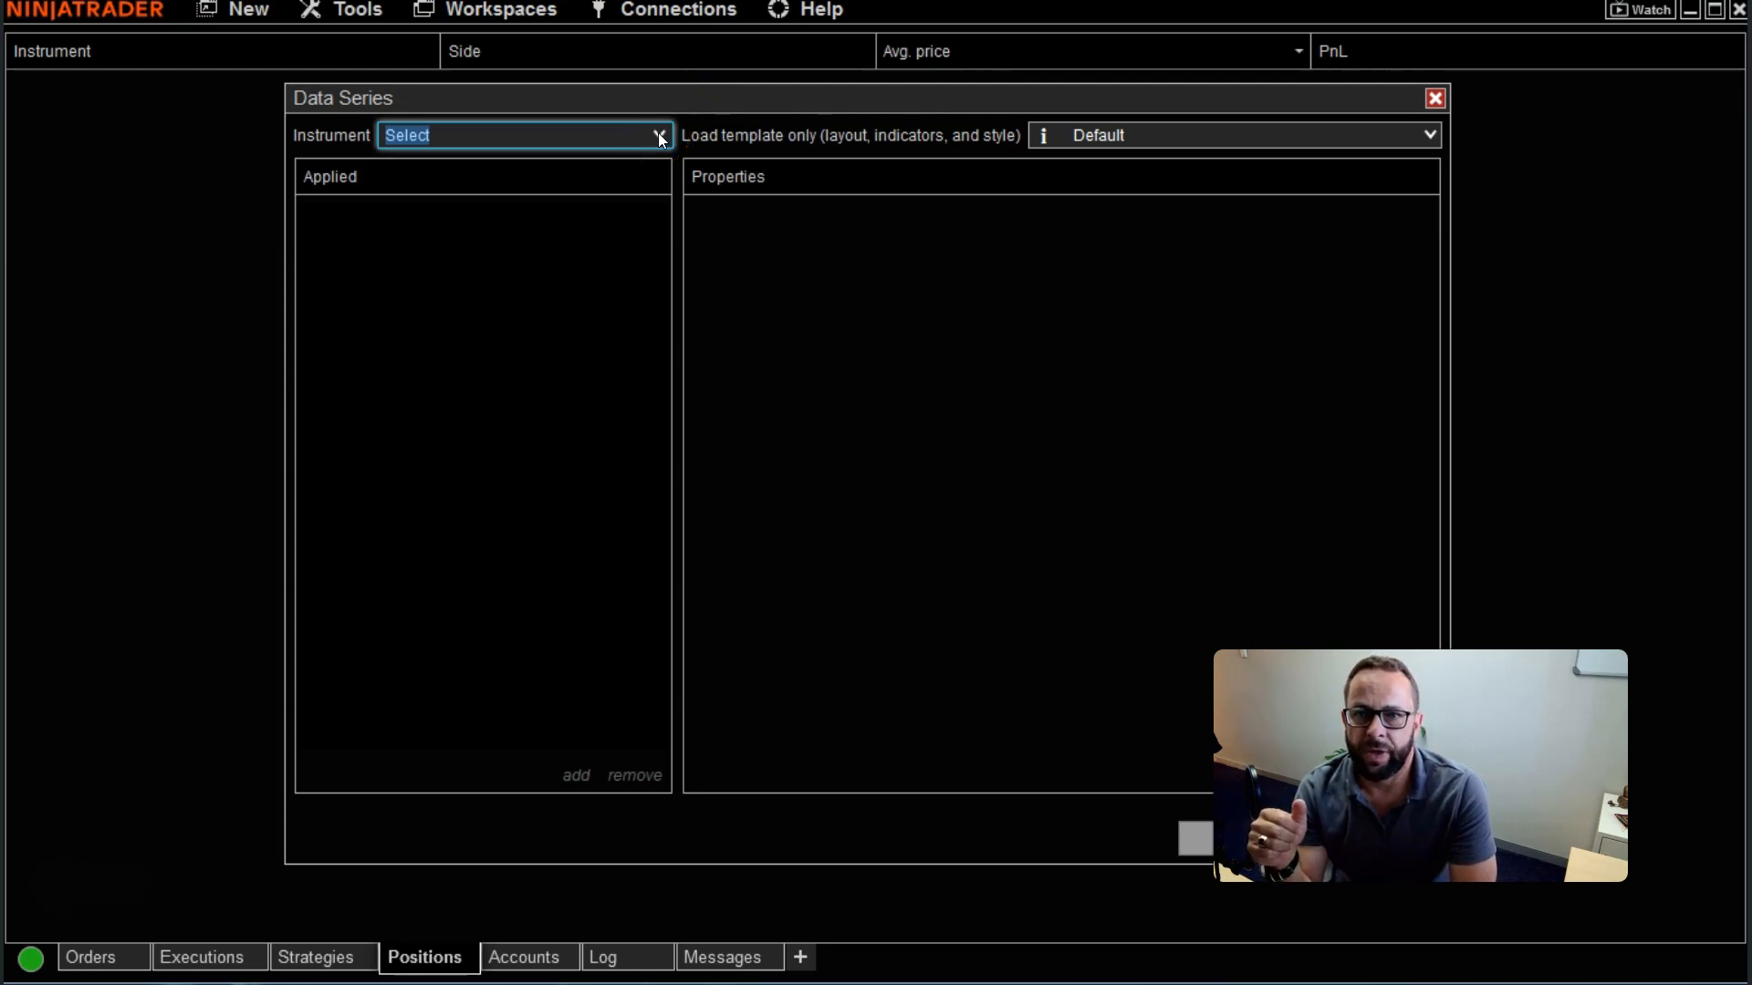
mouse_move(658, 138)
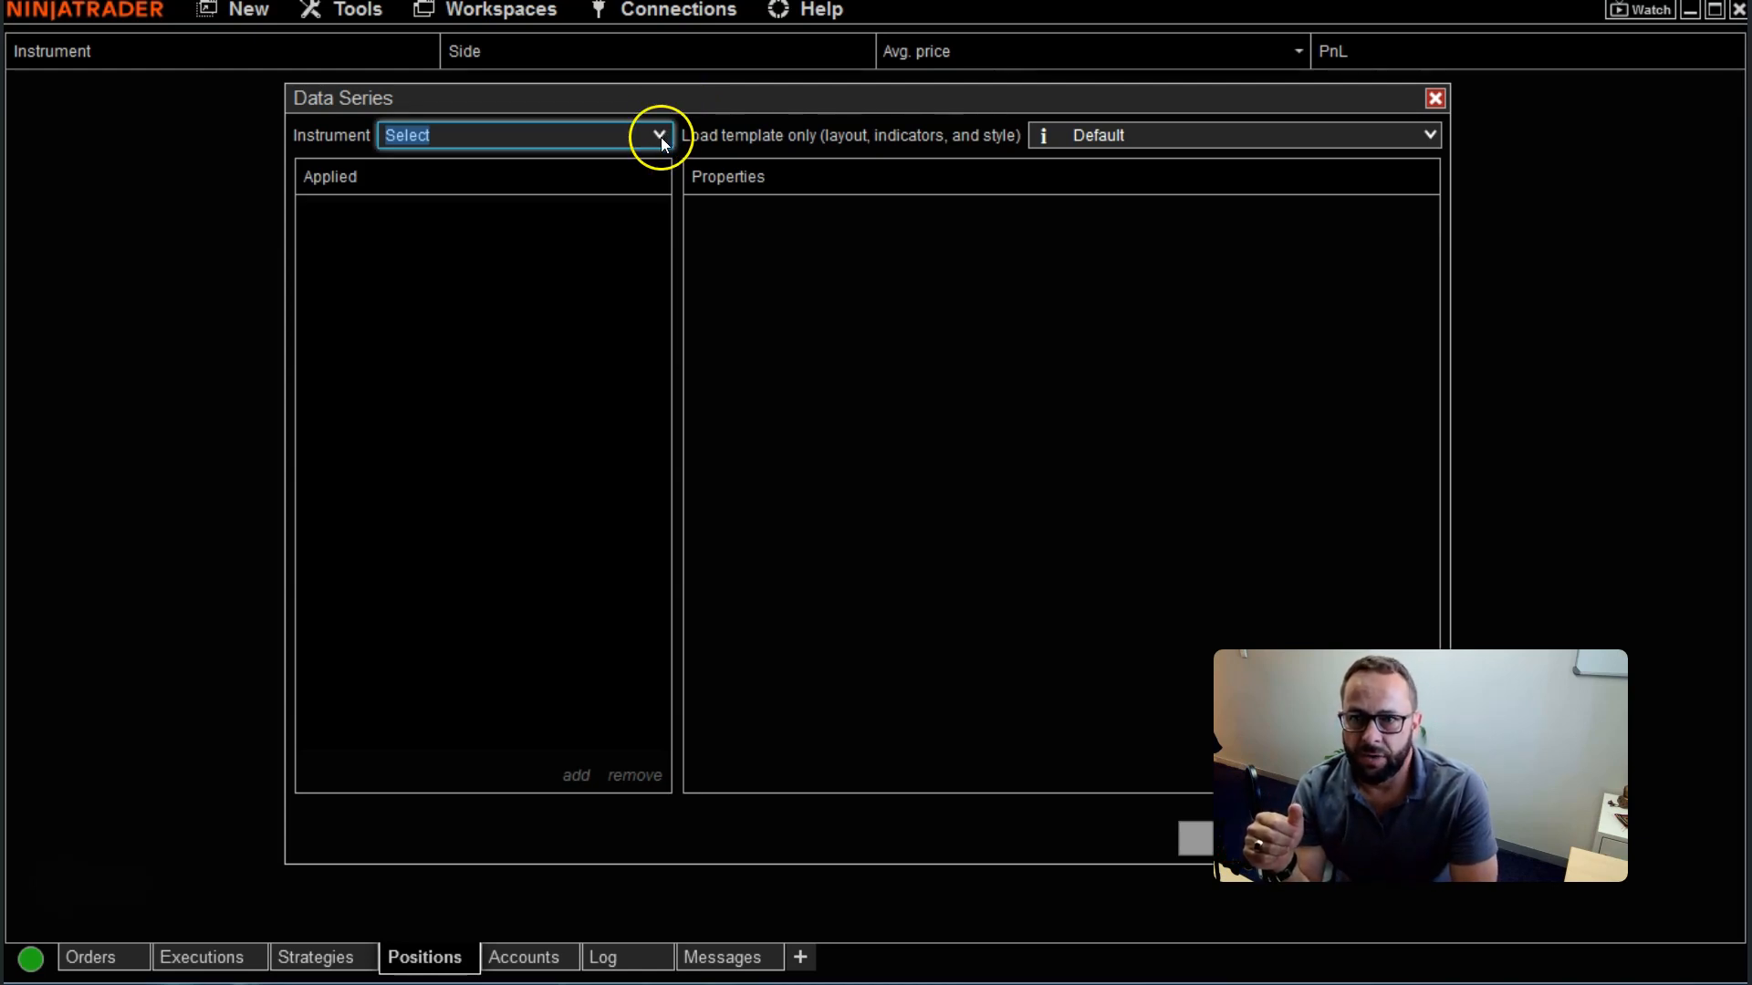
Choose ES MAR24 as the instrument and NC Black with Logo as the template
click(658, 135)
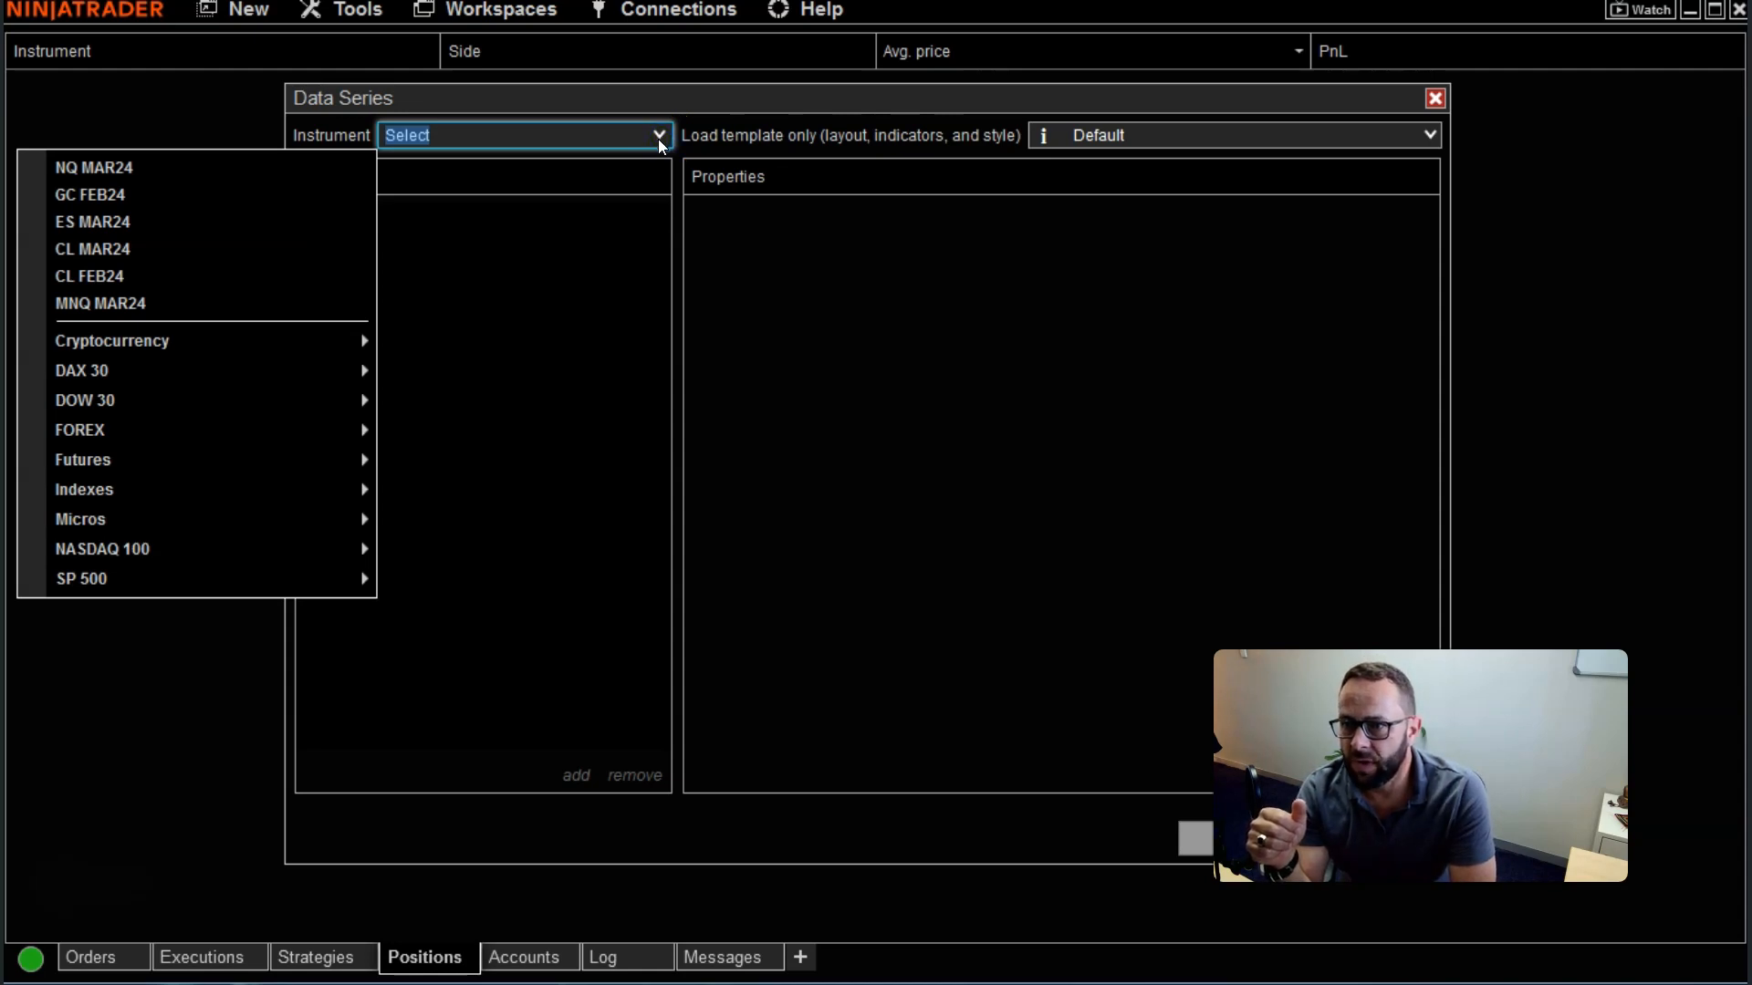
mouse_move(94, 221)
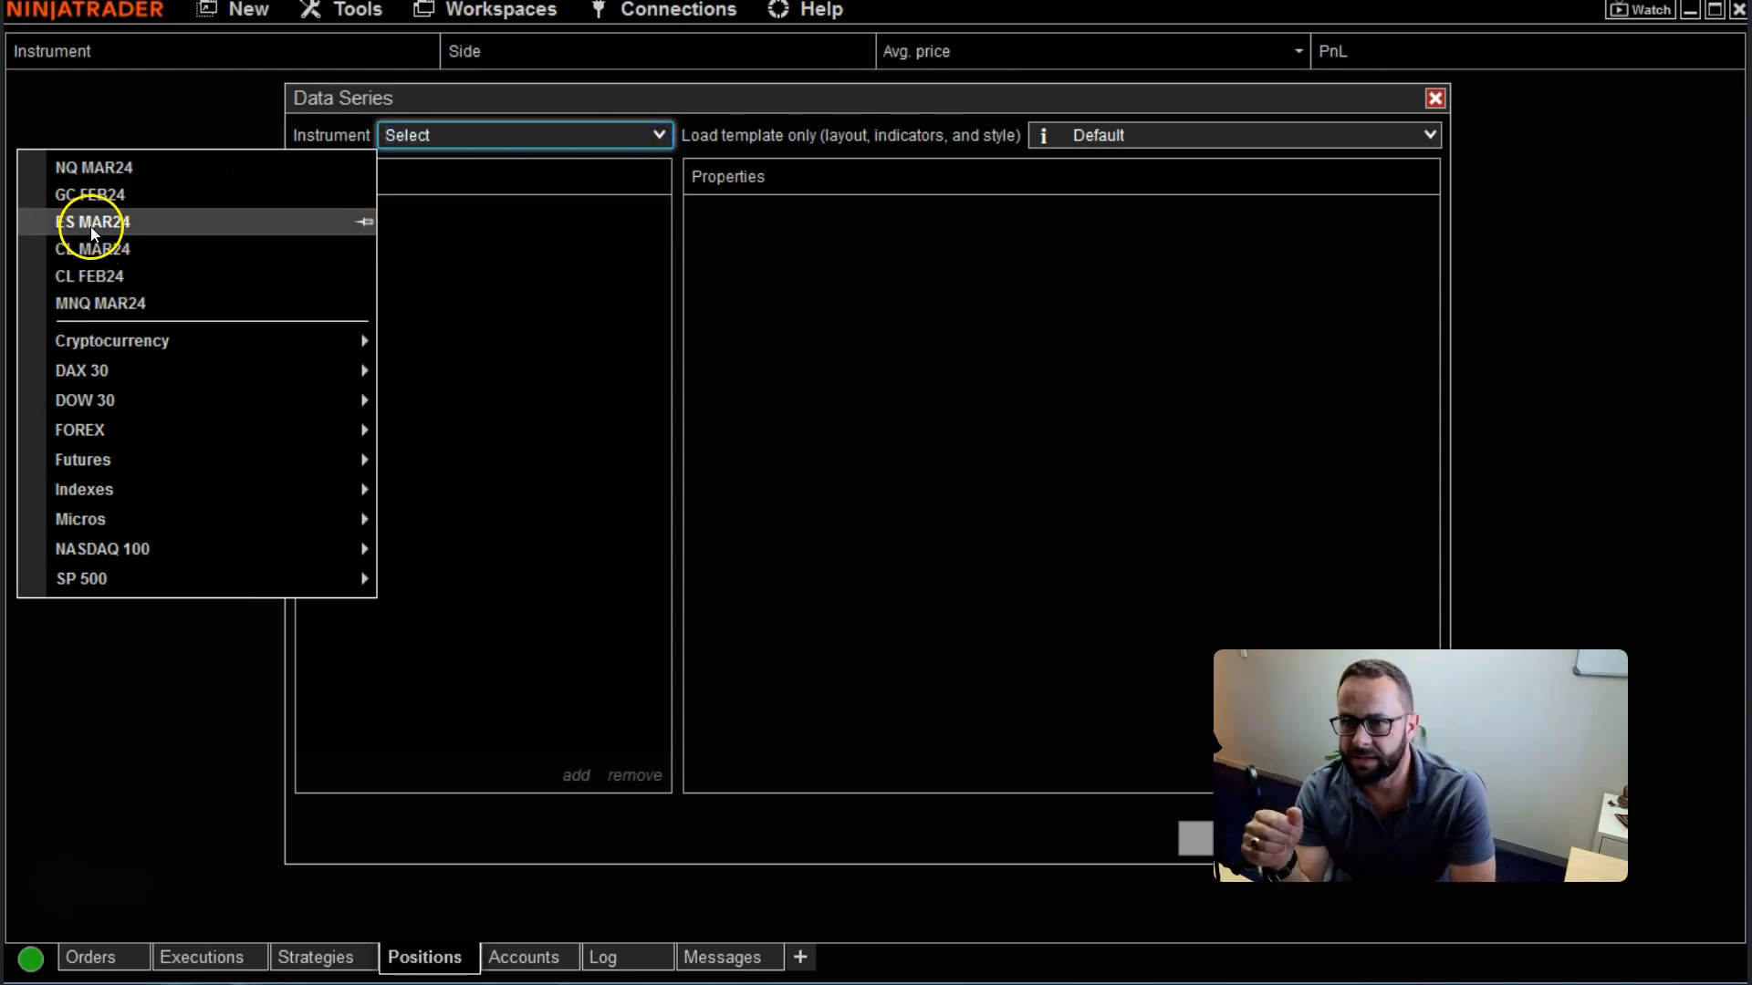
click(93, 221)
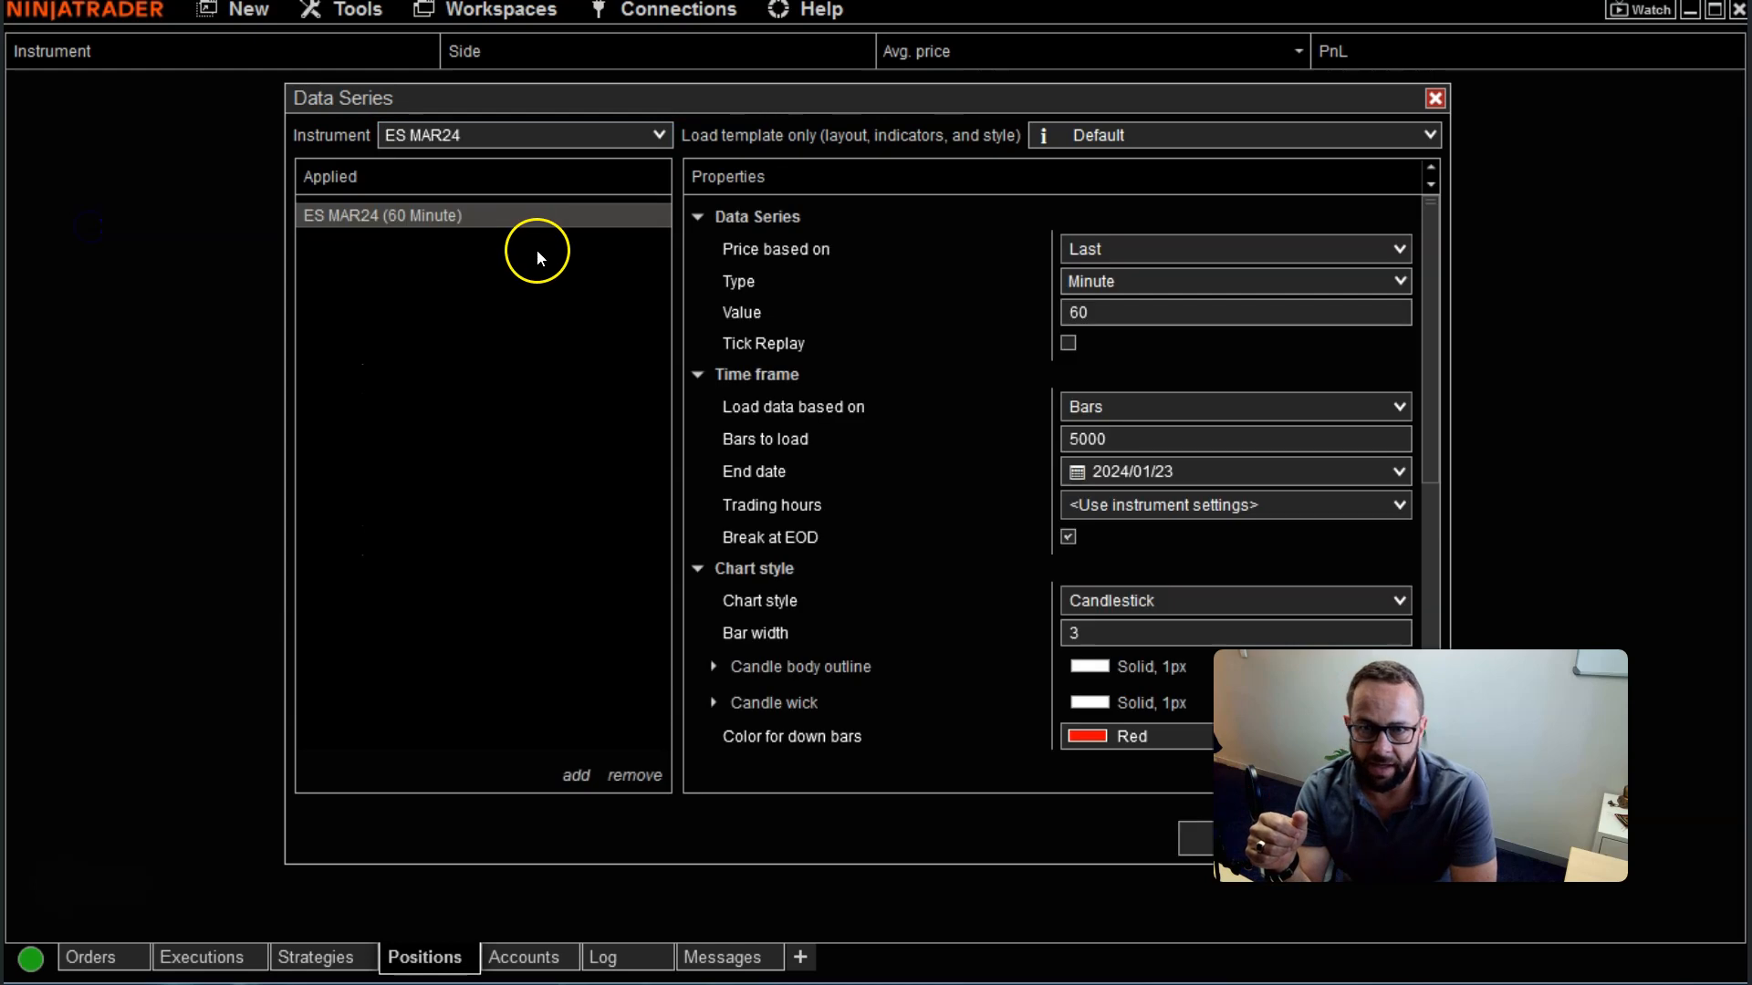
mouse_move(1081, 125)
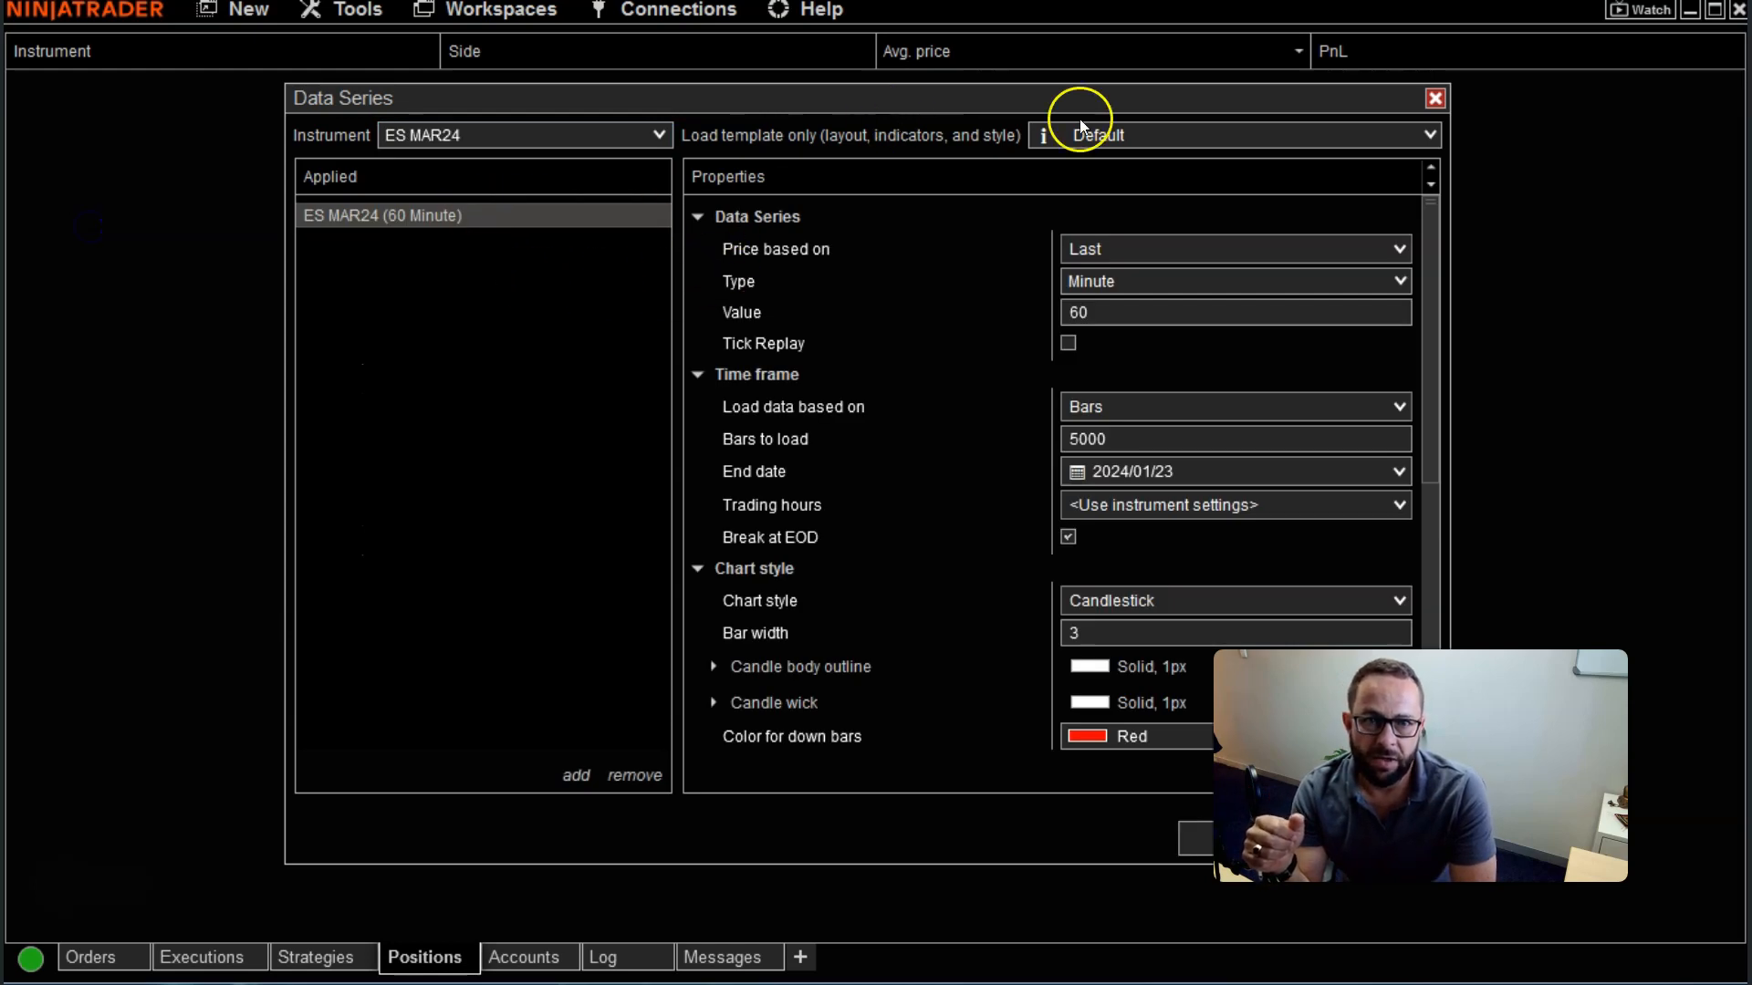
click(1428, 135)
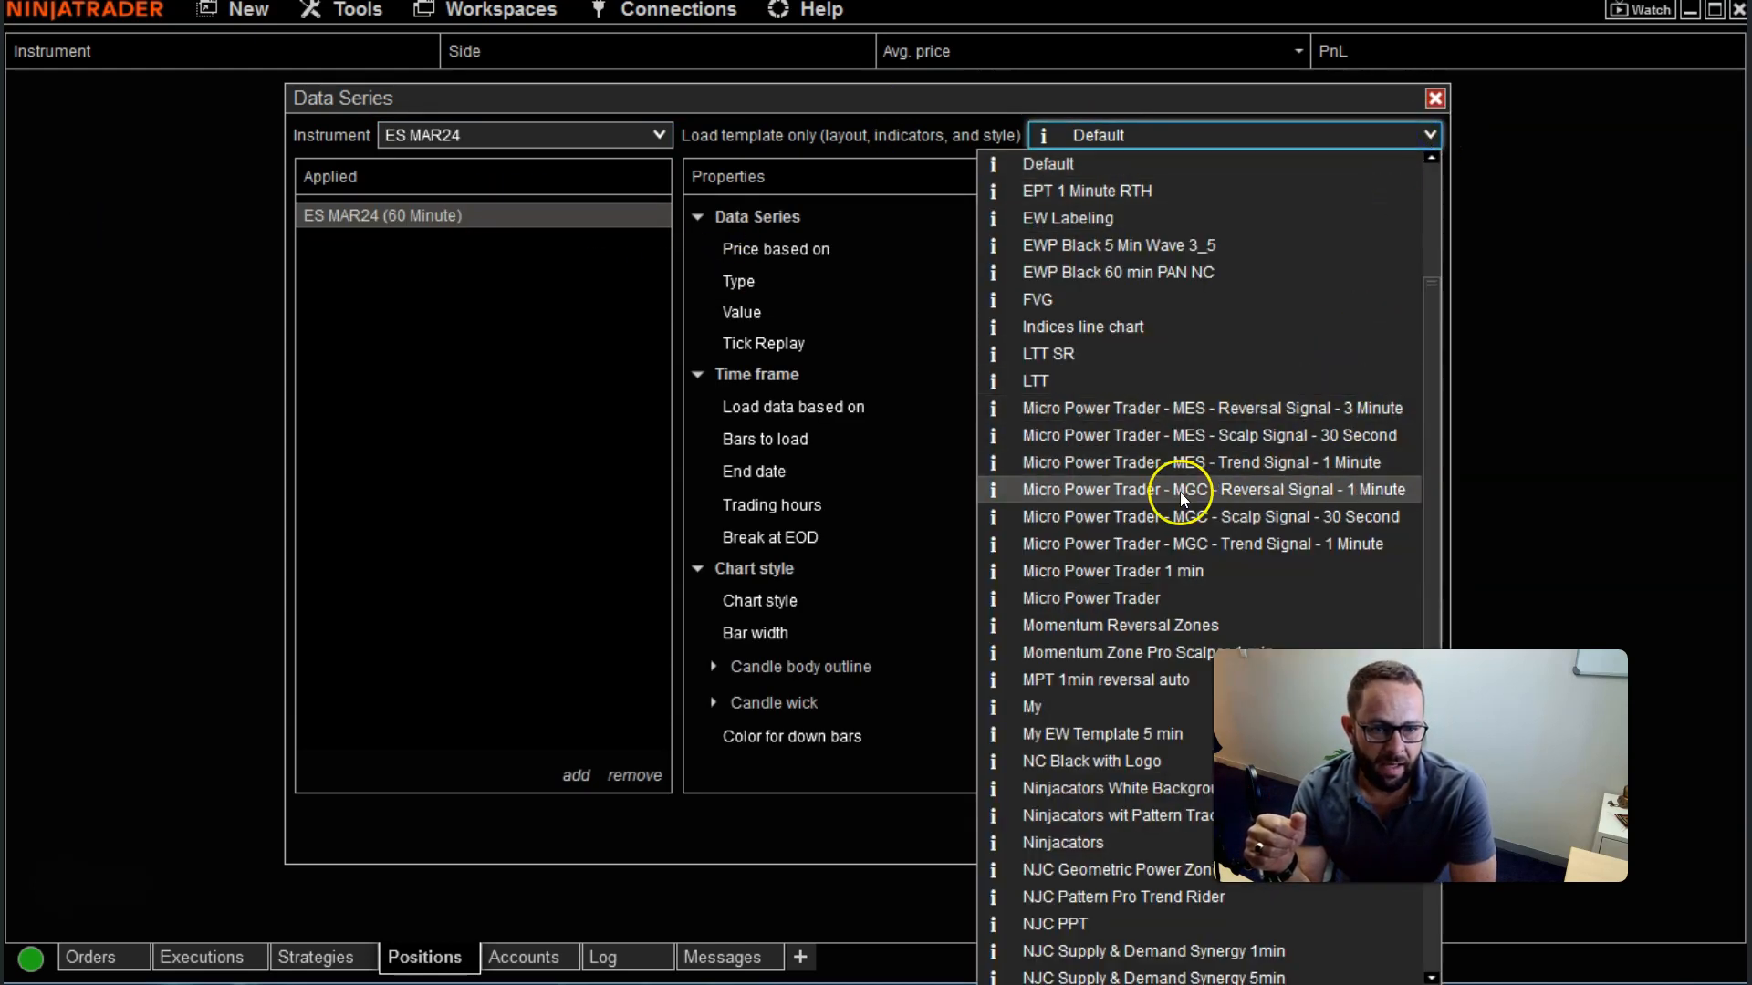
click(1091, 761)
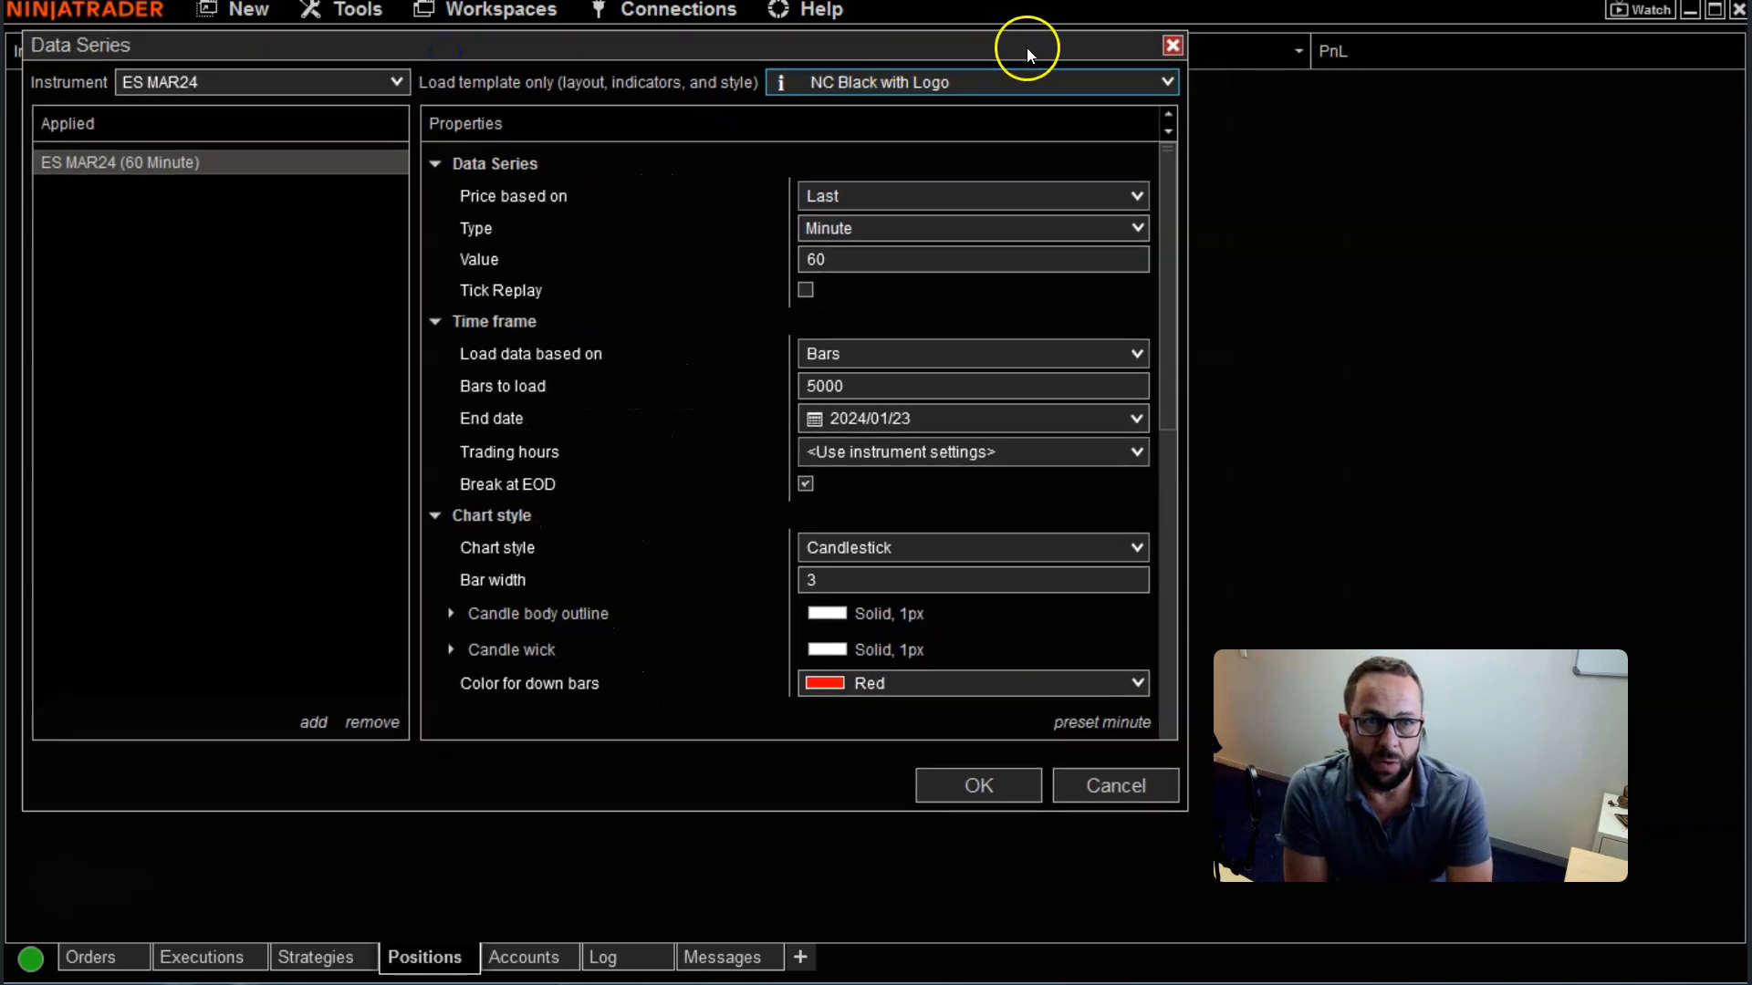
click(1165, 81)
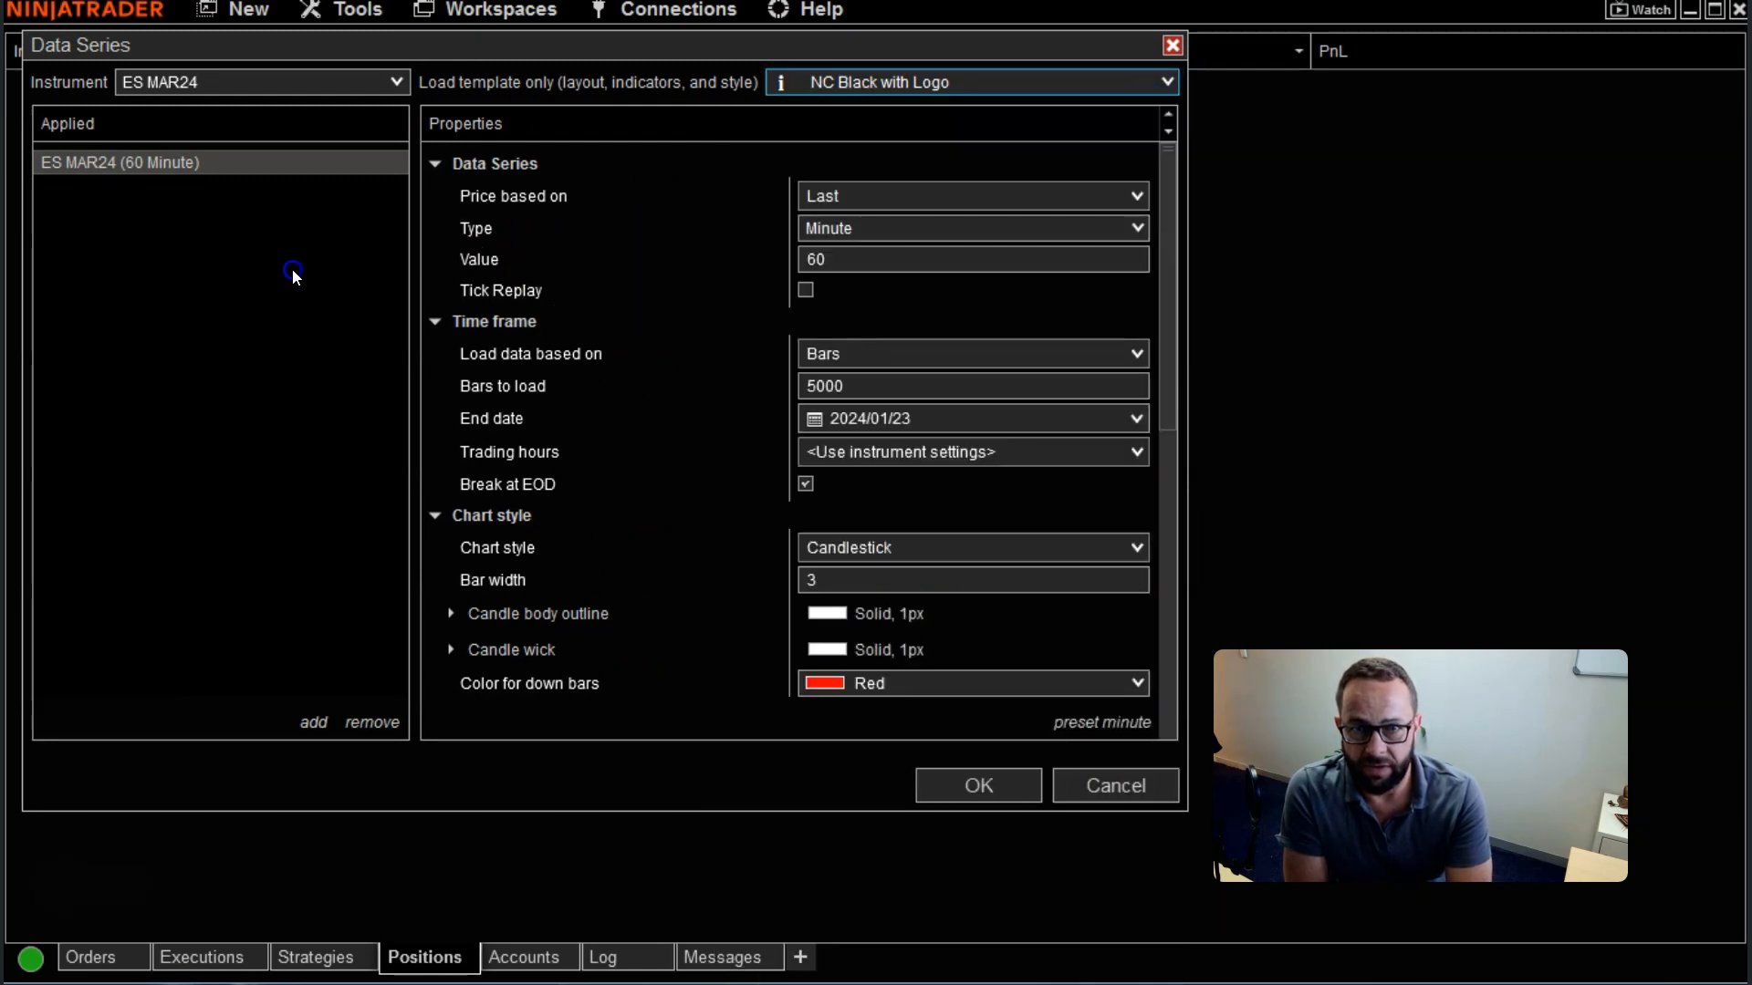
mouse_move(921, 115)
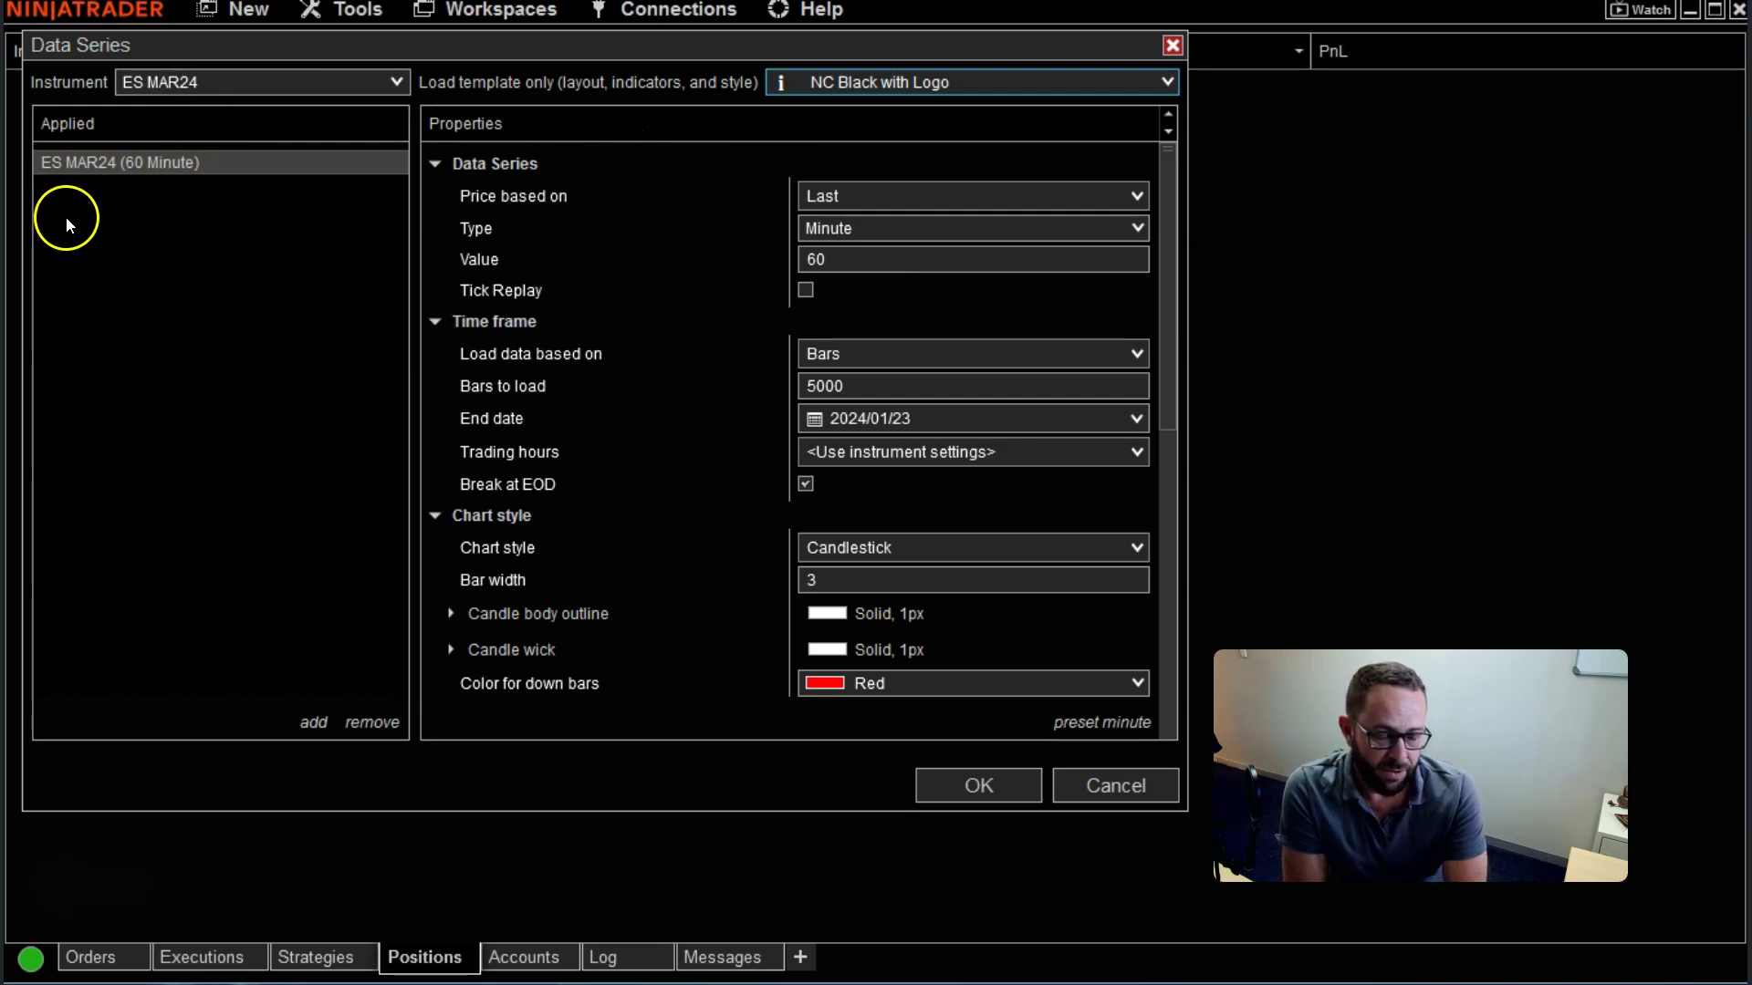
mouse_move(97, 259)
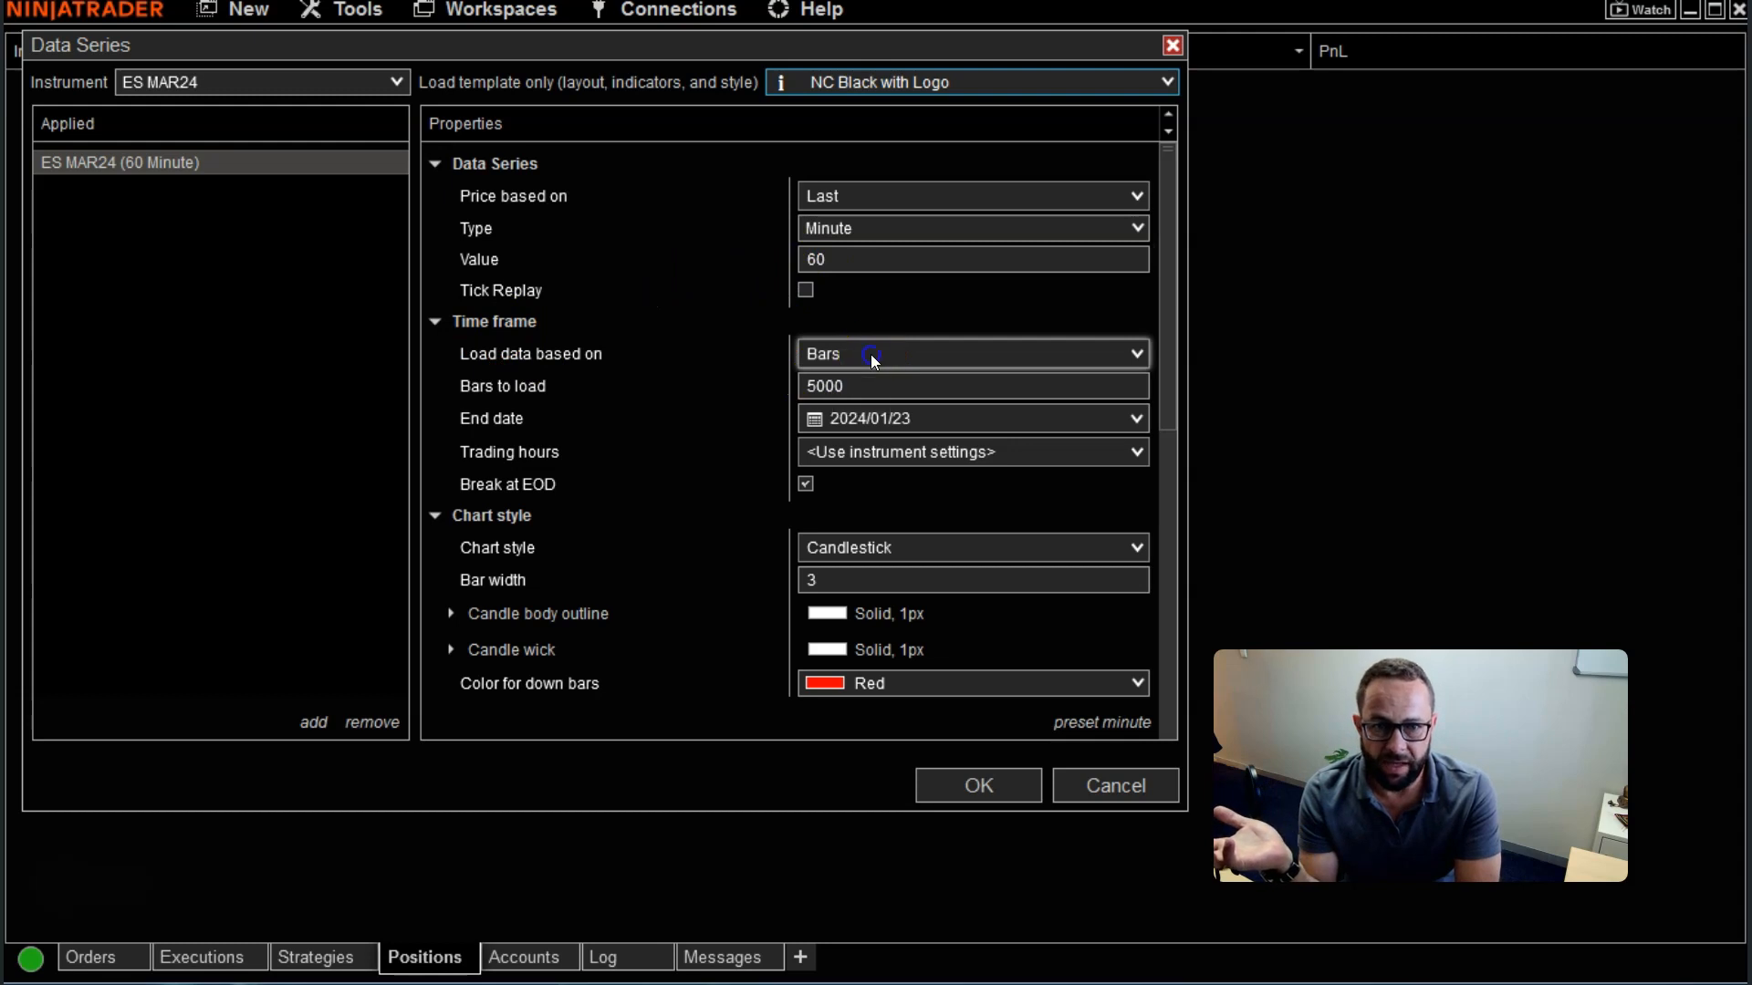
click(1135, 353)
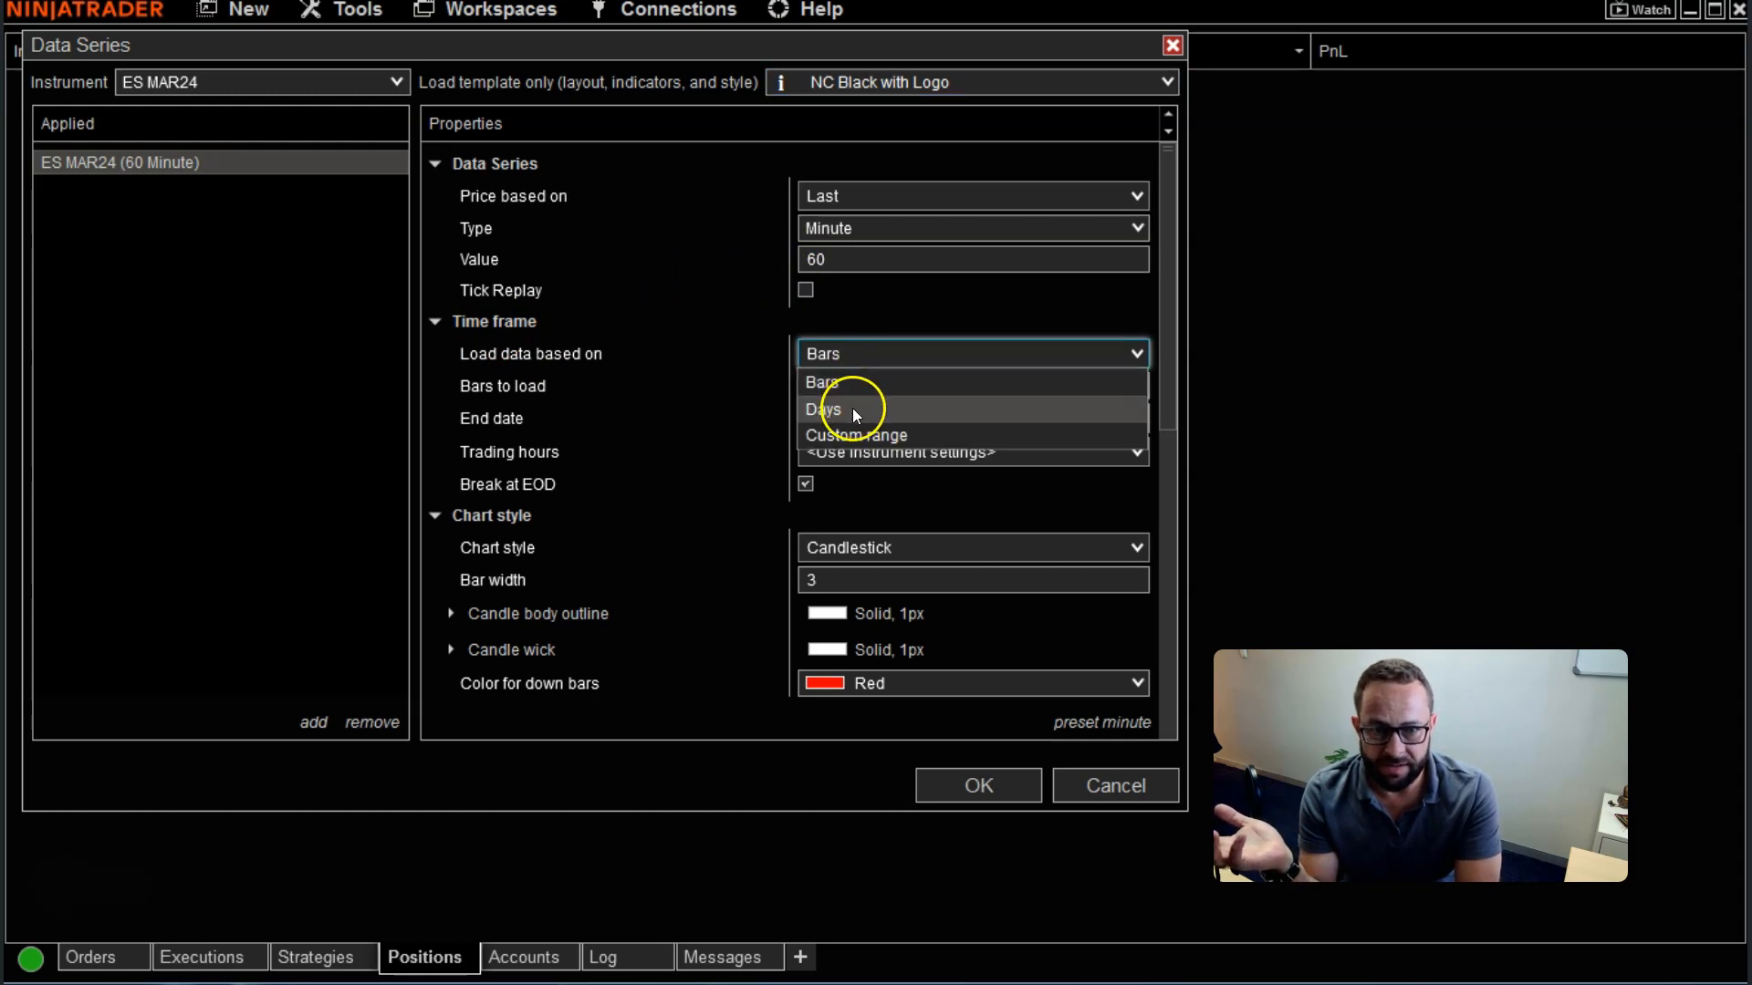
click(821, 384)
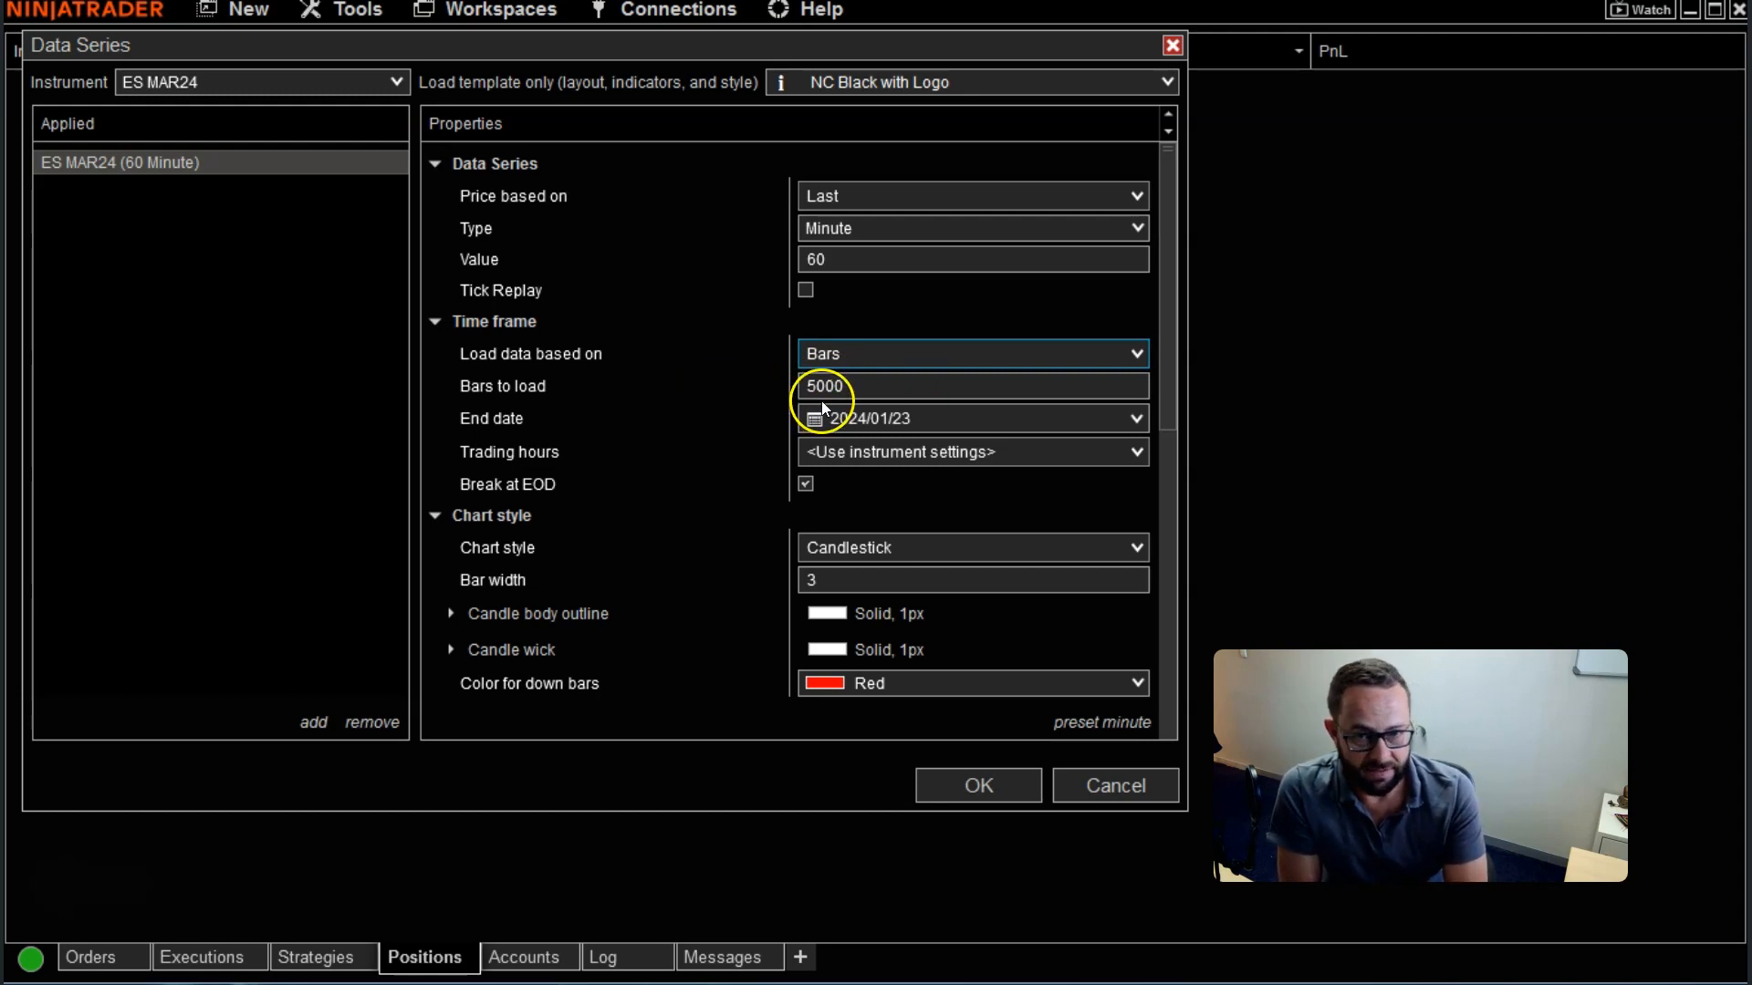
mouse_move(891, 499)
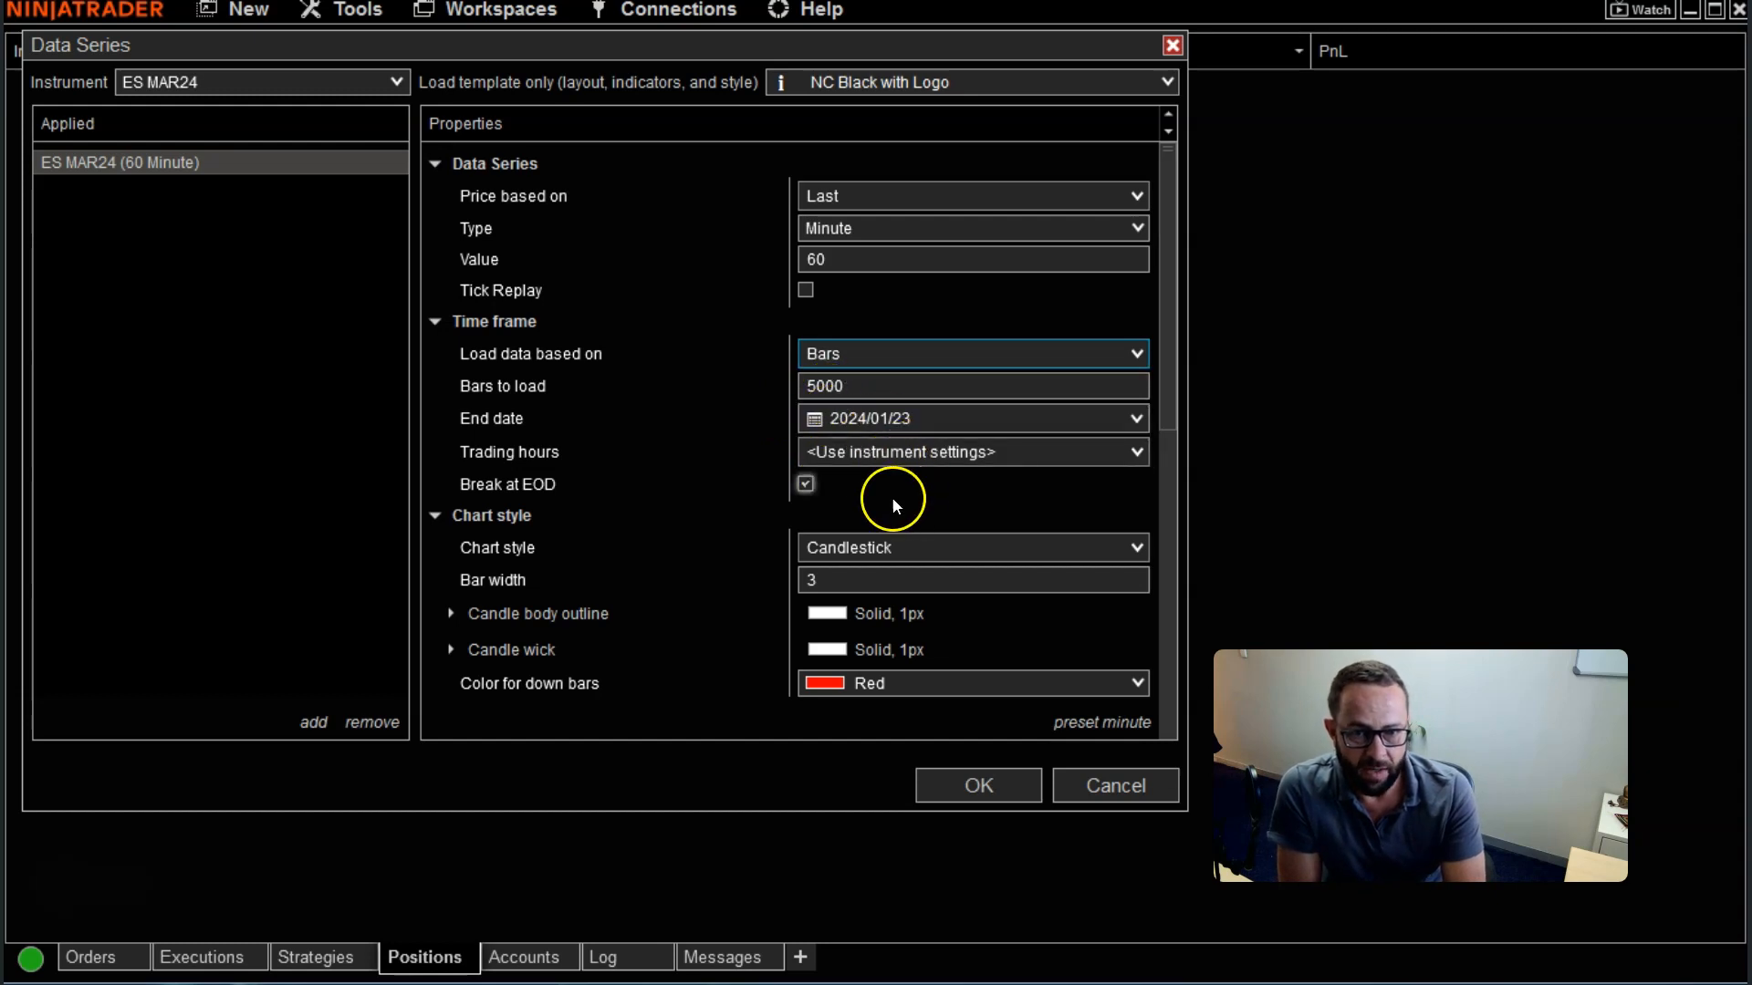
mouse_move(748, 603)
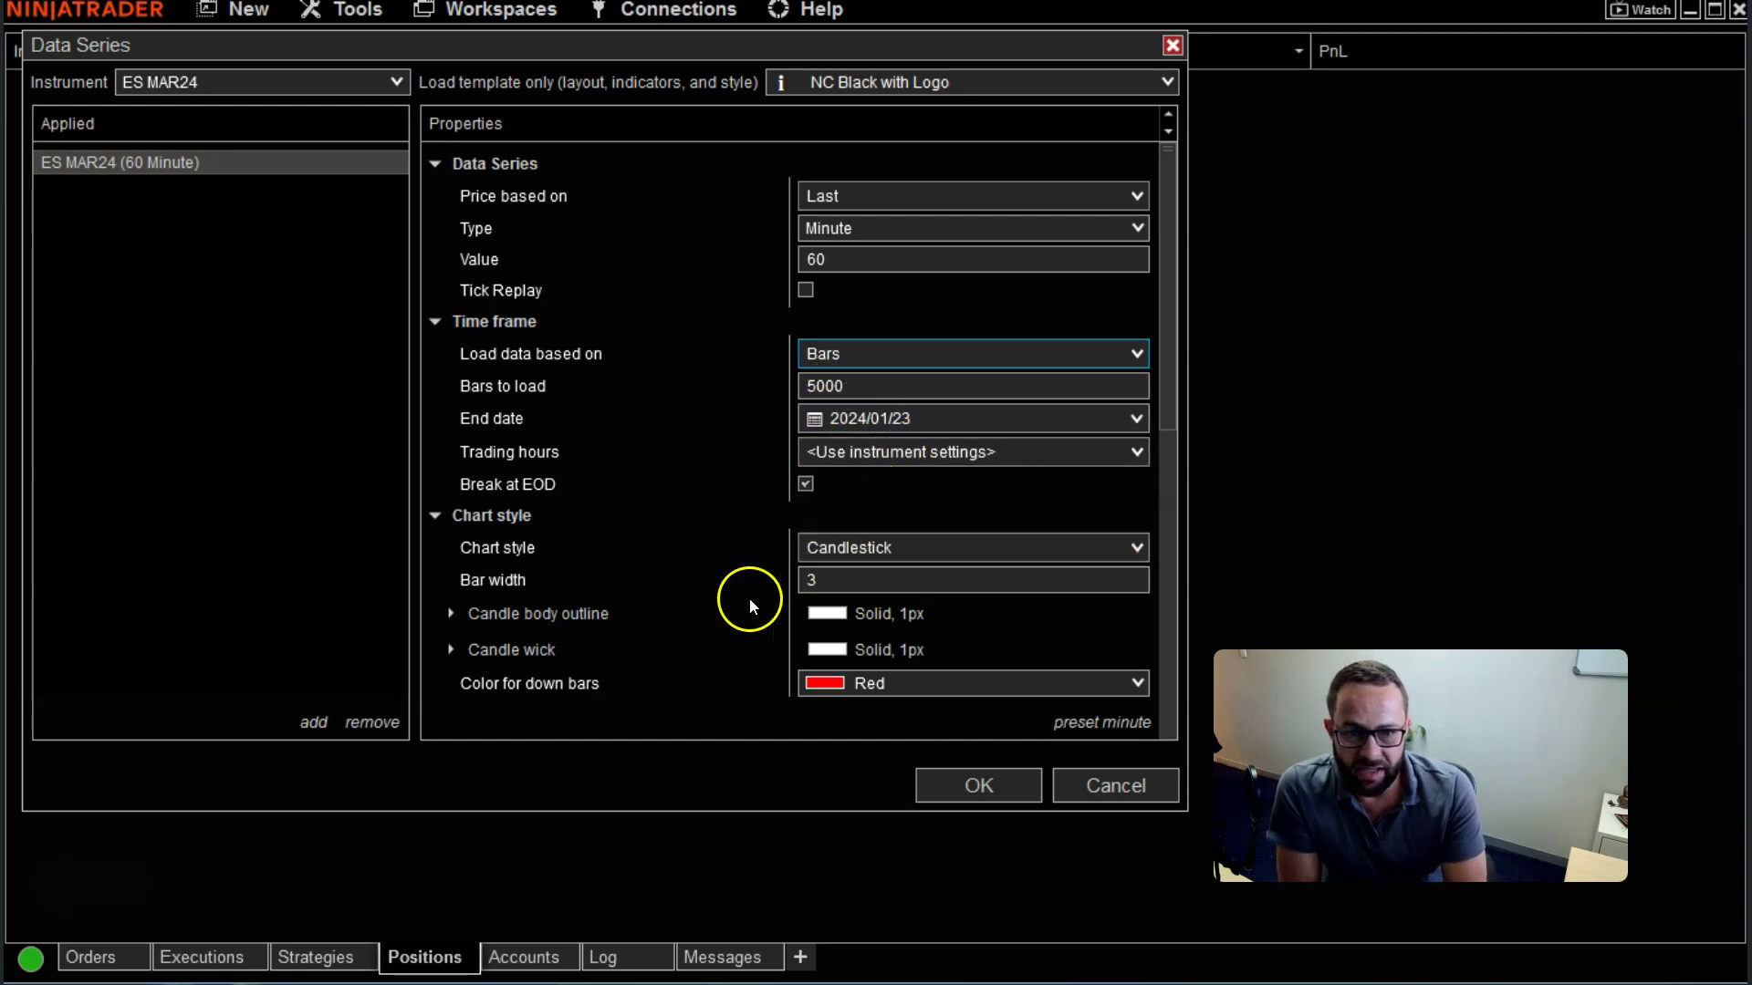
scroll(down, 3)
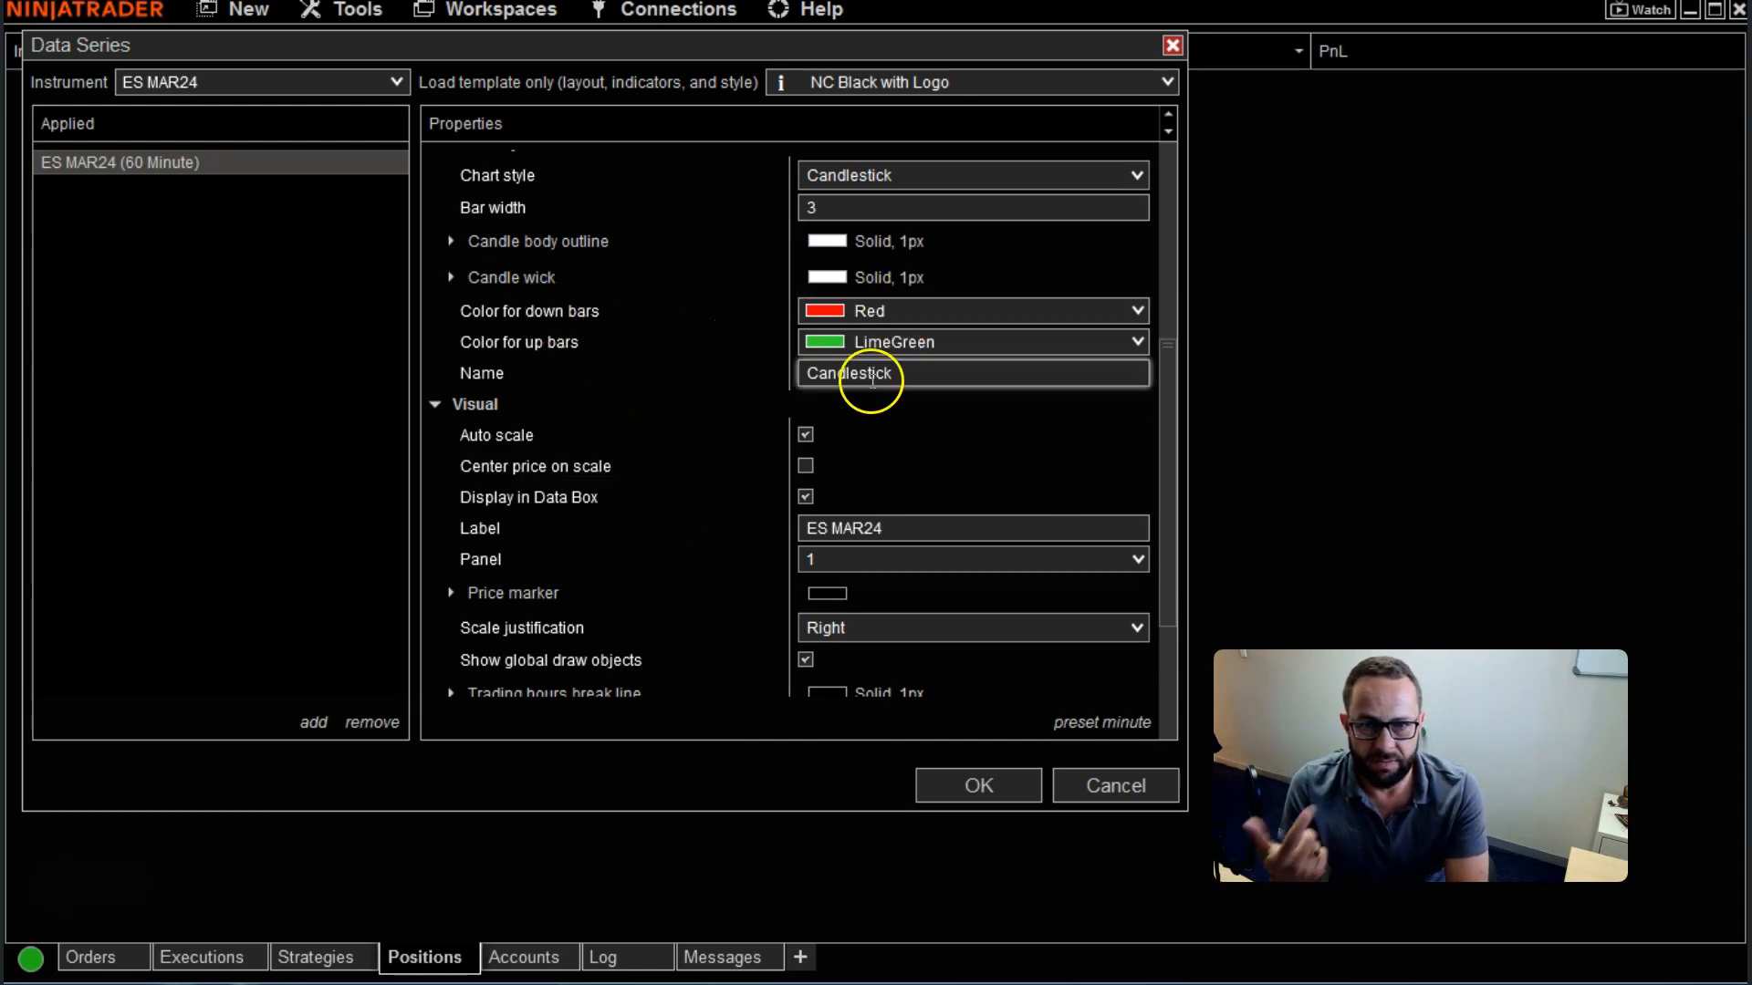
mouse_move(1066, 452)
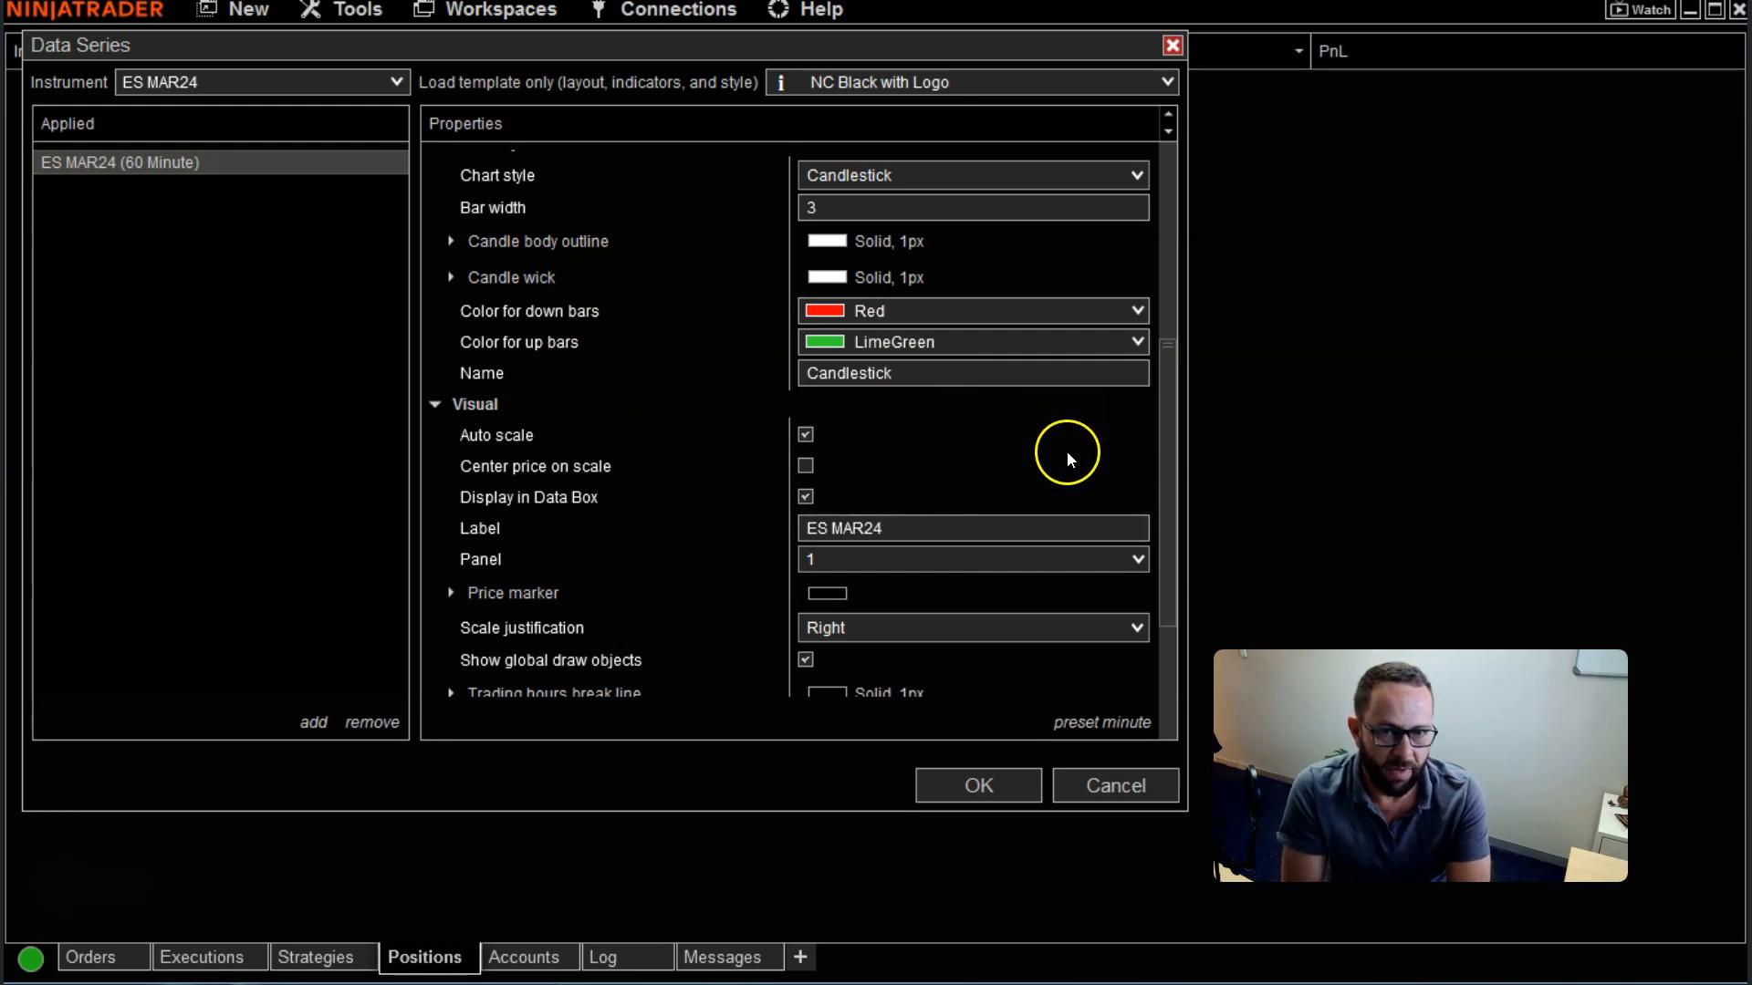
scroll(down, 3)
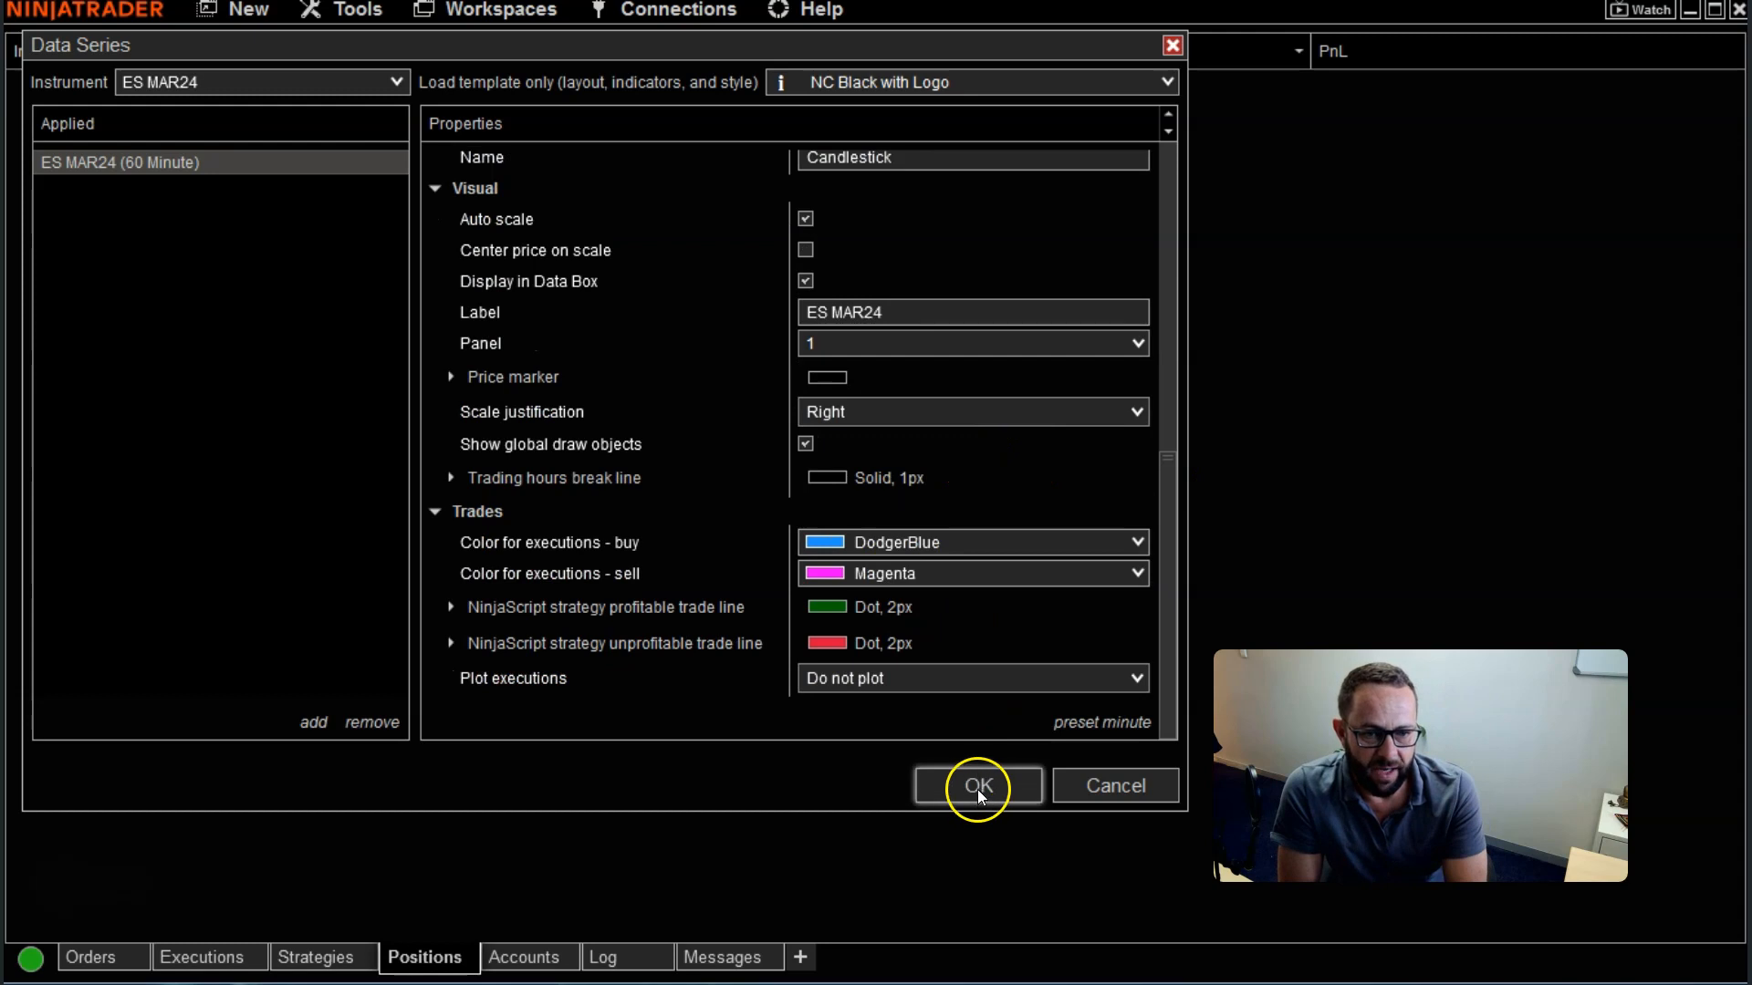
click(976, 786)
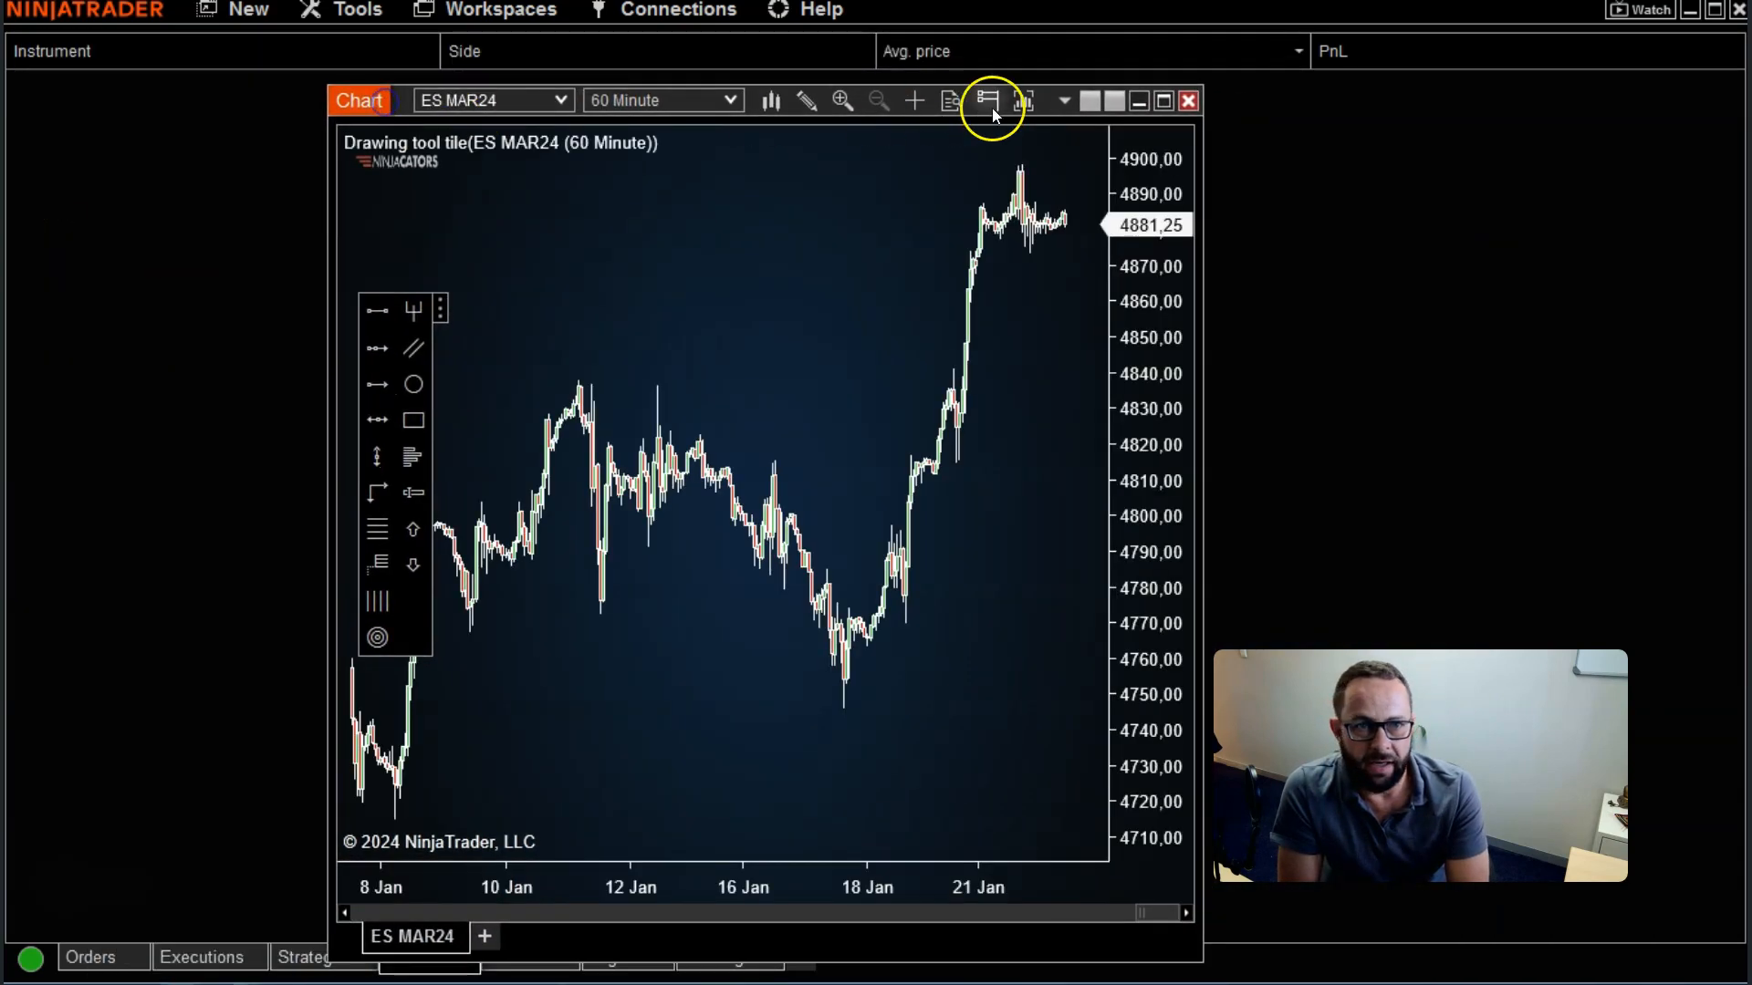
click(1161, 100)
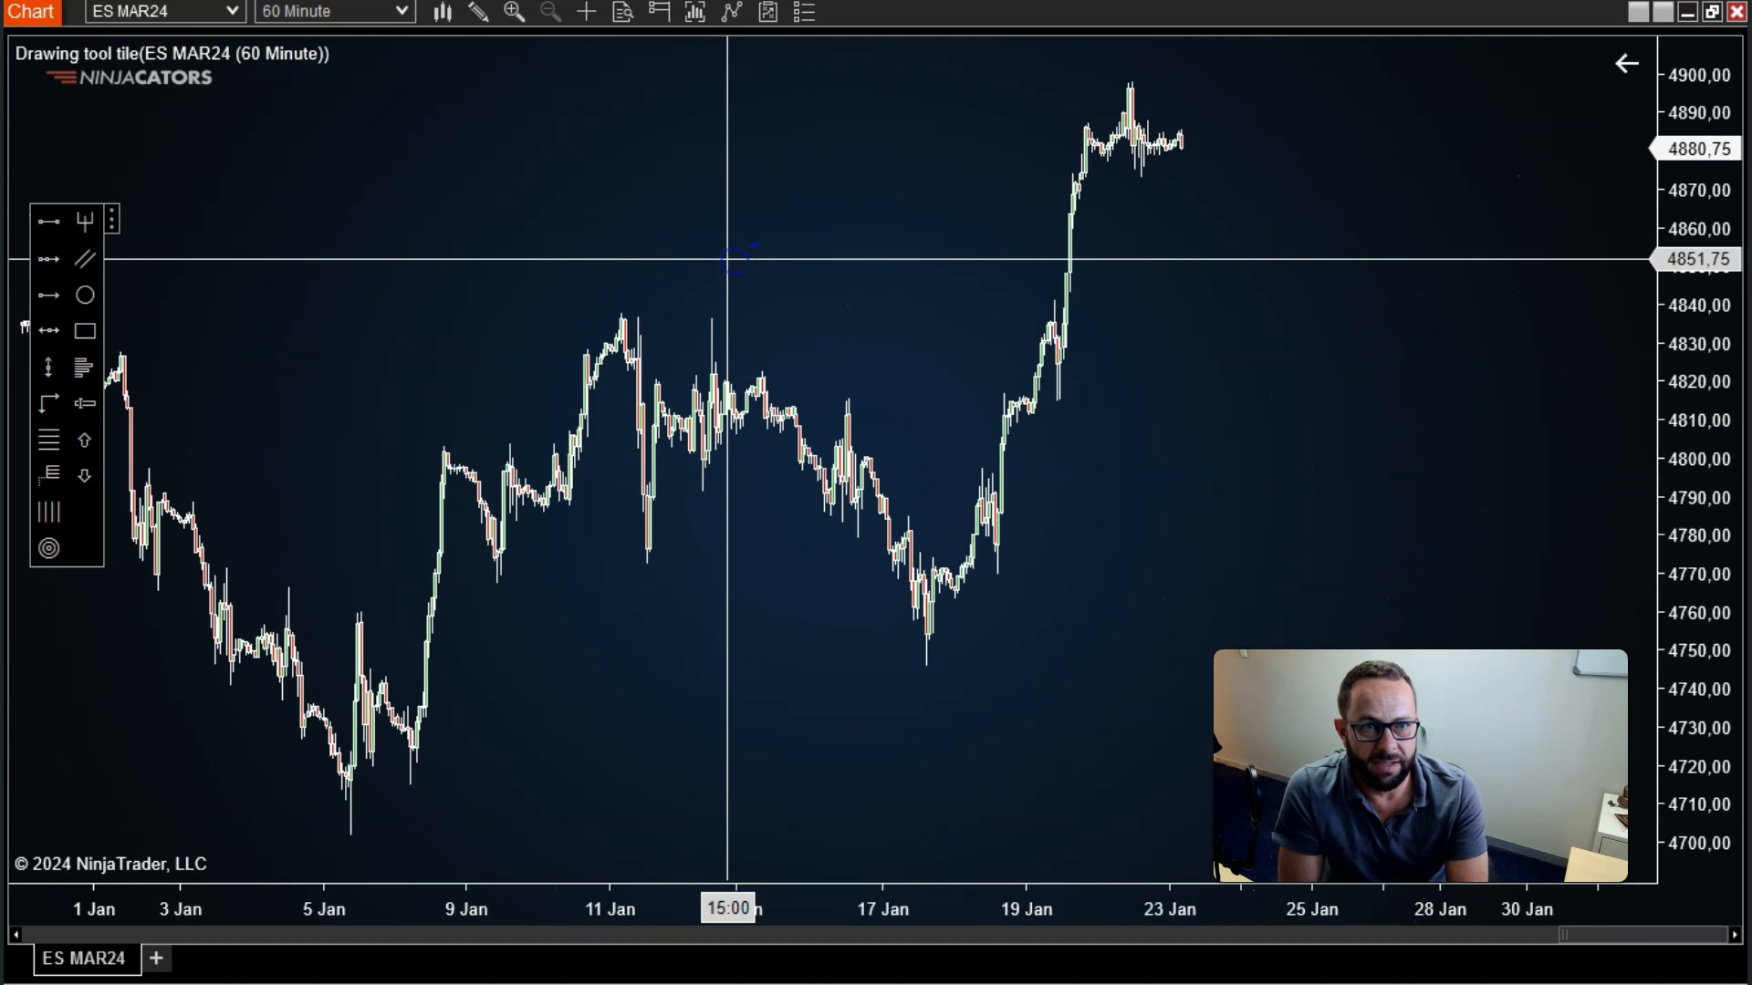
mouse_move(754, 259)
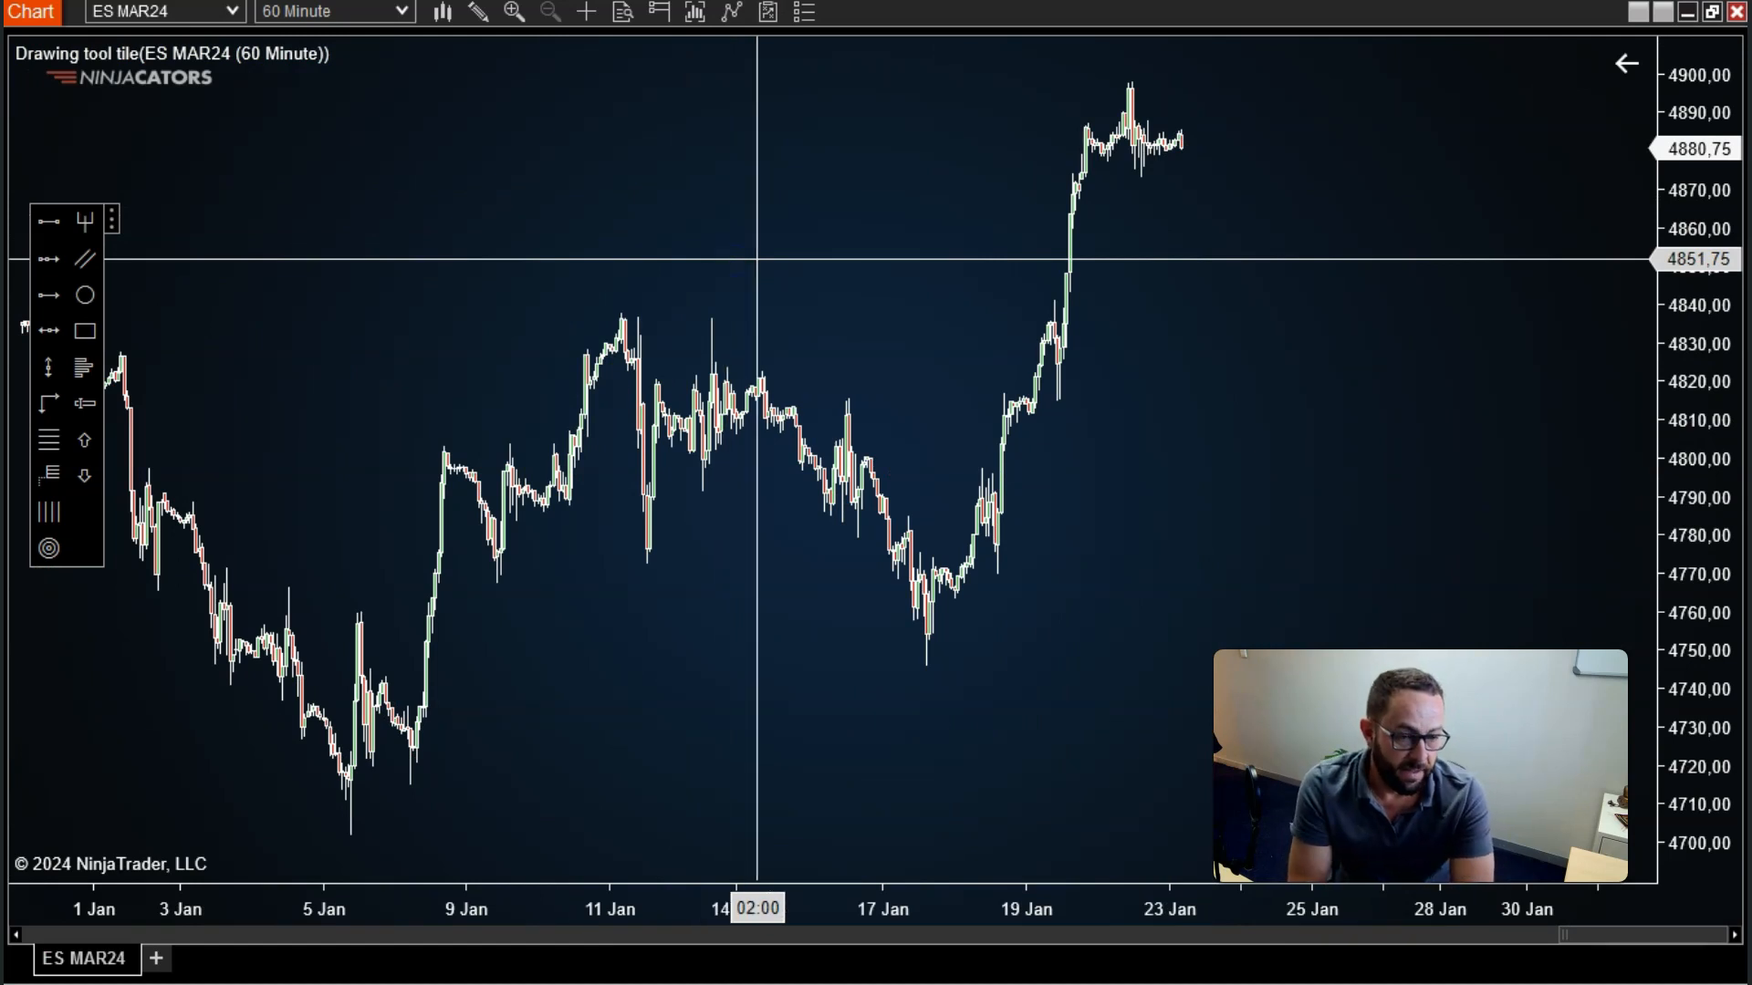
mouse_move(797, 257)
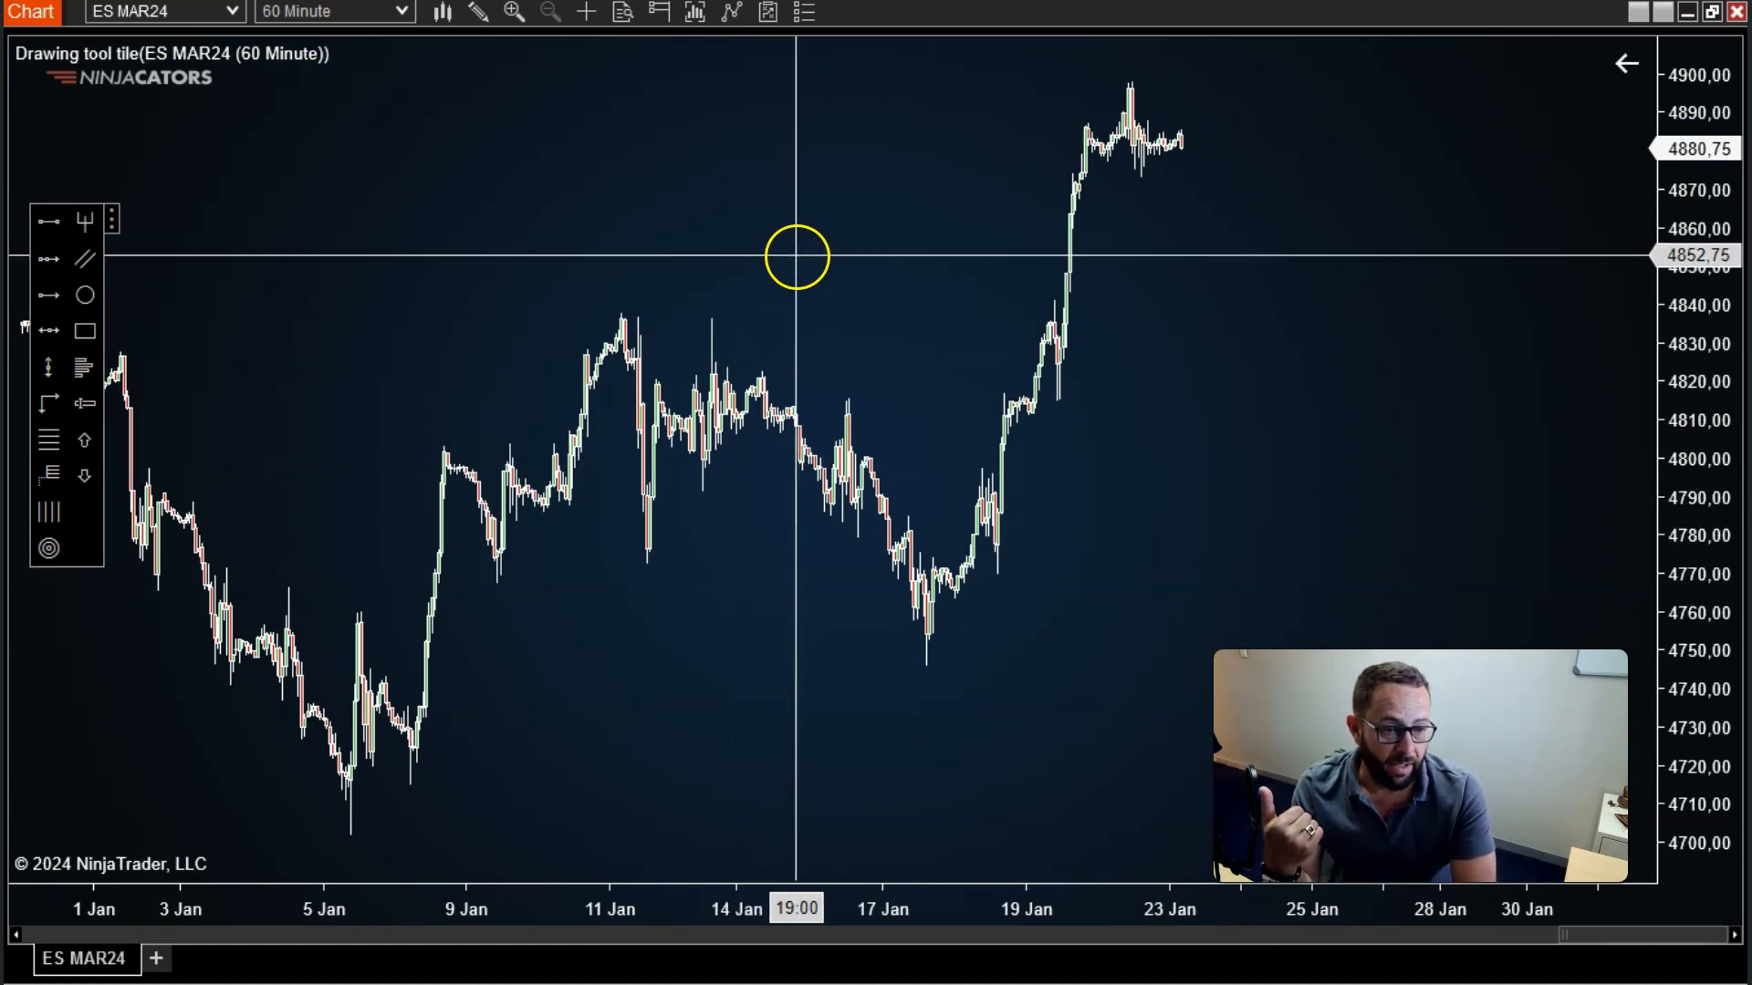
mouse_move(731, 266)
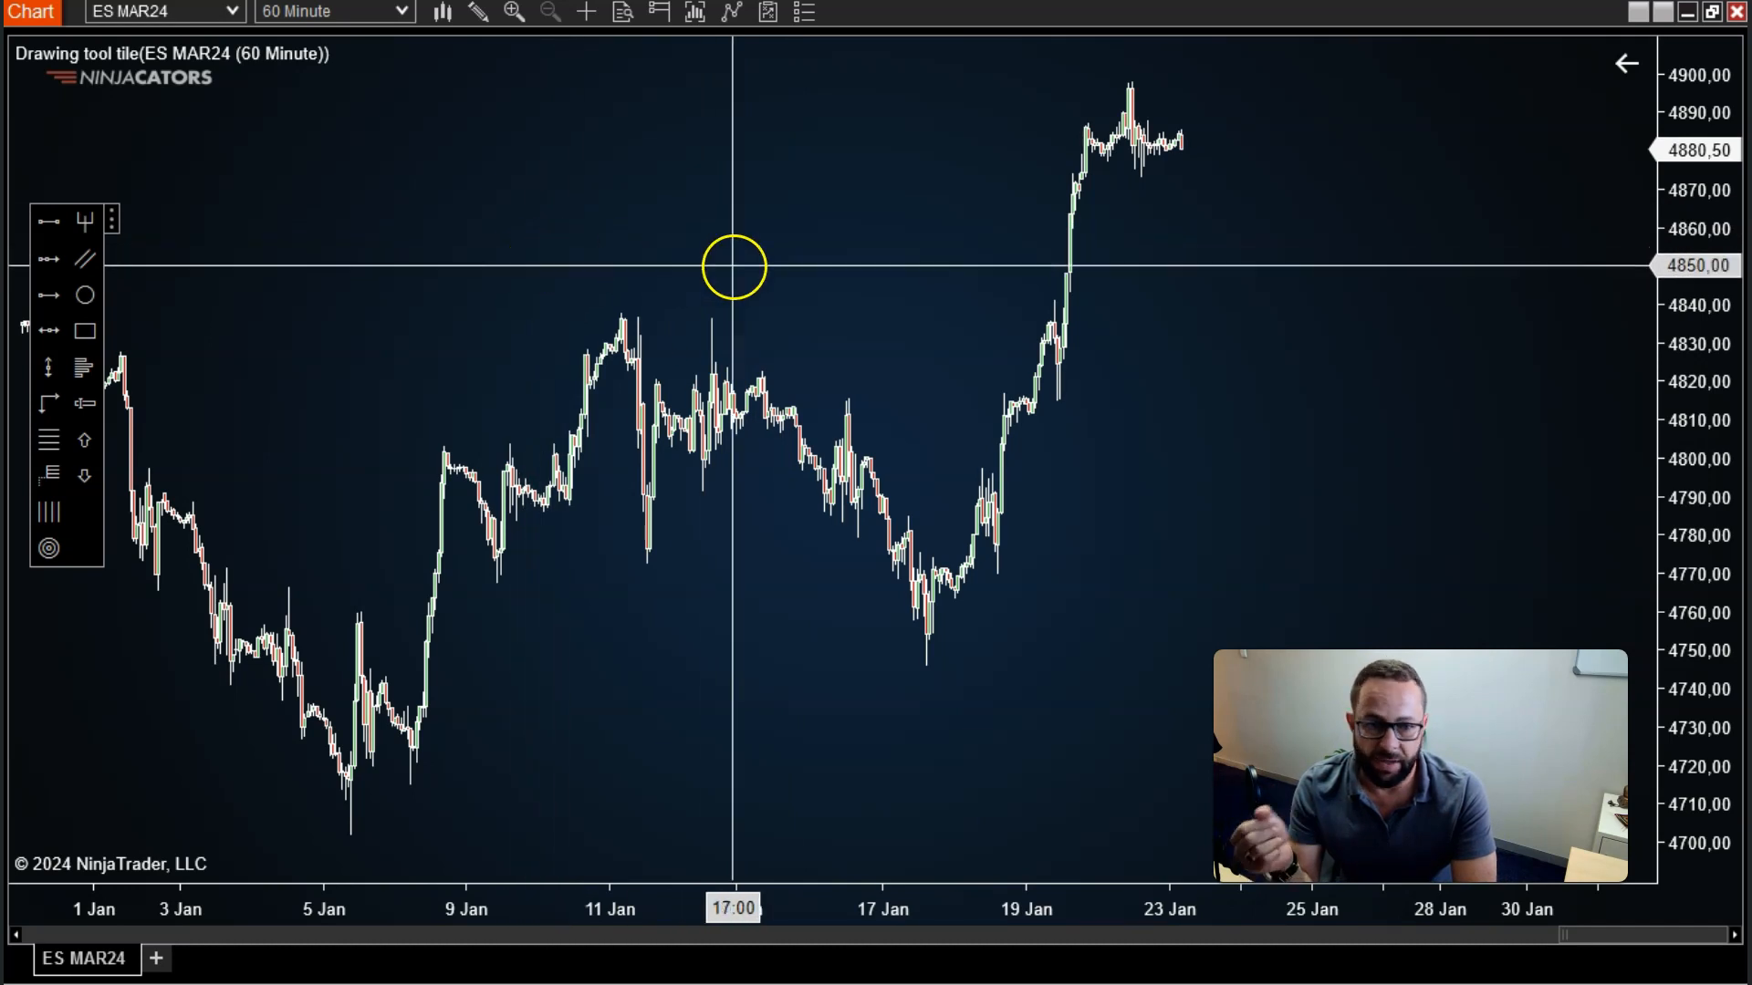
mouse_move(757, 293)
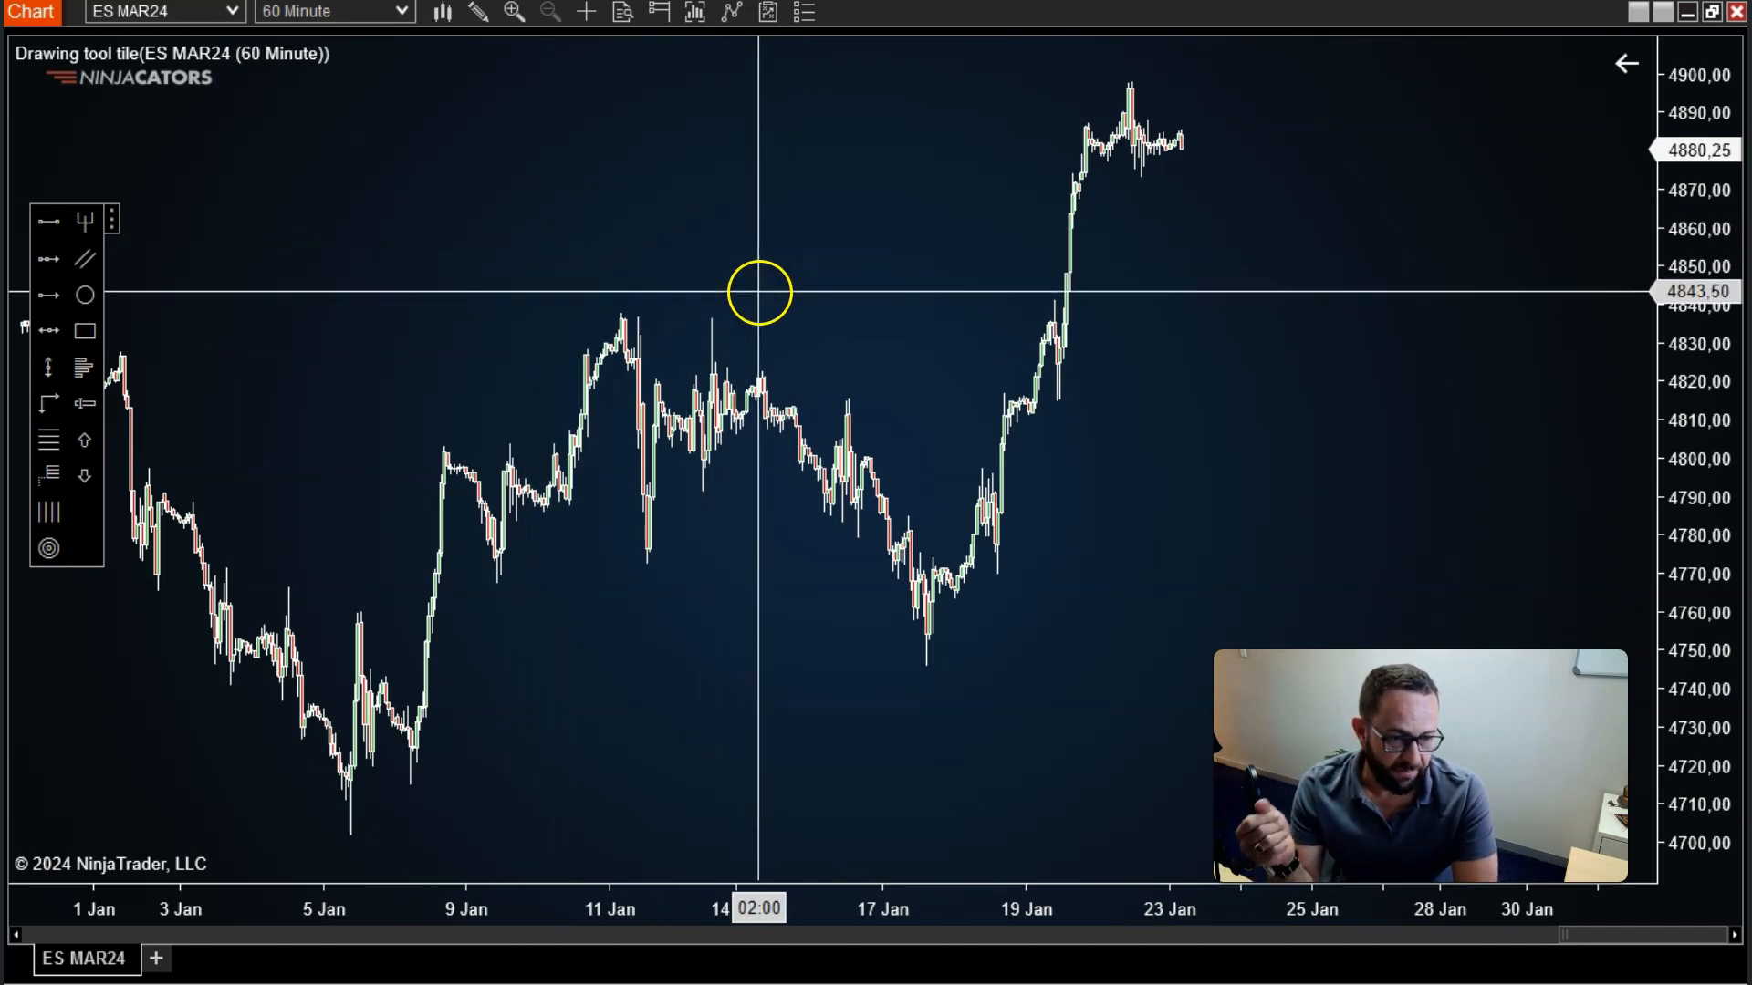
mouse_move(583, 151)
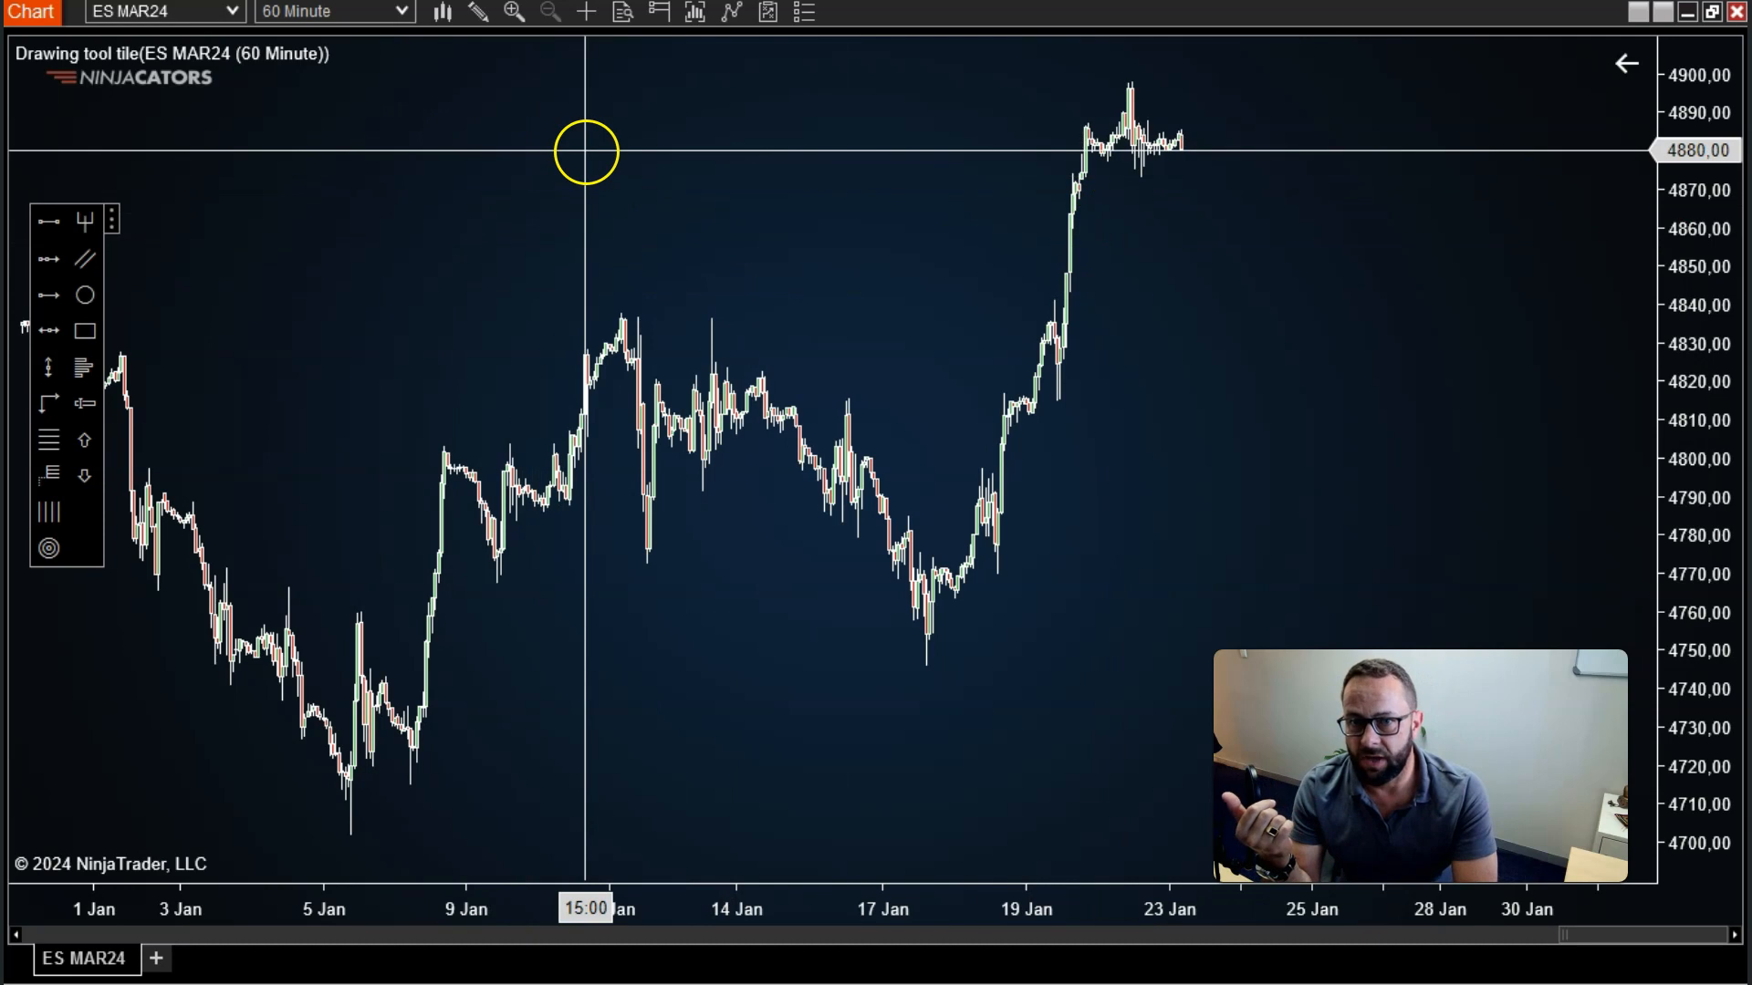
Open the chart's Data Series settings and add NQ MAR24 as a second series
right_click(581, 150)
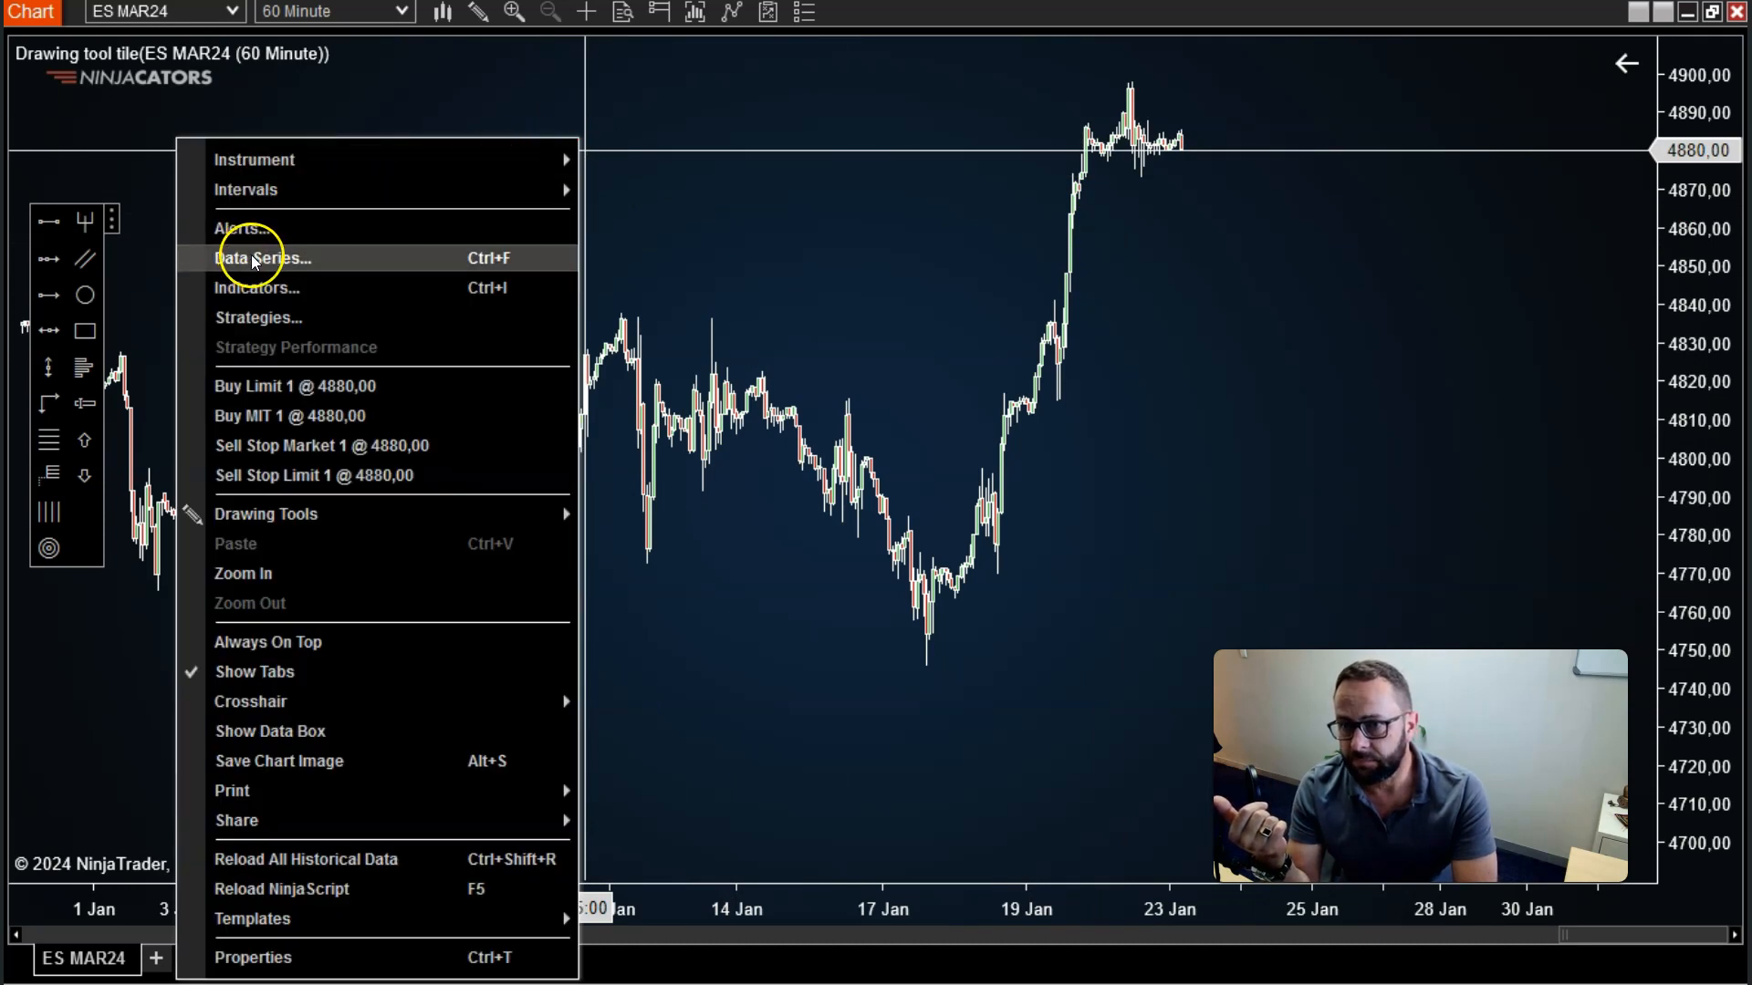
click(260, 258)
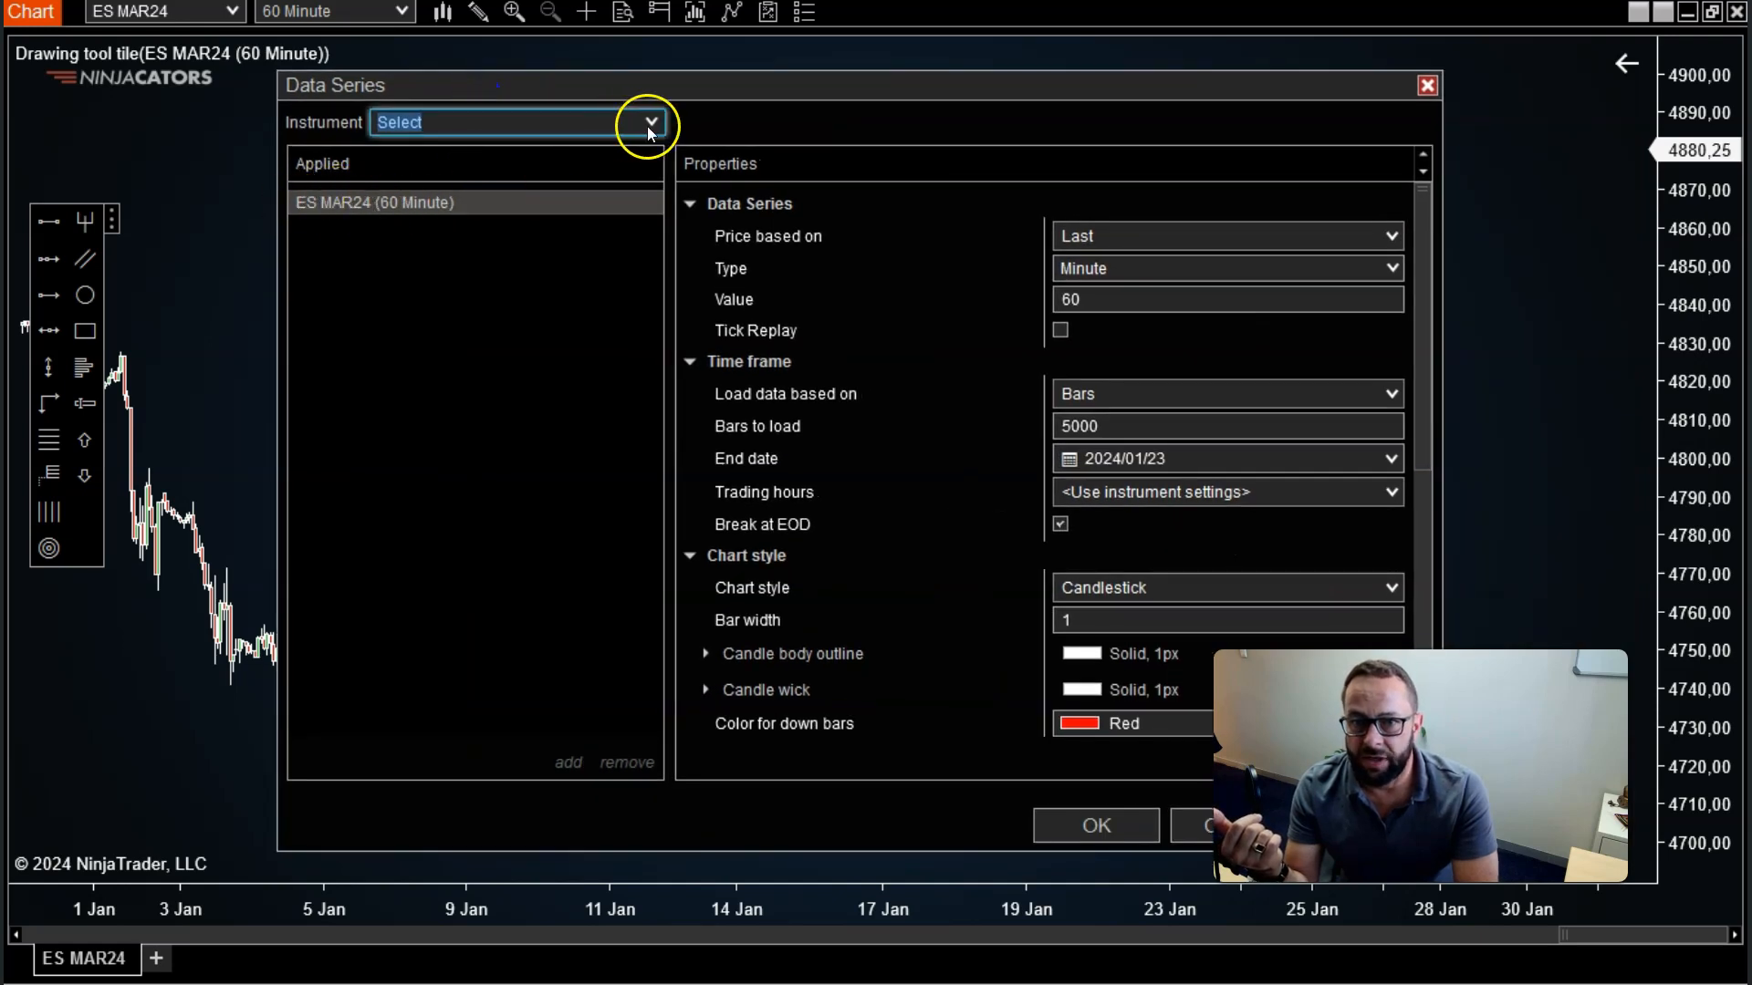
click(648, 122)
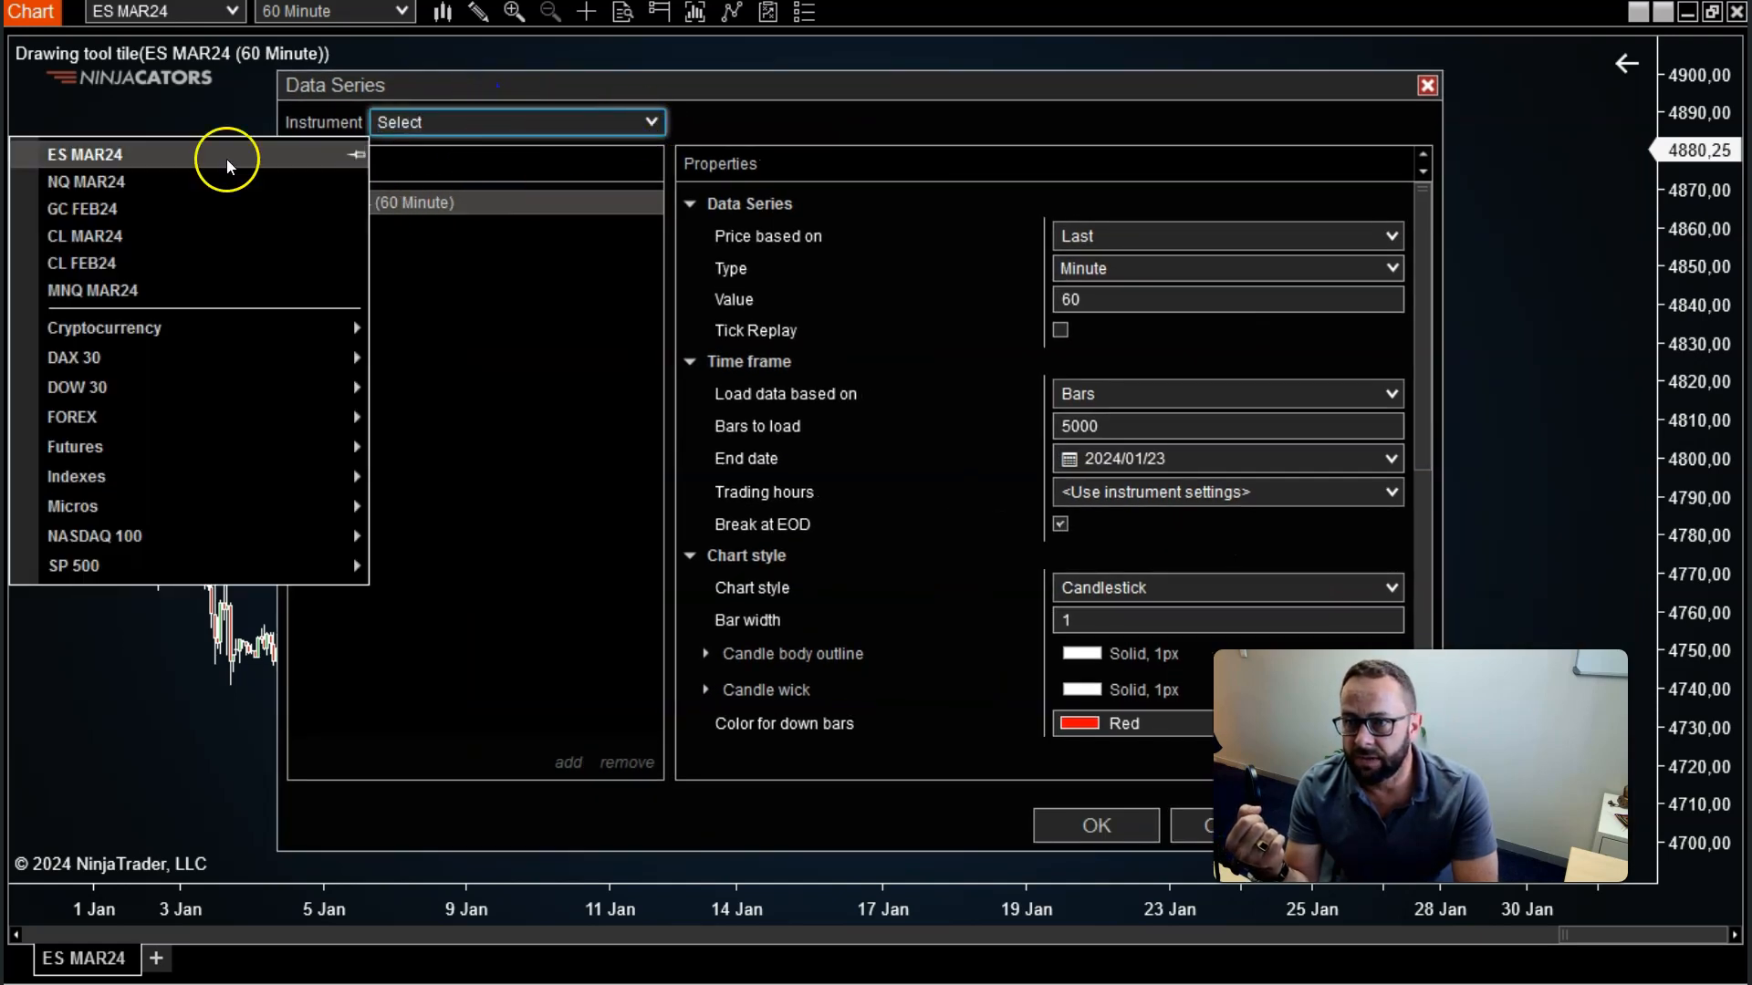
click(85, 180)
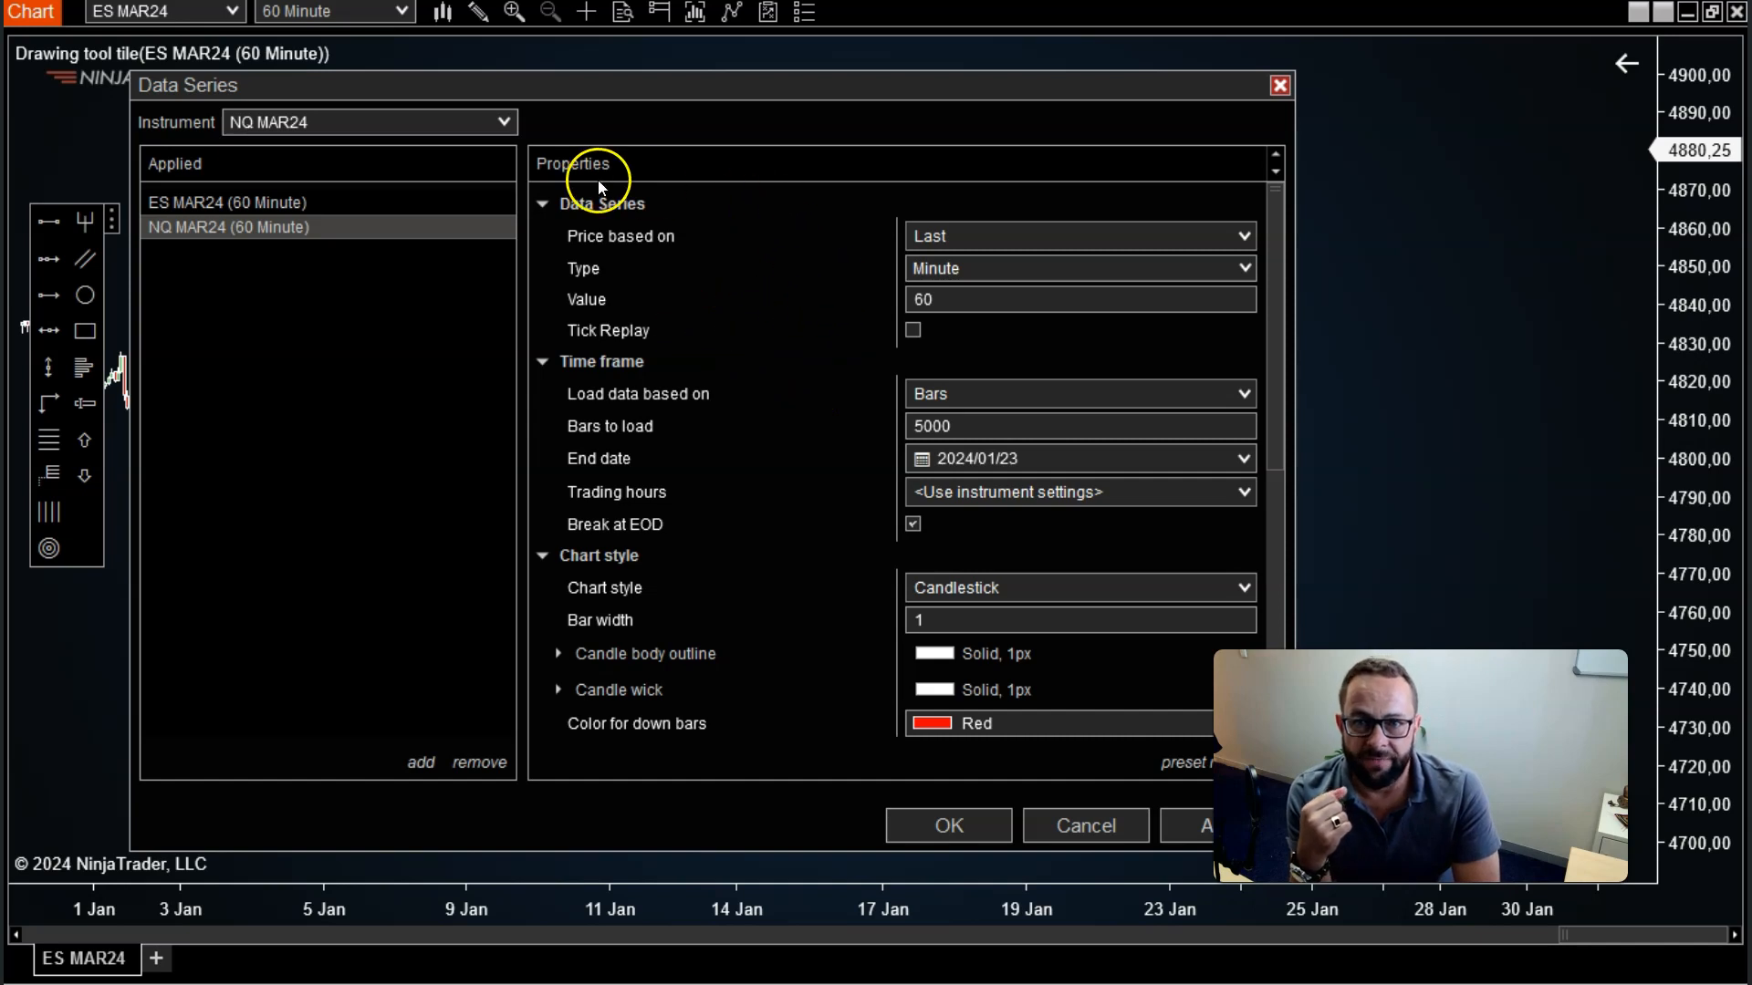
mouse_move(950, 213)
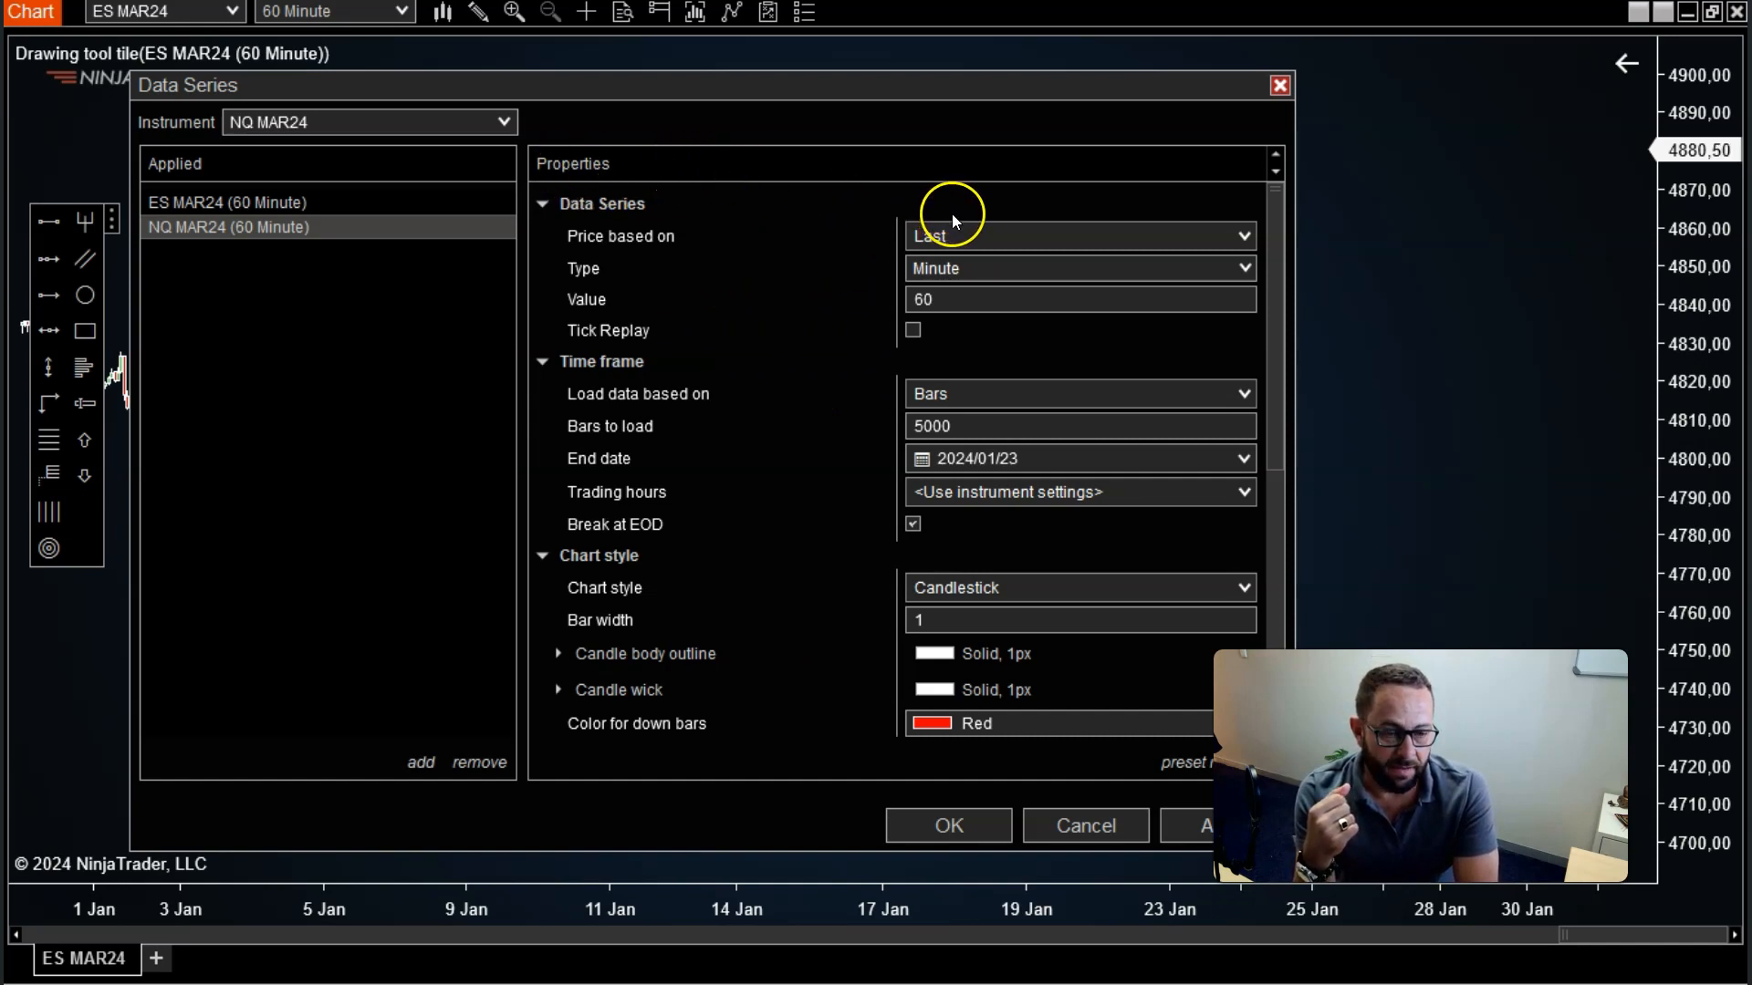
mouse_move(916, 117)
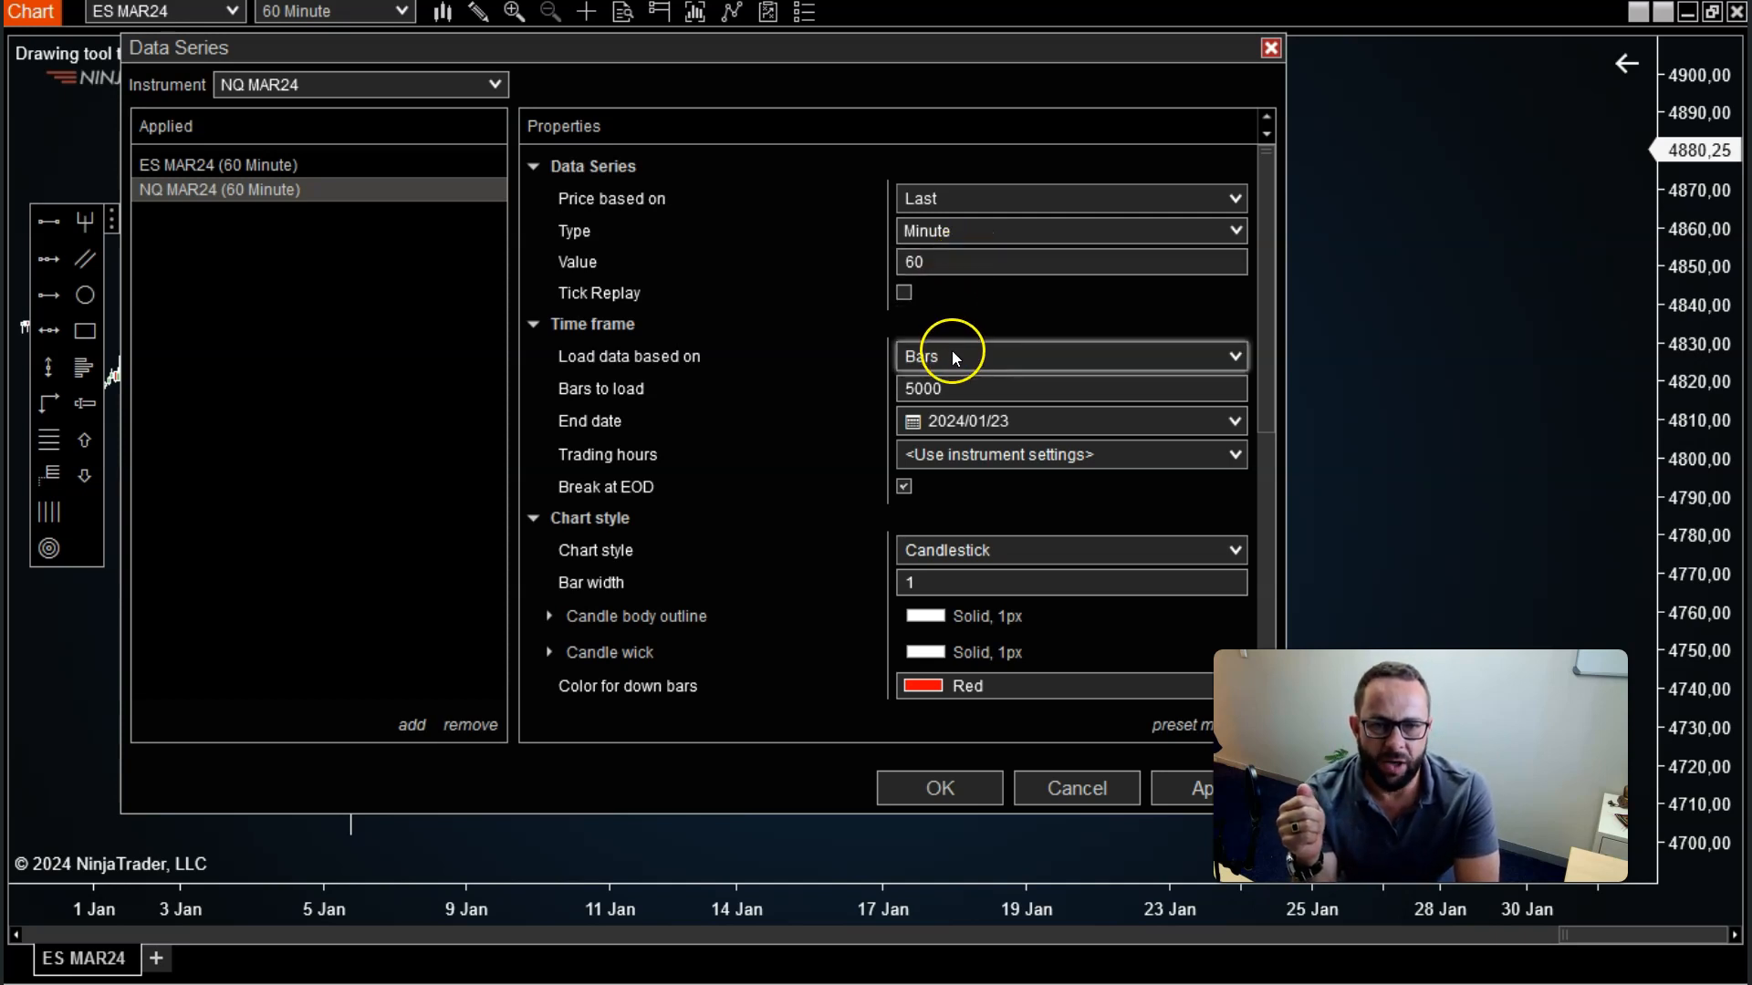
scroll(down, 3)
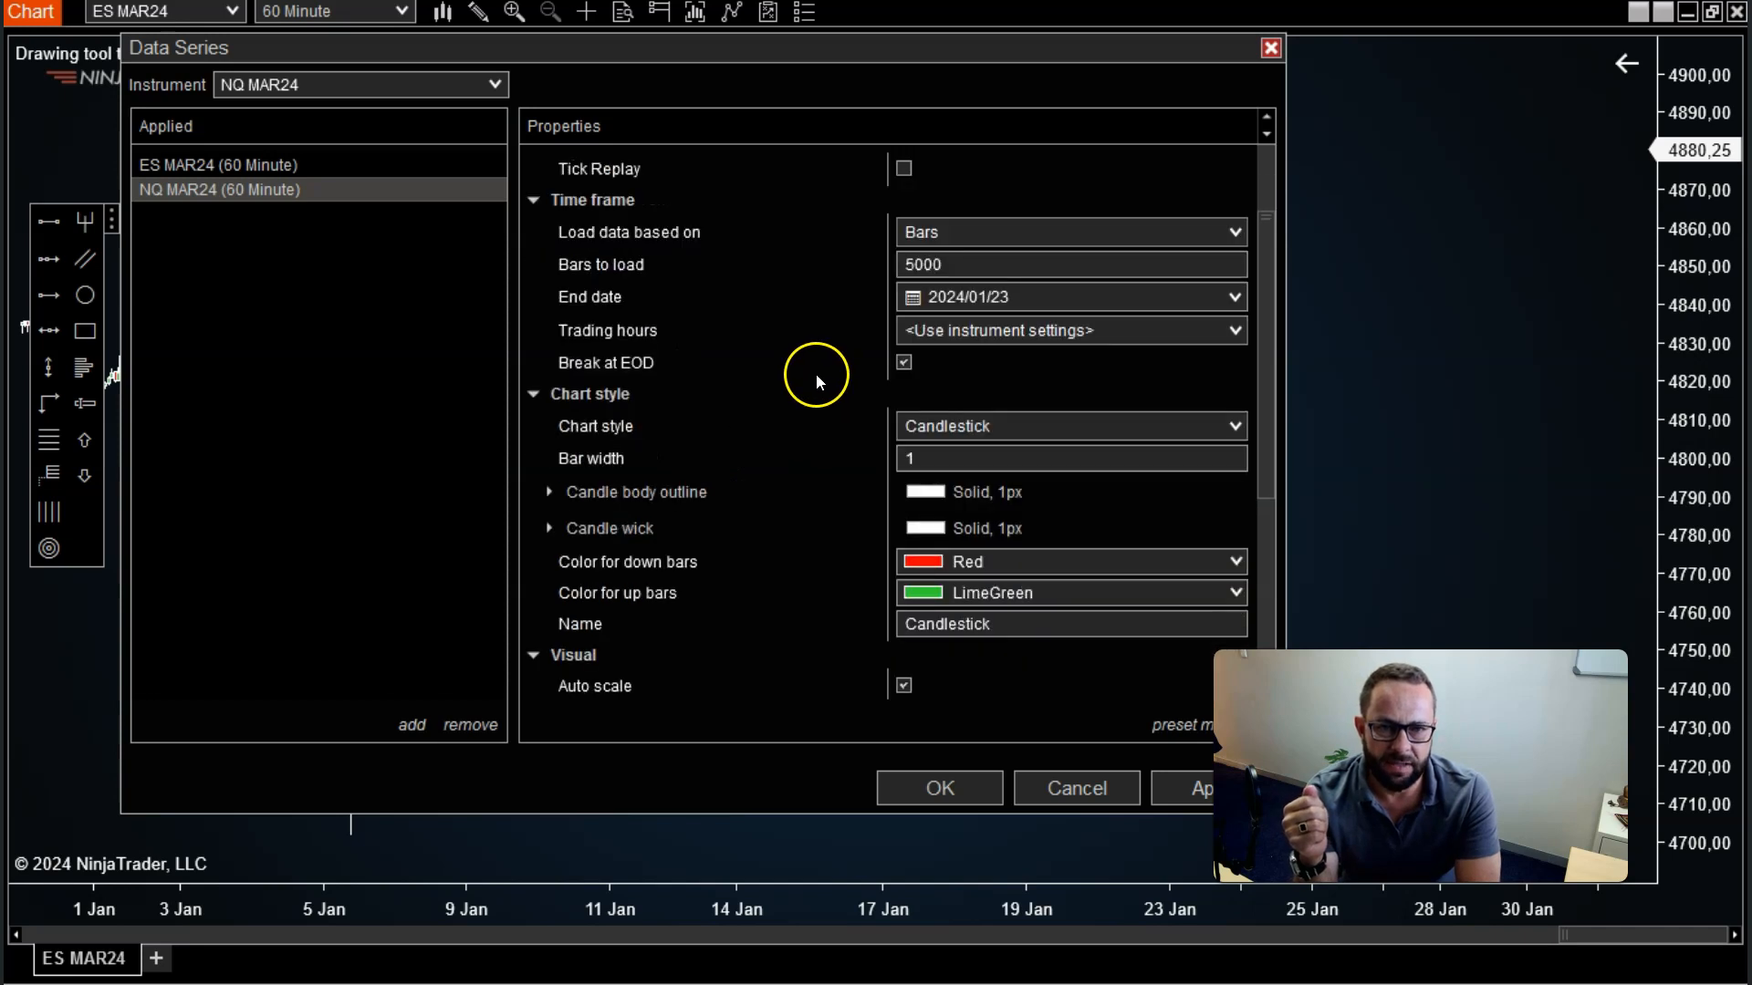
click(1069, 231)
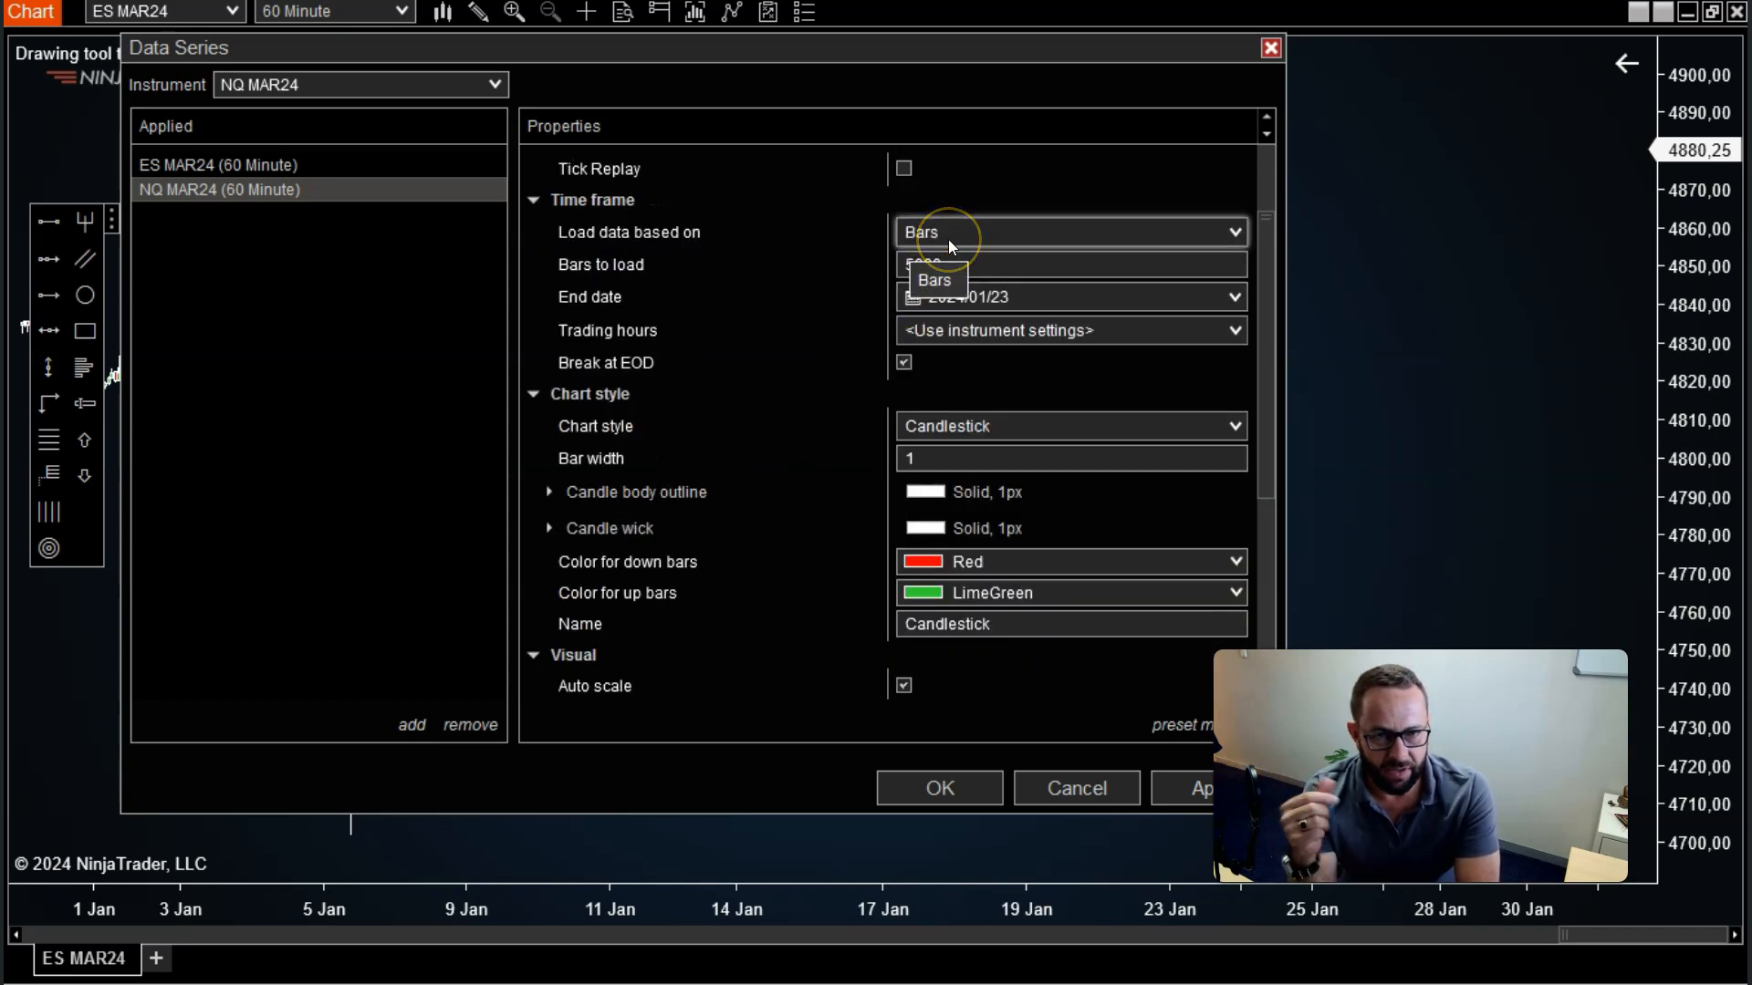
click(933, 279)
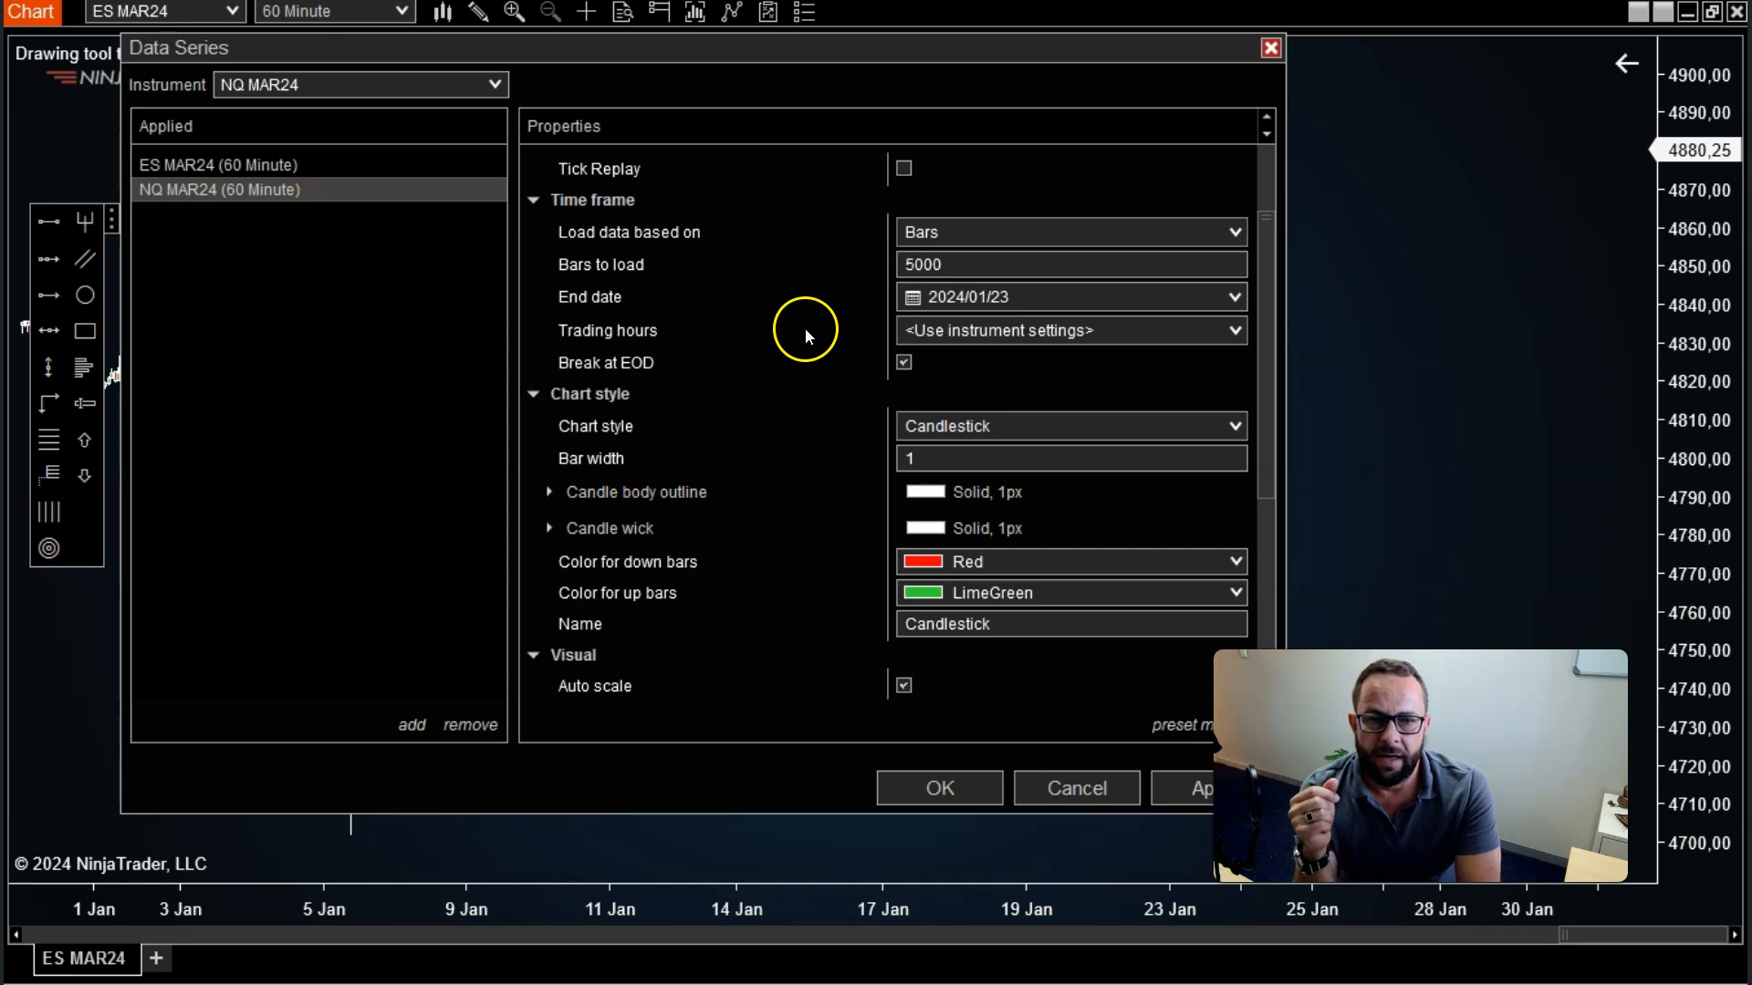
mouse_move(768, 601)
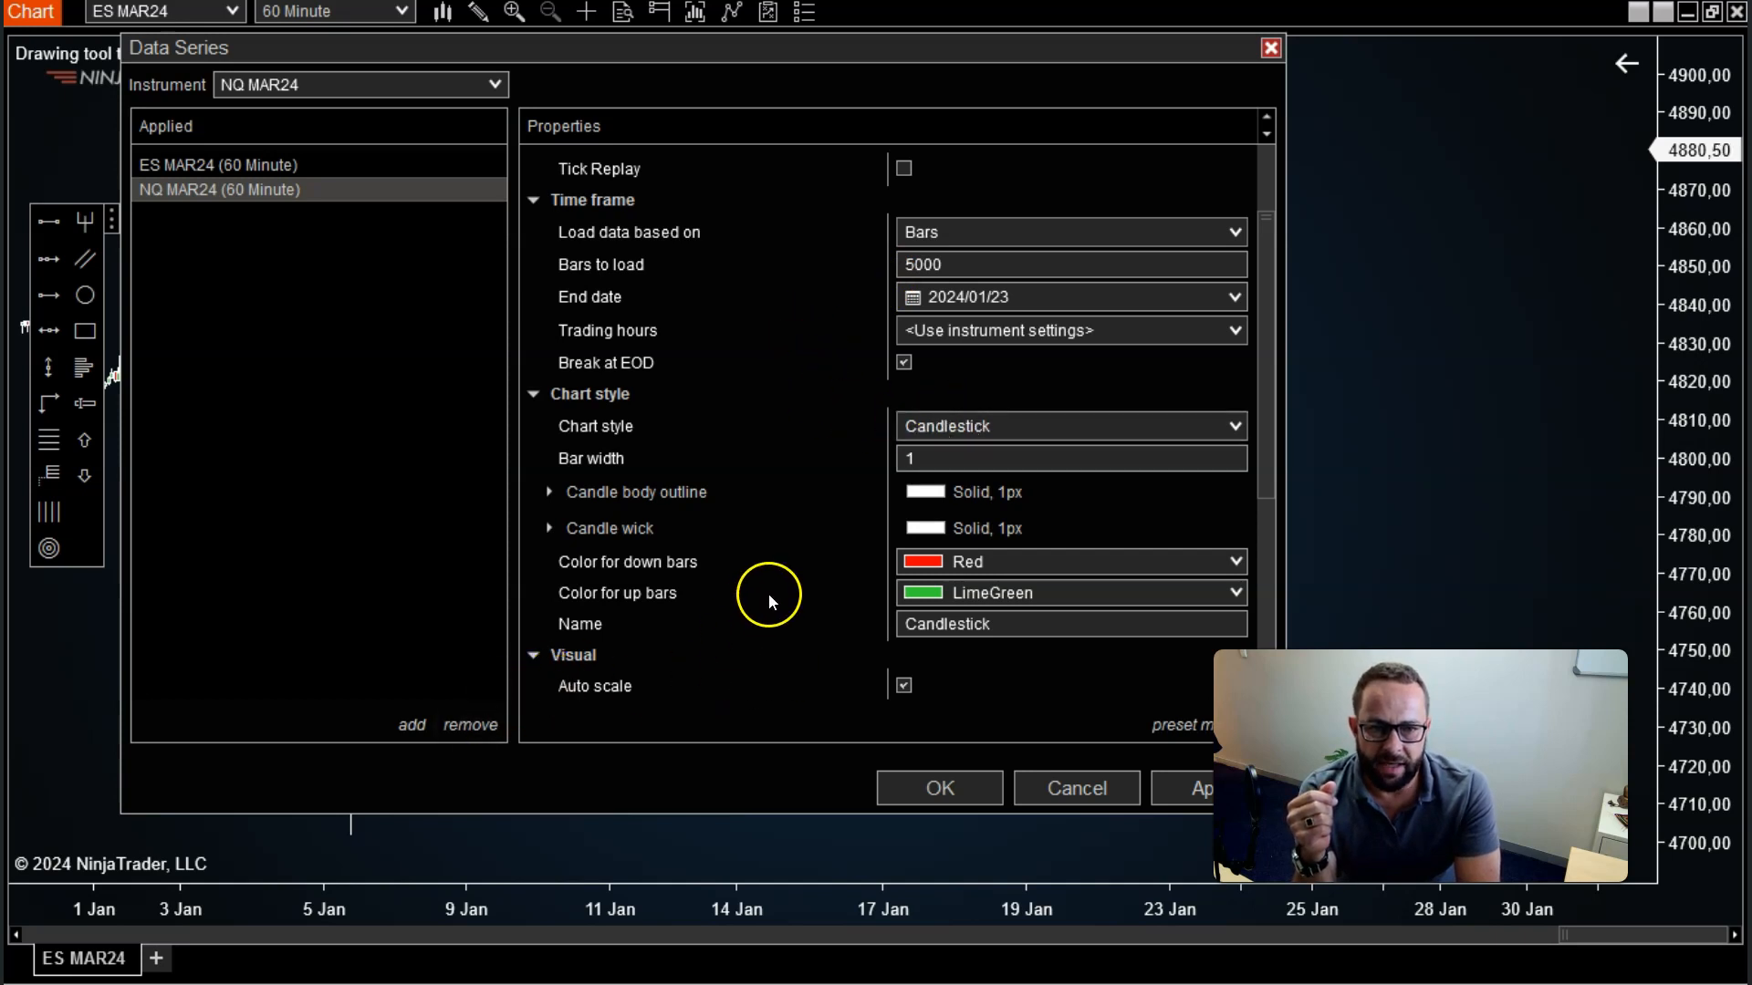
scroll(down, 3)
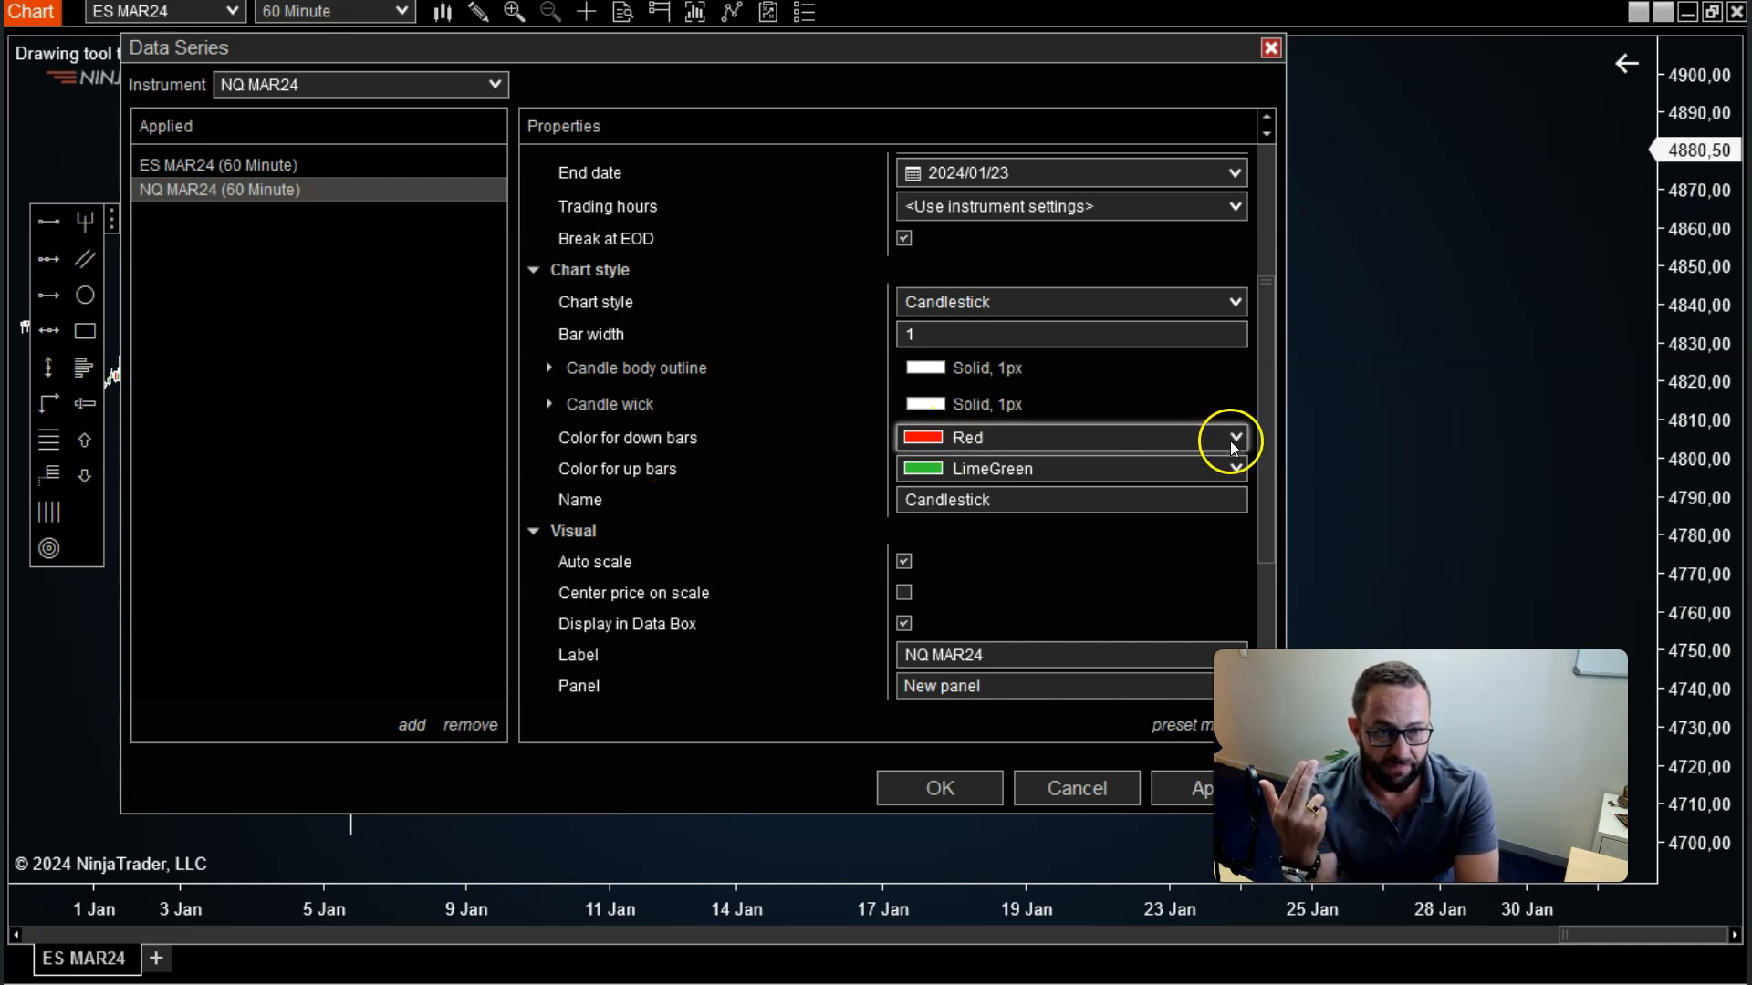
click(1234, 437)
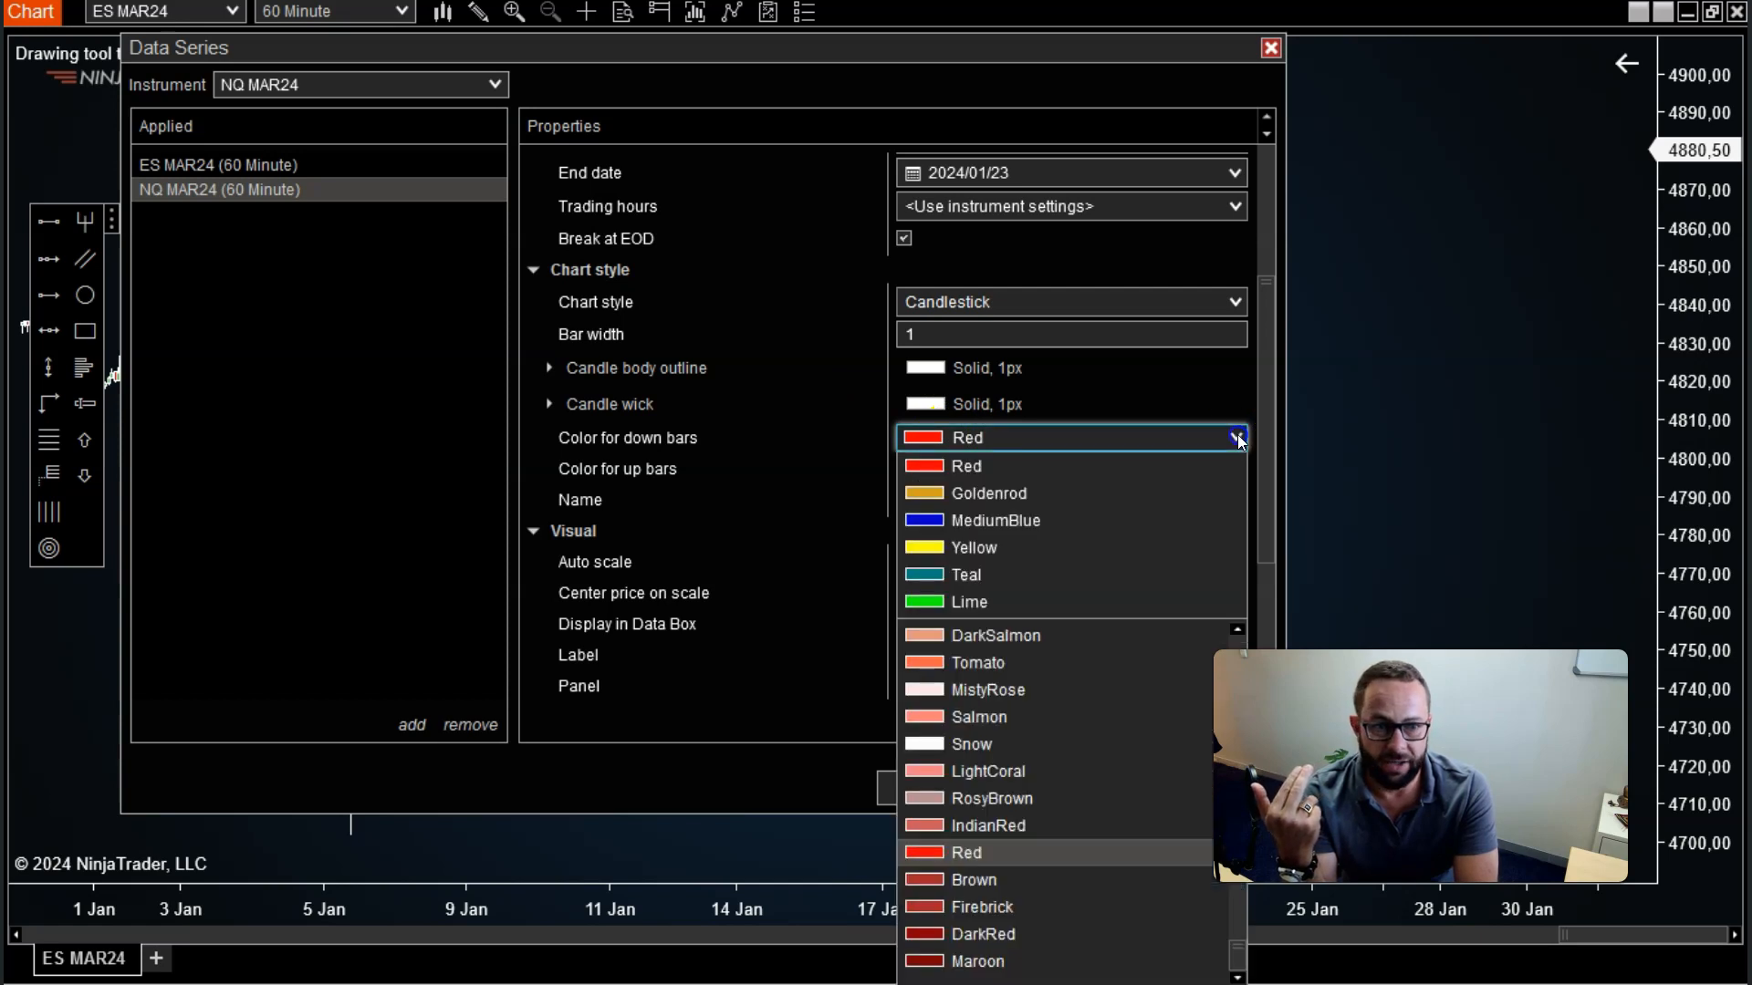
mouse_move(1016, 521)
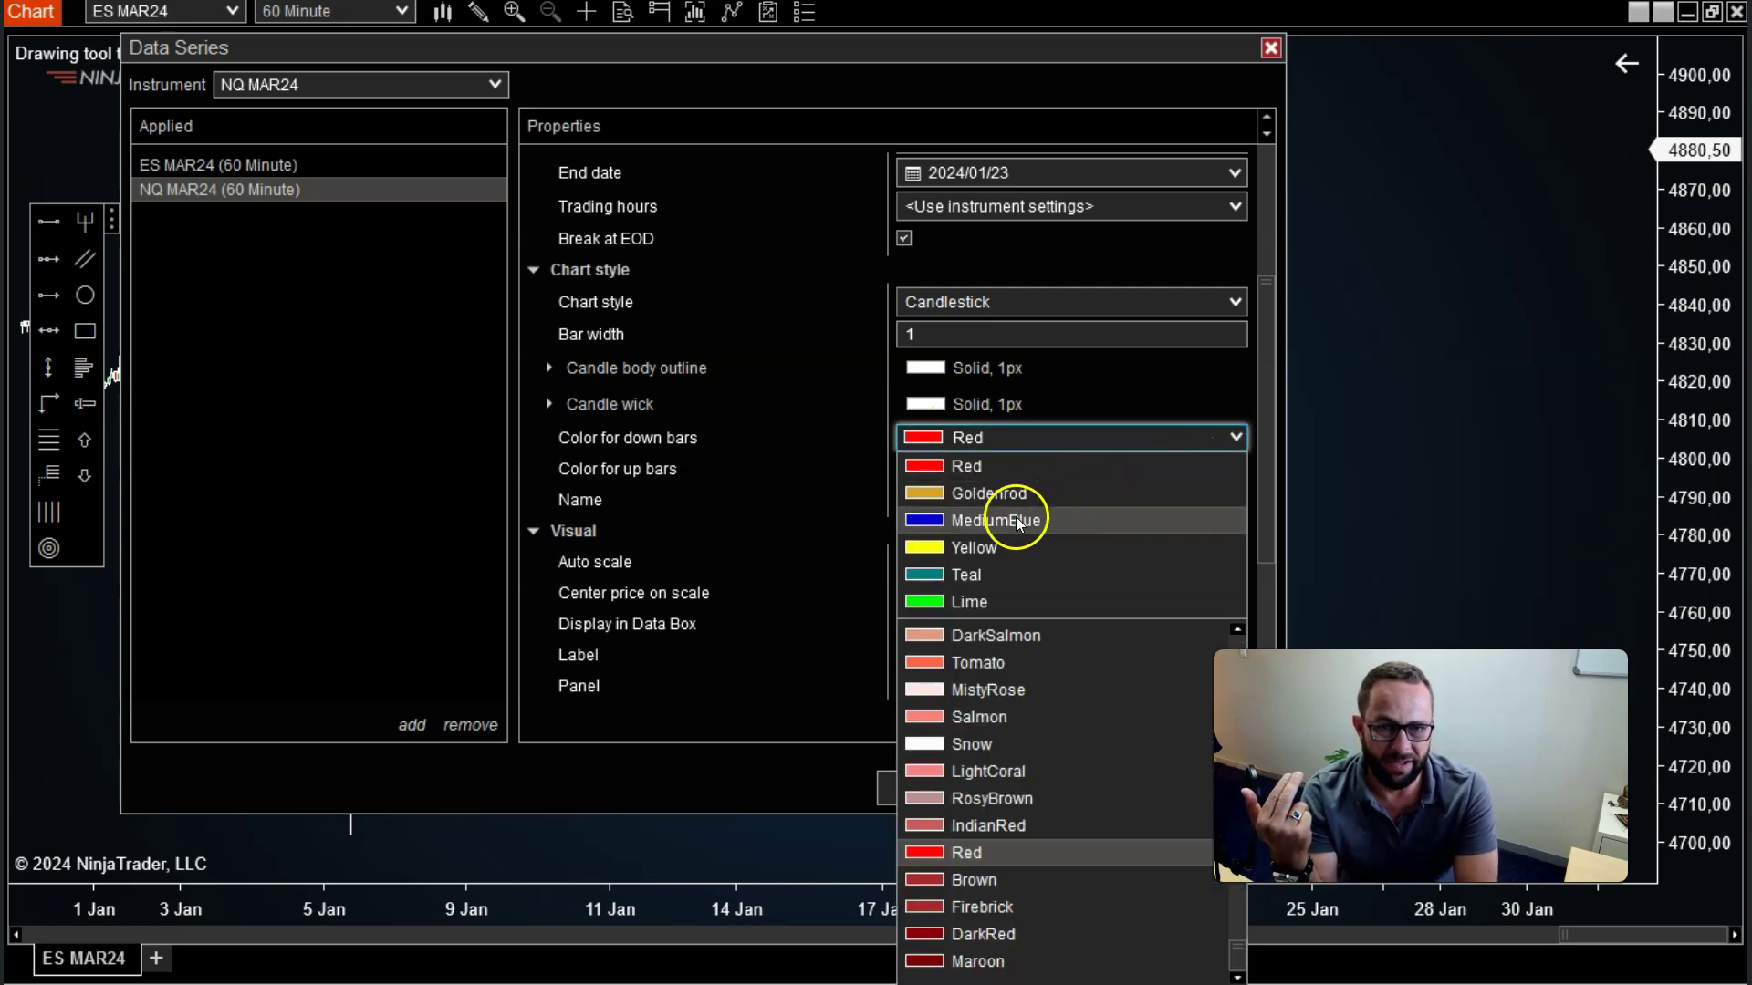
mouse_move(966, 574)
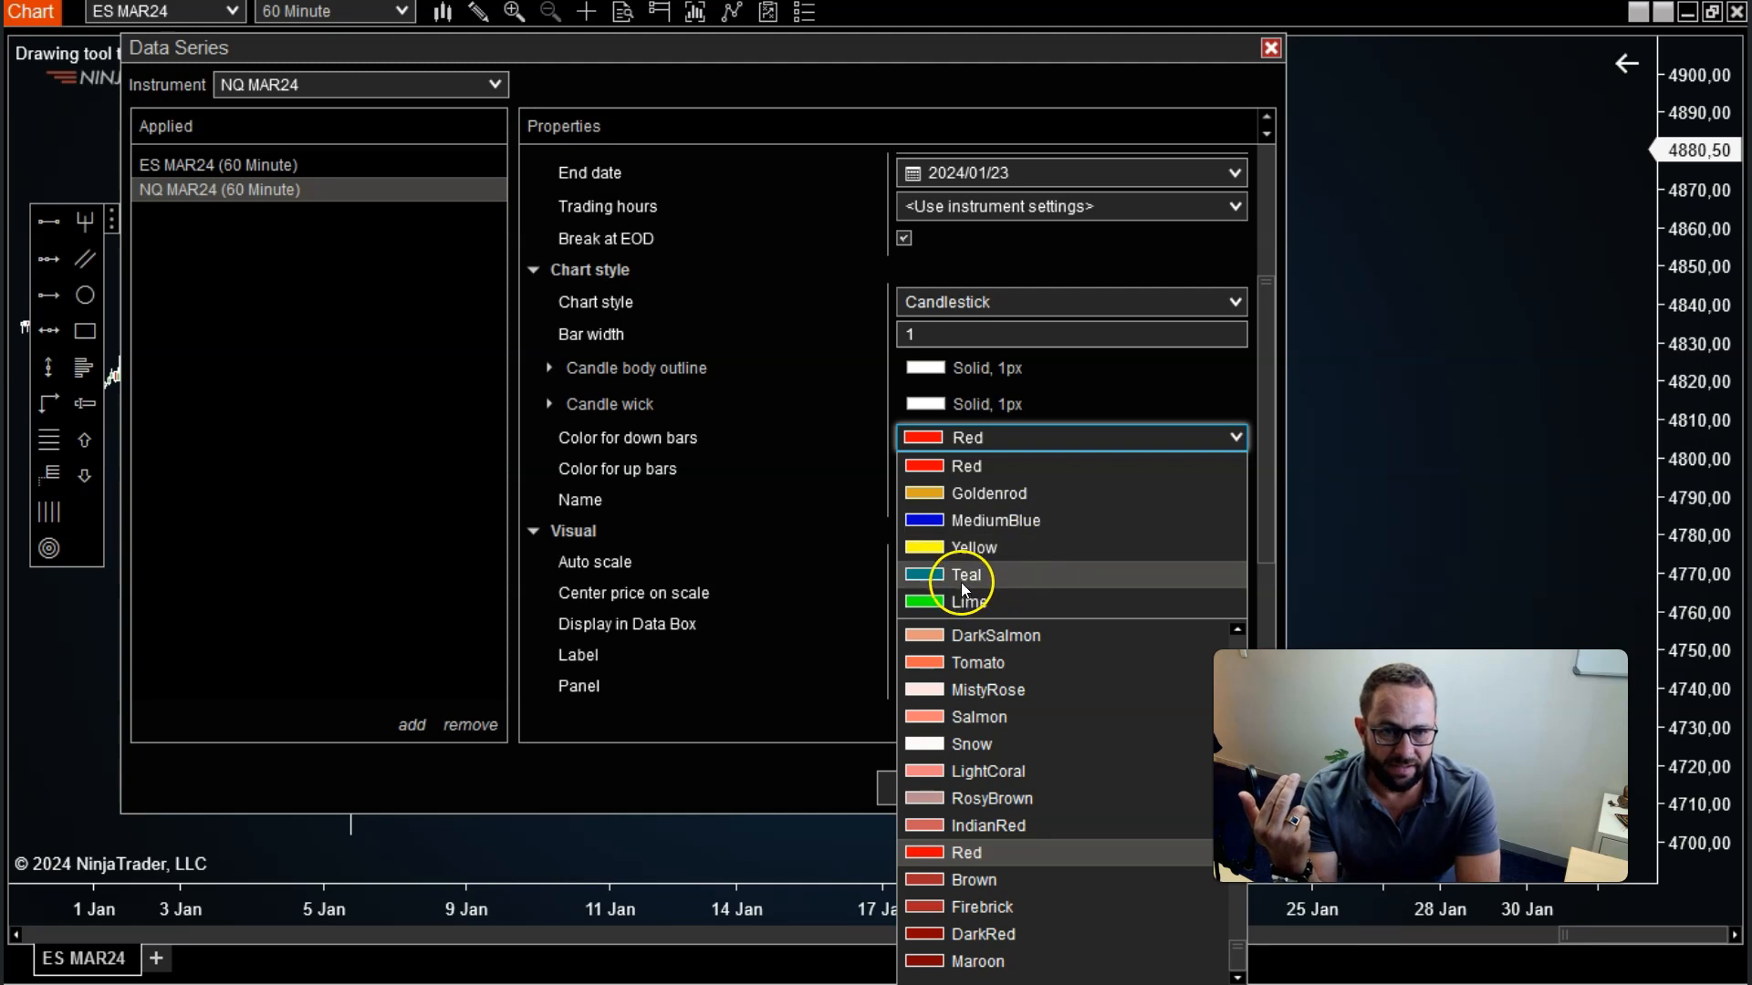
click(967, 601)
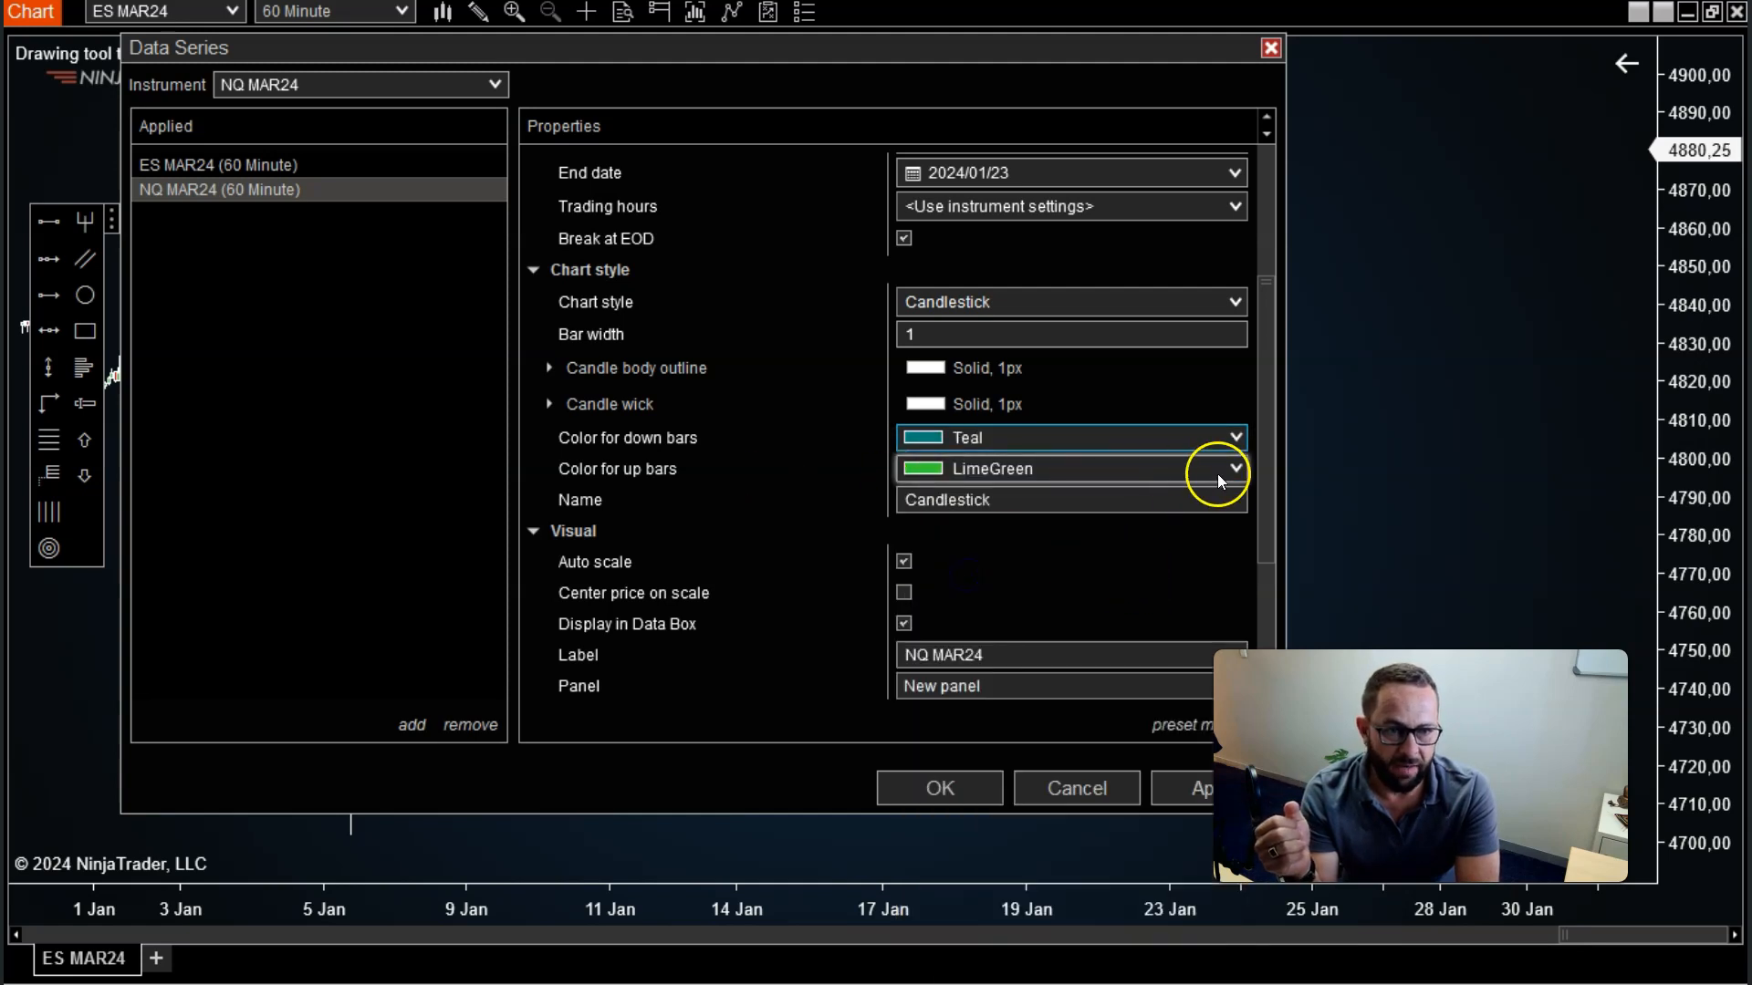
click(1233, 468)
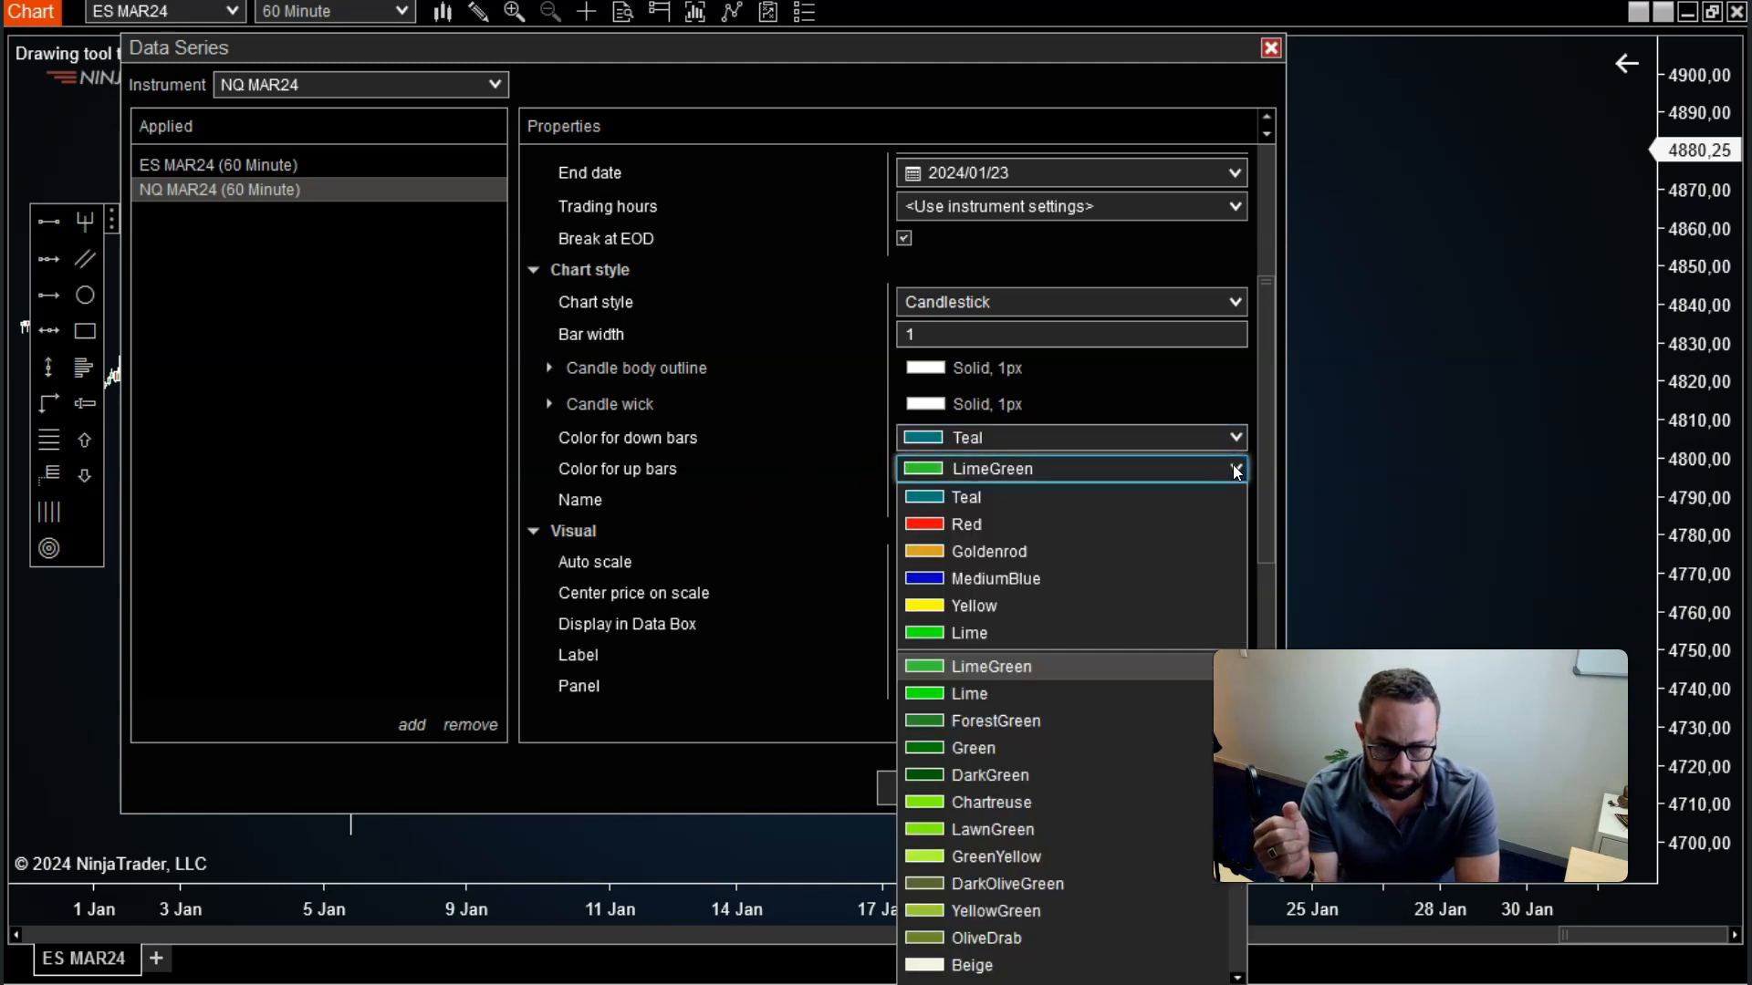
click(971, 606)
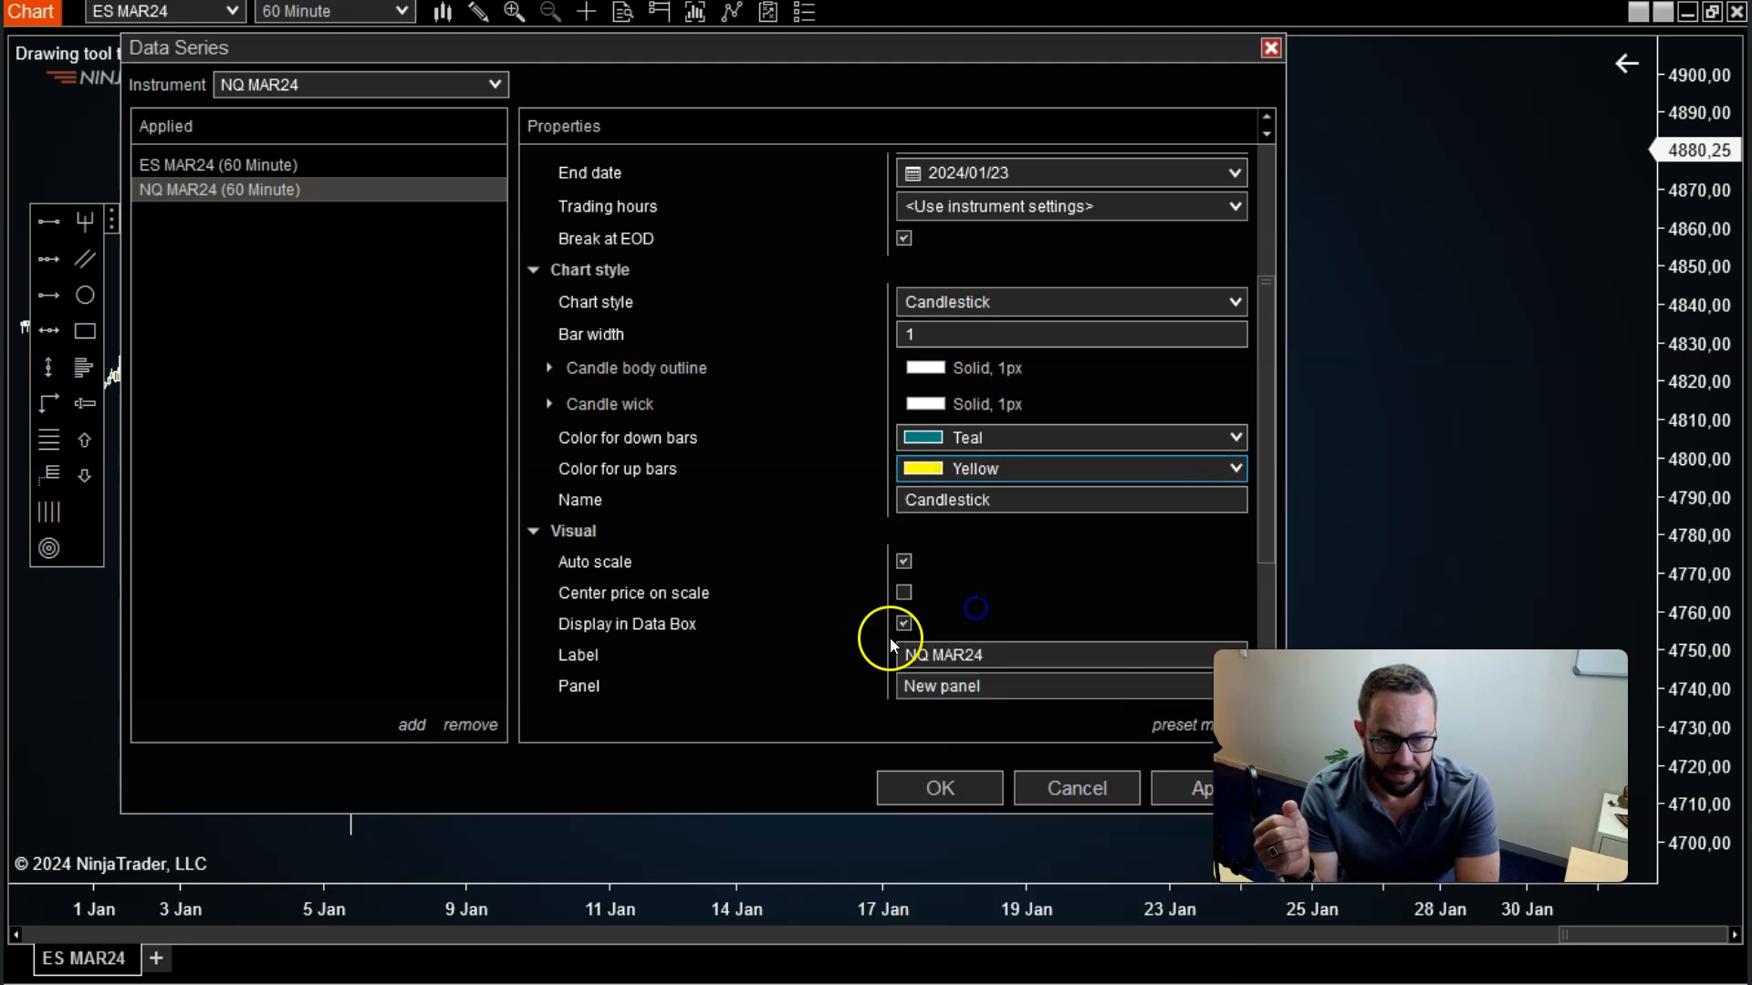
mouse_move(827, 642)
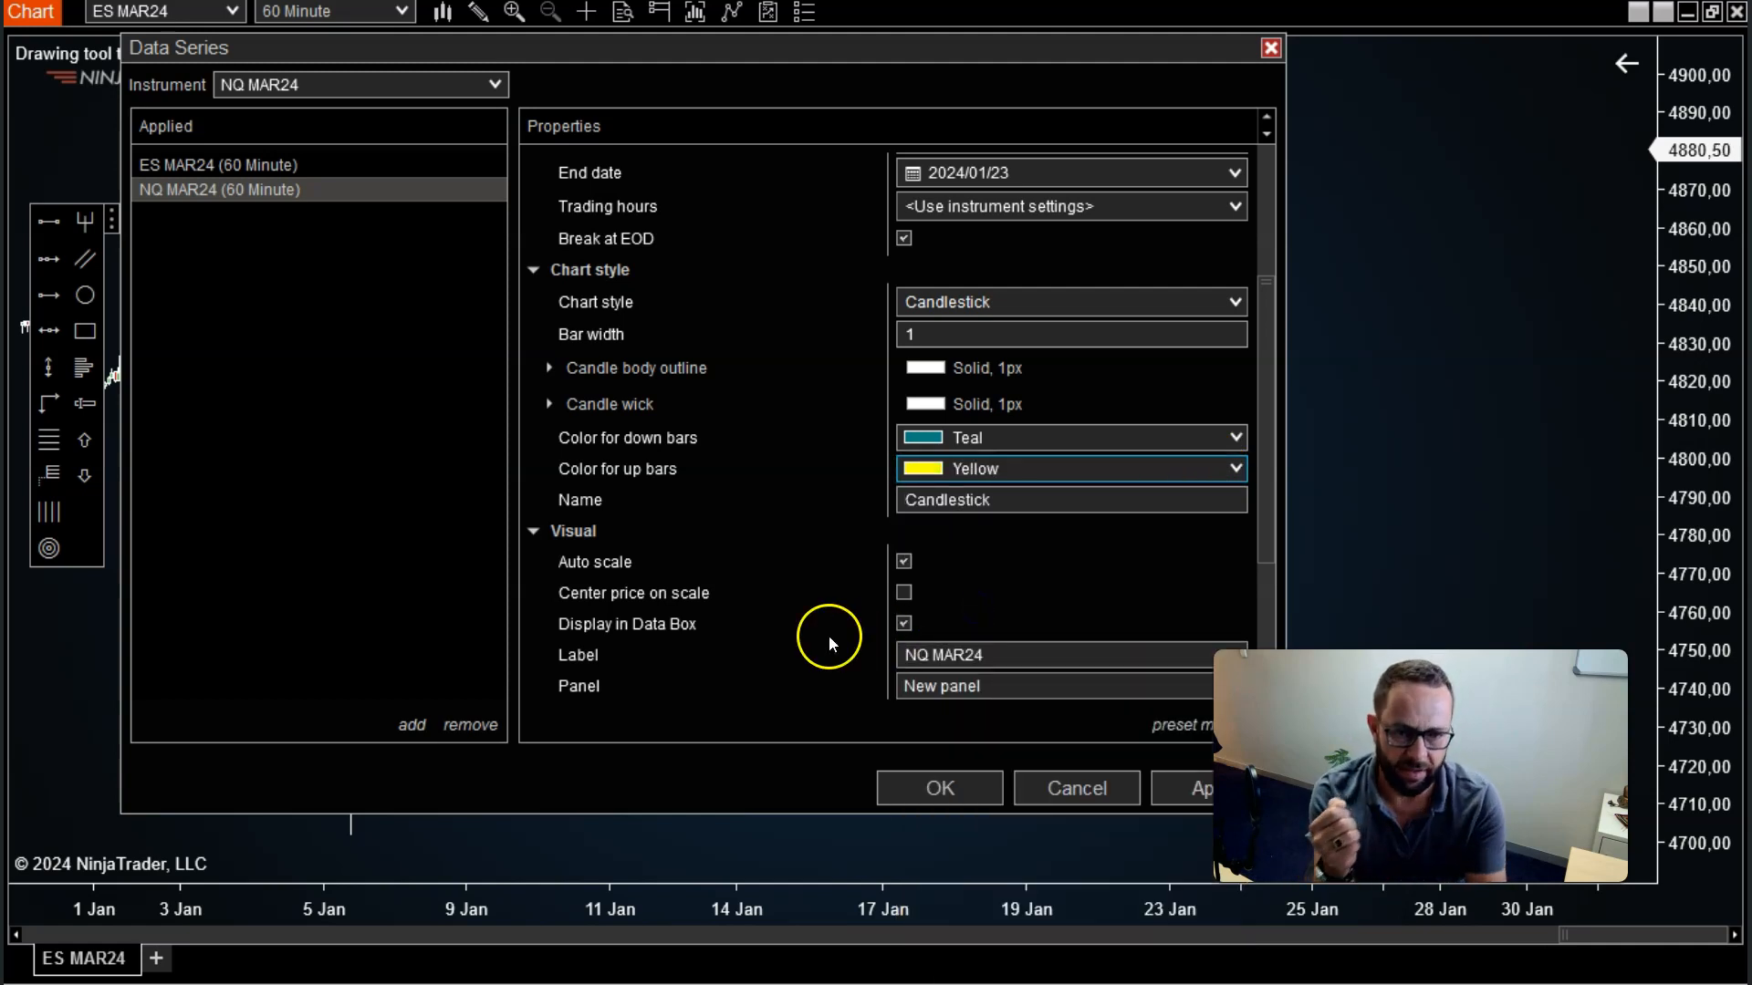
mouse_move(777, 537)
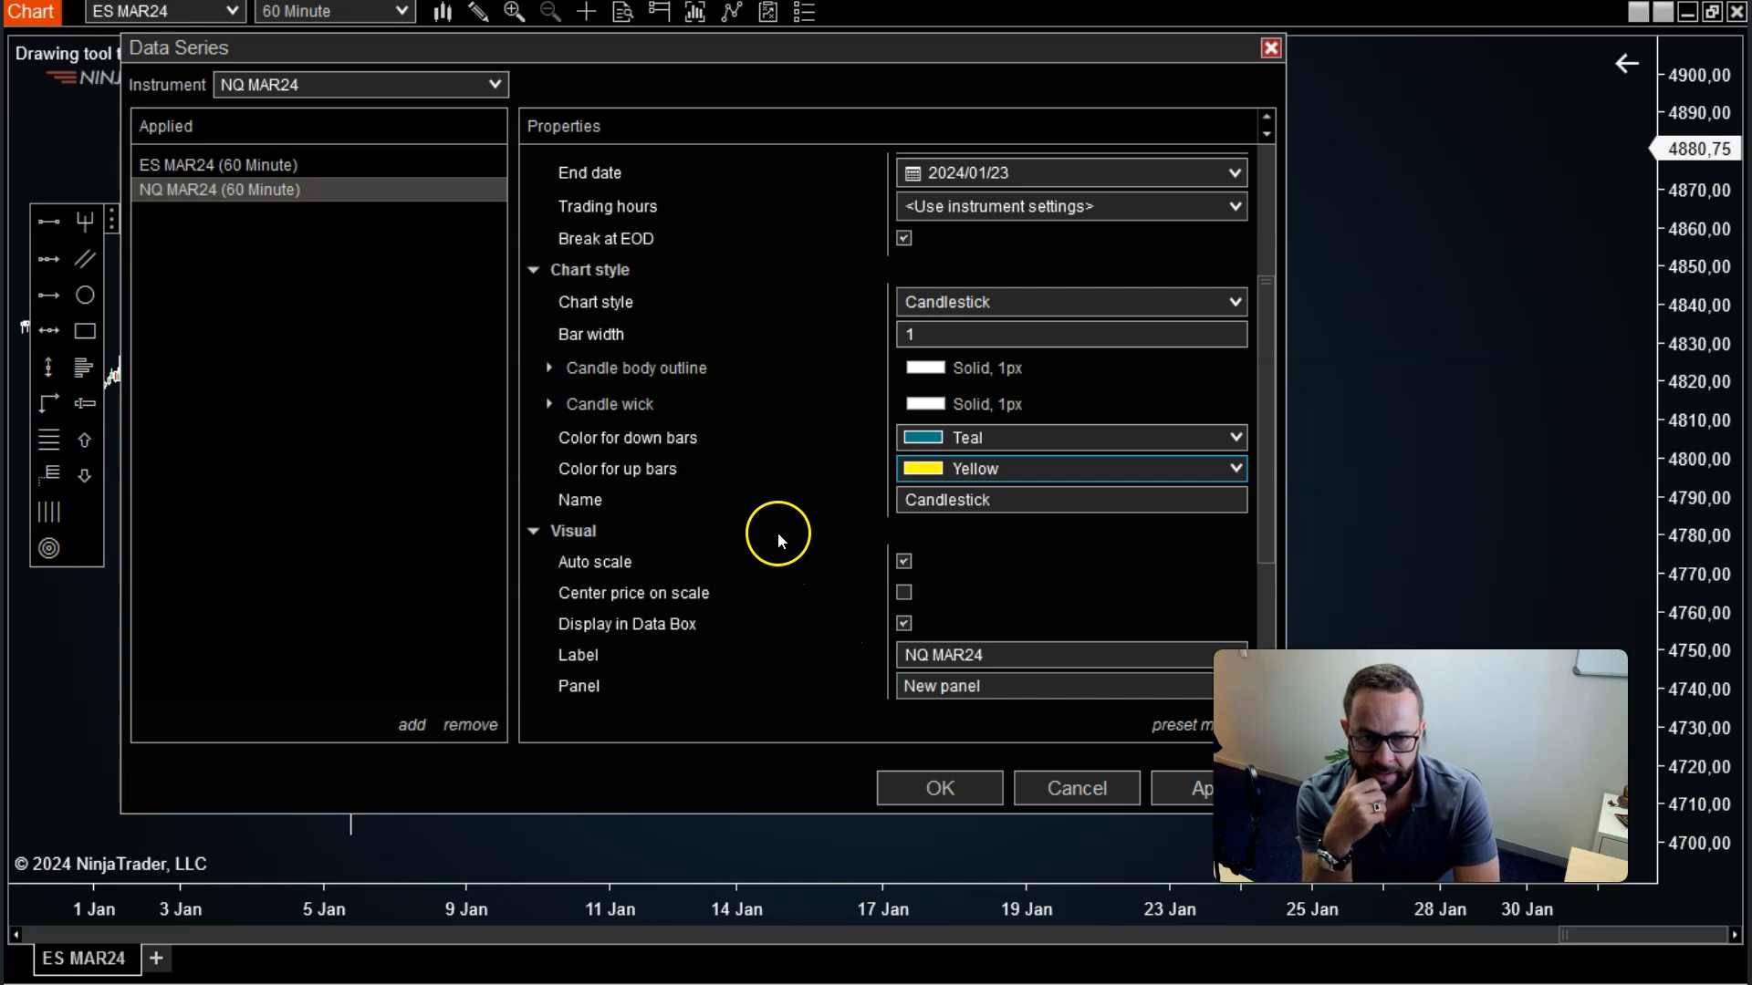
scroll(down, 3)
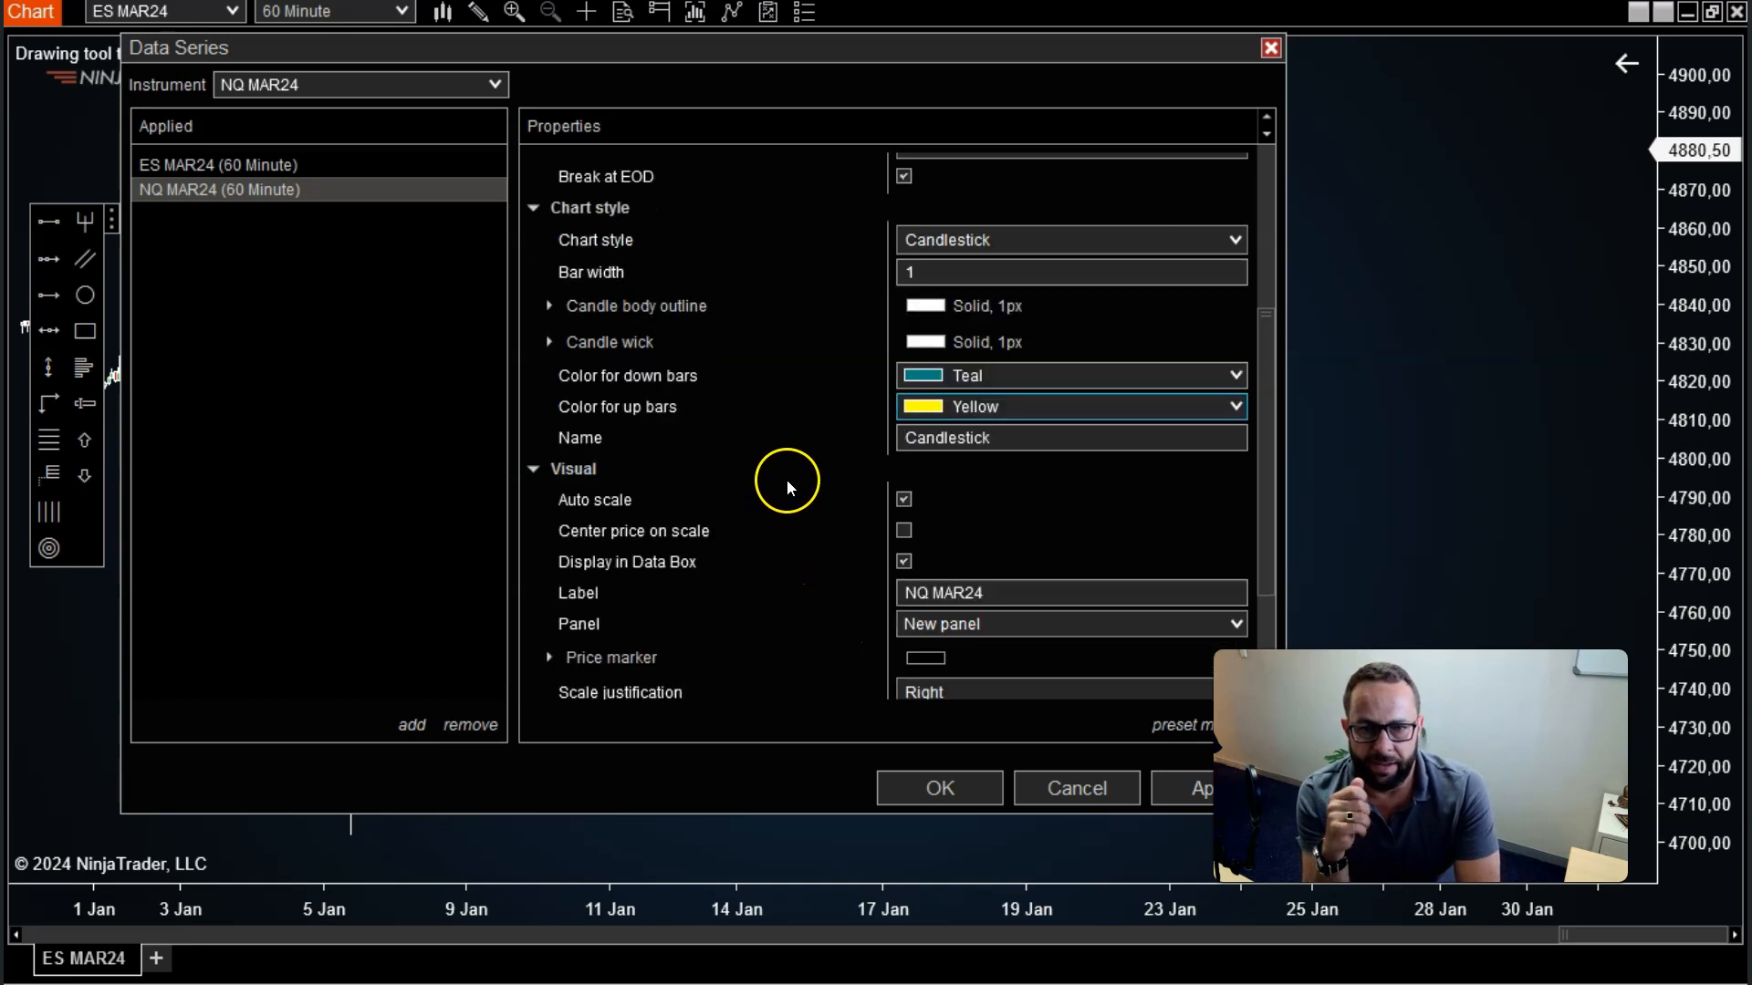
scroll(down, 3)
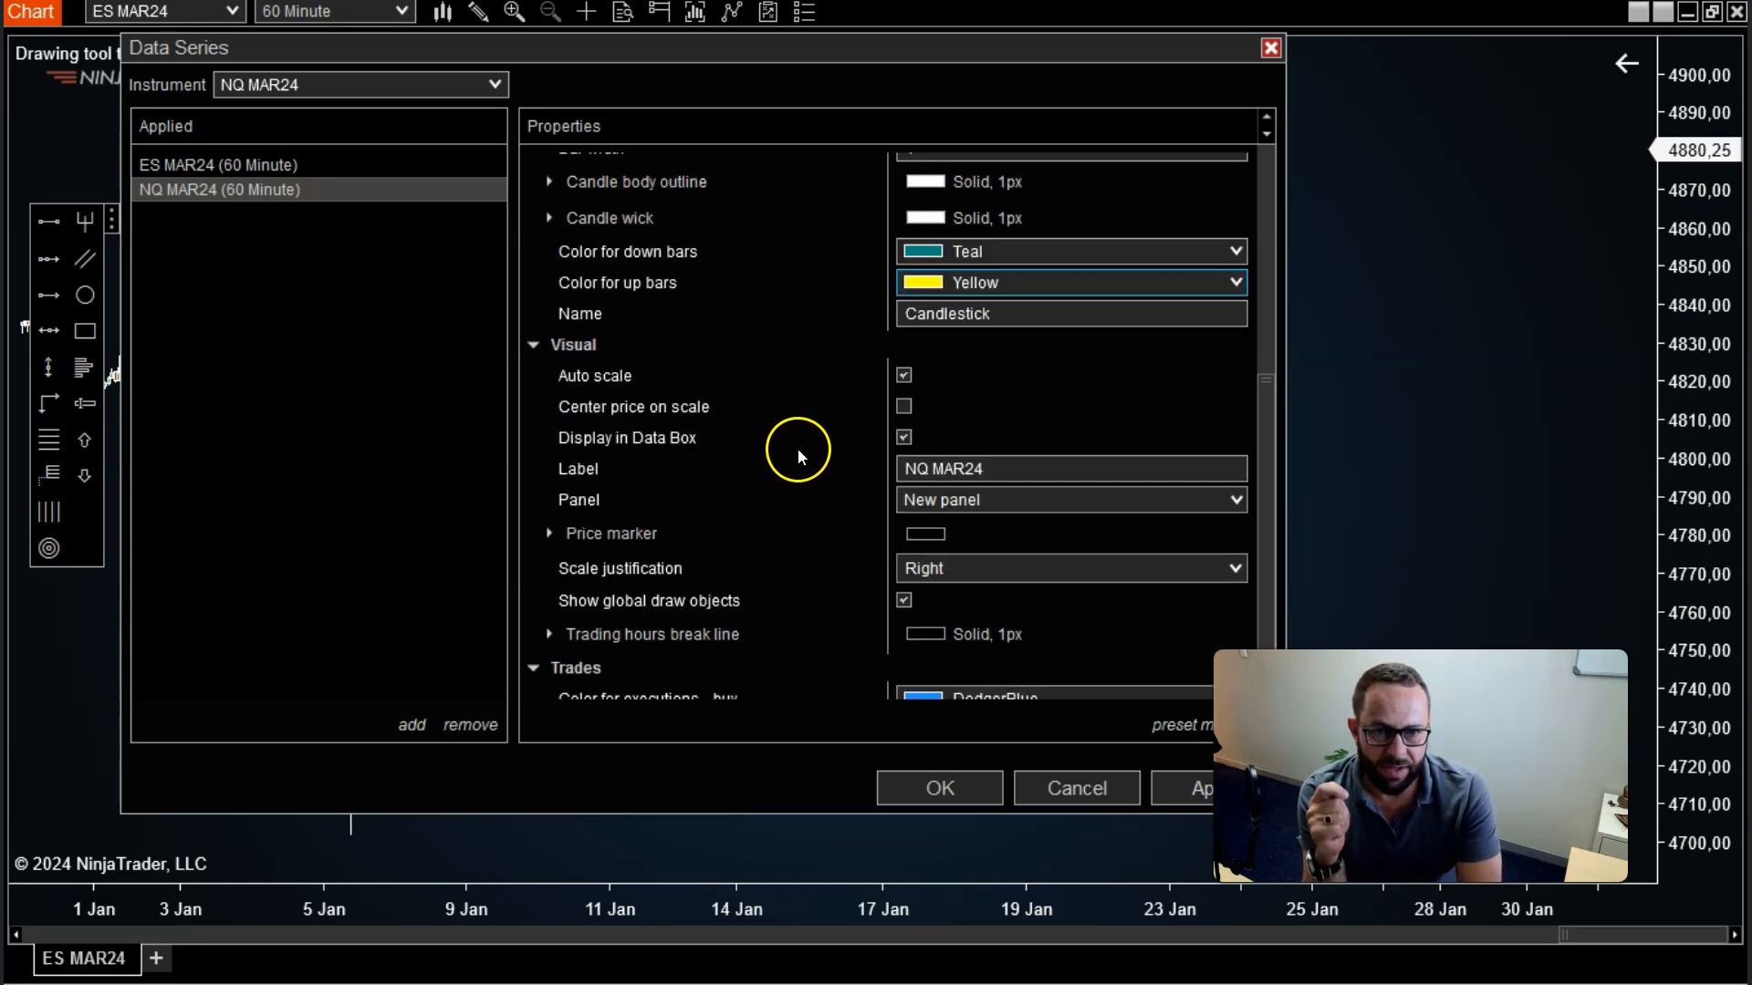
mouse_move(815, 456)
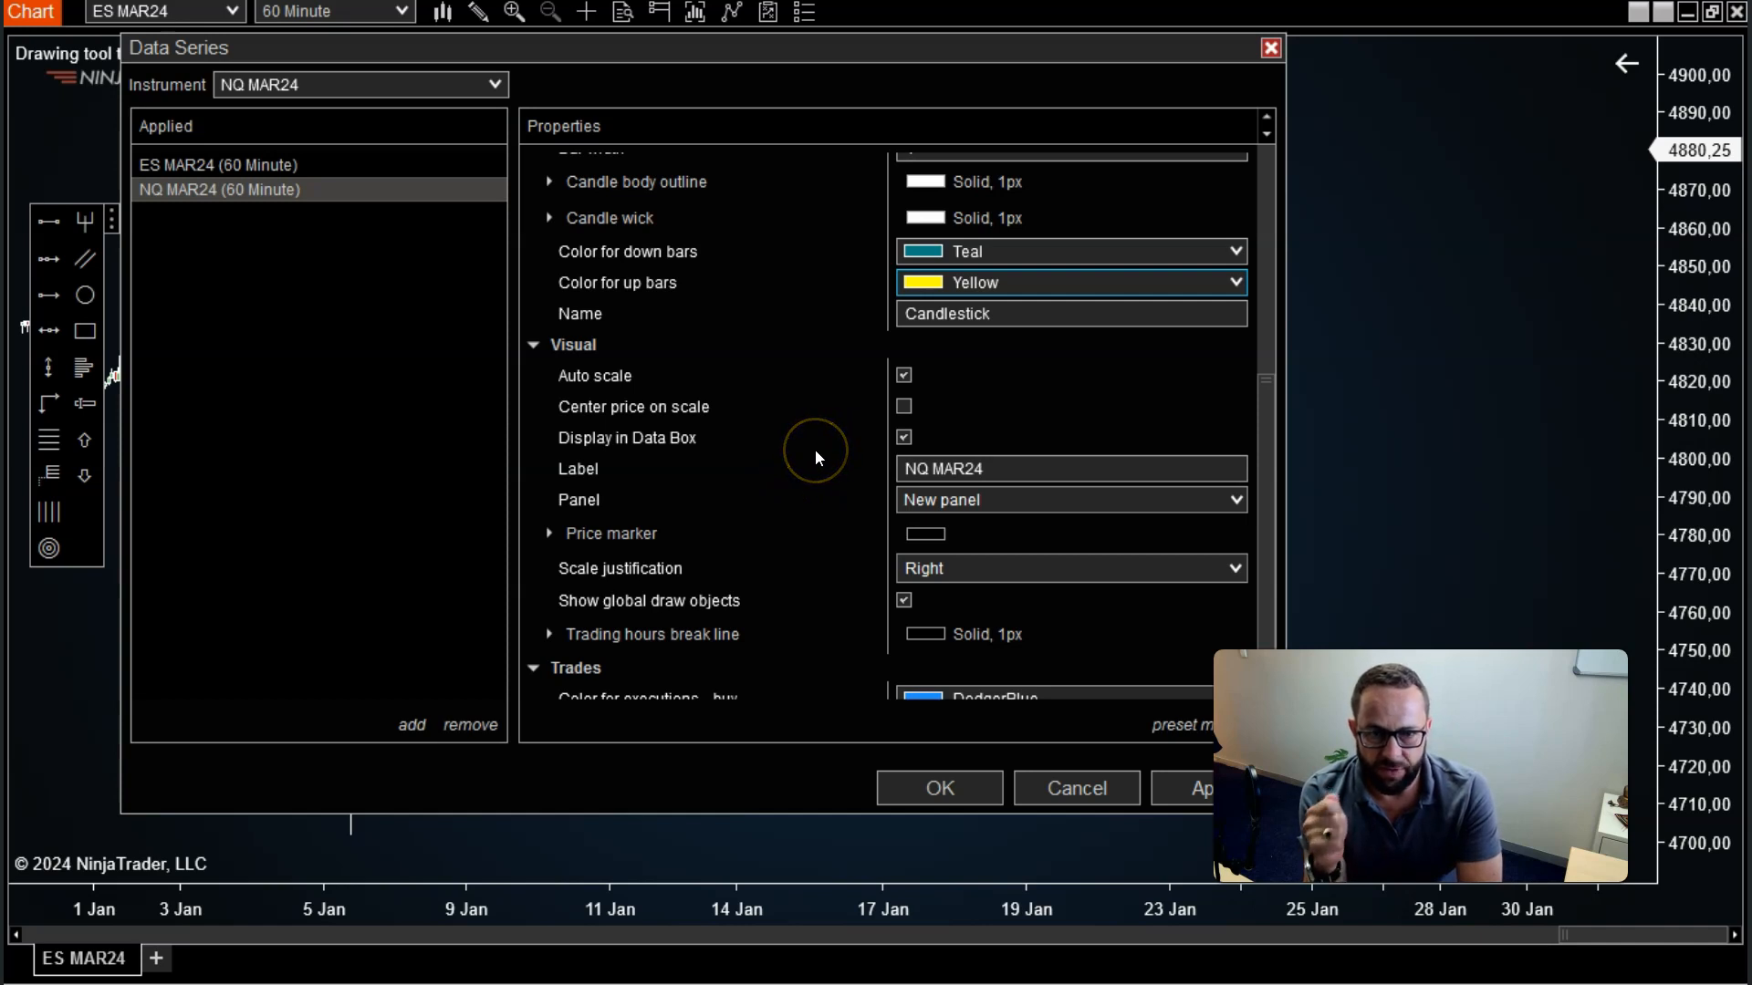
mouse_move(810, 438)
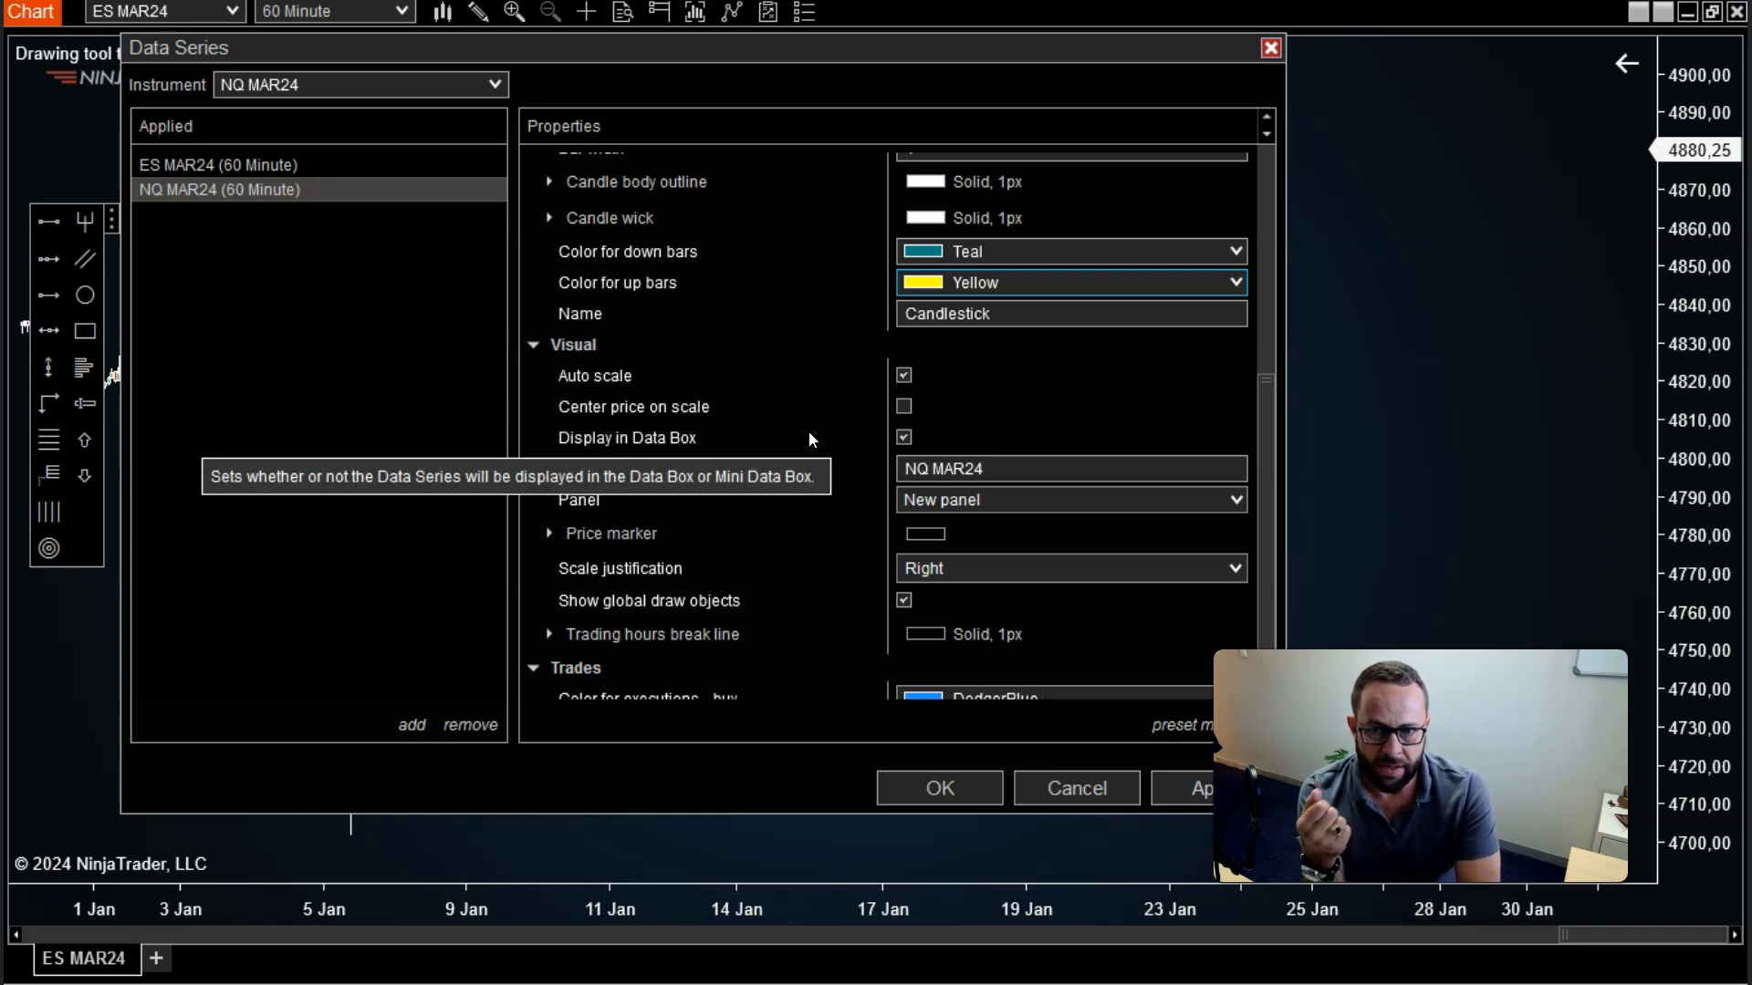
mouse_move(608, 492)
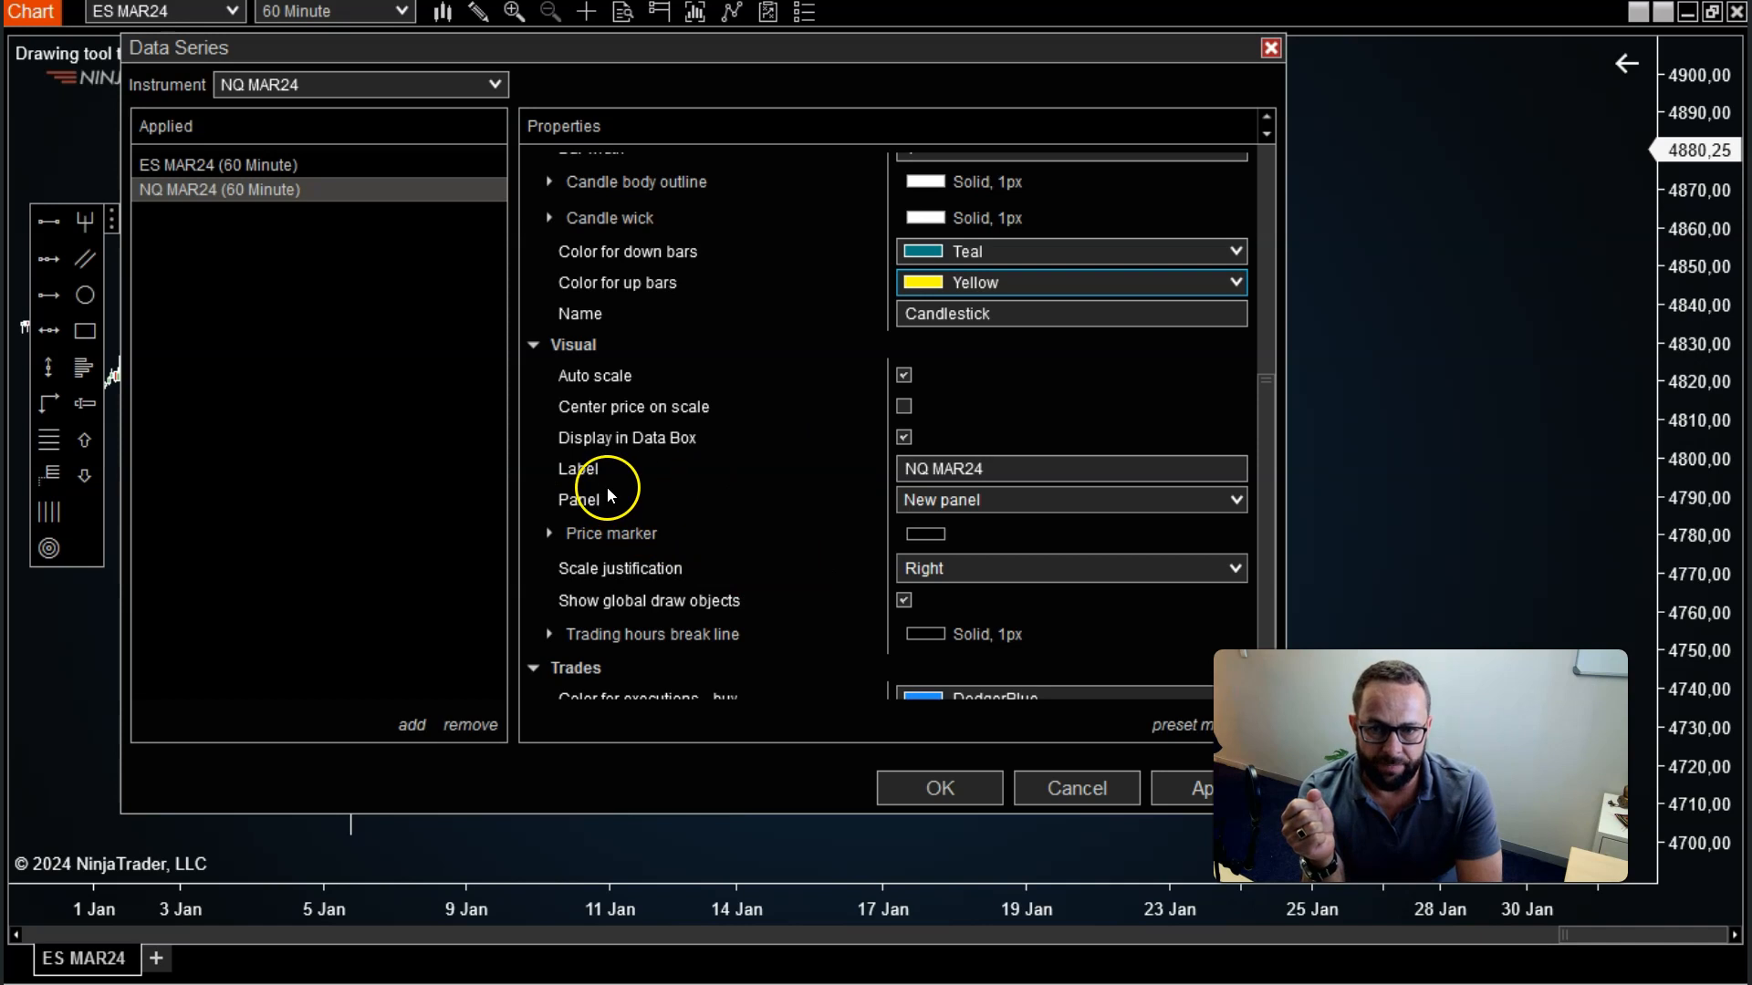
click(1234, 499)
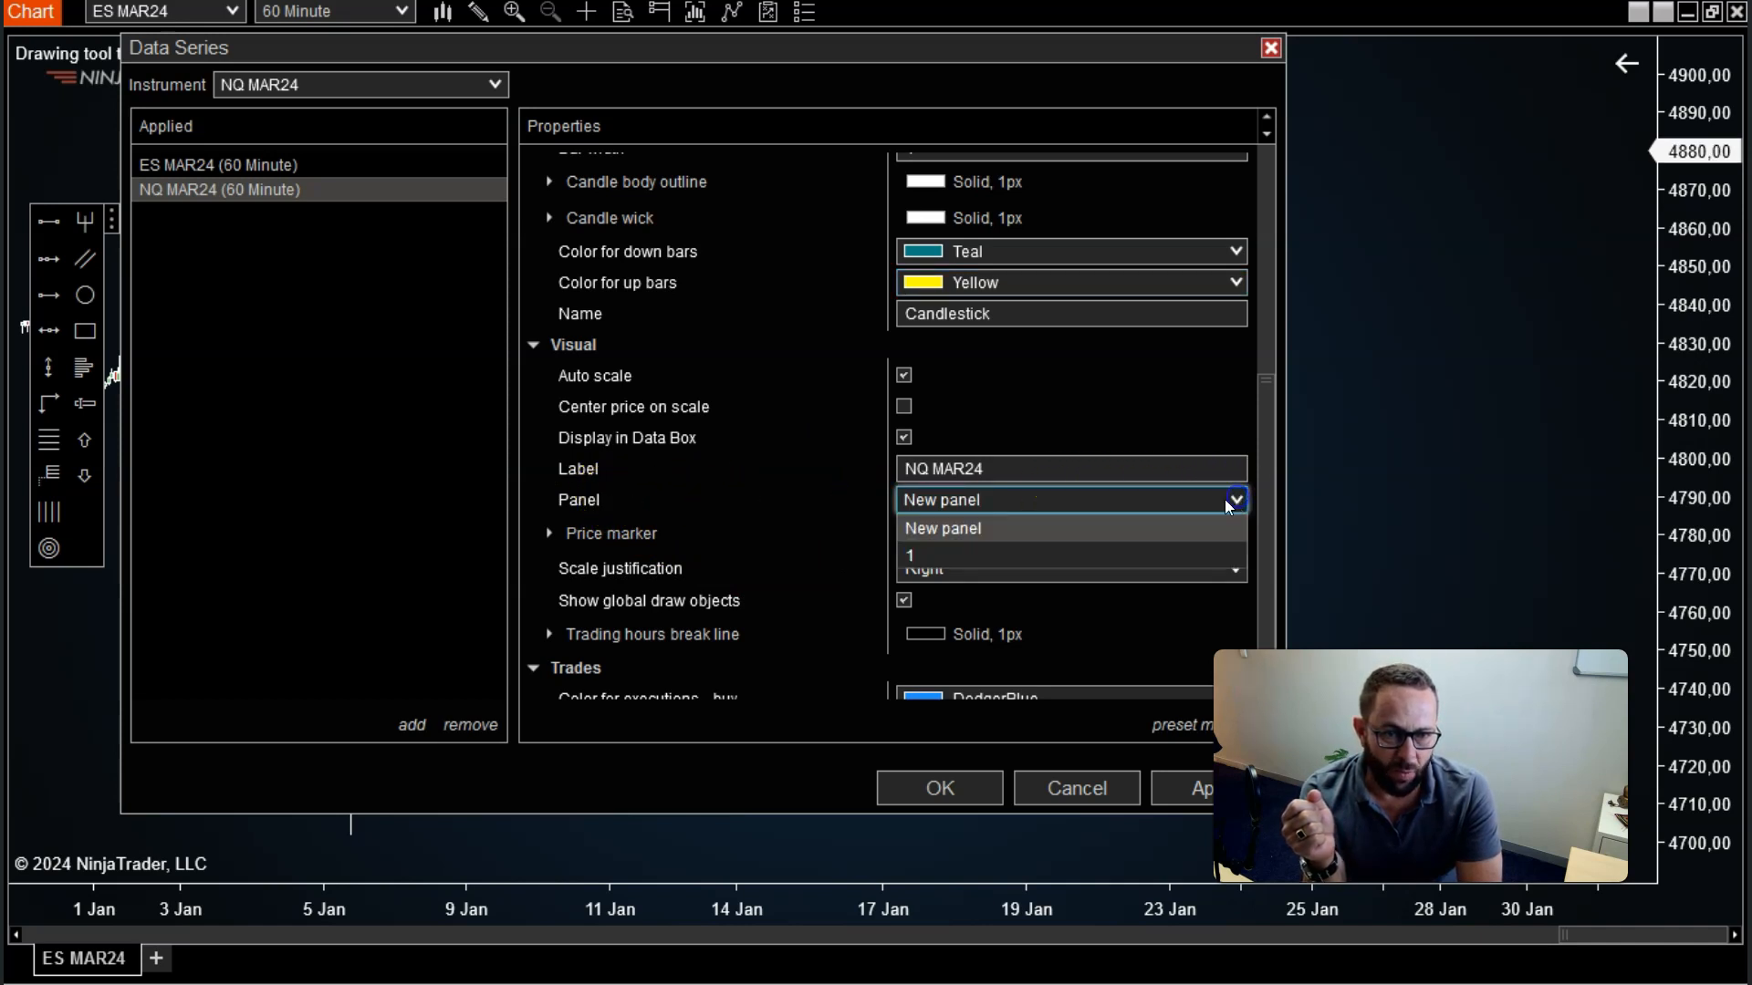
click(910, 556)
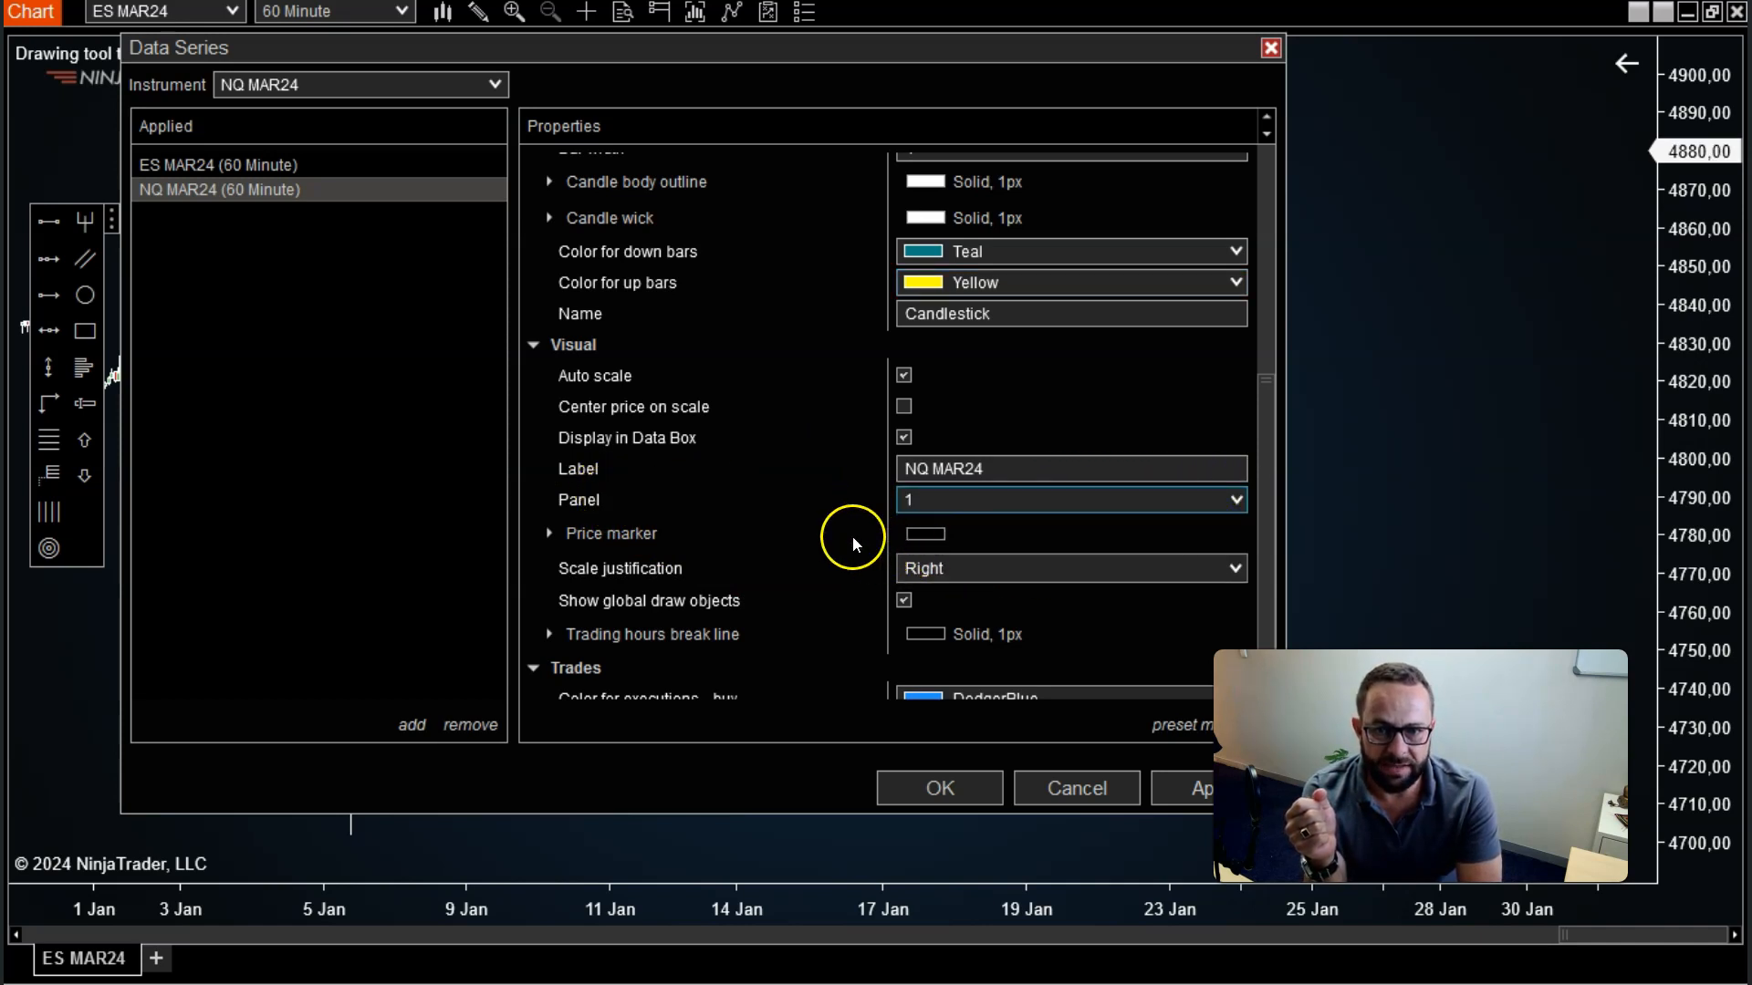
mouse_move(838, 542)
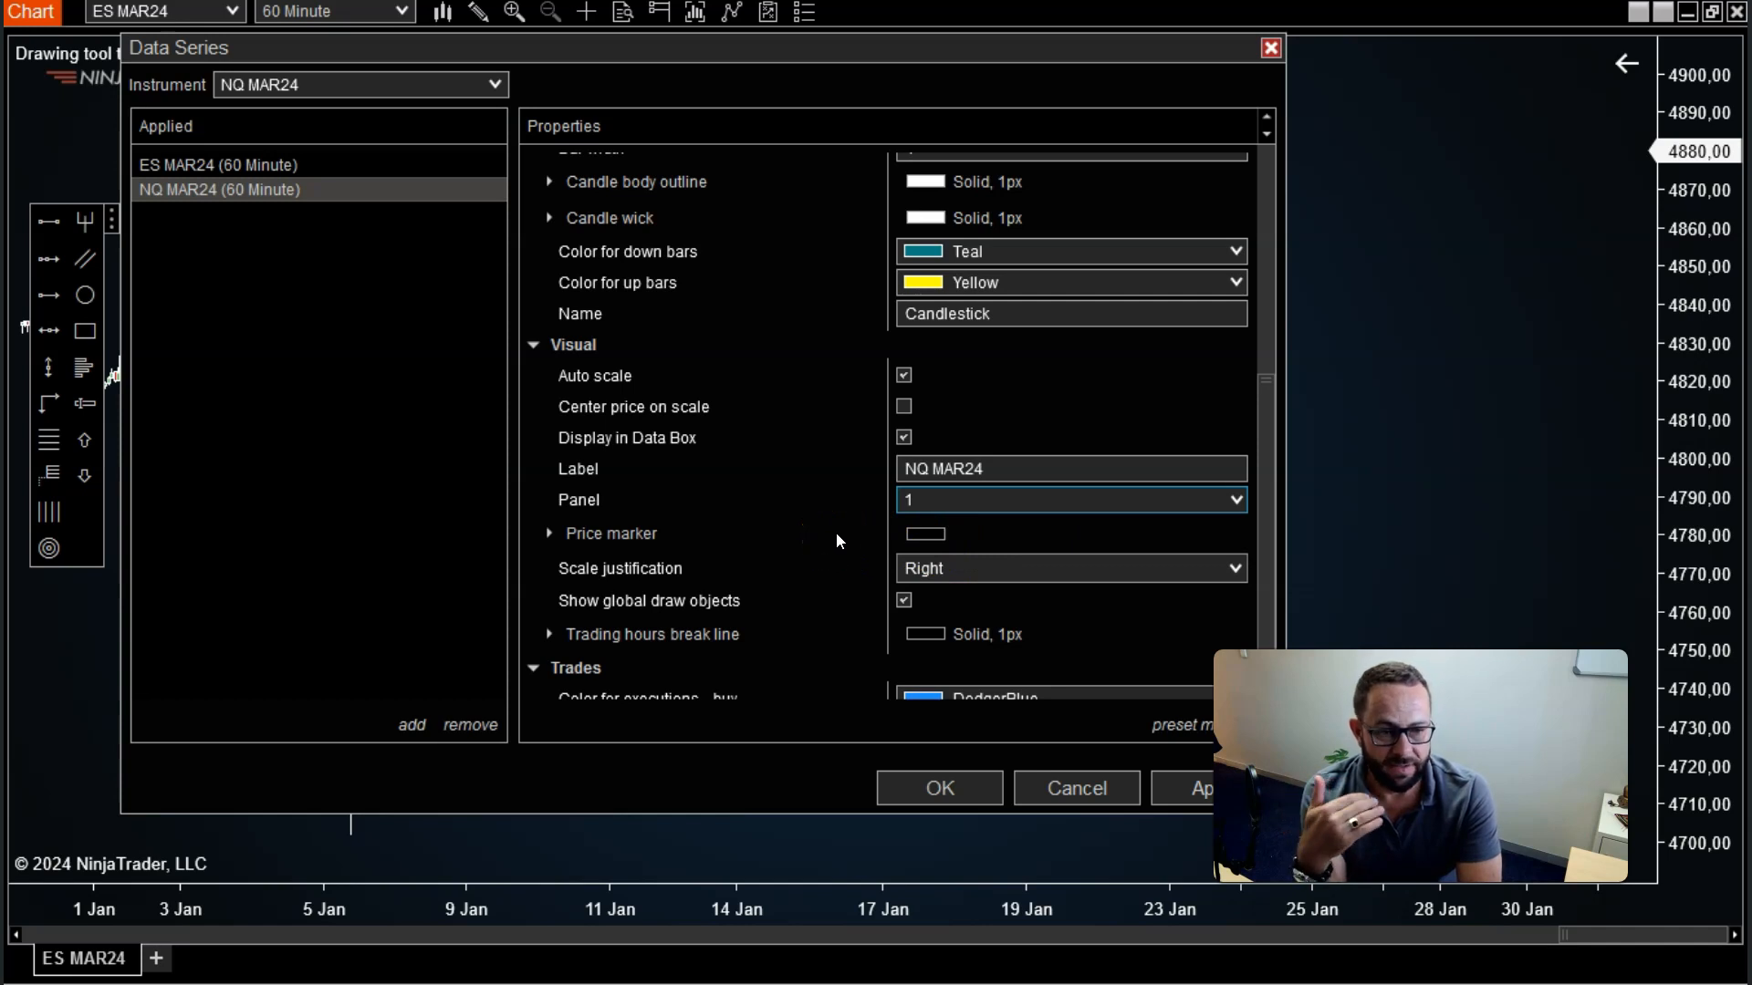
mouse_move(259, 631)
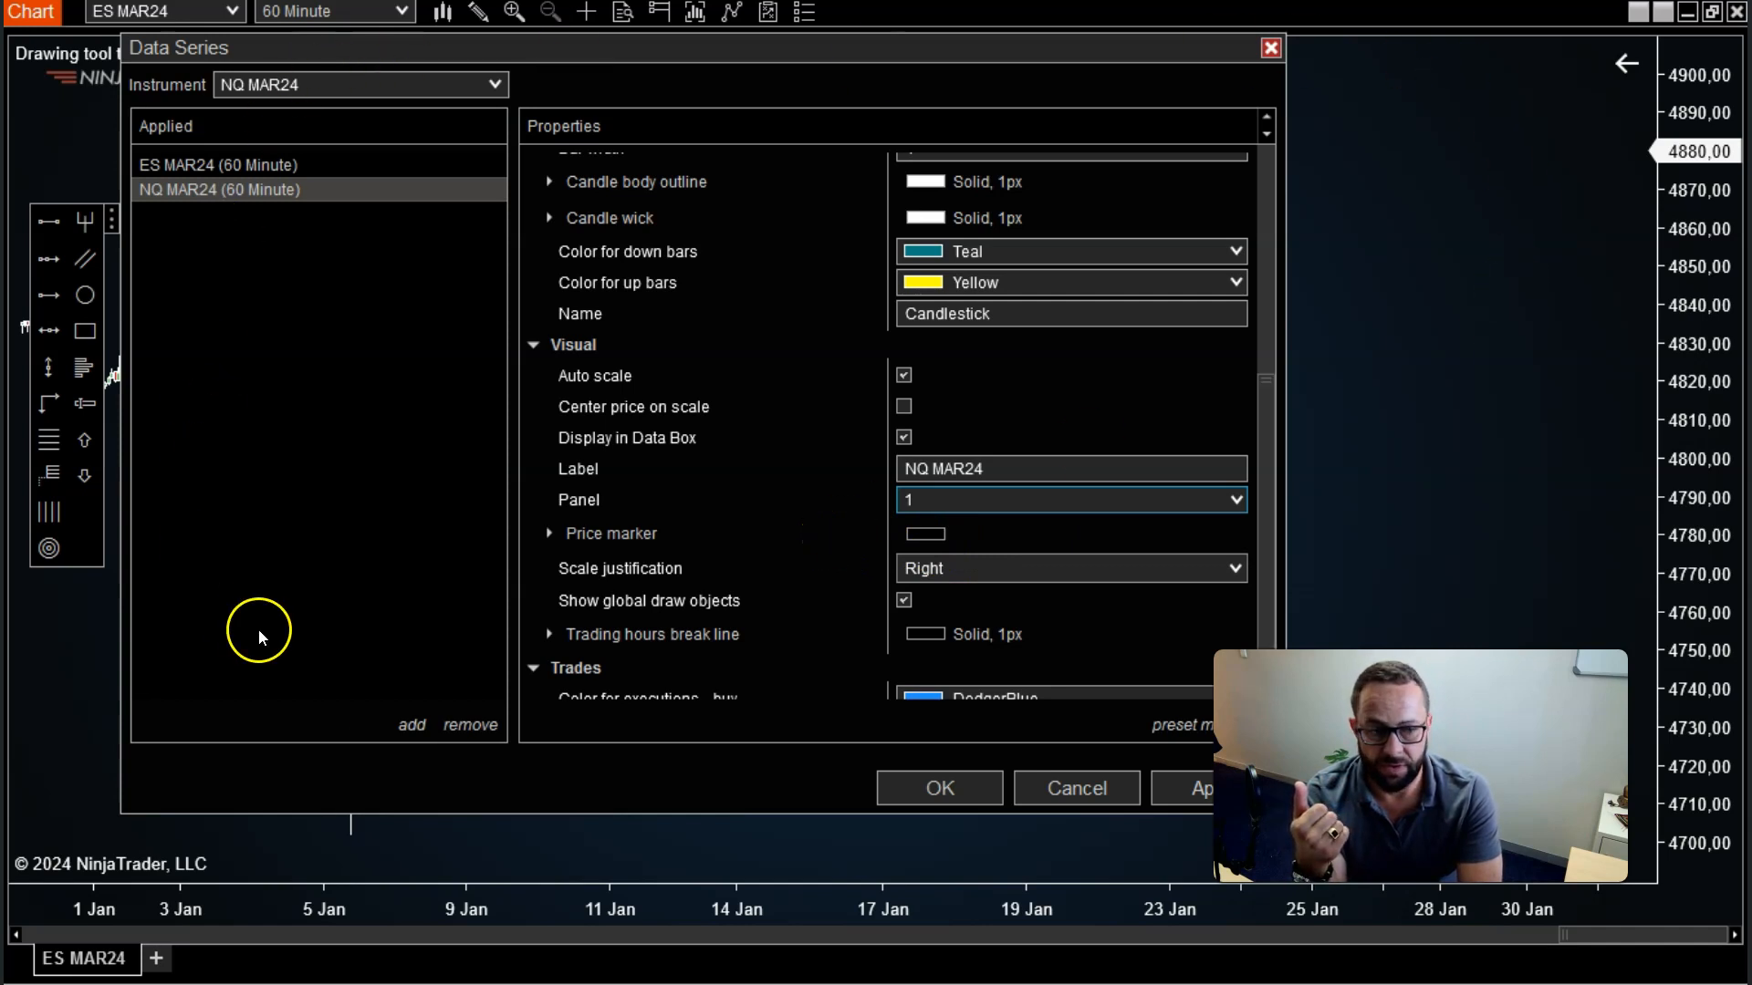
mouse_move(195, 170)
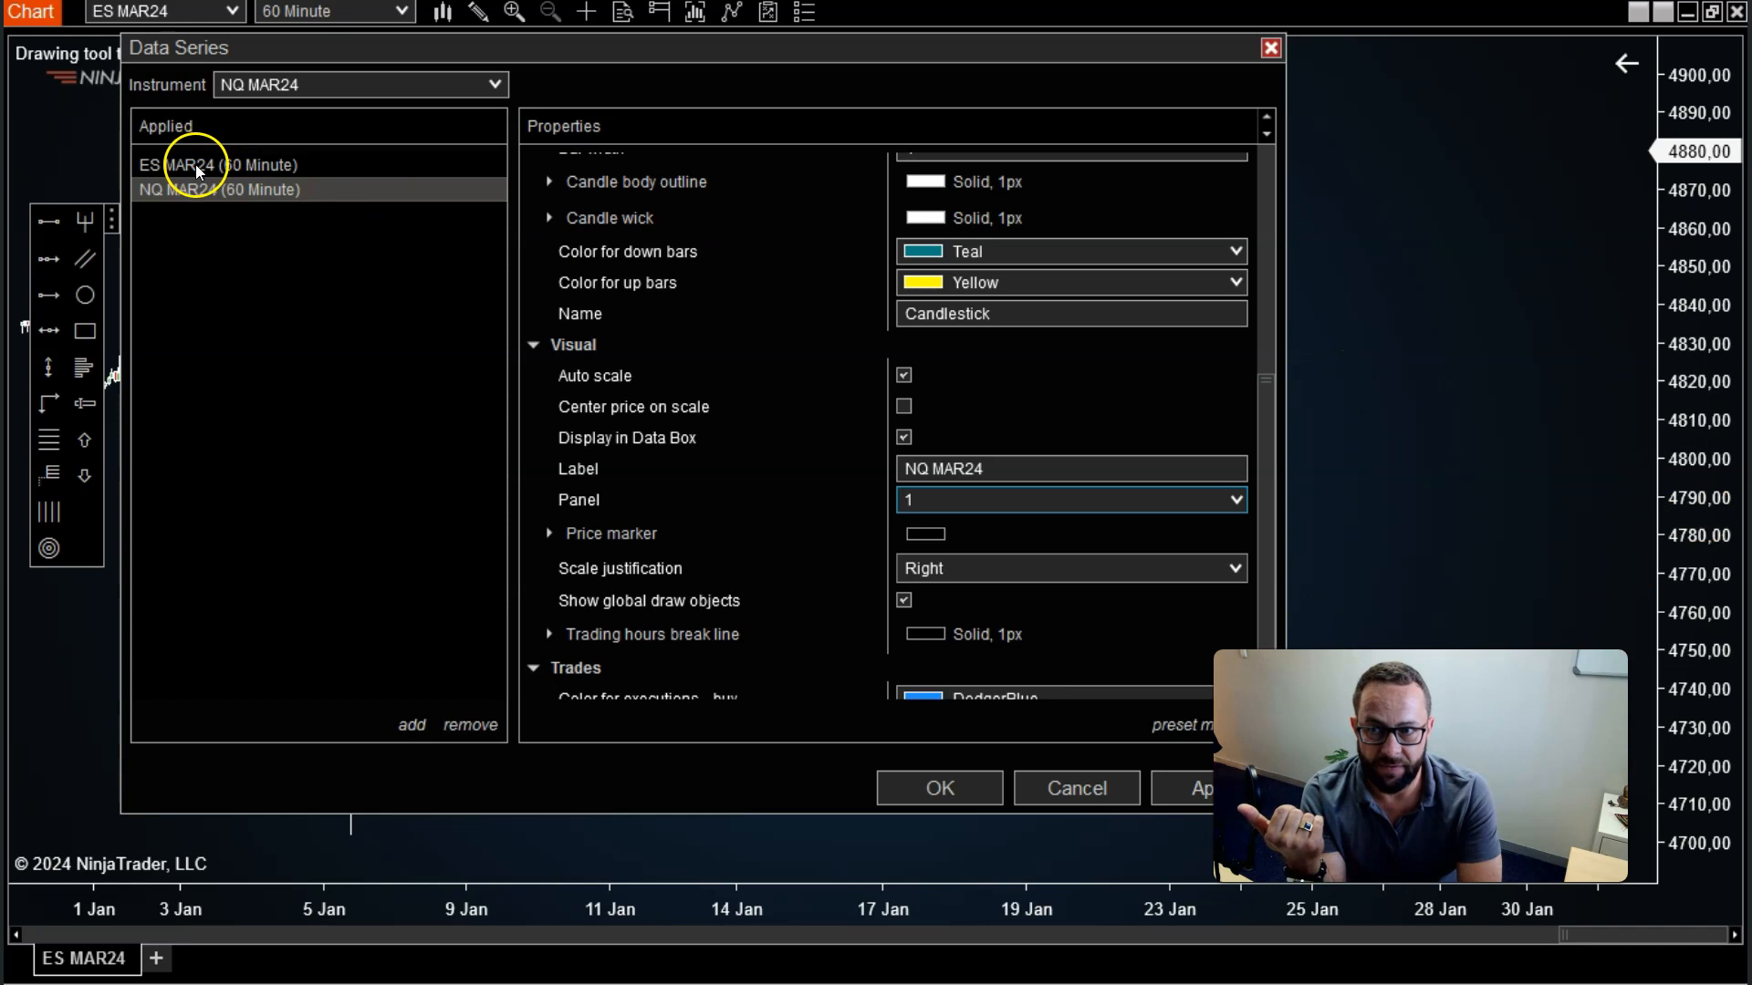
click(218, 164)
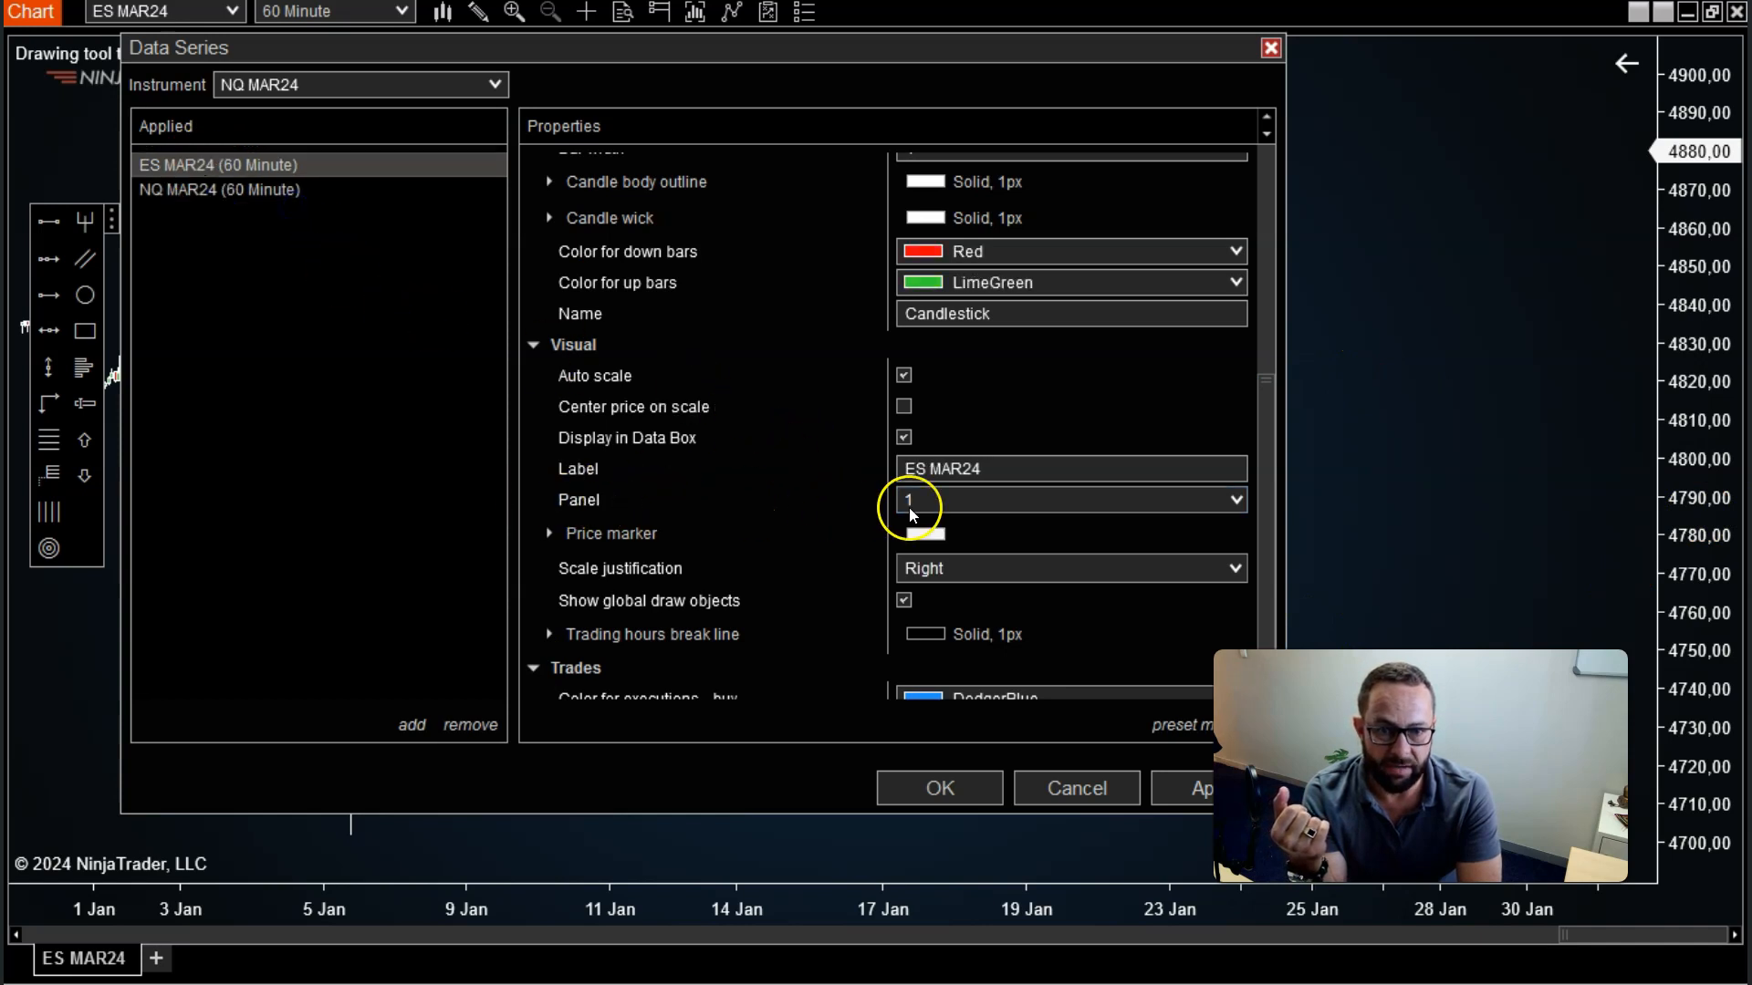
click(219, 189)
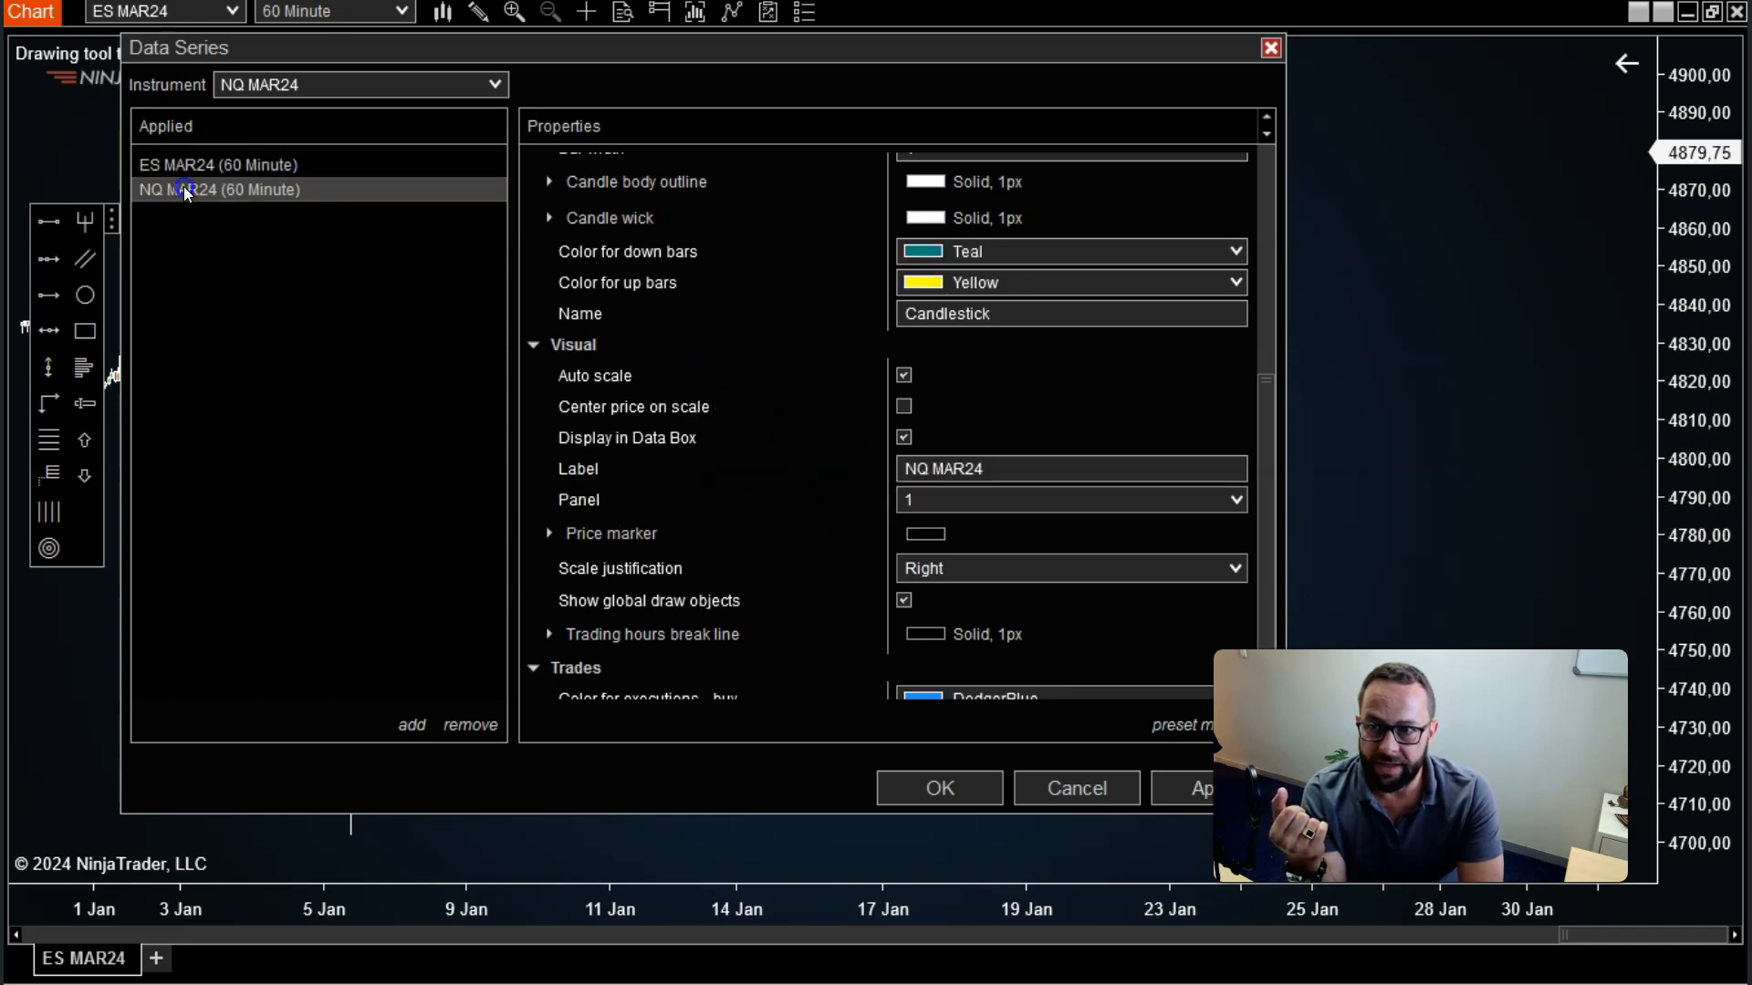
mouse_move(836, 489)
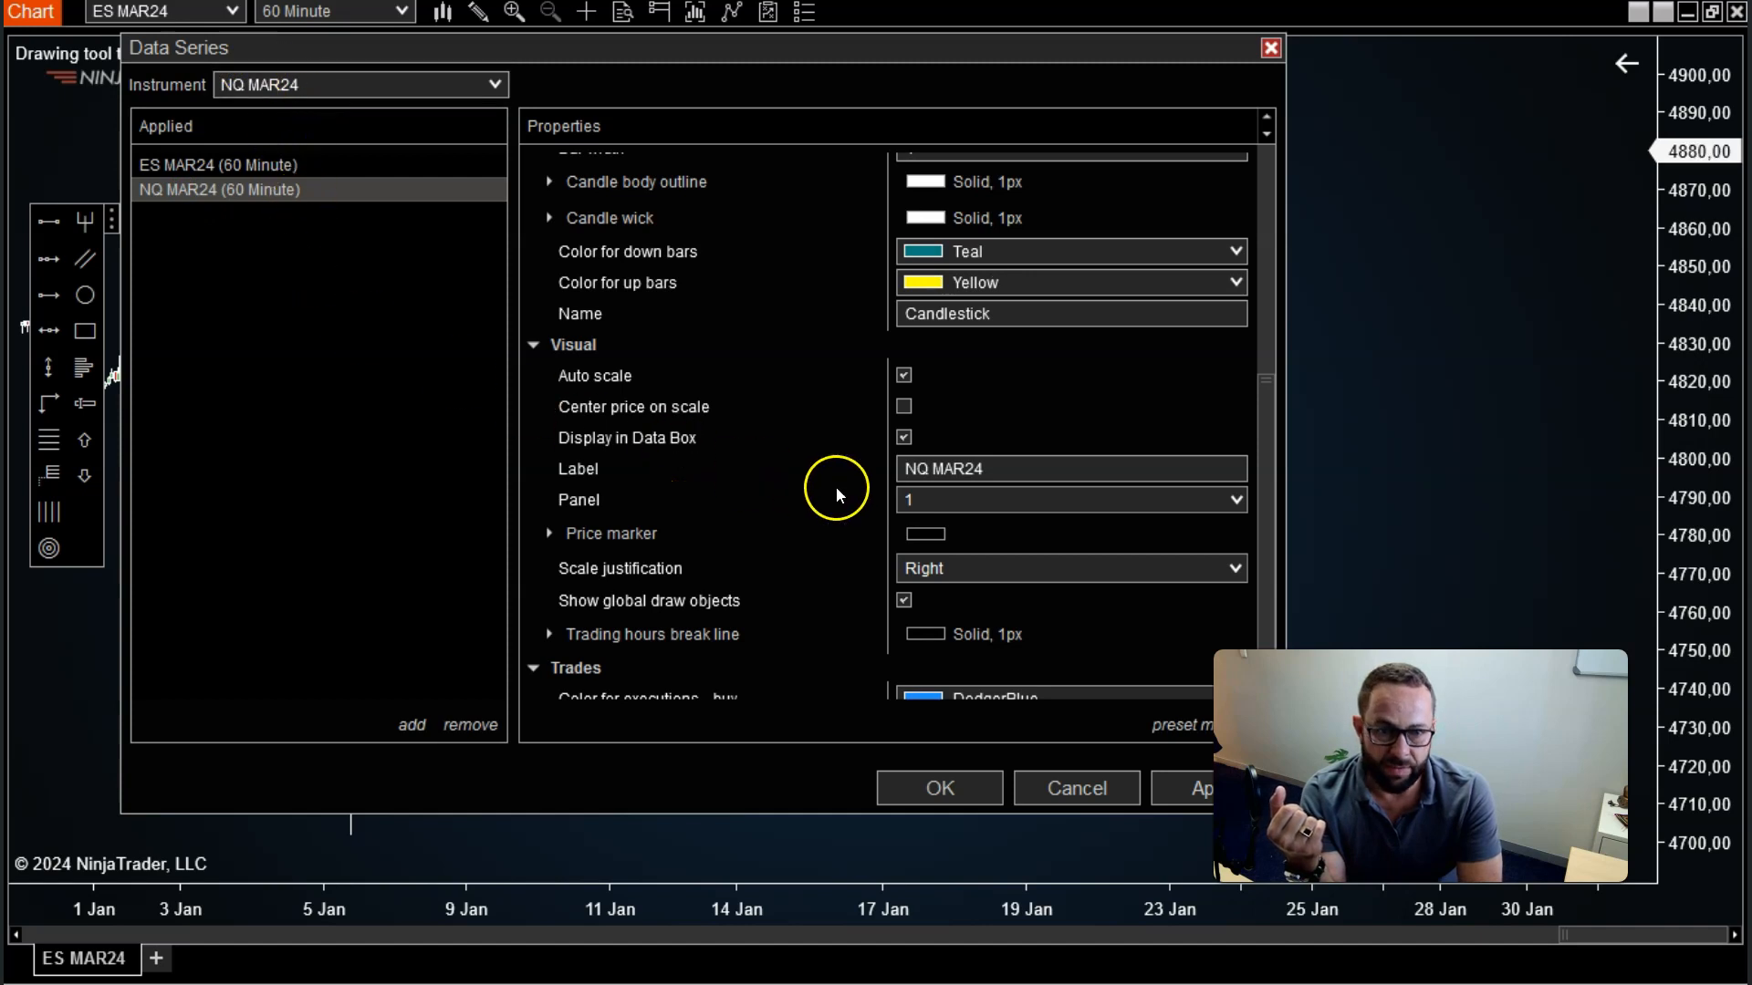
click(1233, 499)
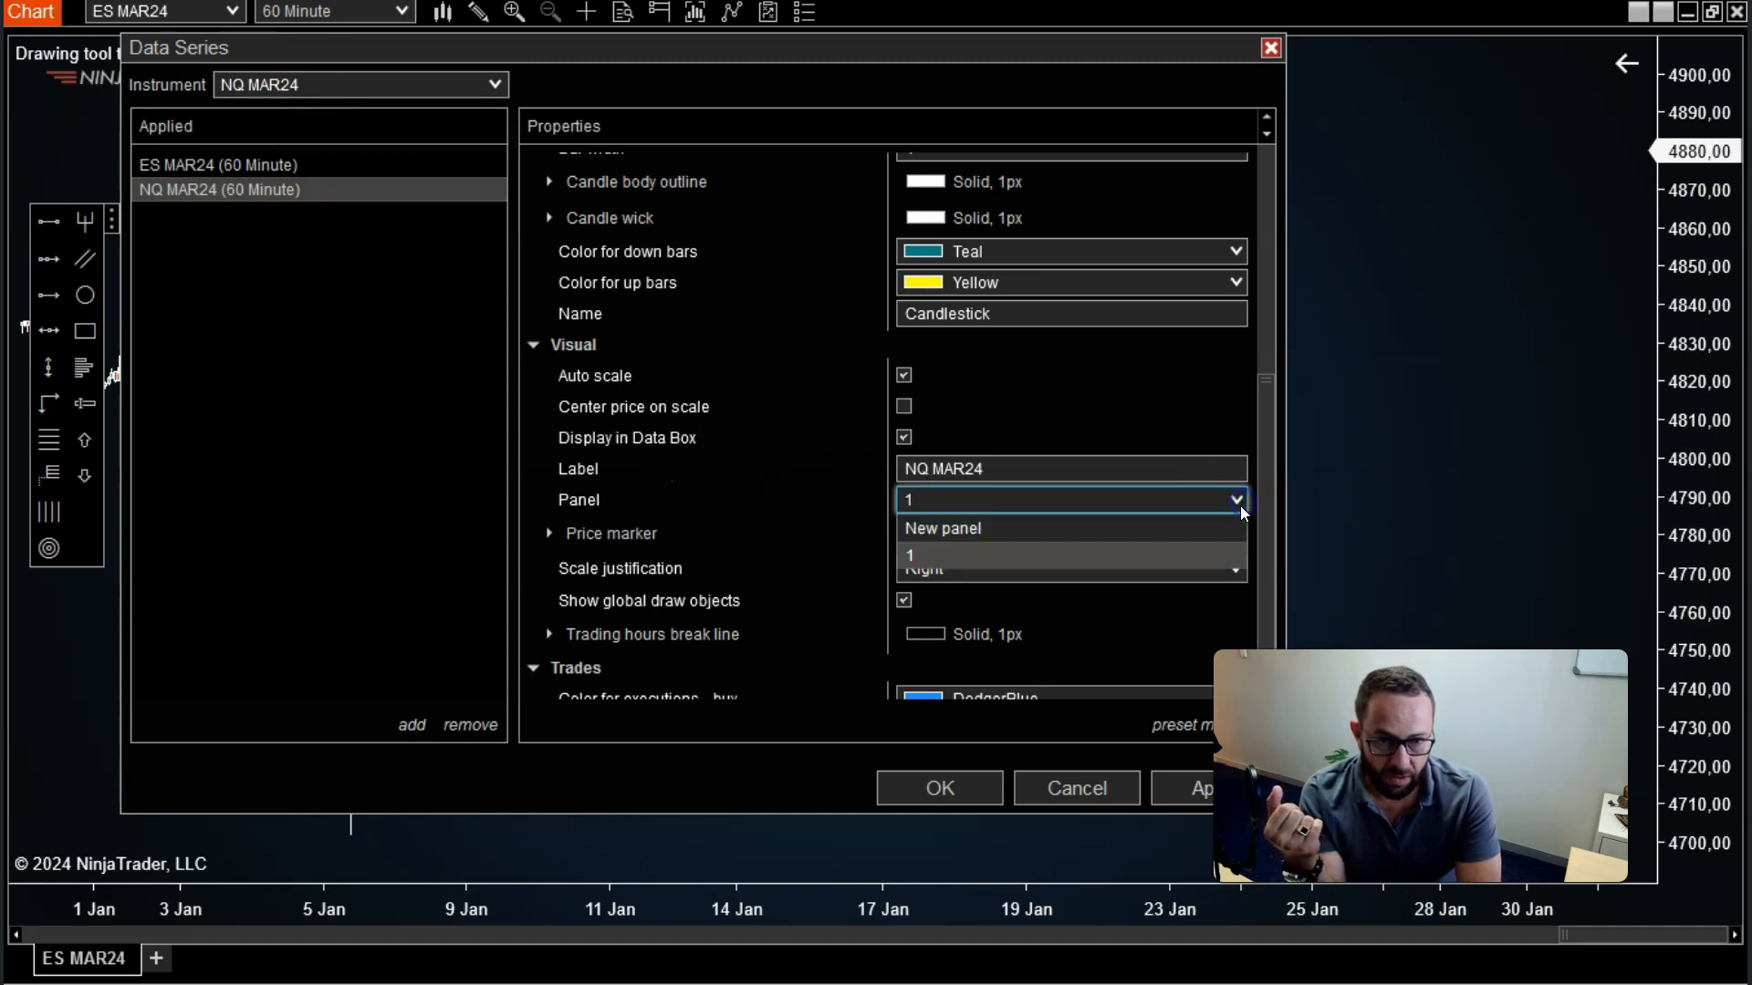
click(942, 527)
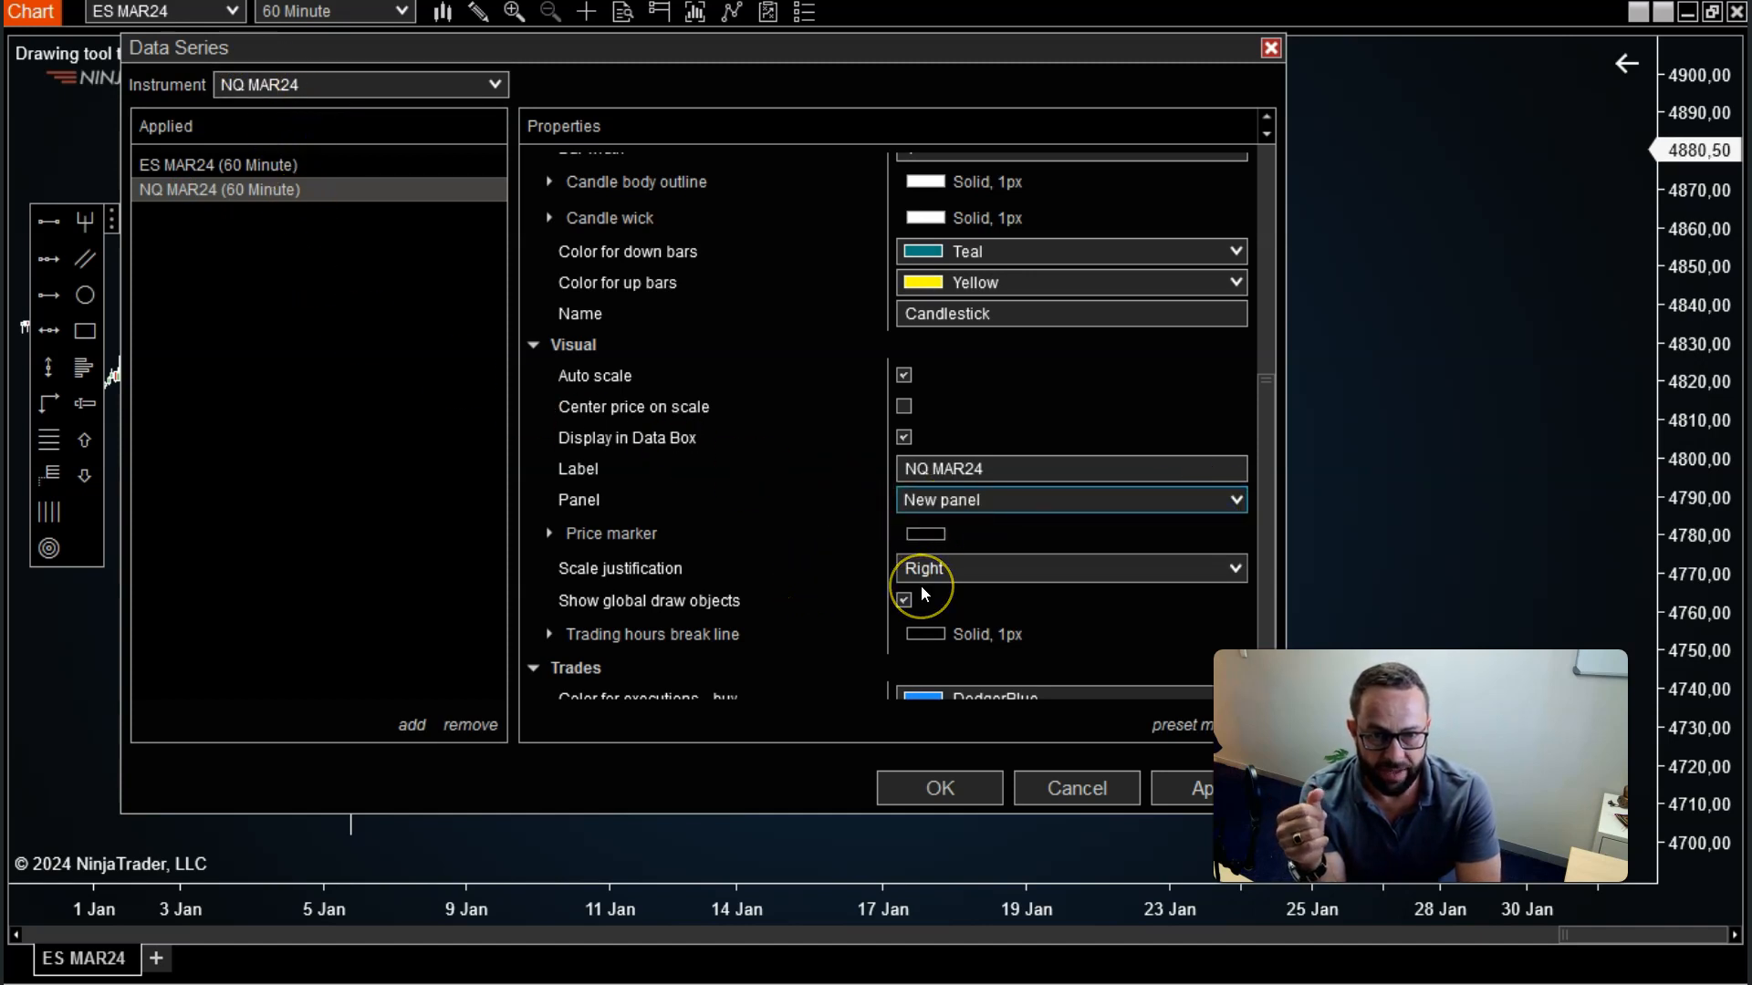
mouse_move(799, 648)
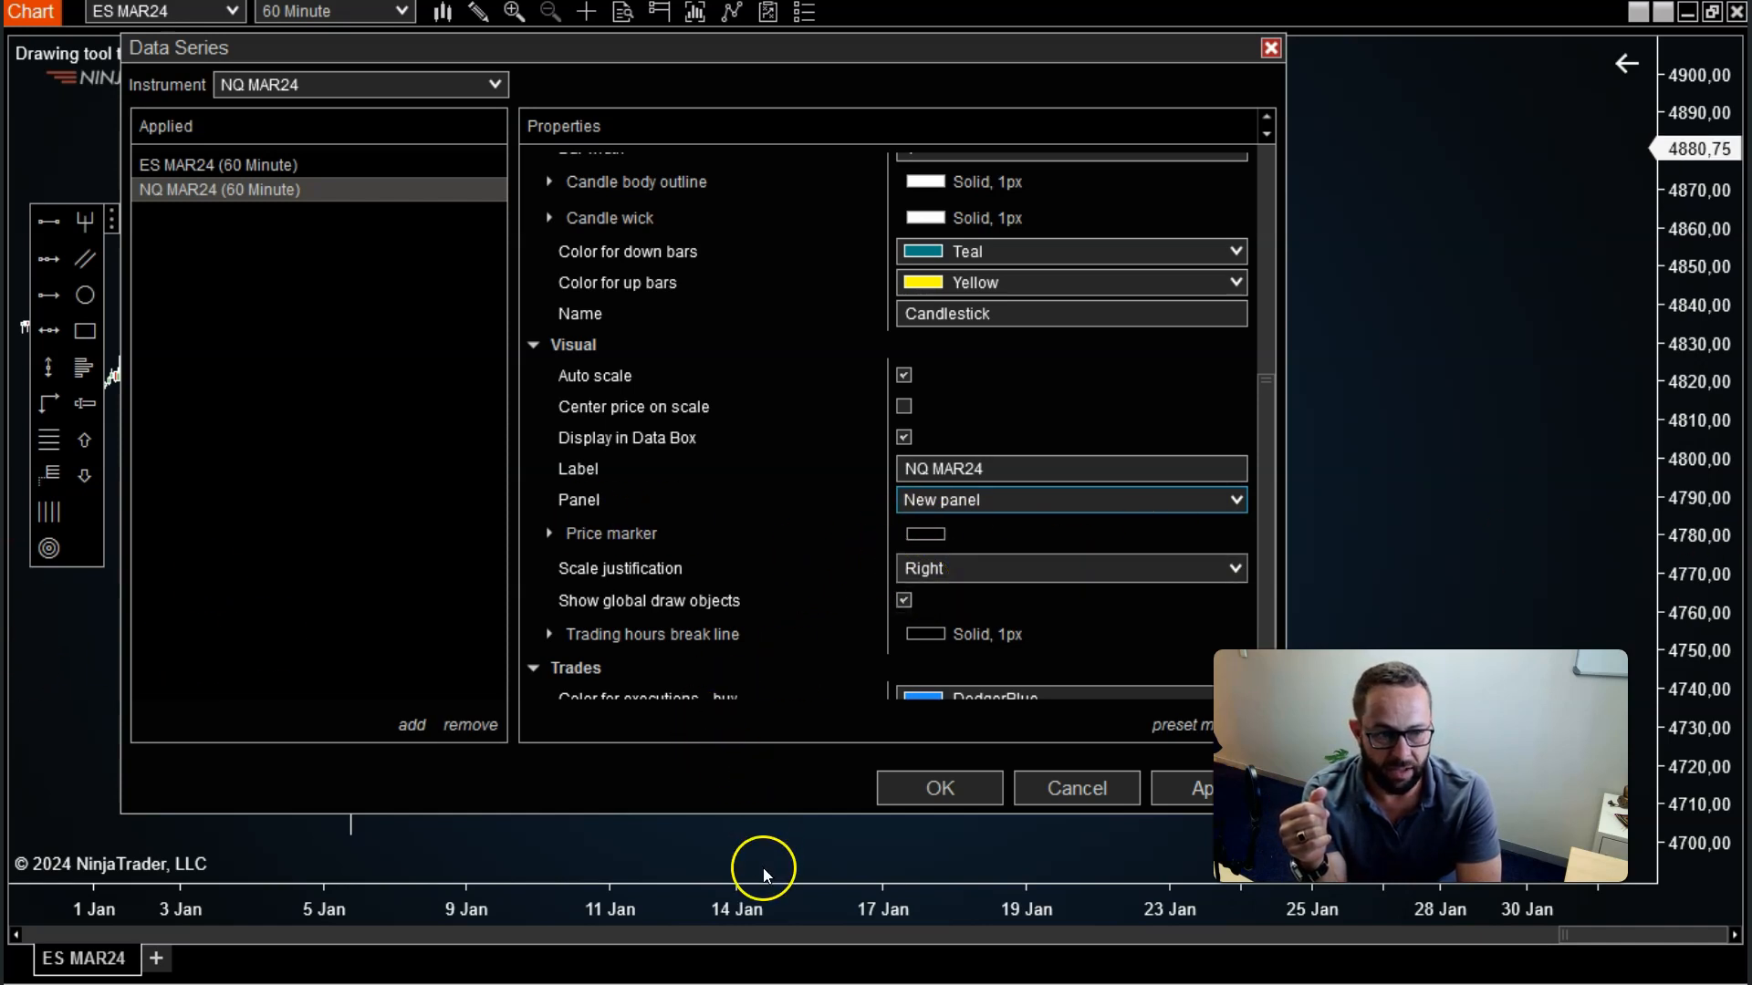
click(1068, 499)
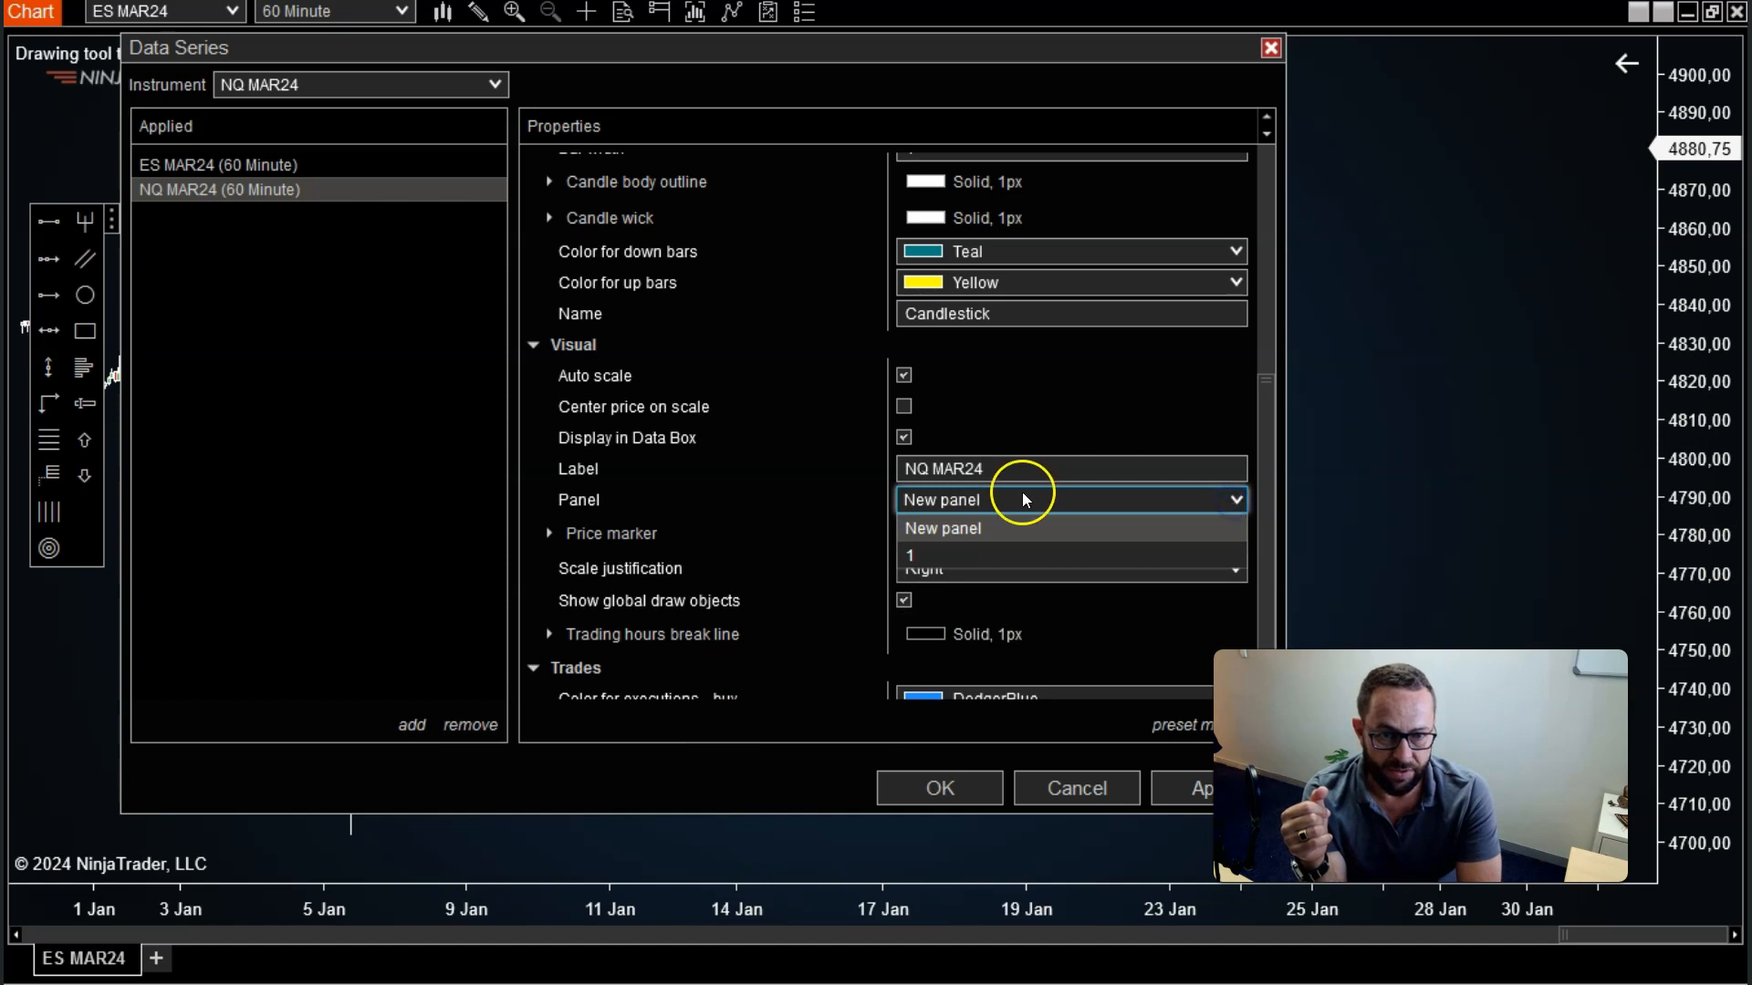
click(909, 555)
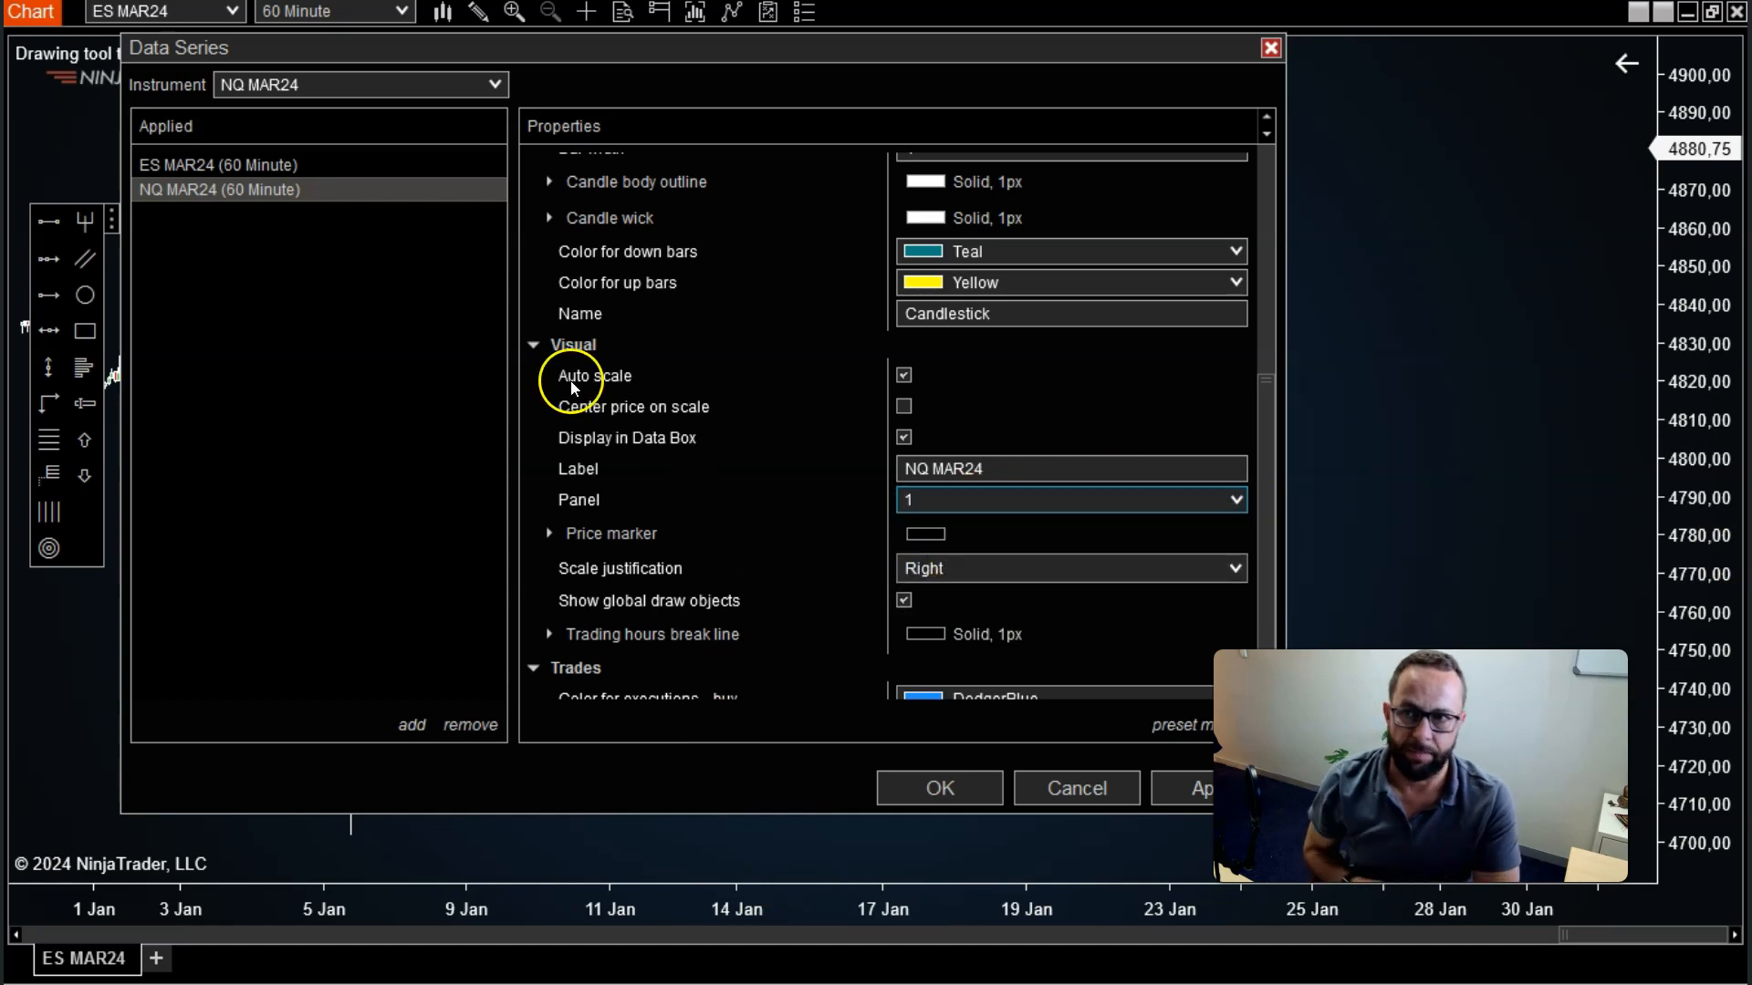
mouse_move(229, 189)
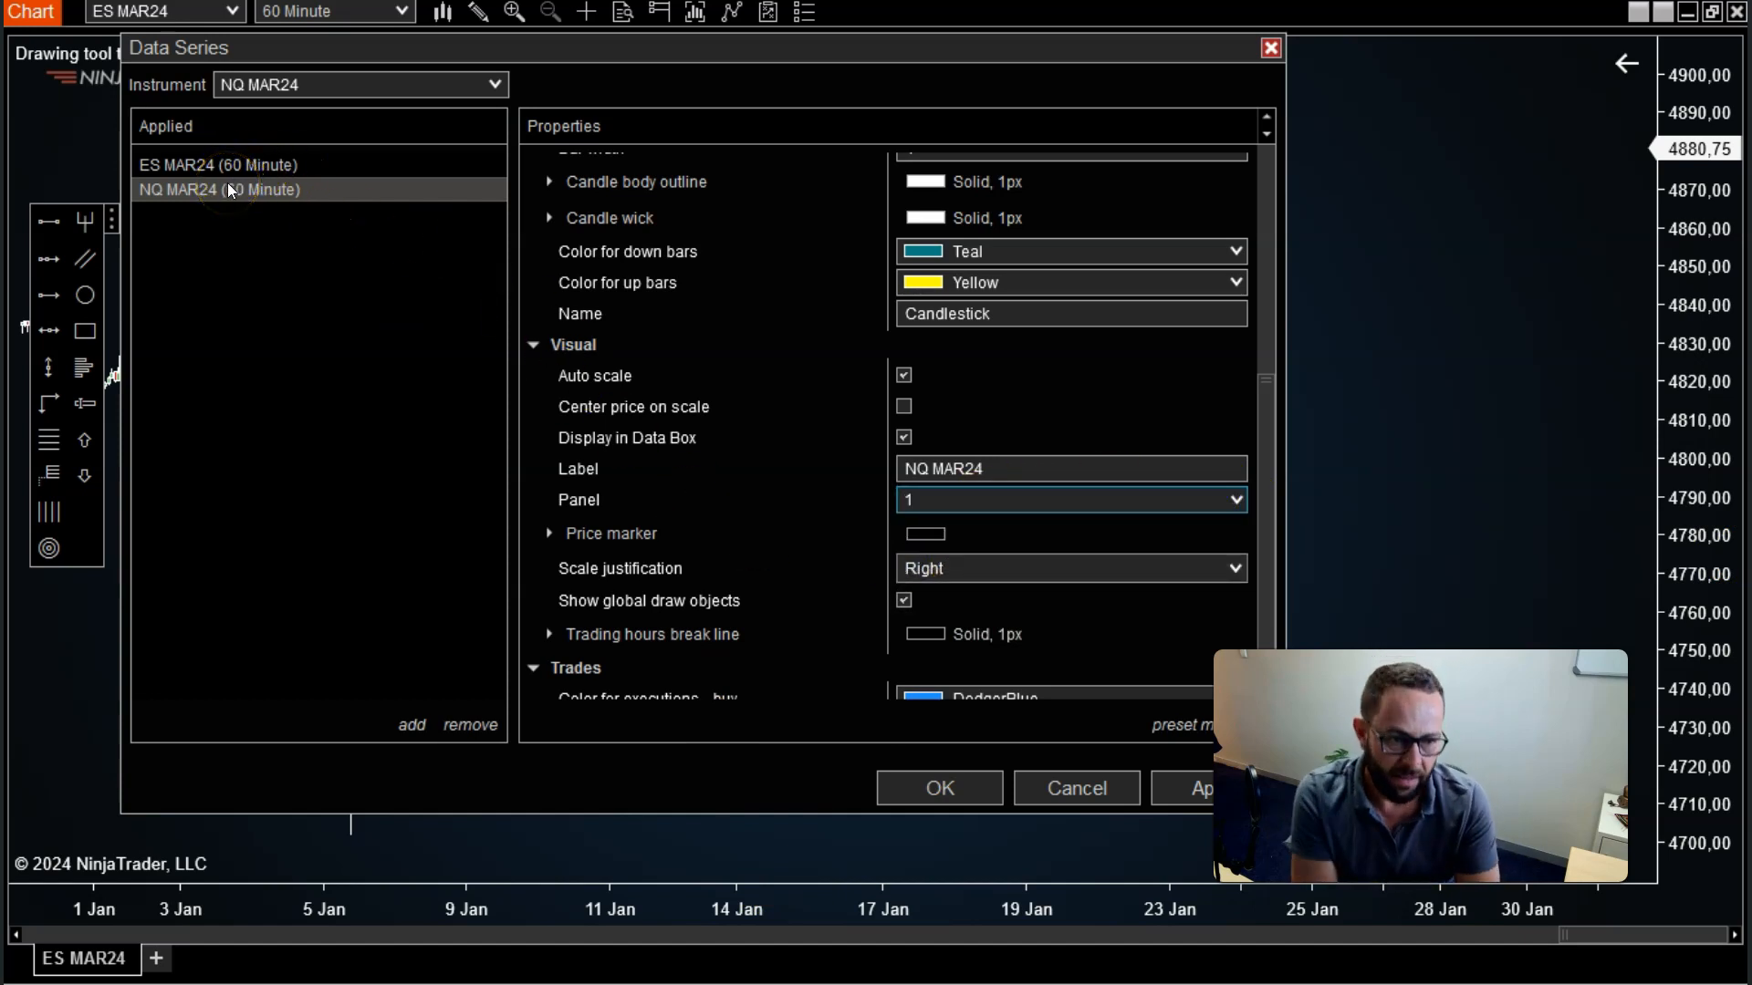
mouse_move(581, 69)
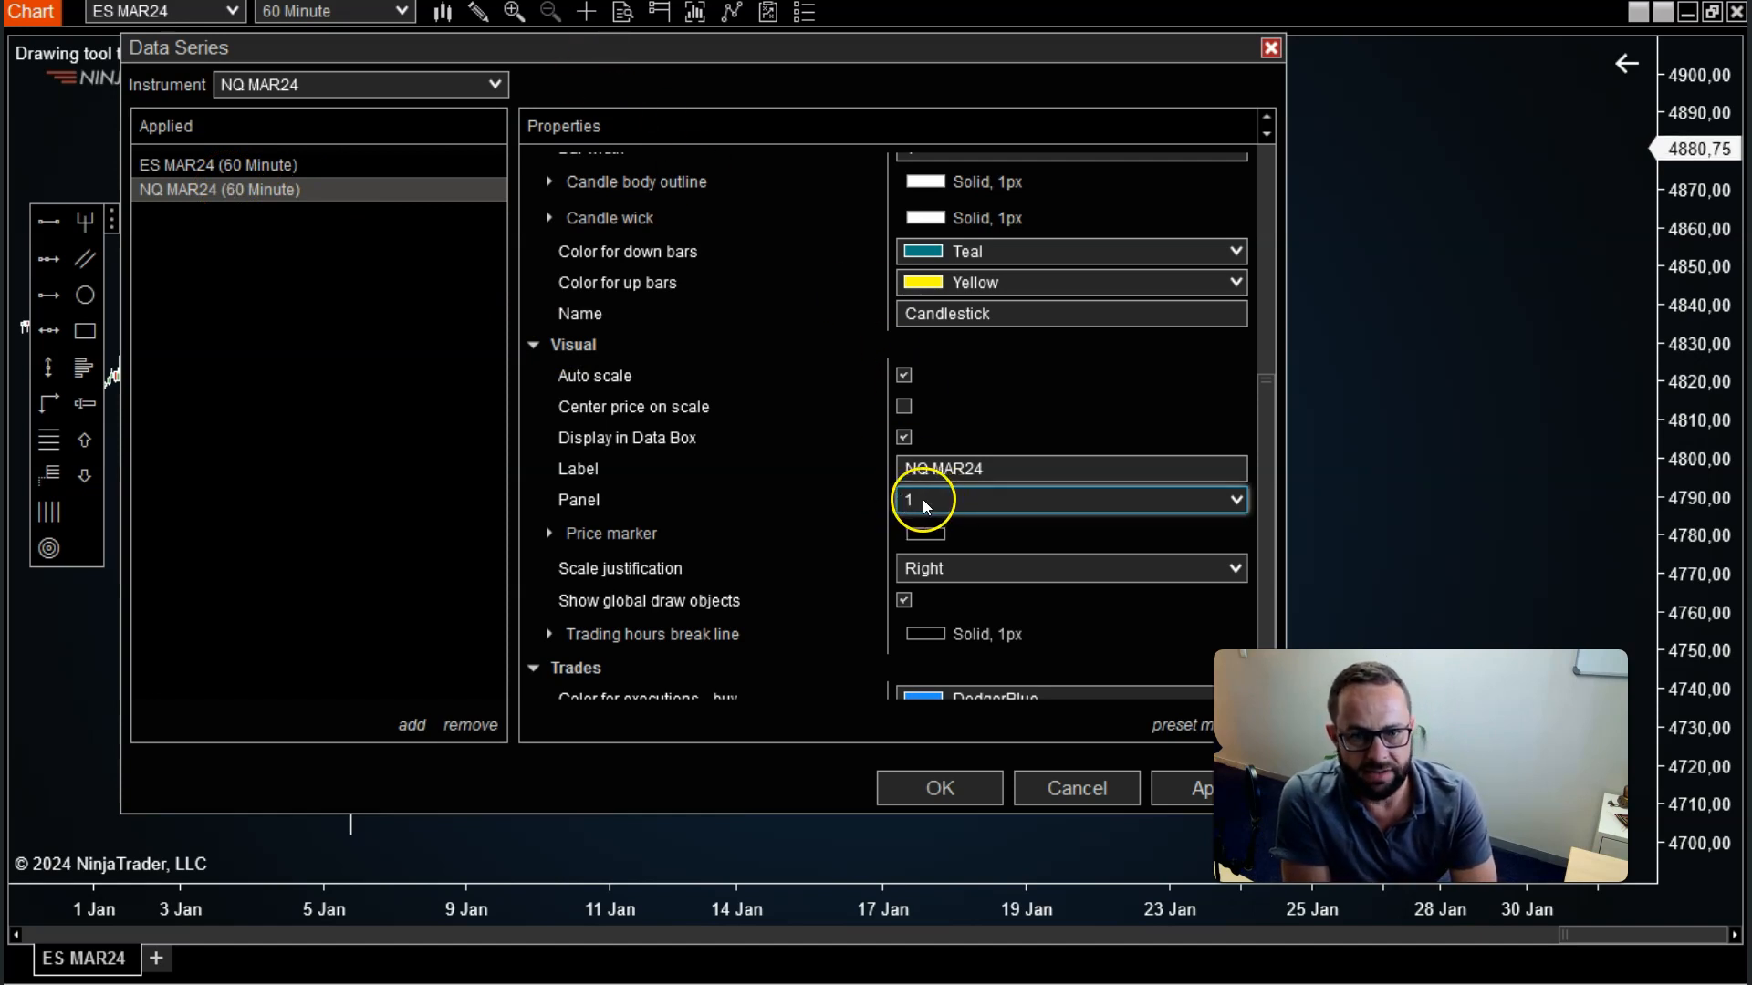
Set NQ MAR24's scale justification to Overlay, comparing against ES MAR24's settings
scroll(down, 3)
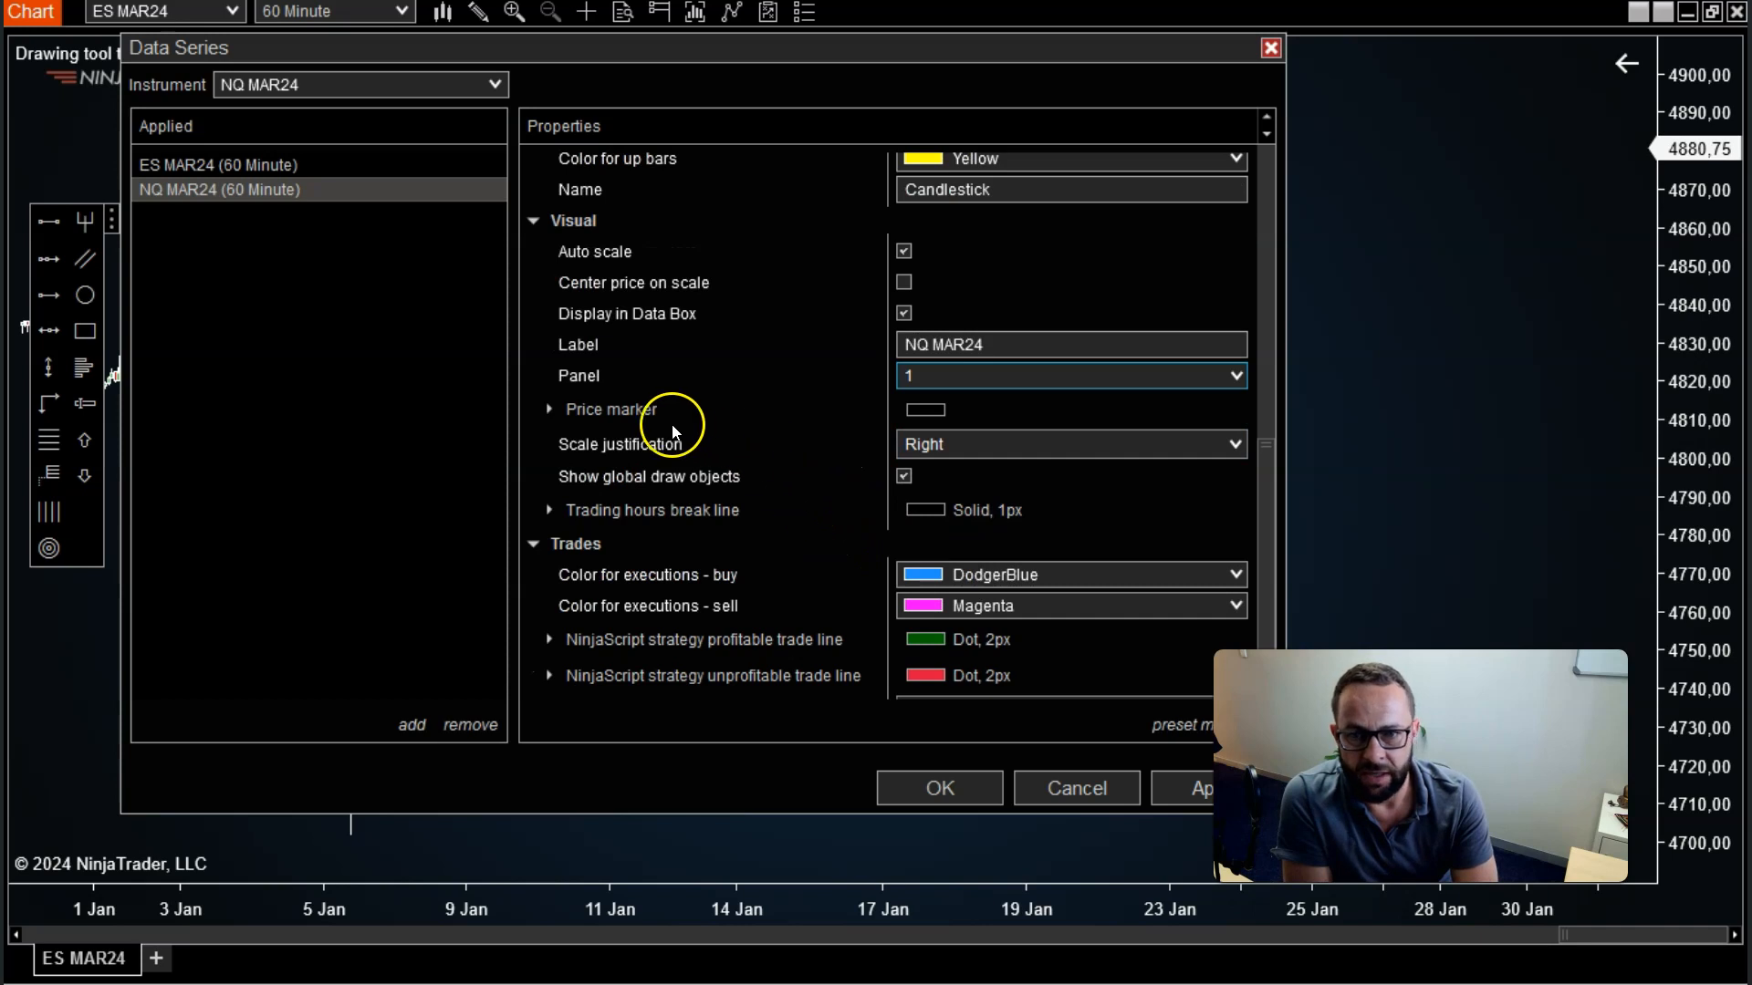
mouse_move(582, 452)
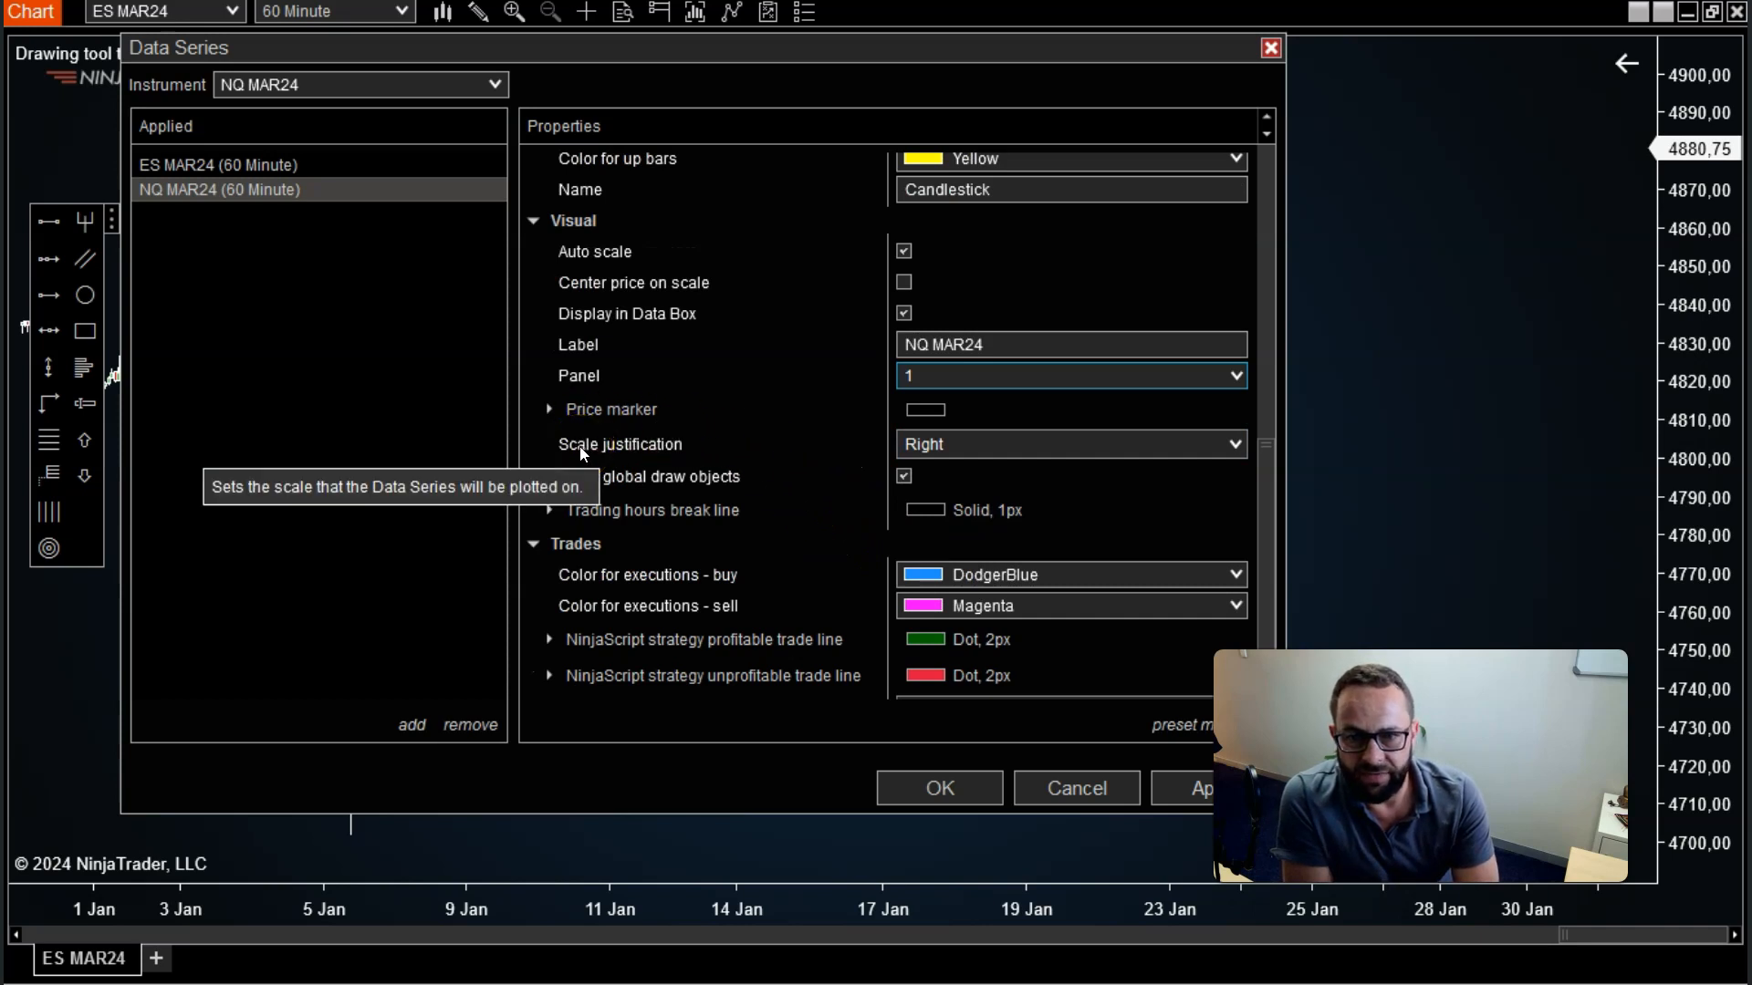
mouse_move(549, 409)
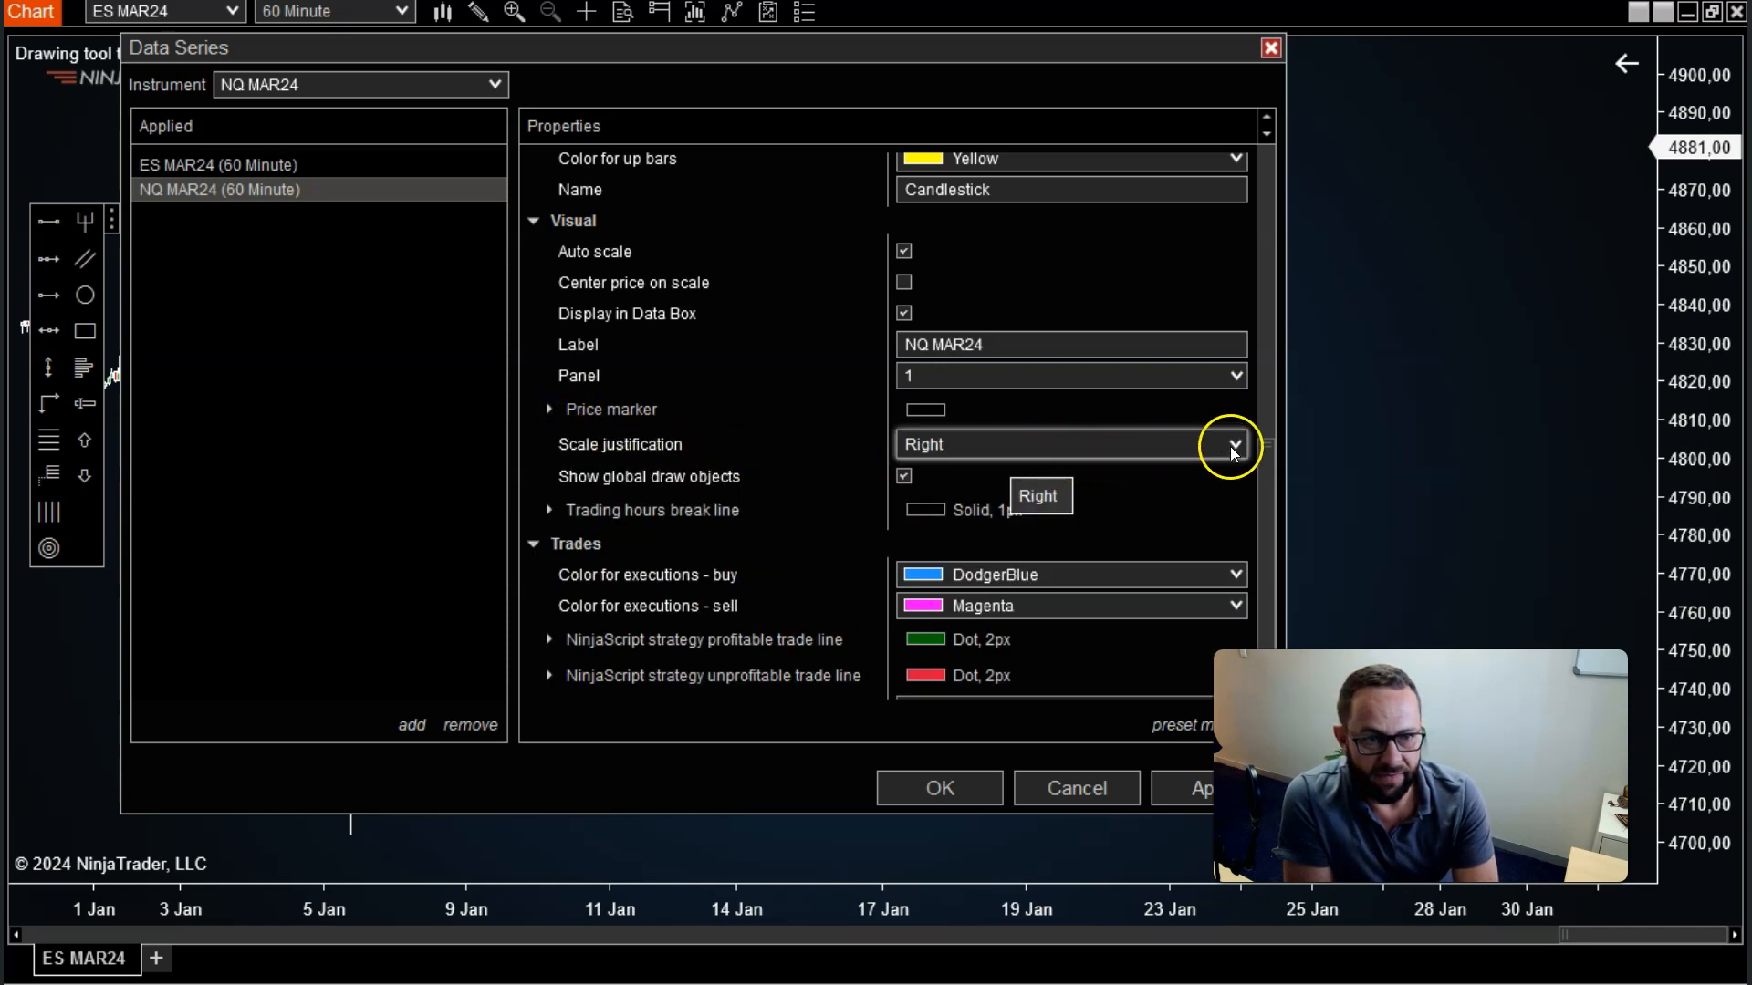
click(1234, 443)
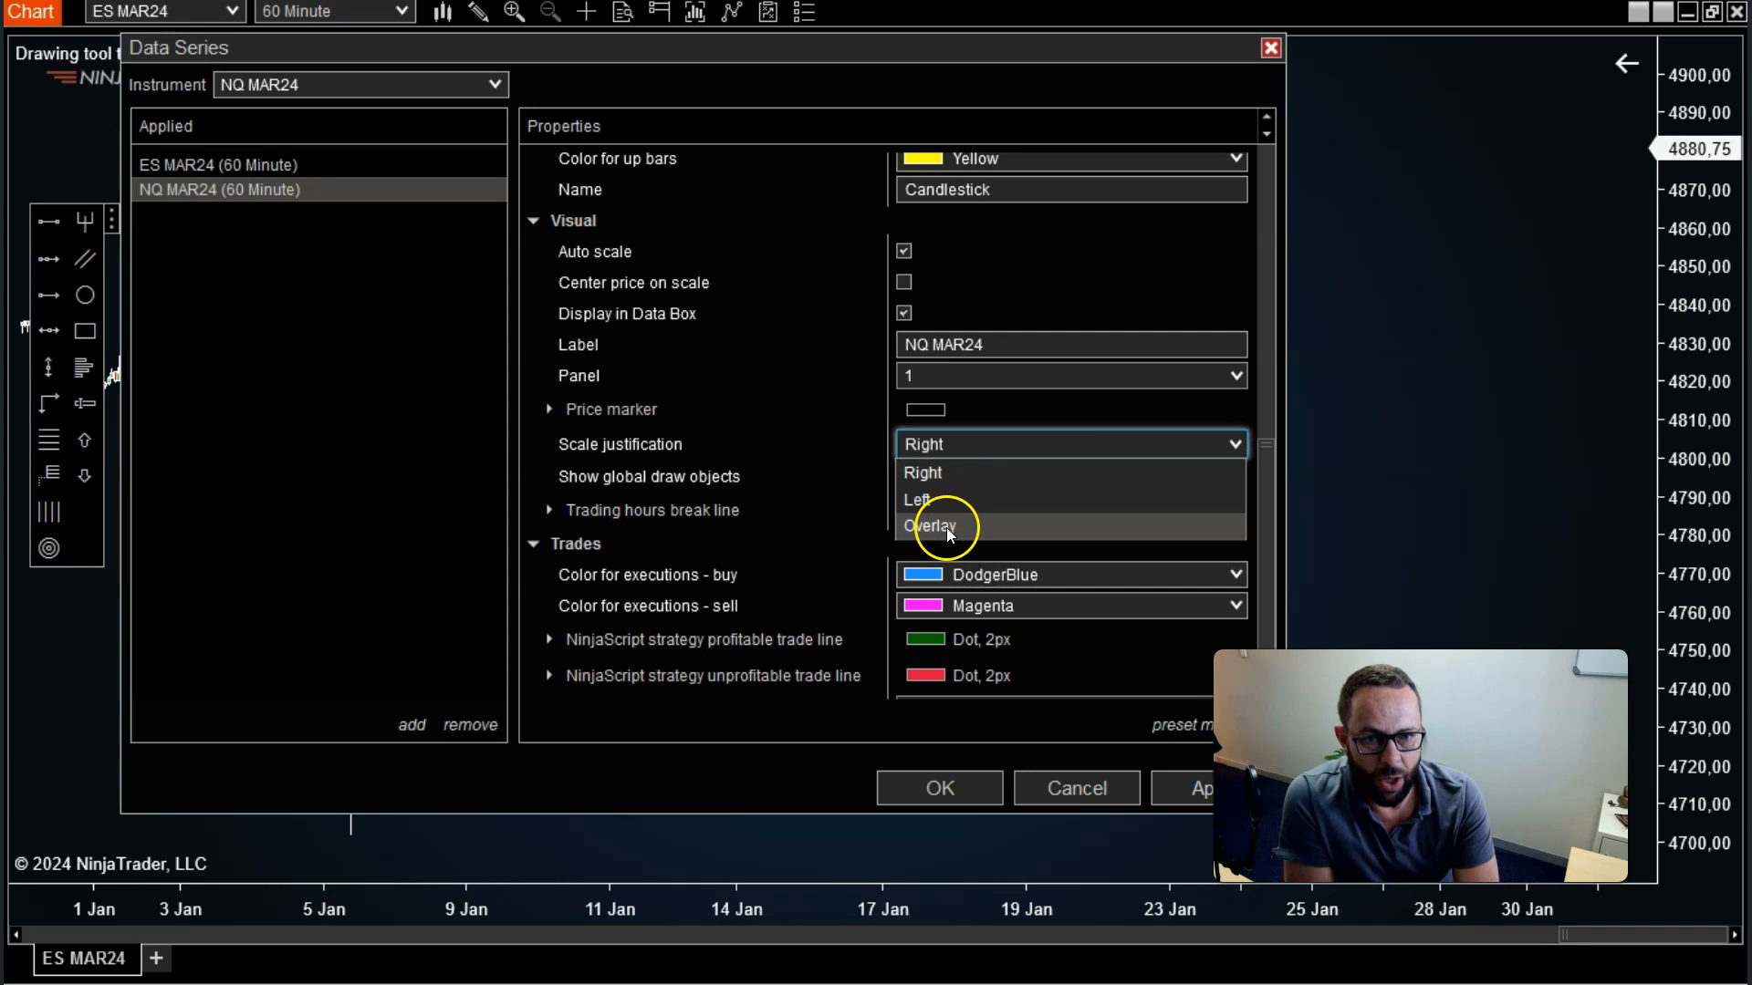
click(931, 525)
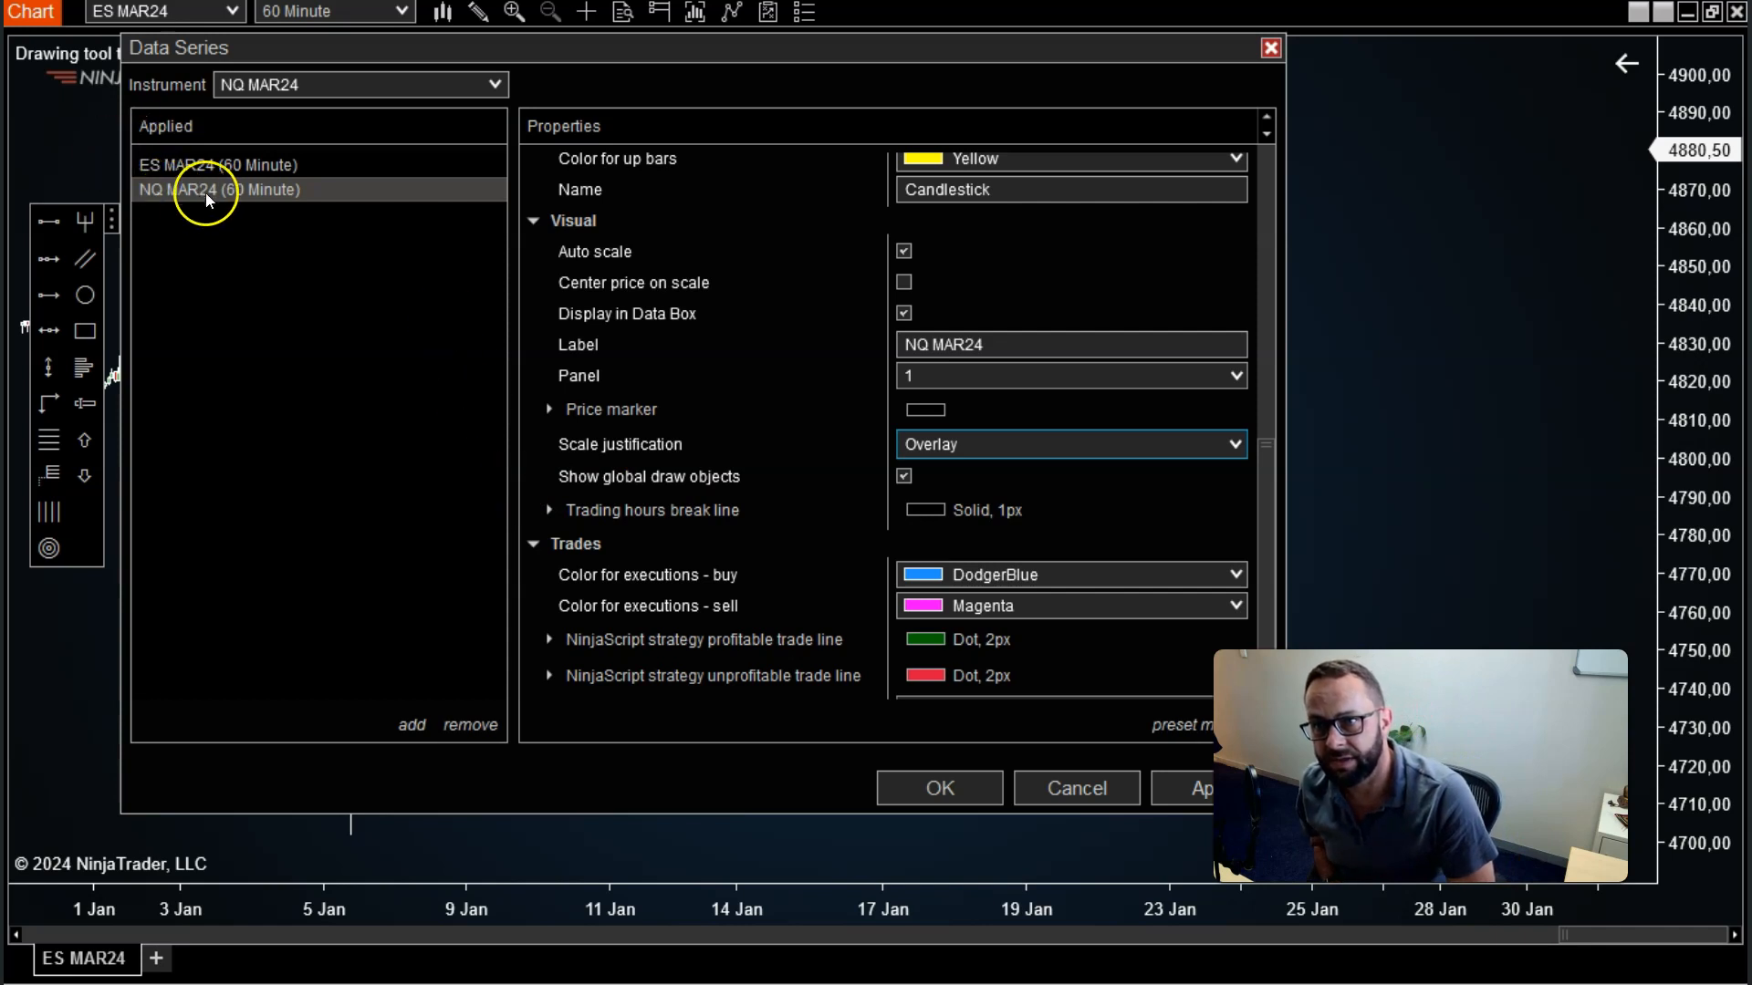
mouse_move(270, 347)
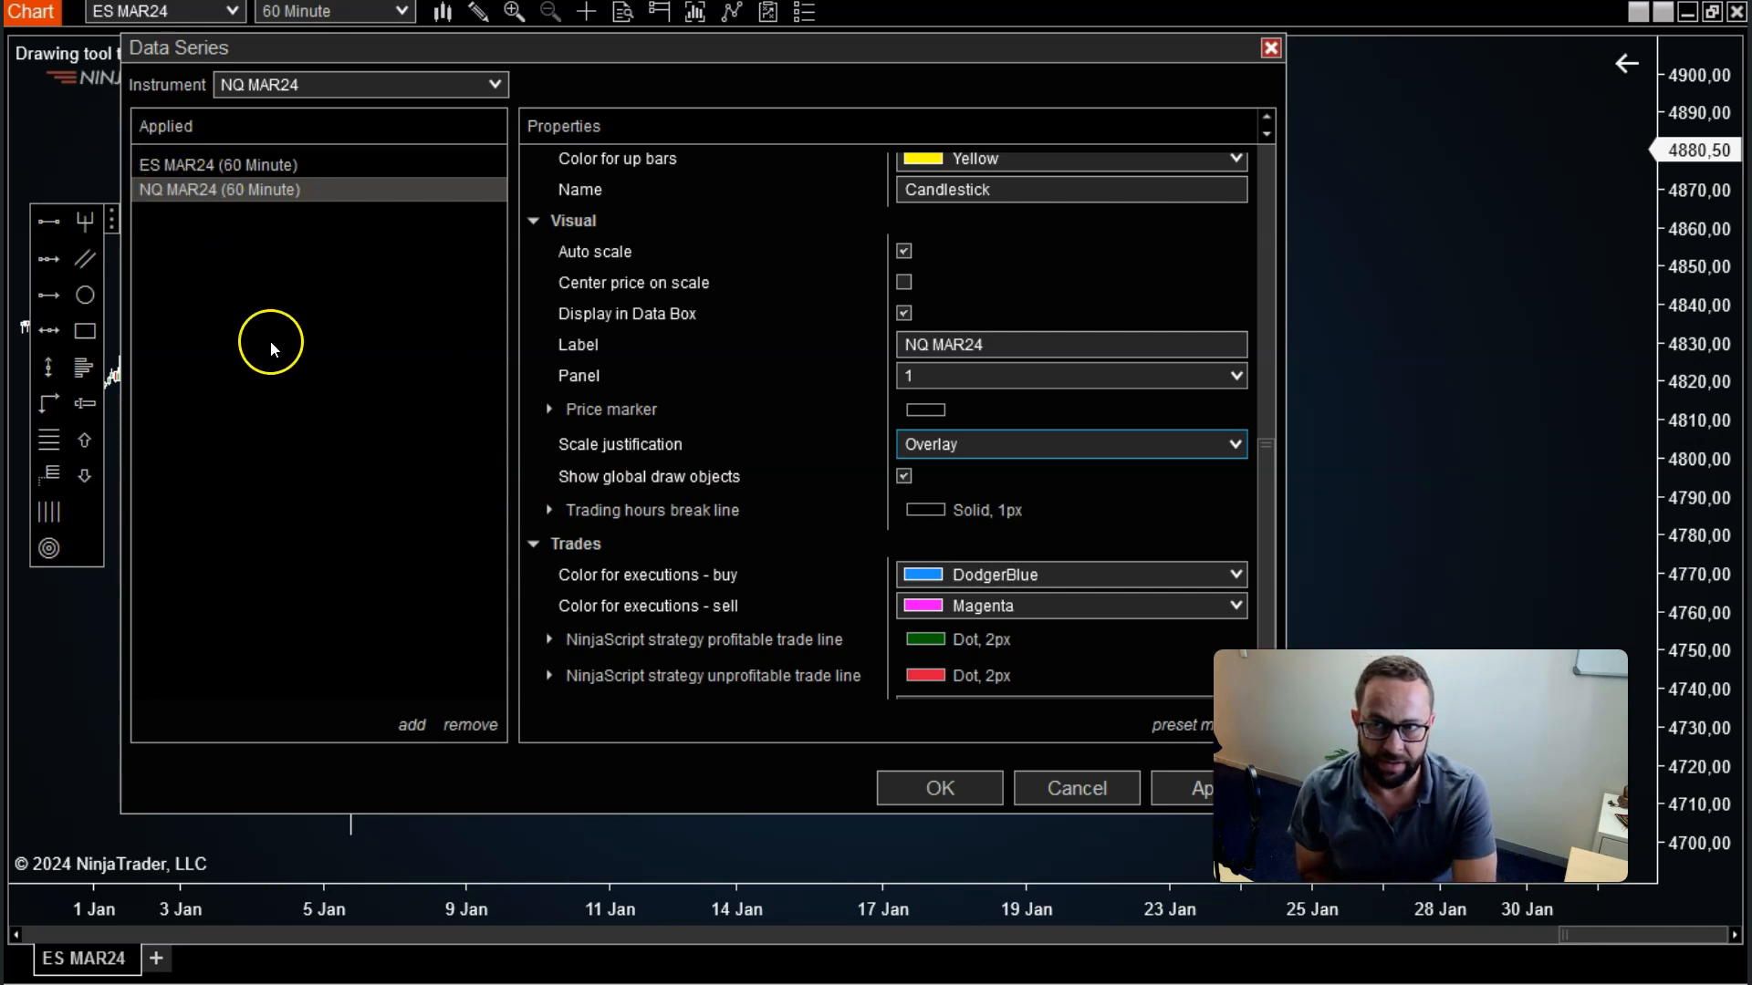
mouse_move(846, 564)
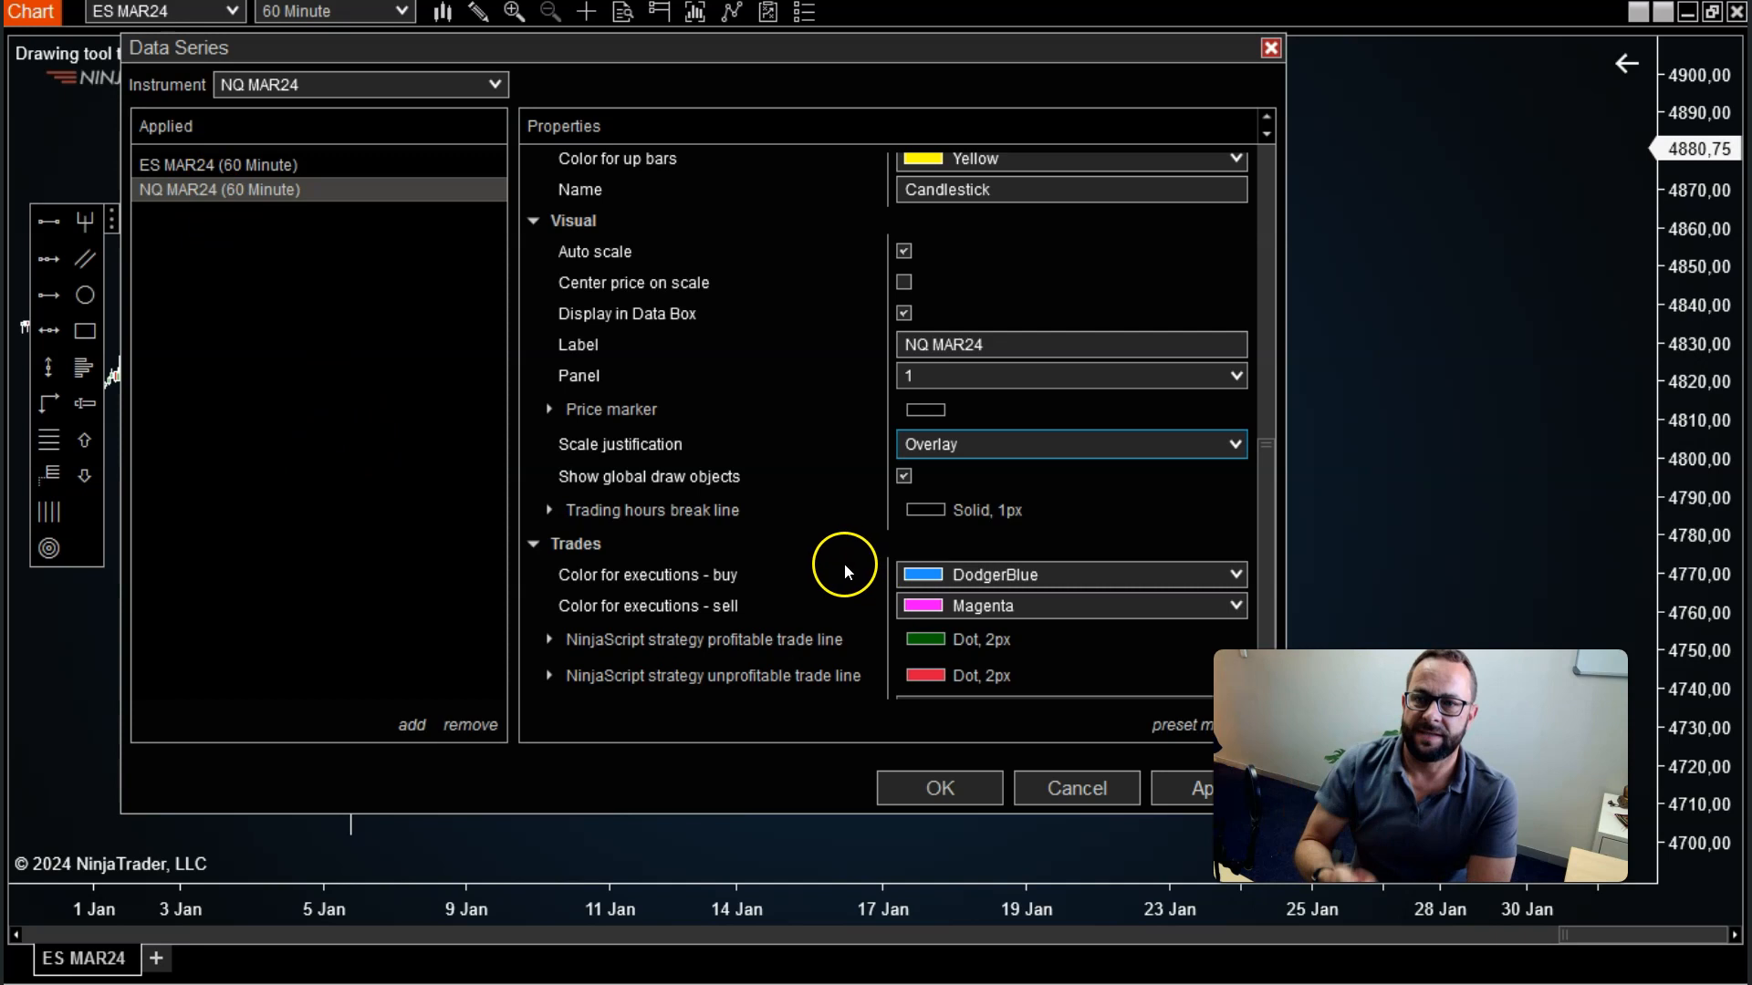
click(218, 164)
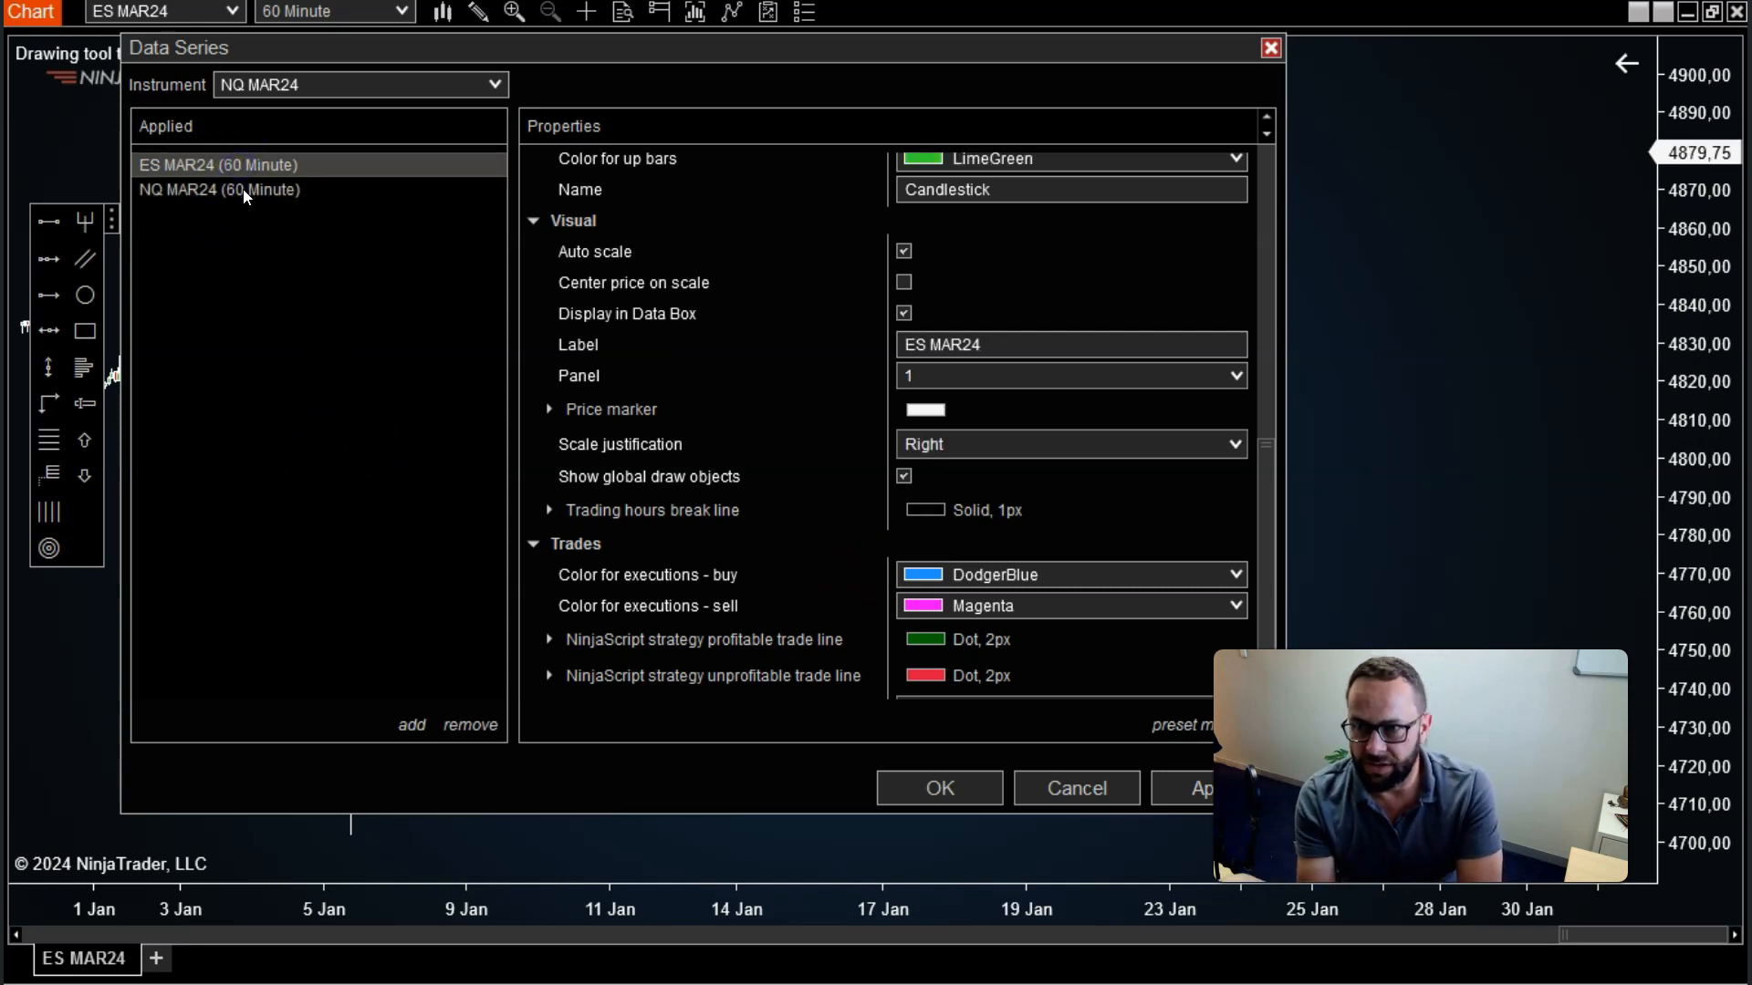
click(220, 189)
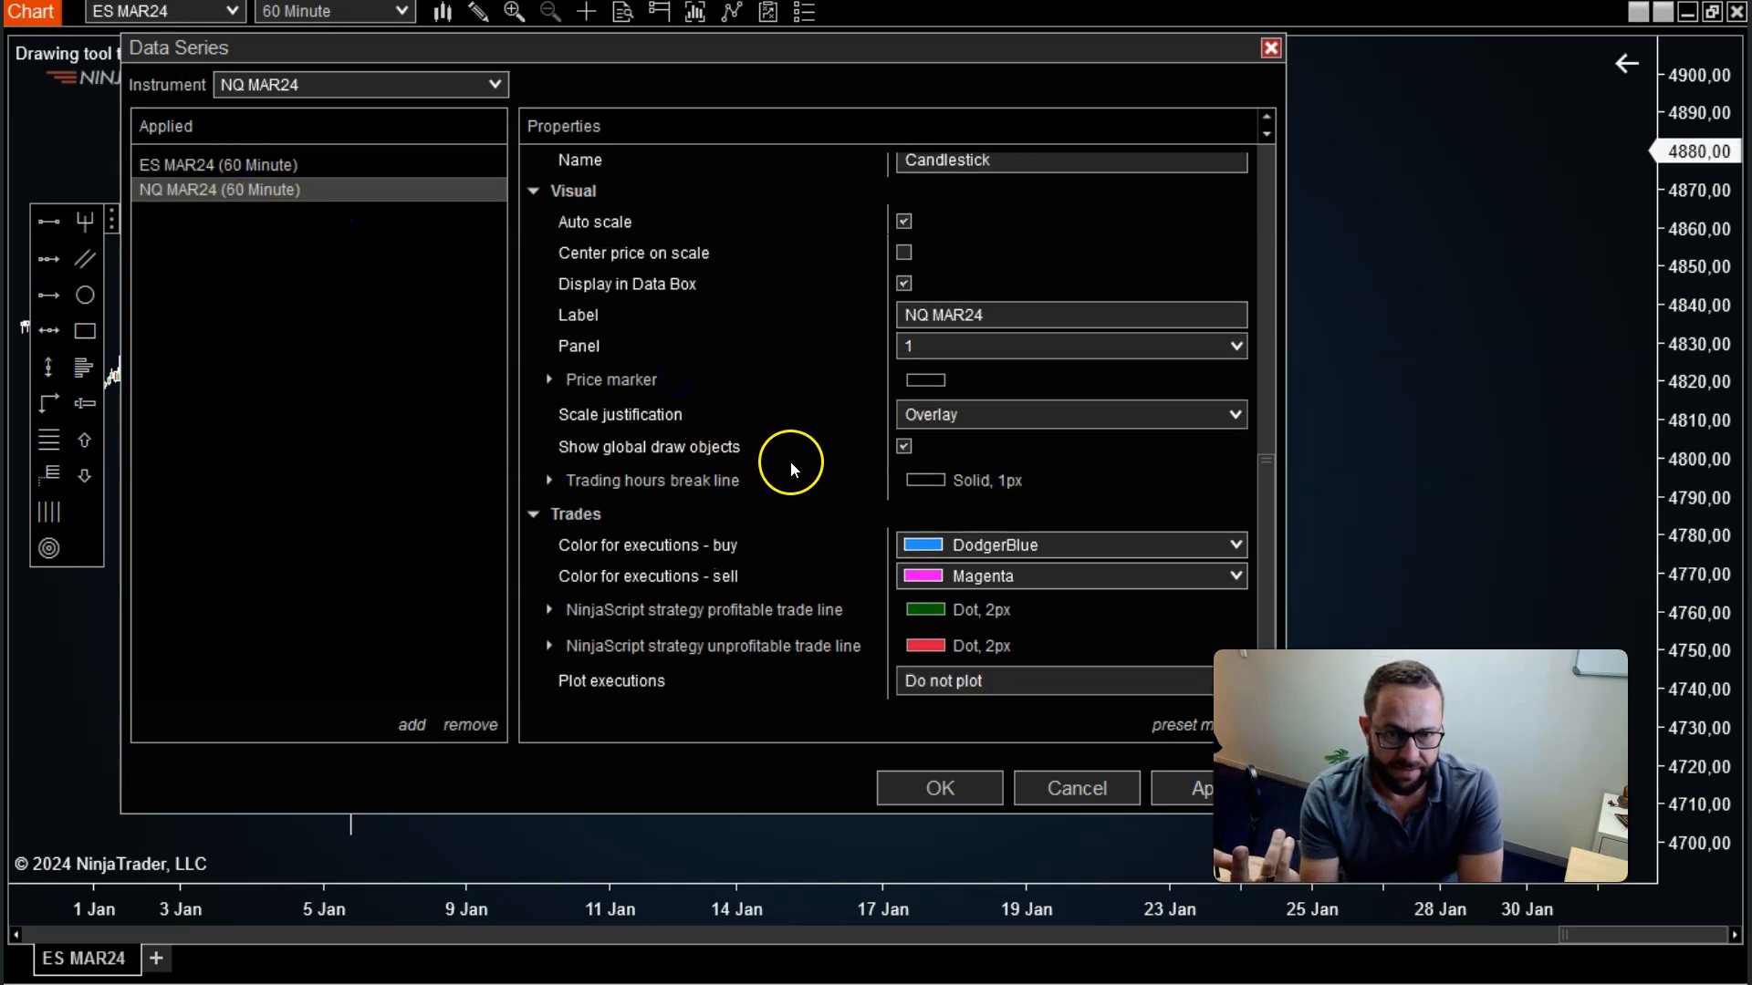
scroll(up, 3)
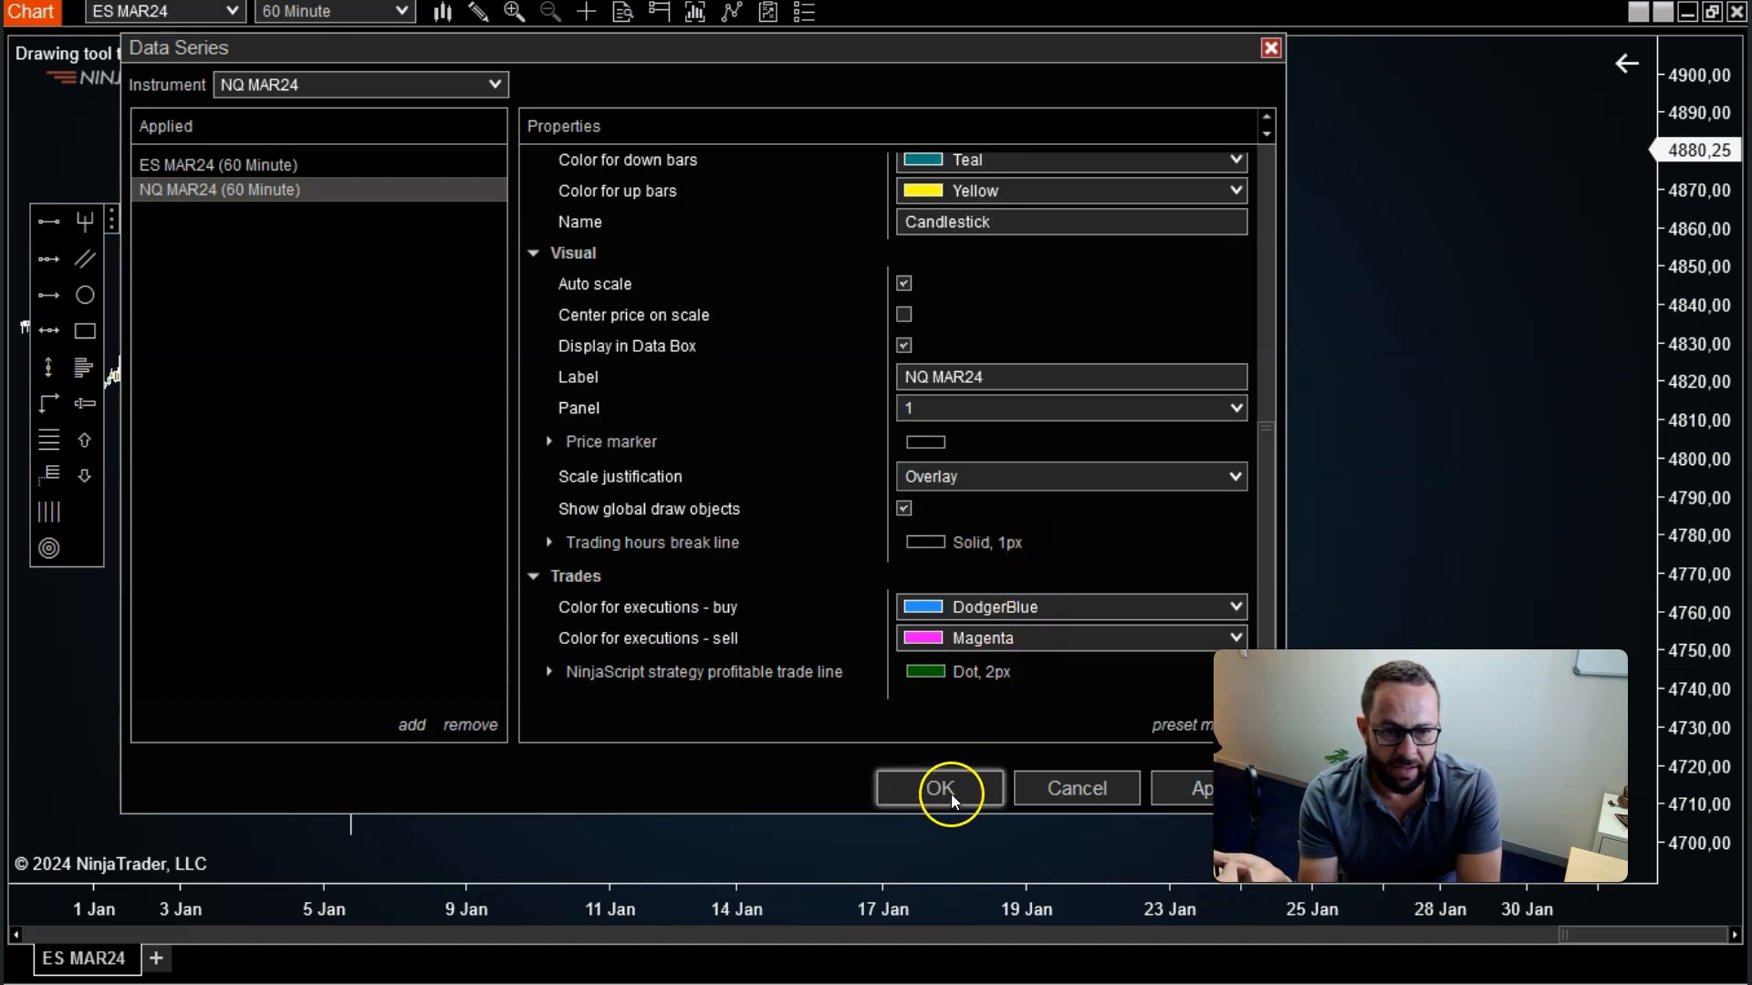
Confirm the Data Series dialog so NQ MAR24 draws over ES MAR24
click(940, 787)
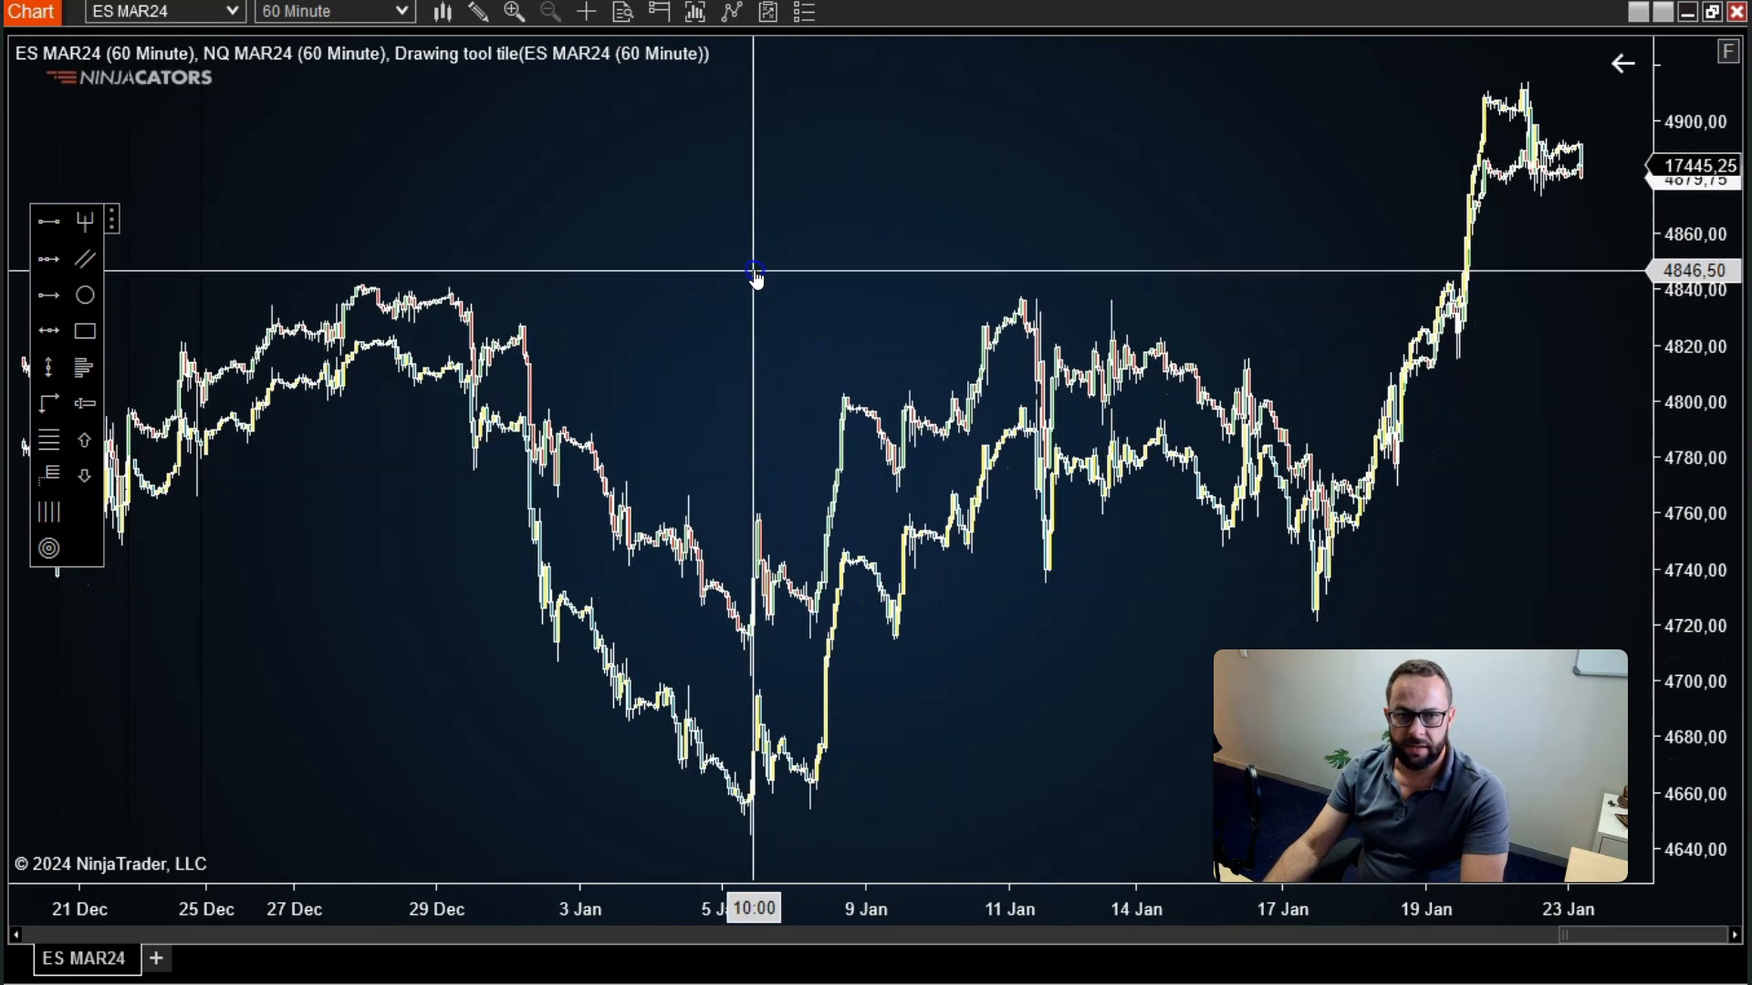
mouse_move(933, 910)
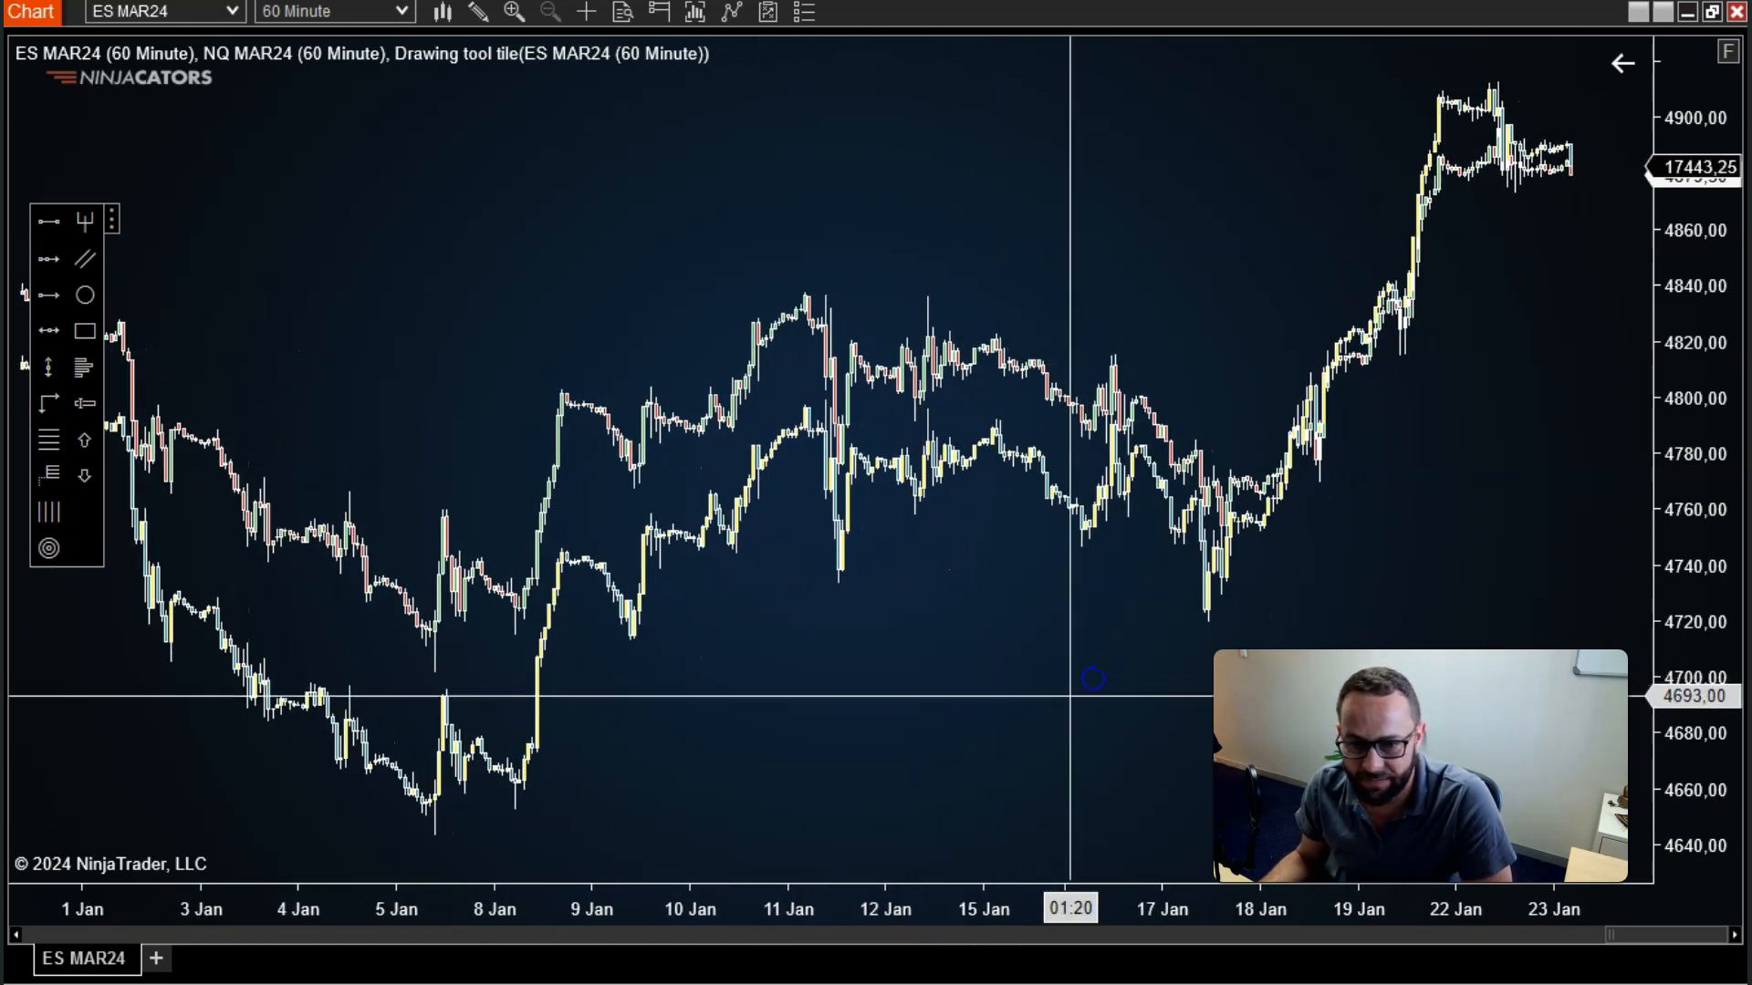
mouse_move(921, 653)
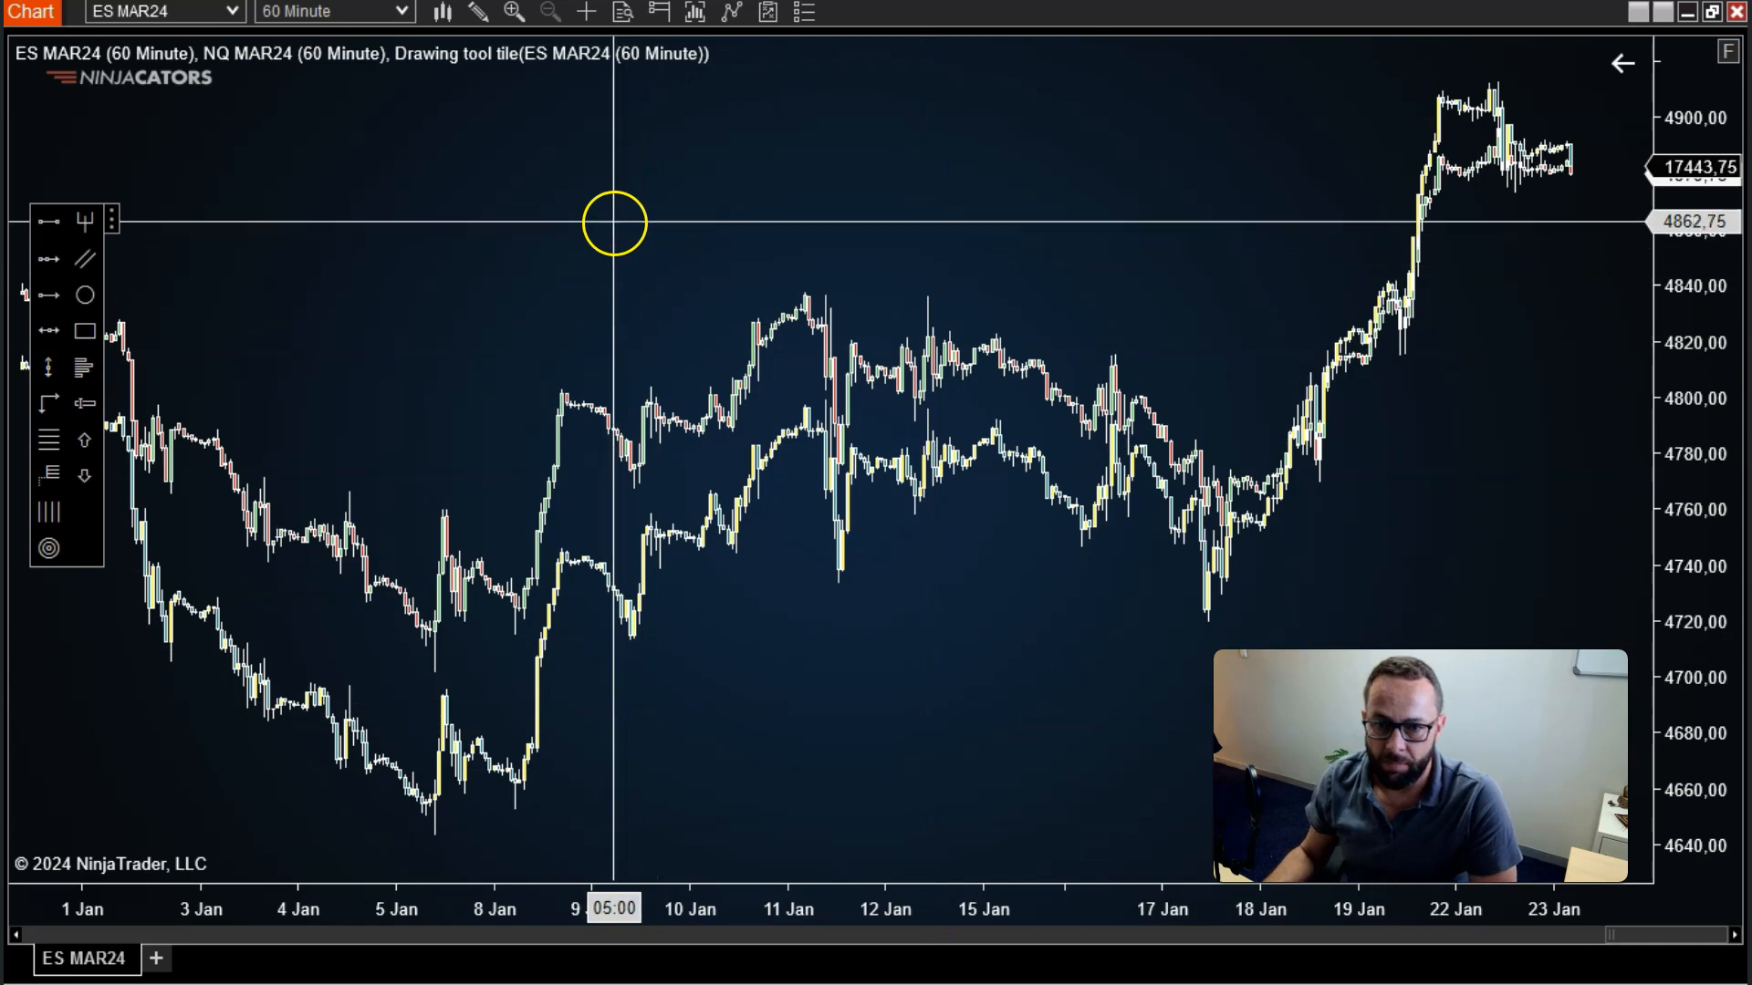
mouse_move(622, 201)
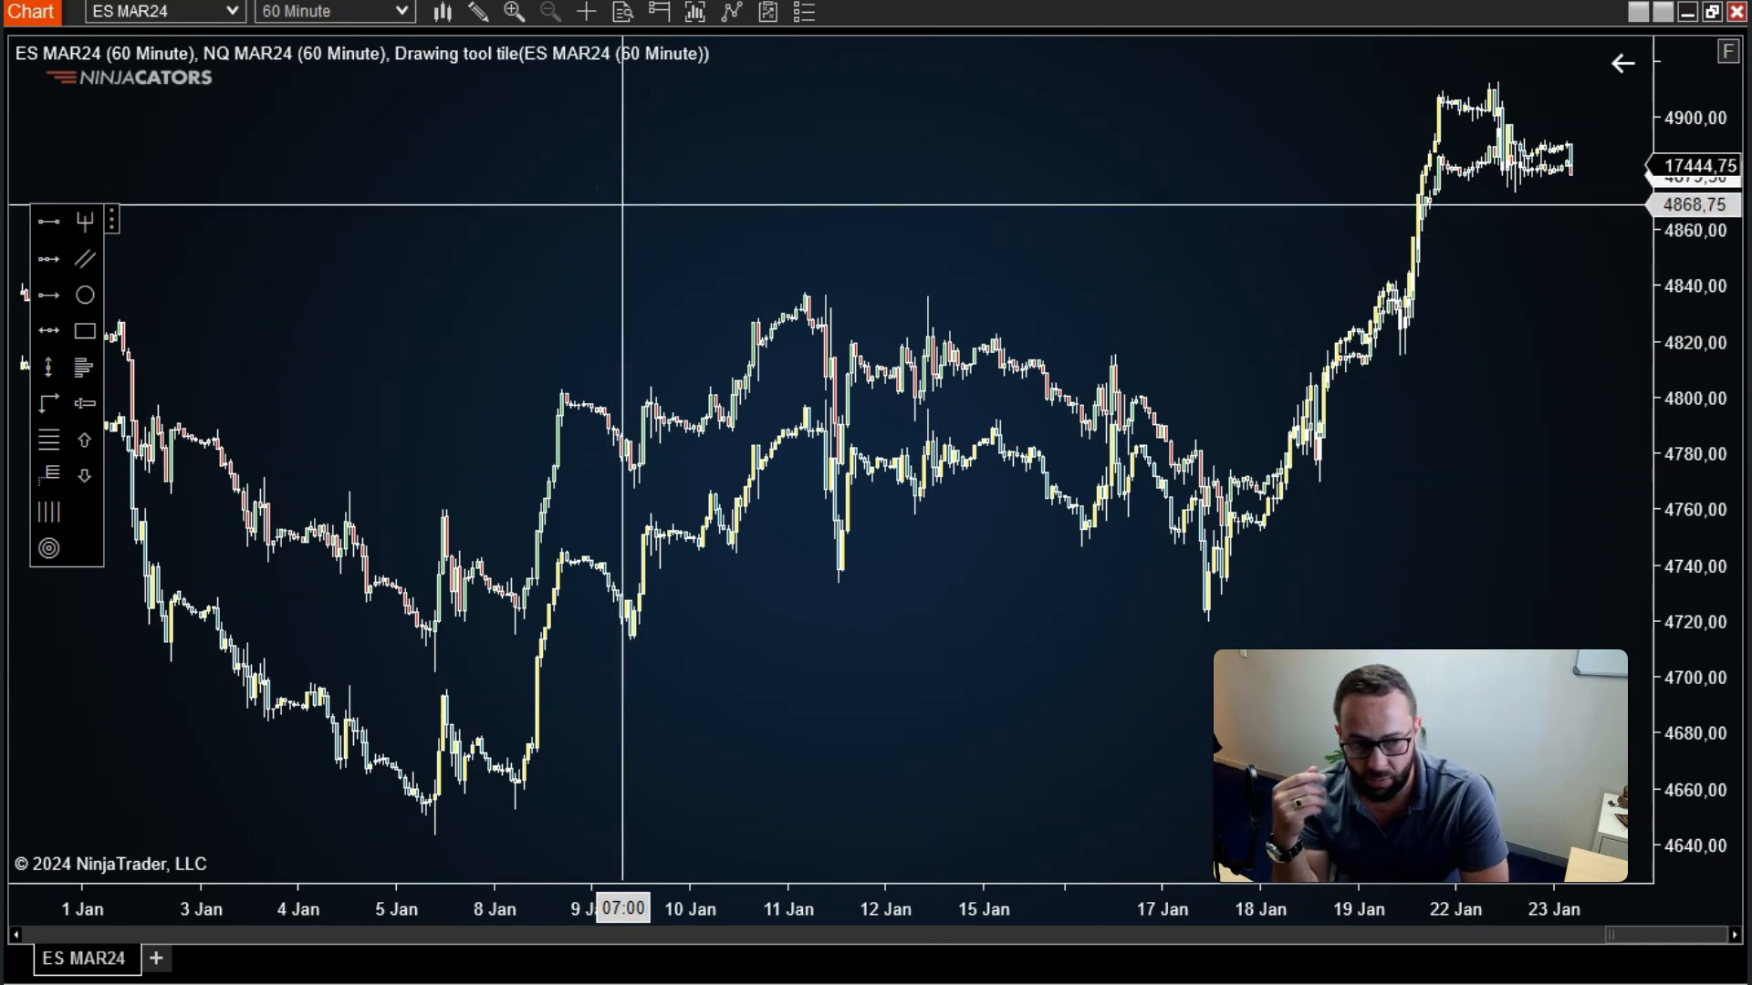
mouse_move(657, 200)
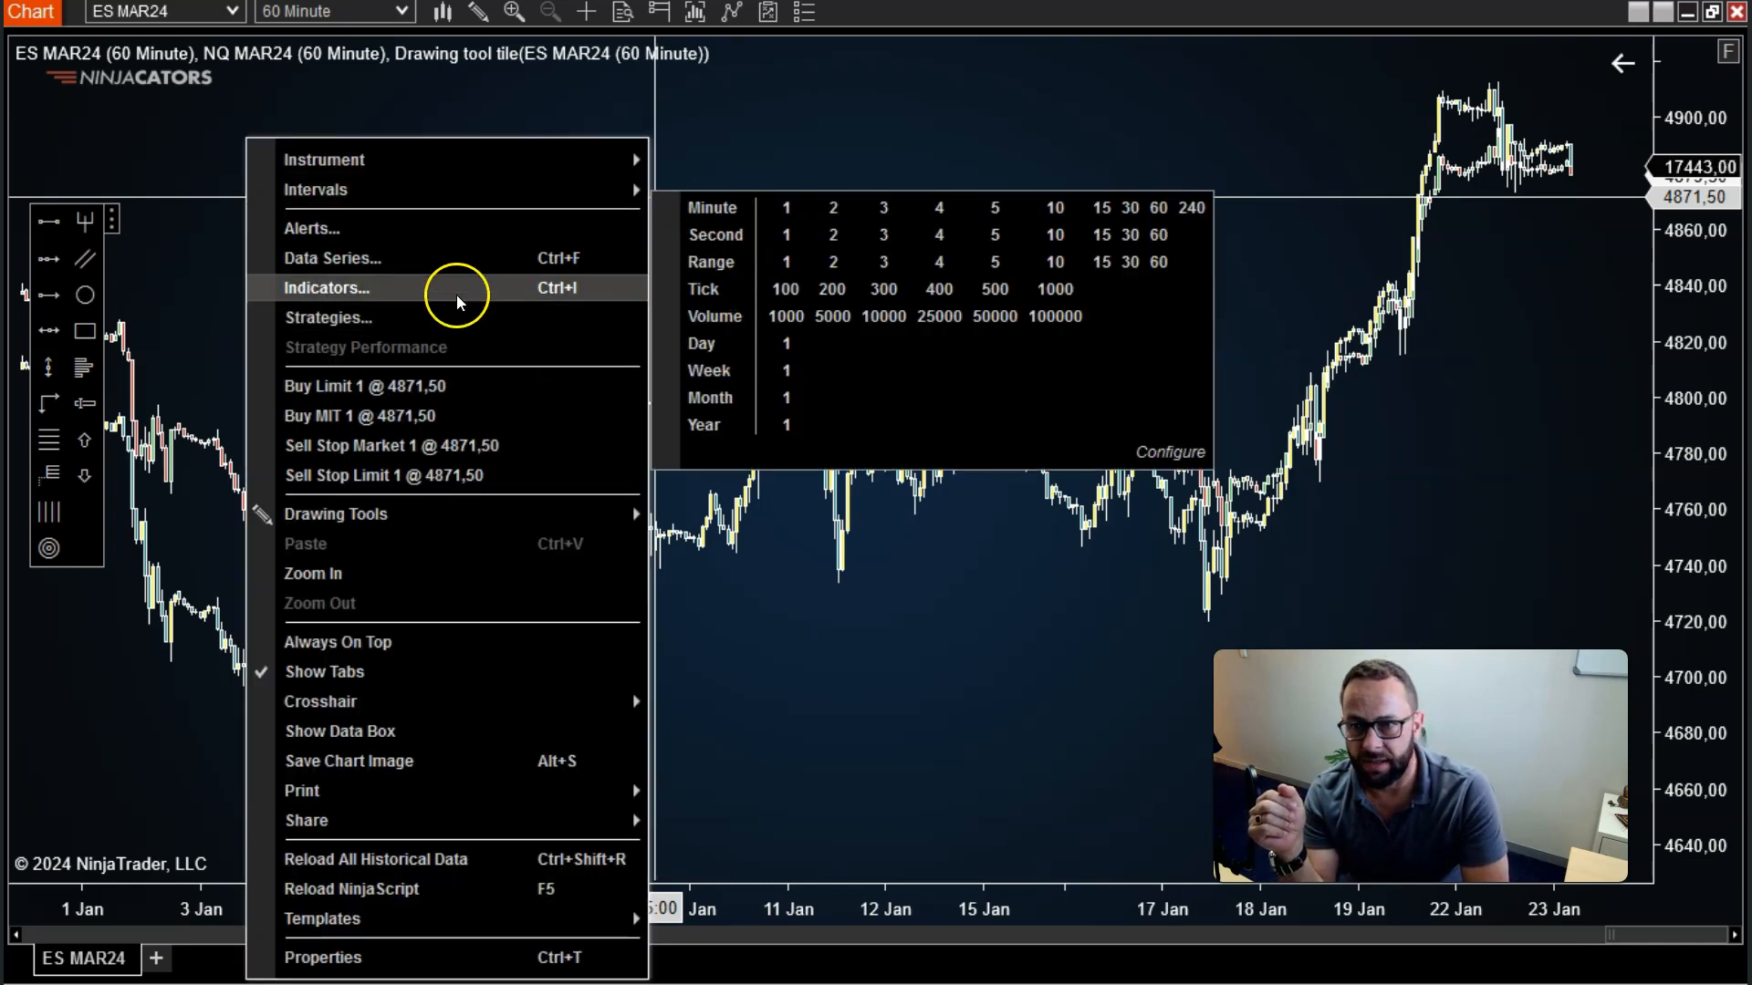
mouse_move(363, 258)
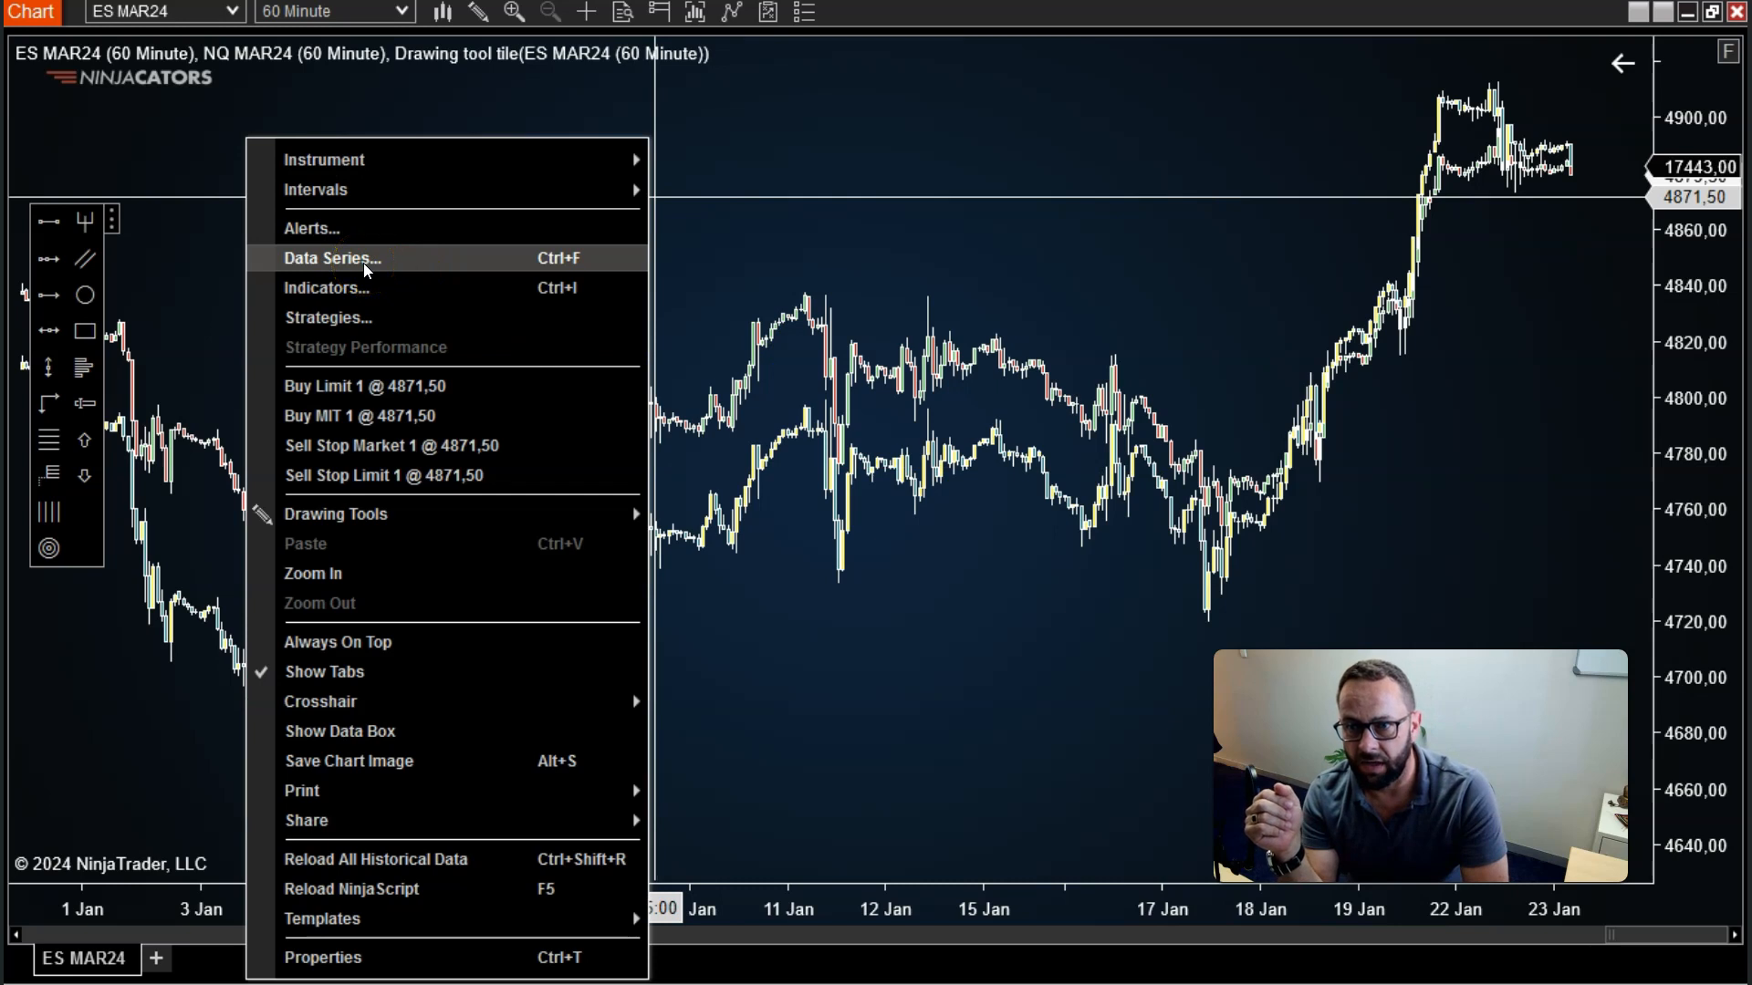
Reopen Data Series settings and make ES MAR24 a red Line on Close
click(330, 259)
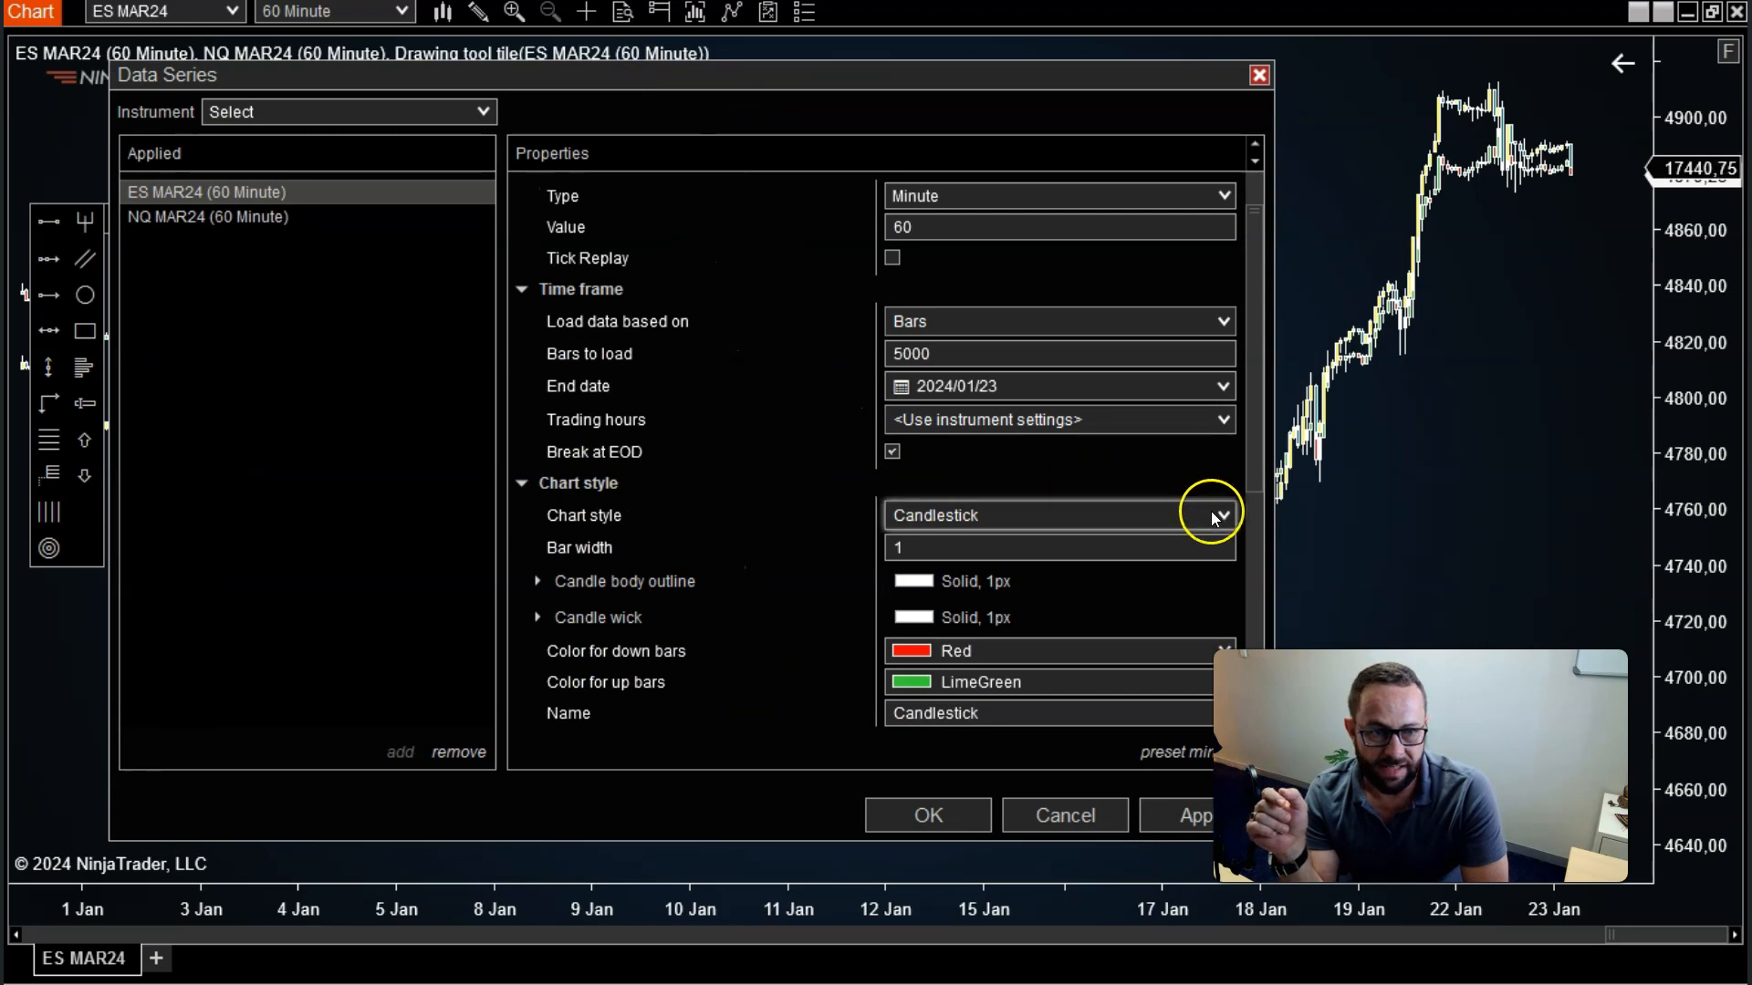
click(1219, 515)
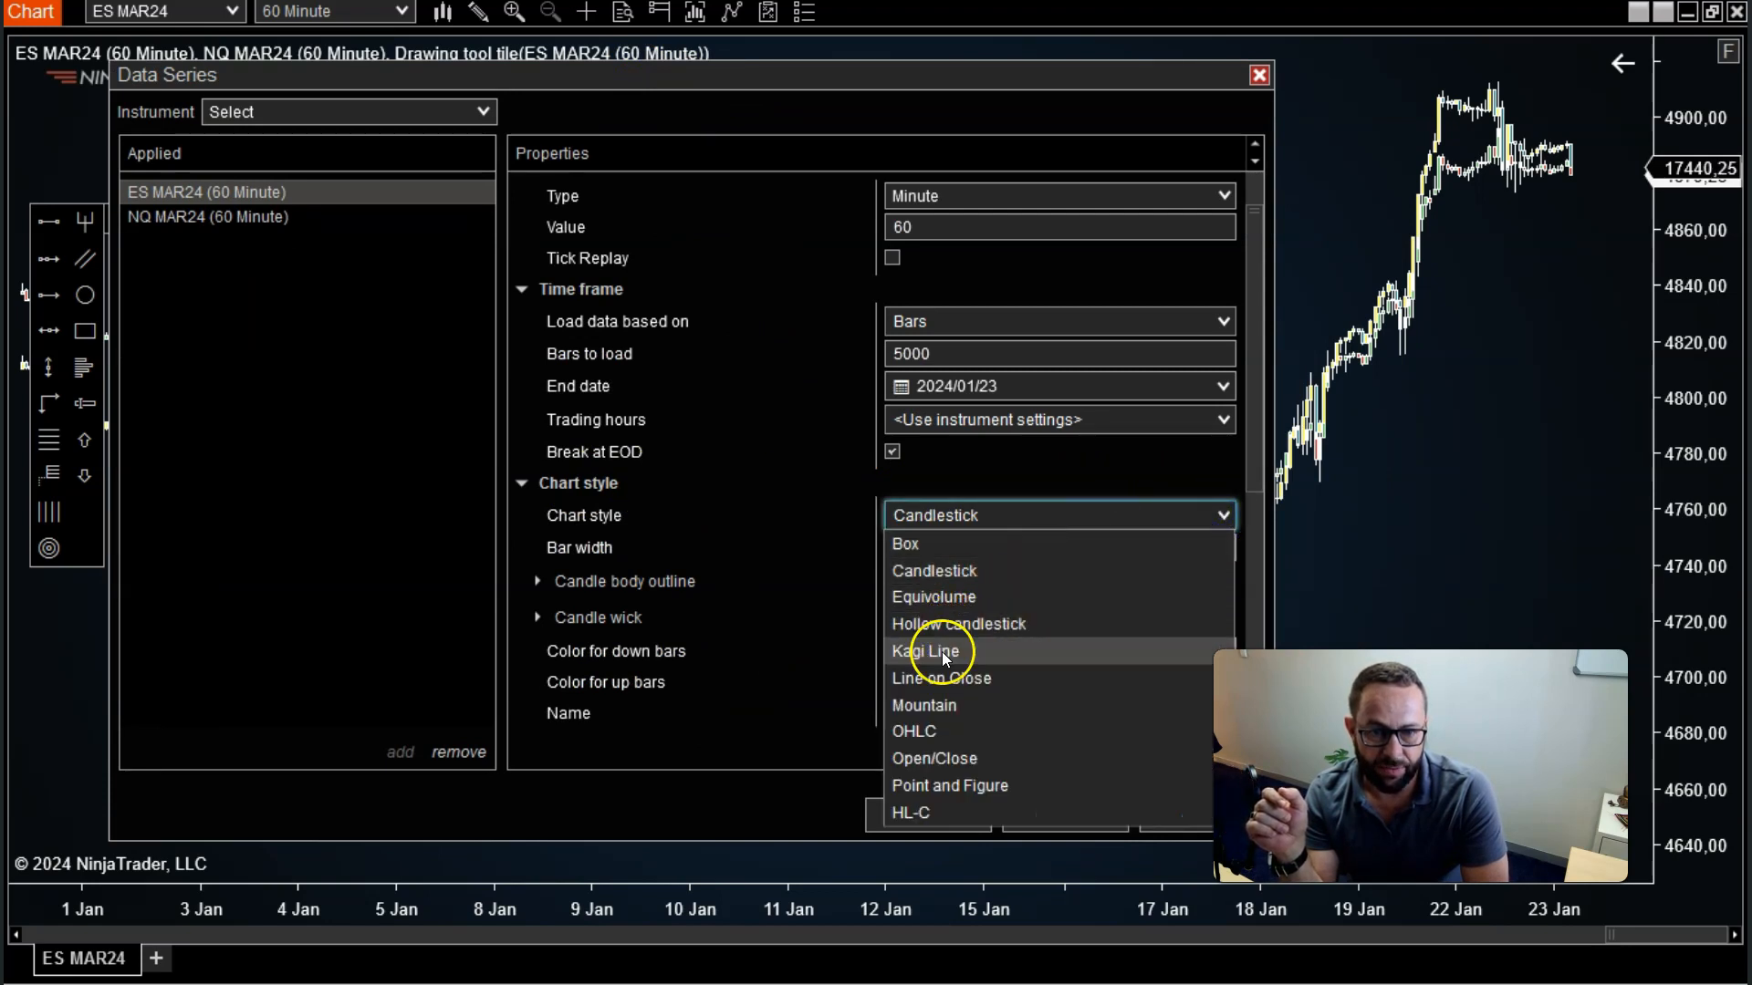
click(940, 677)
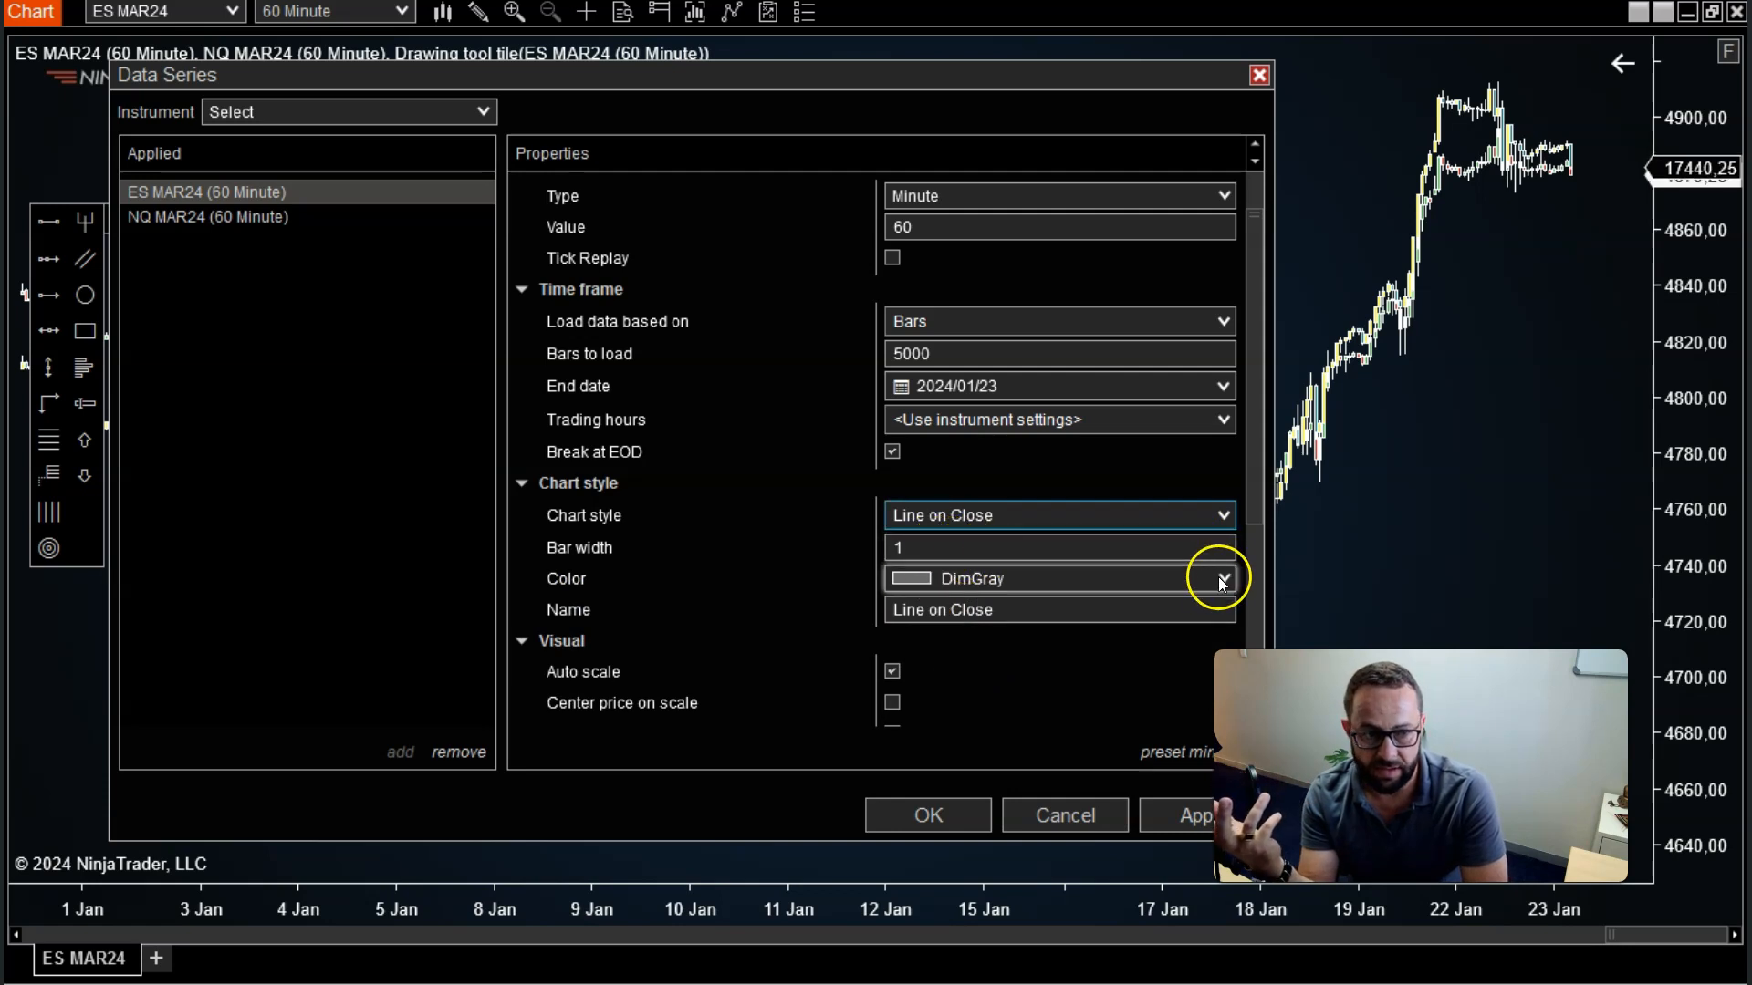
click(1220, 577)
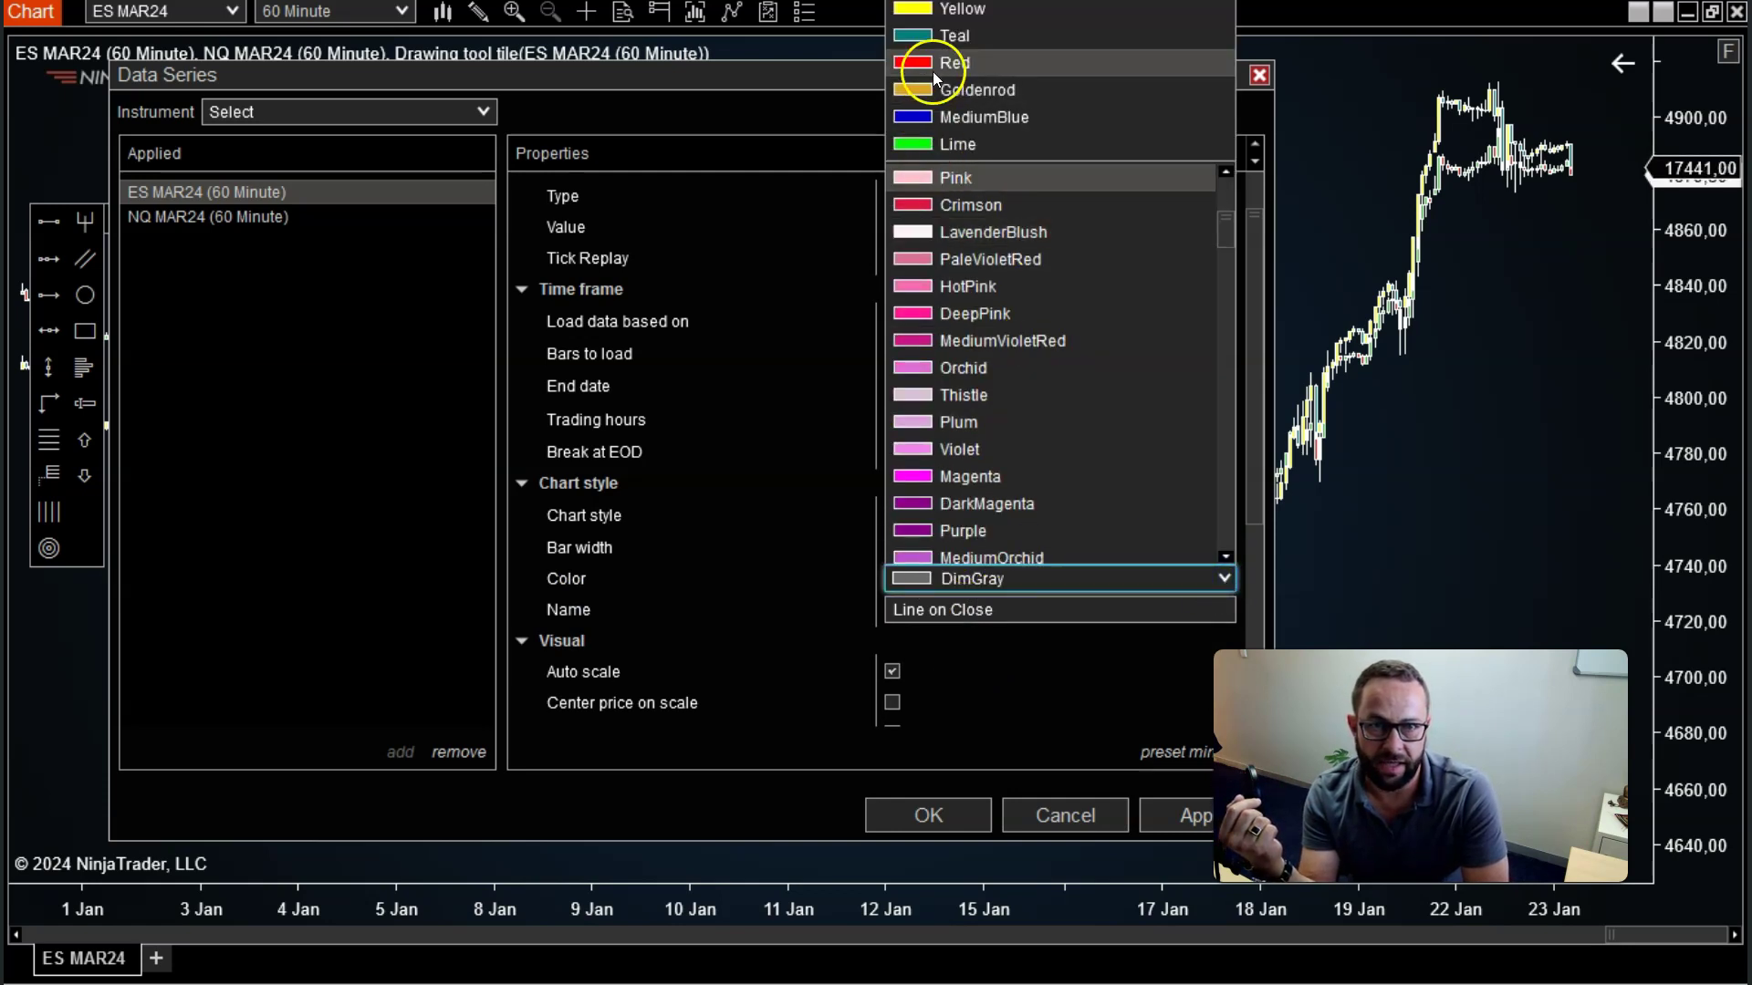
click(955, 61)
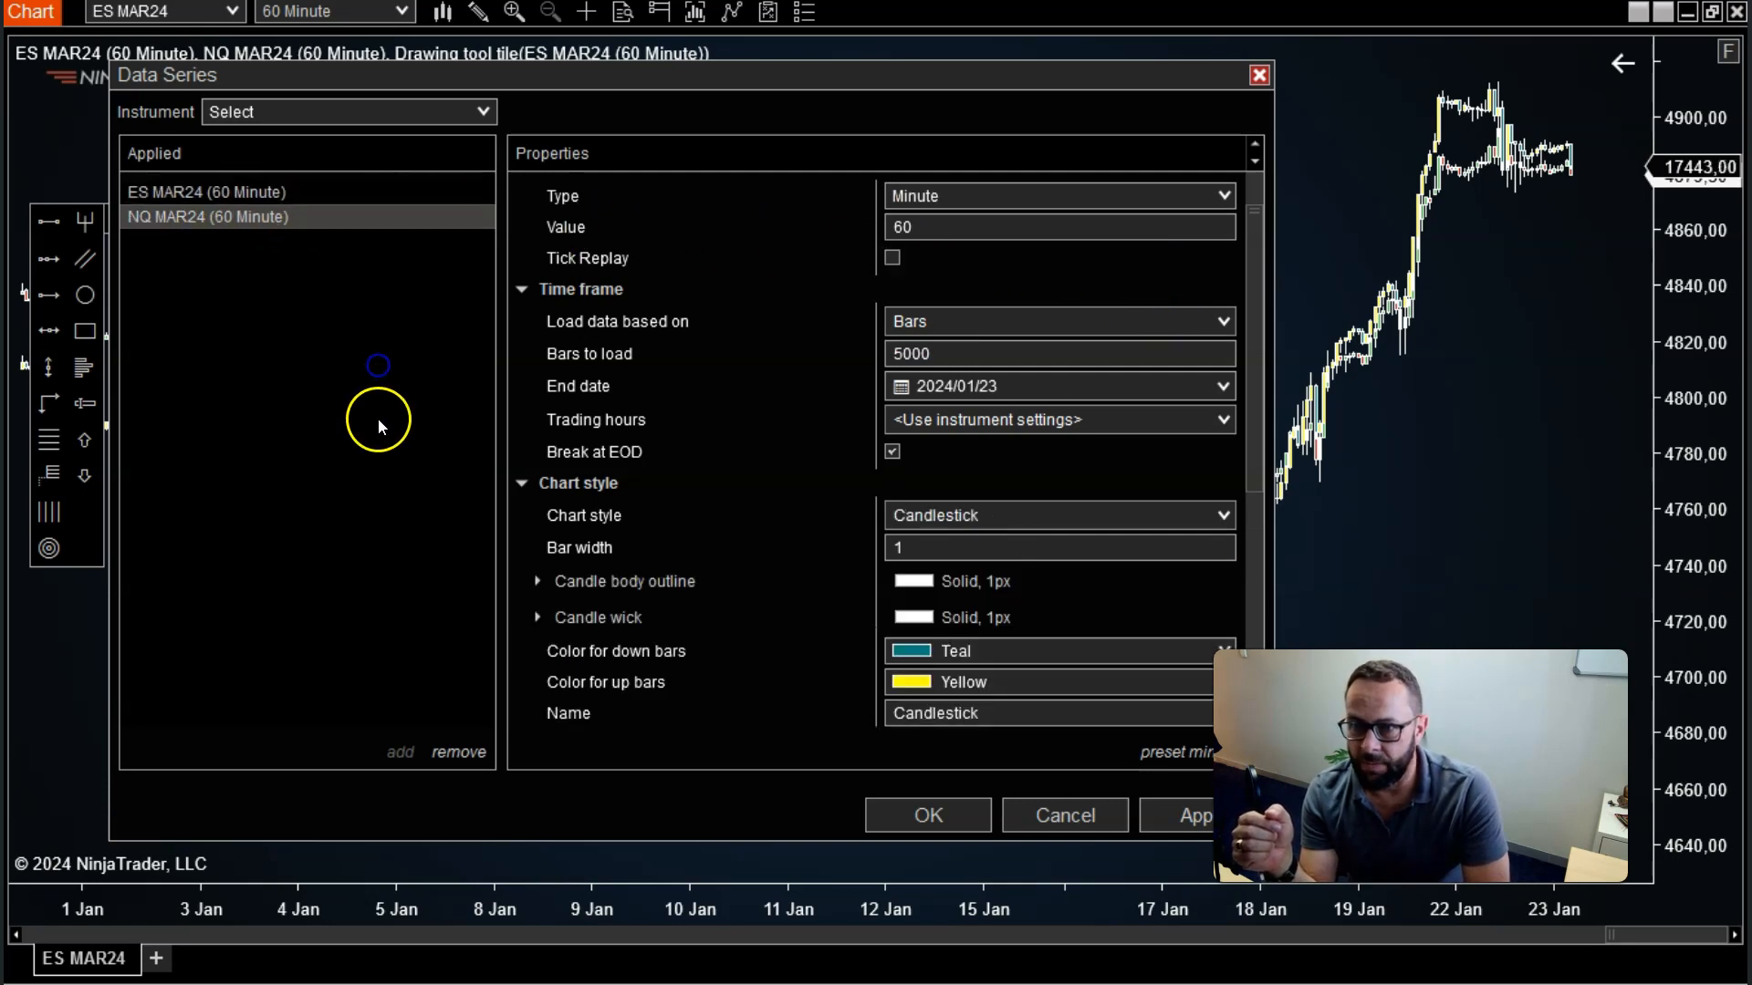
mouse_move(678, 496)
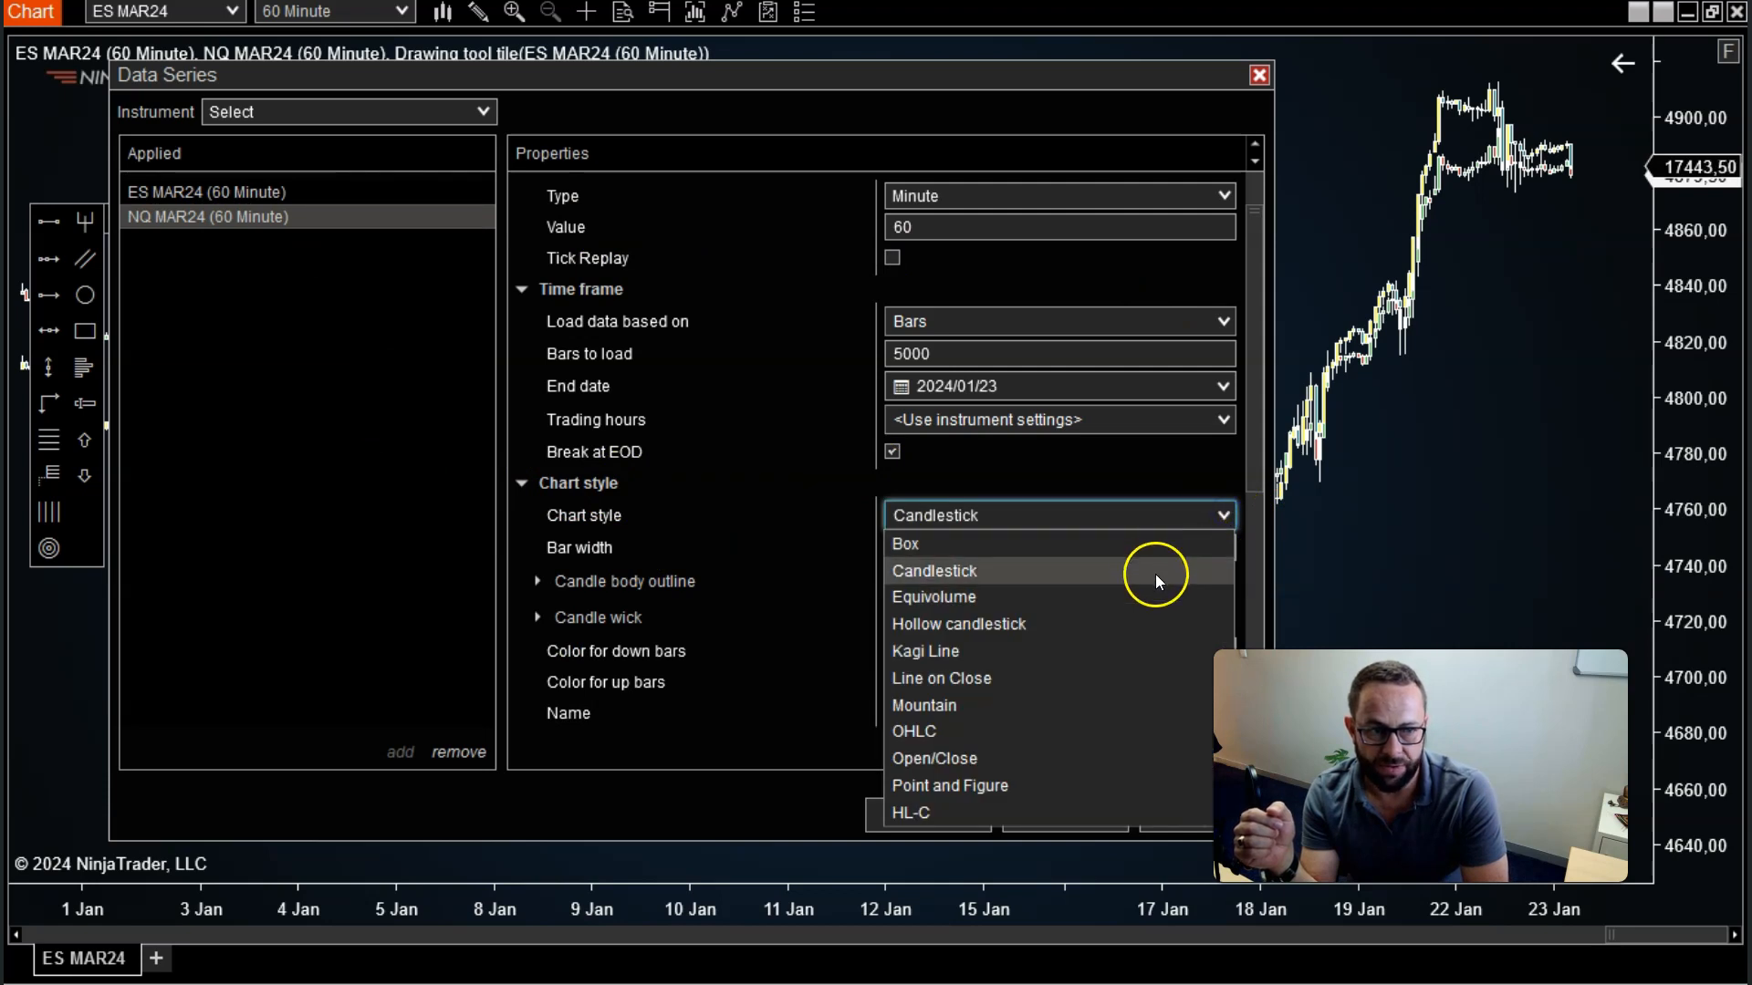
mouse_move(1025, 623)
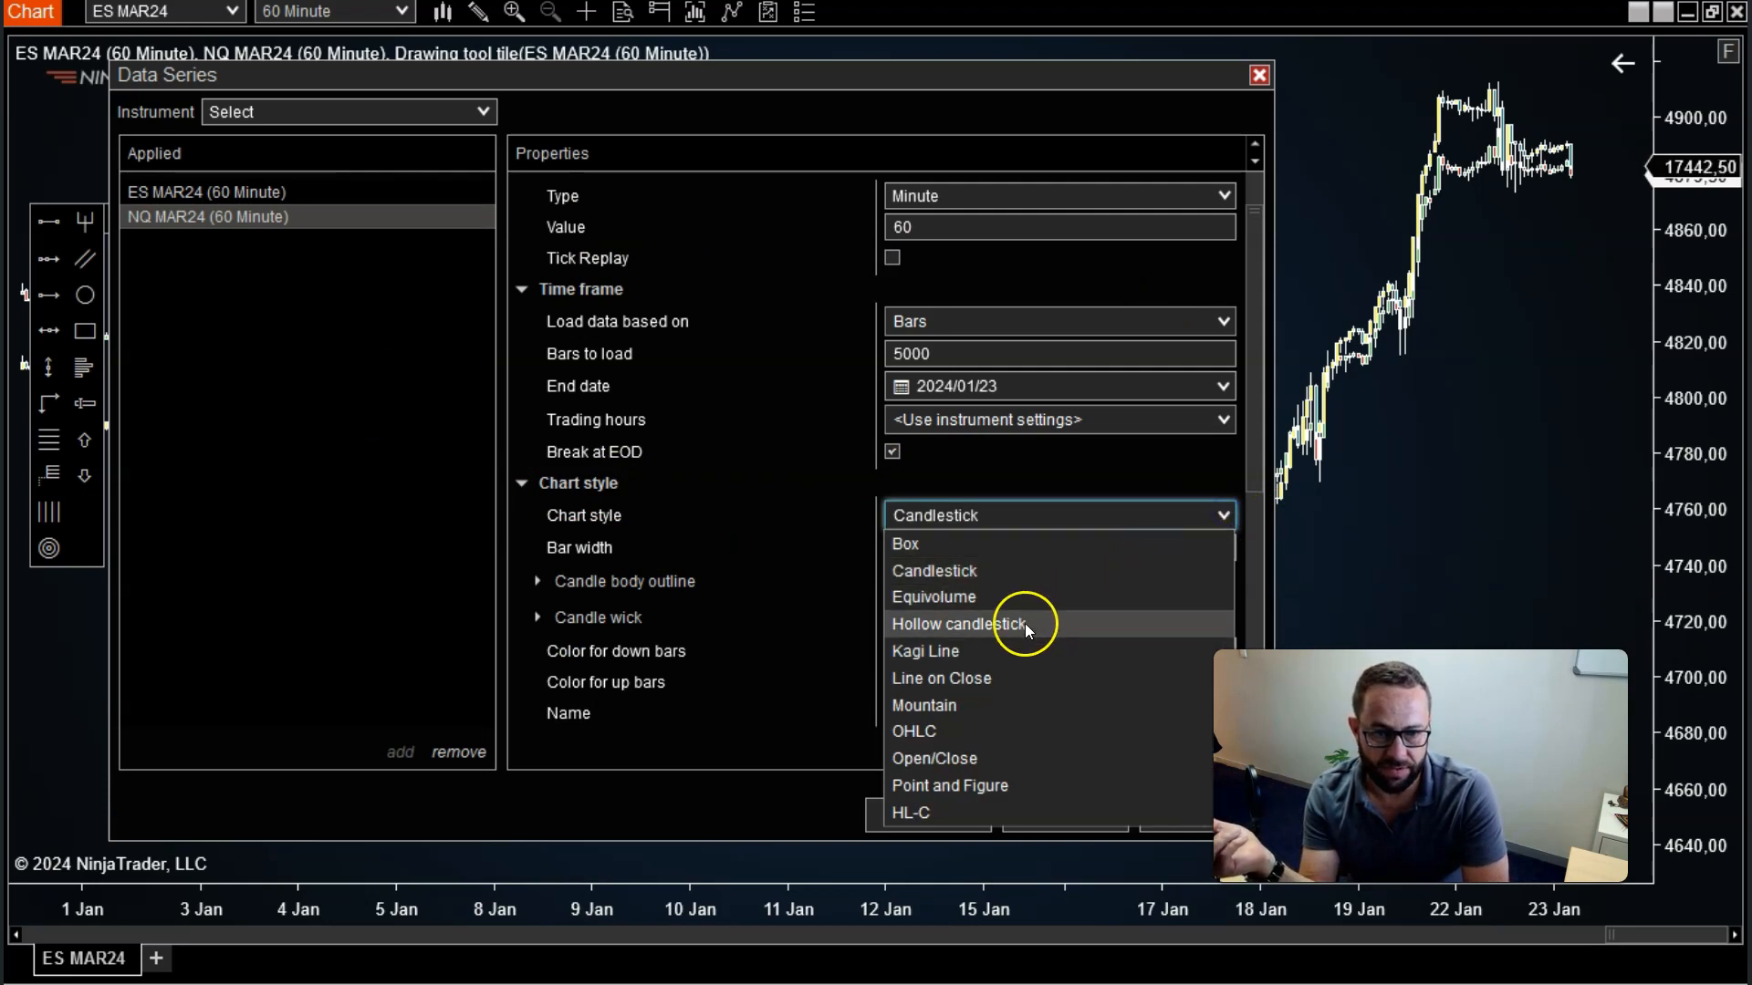
mouse_move(941, 678)
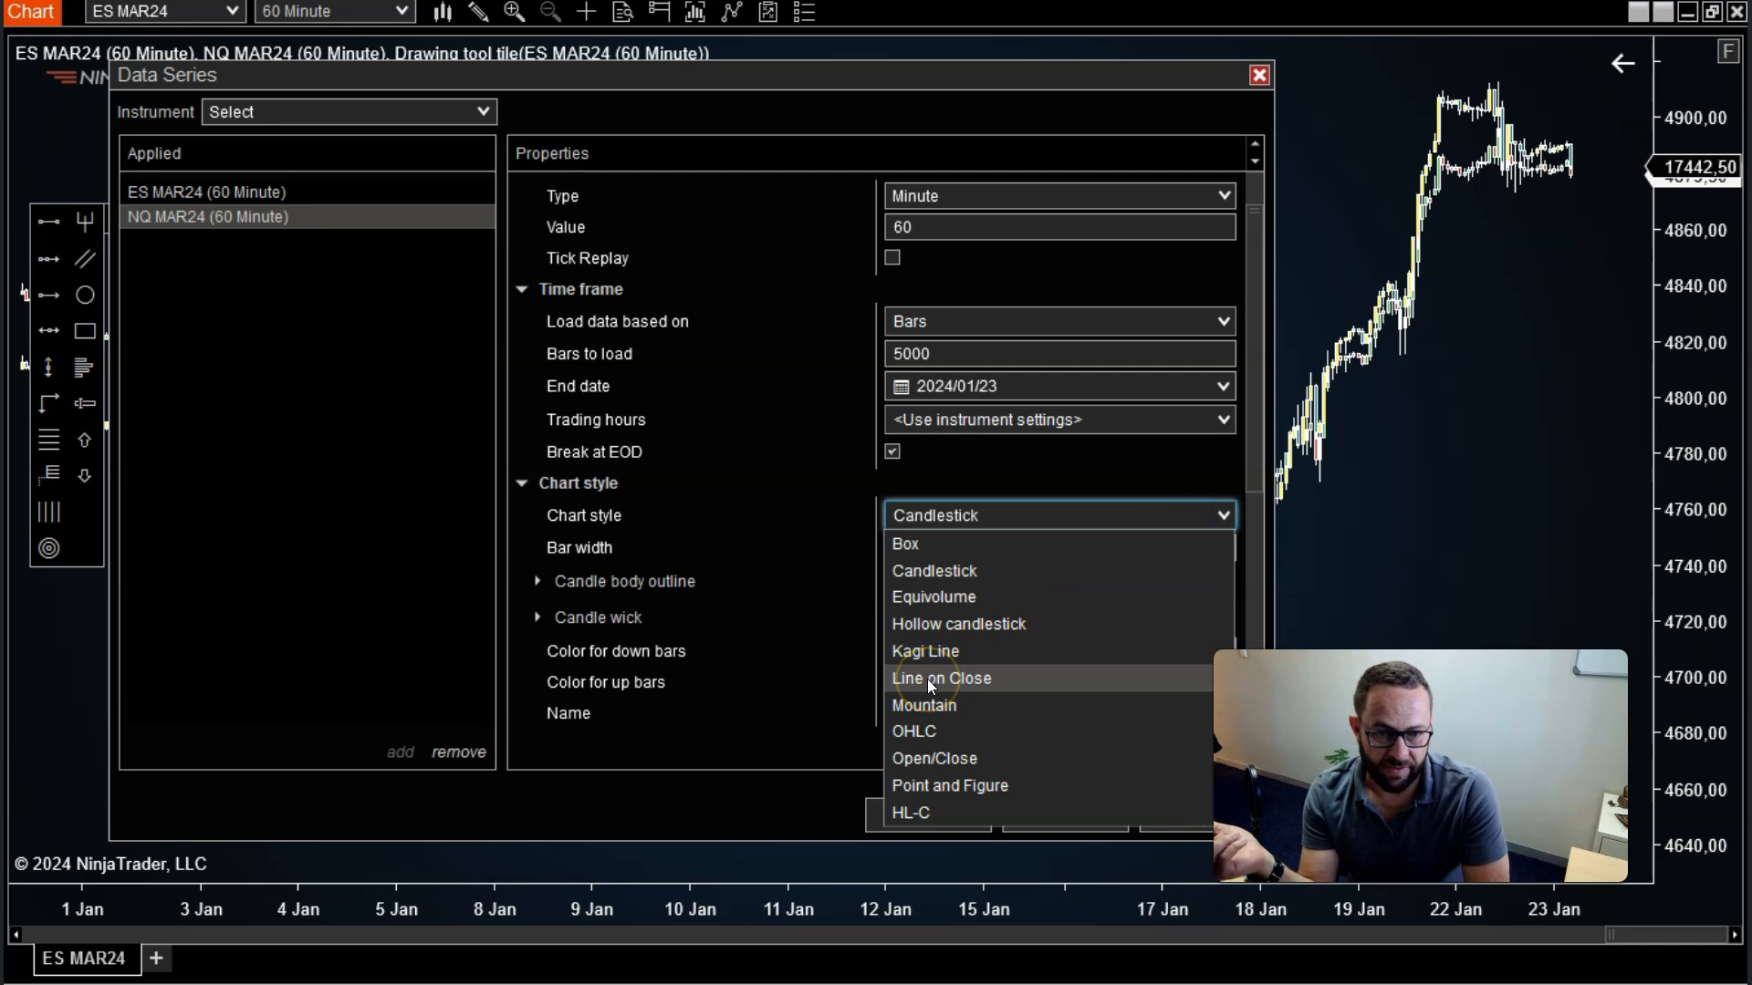
Make NQ MAR24 a MediumBlue Line on Close and apply the changes
click(940, 678)
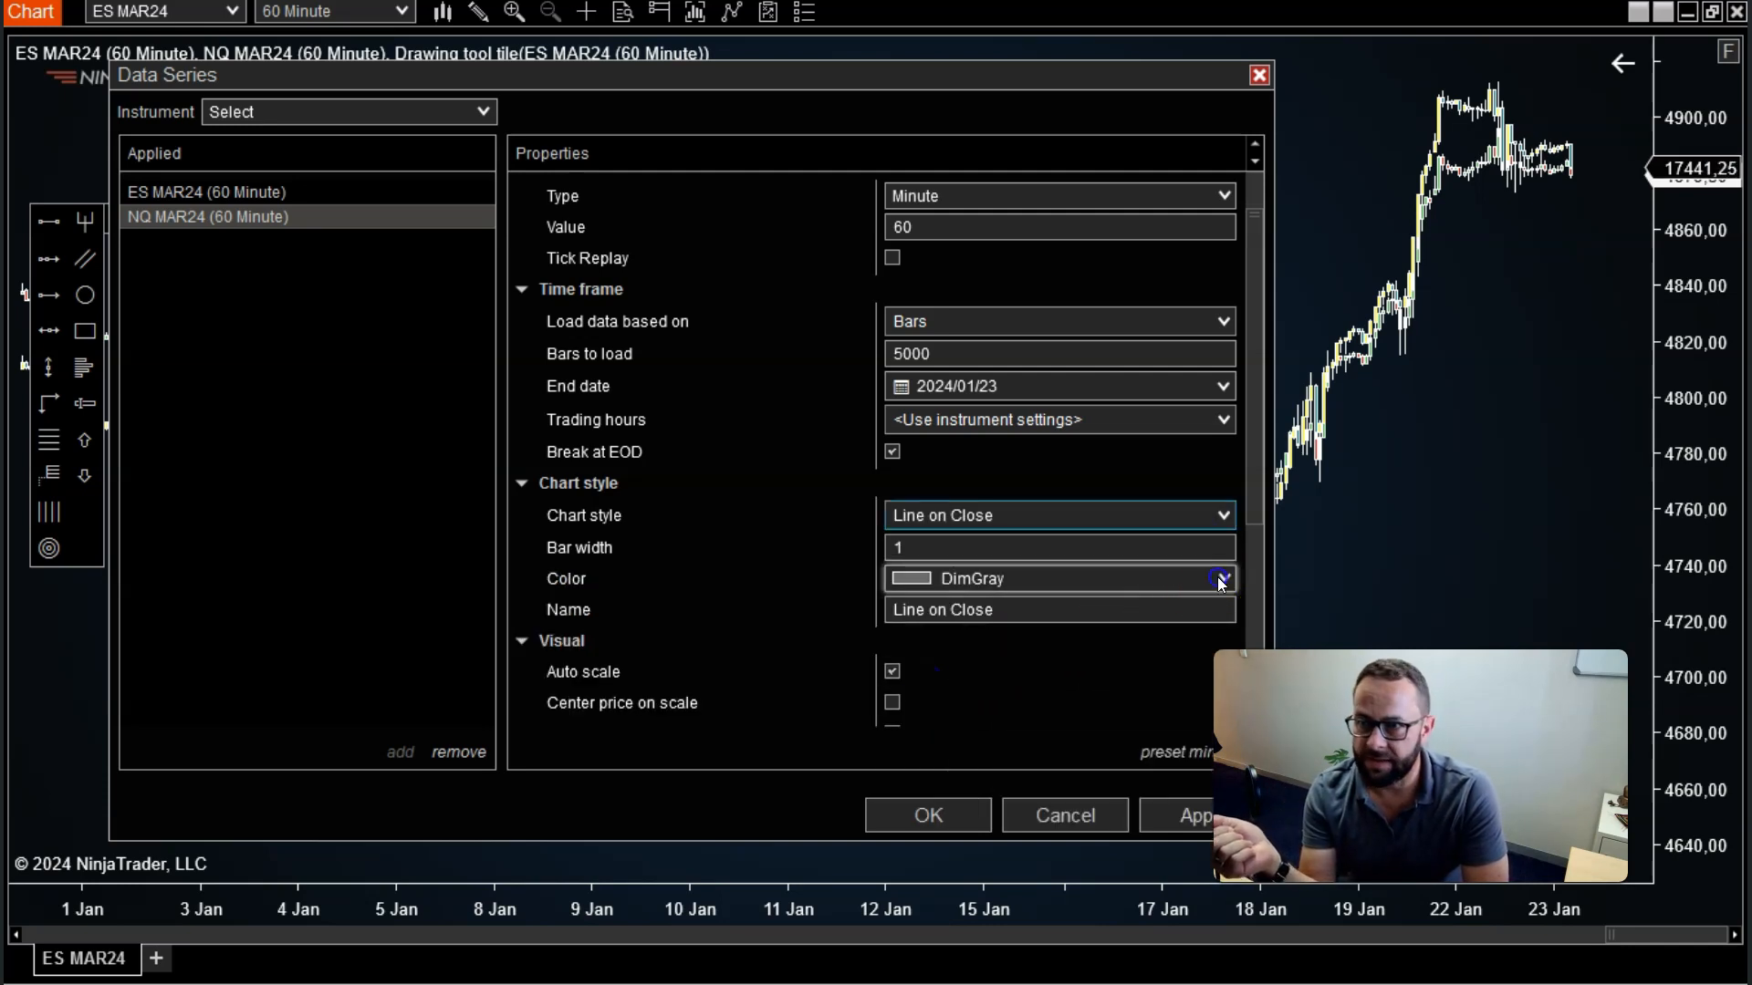
click(1221, 578)
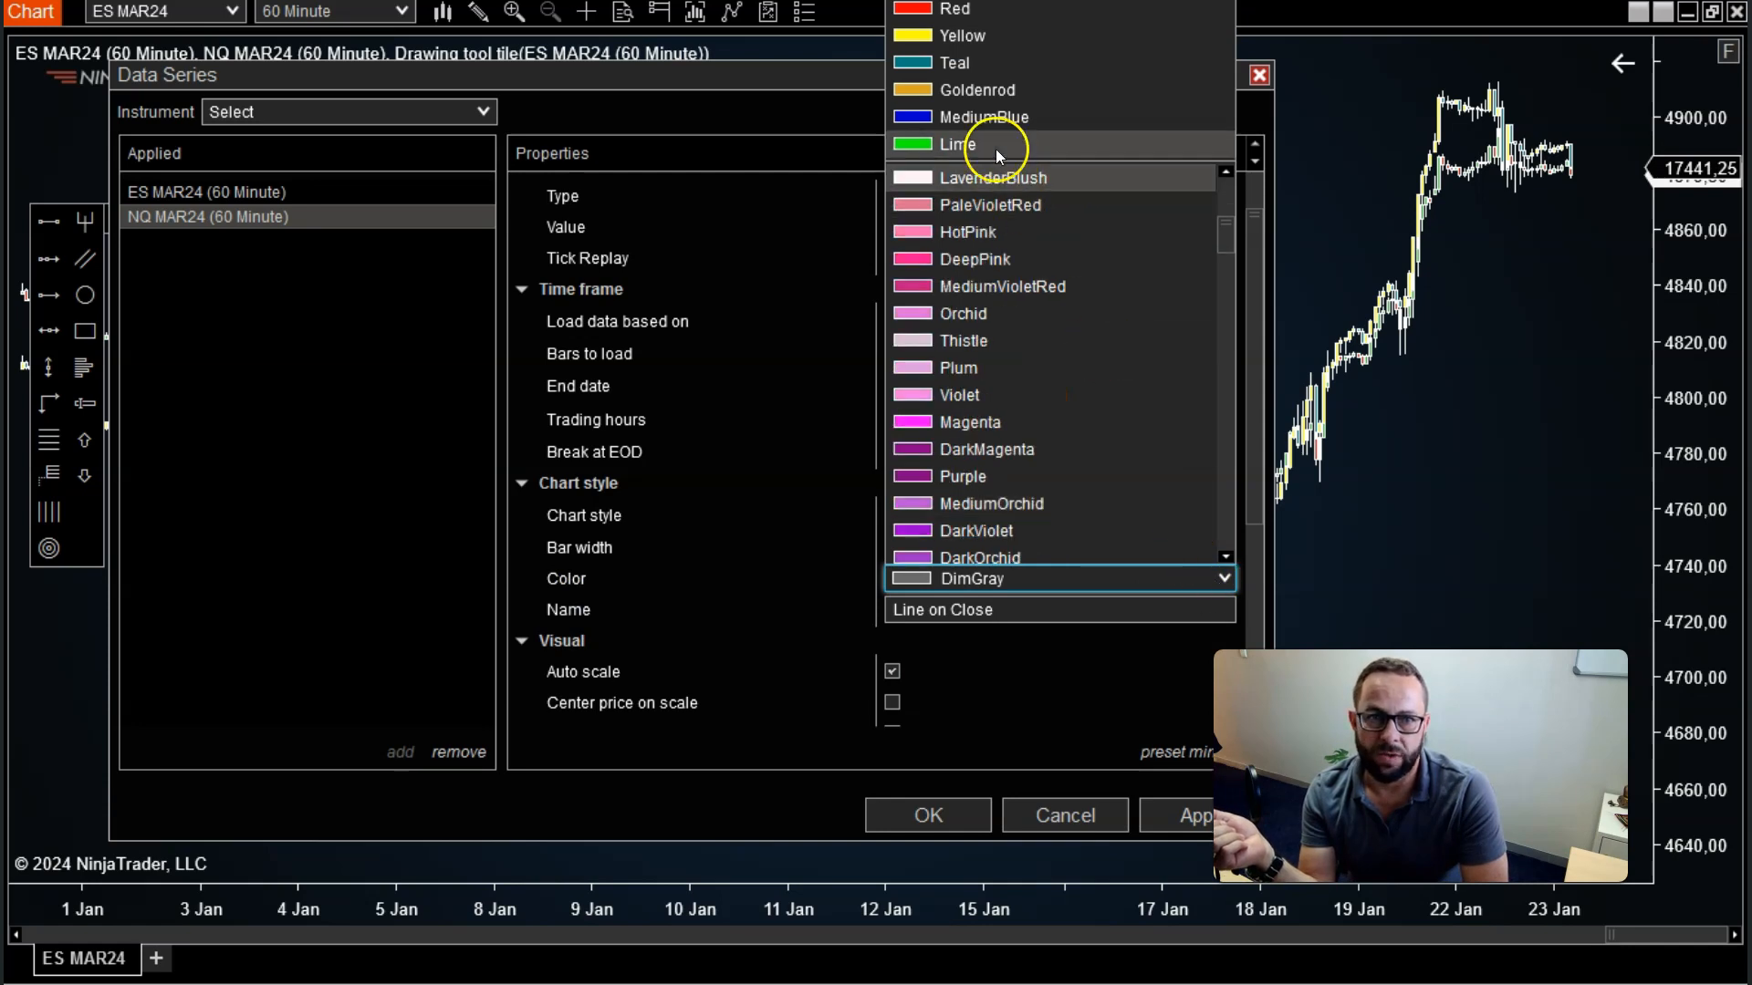
click(981, 116)
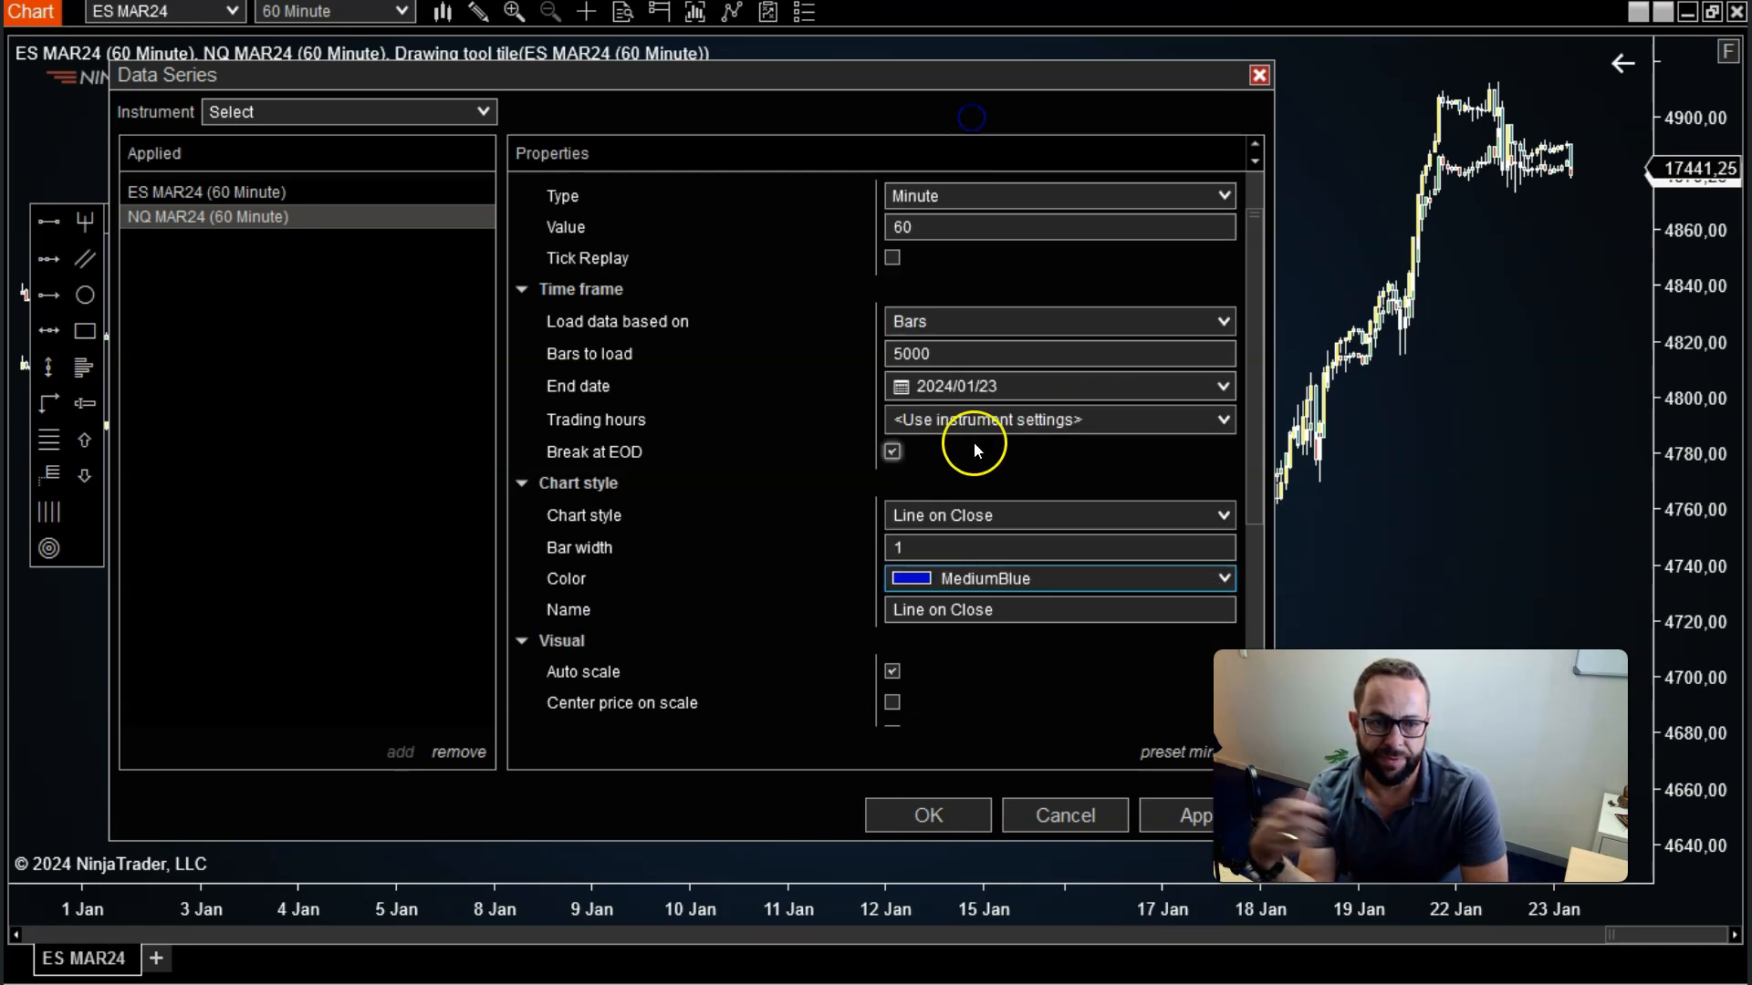
click(926, 815)
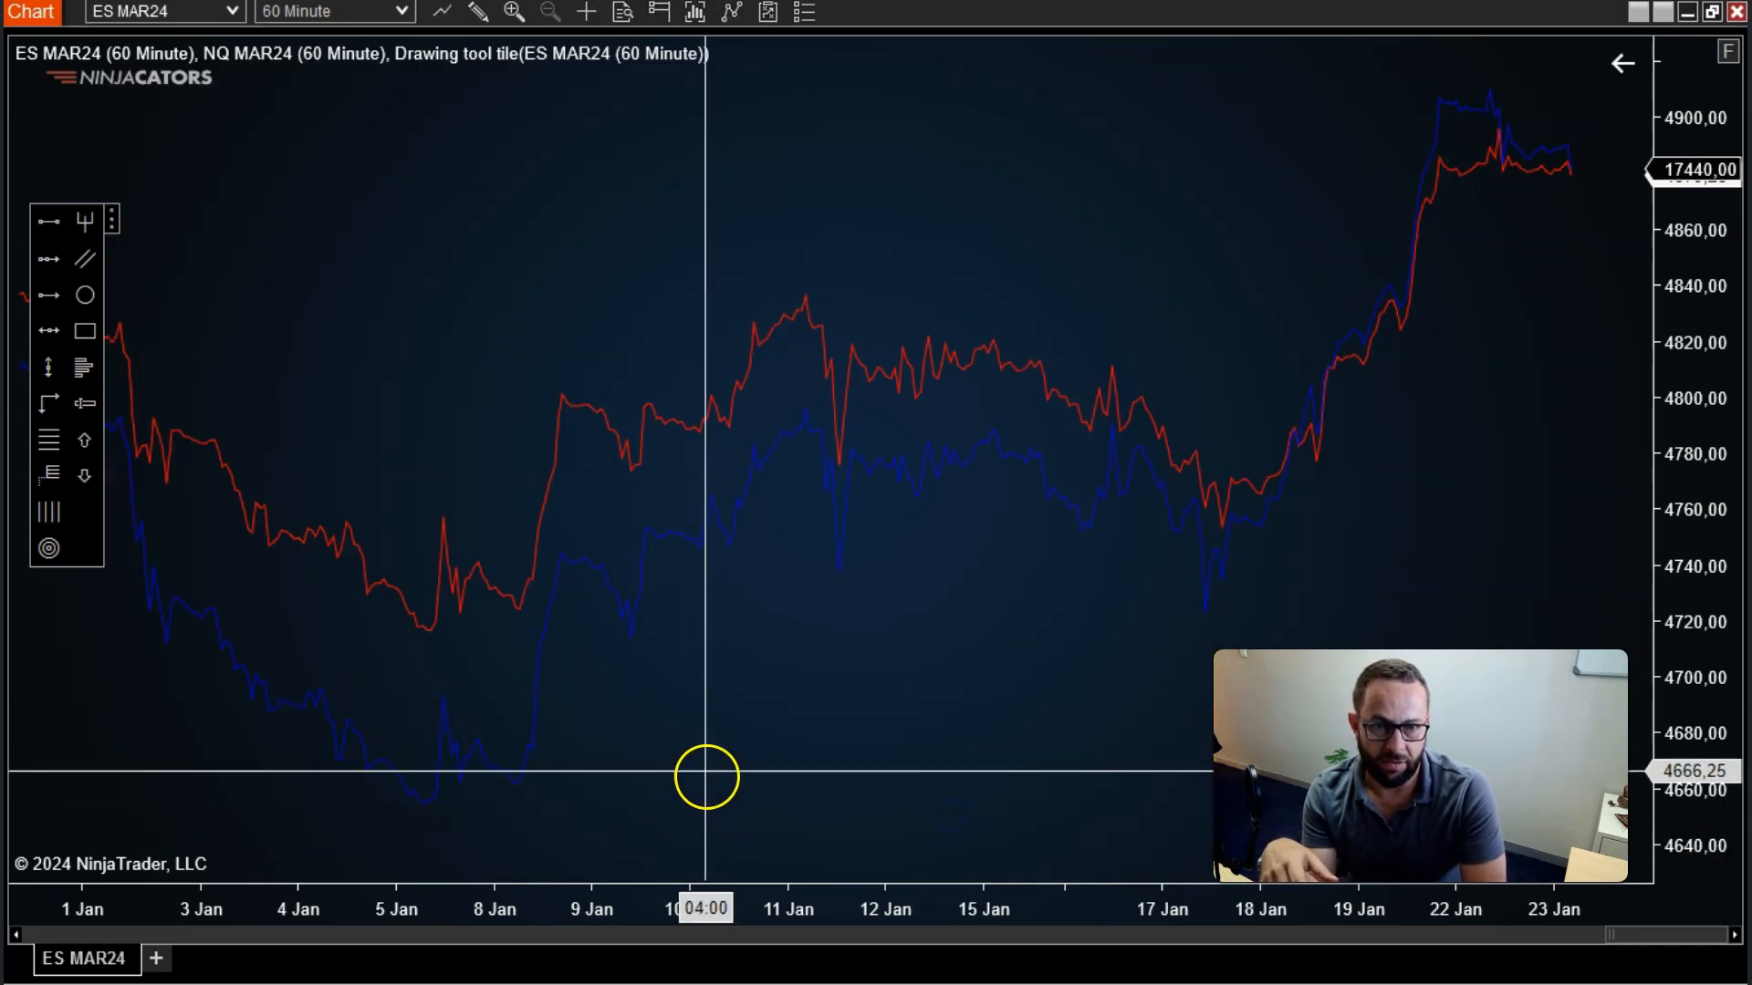
mouse_move(705, 755)
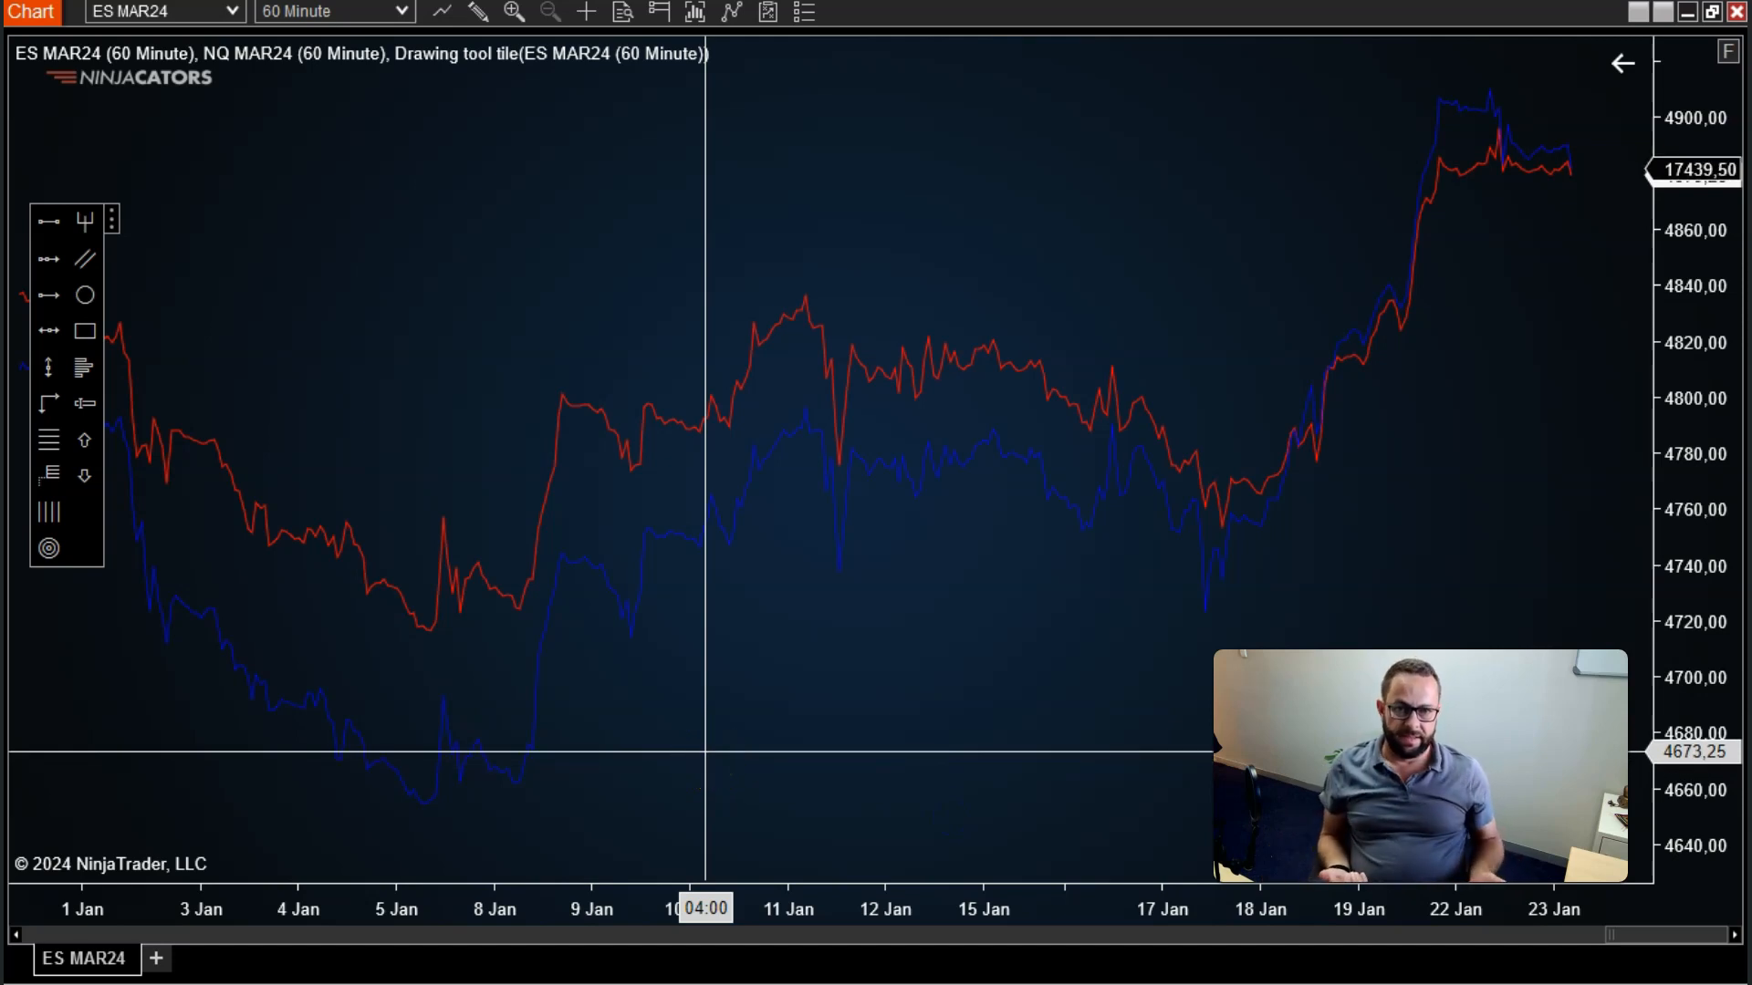
mouse_move(716, 633)
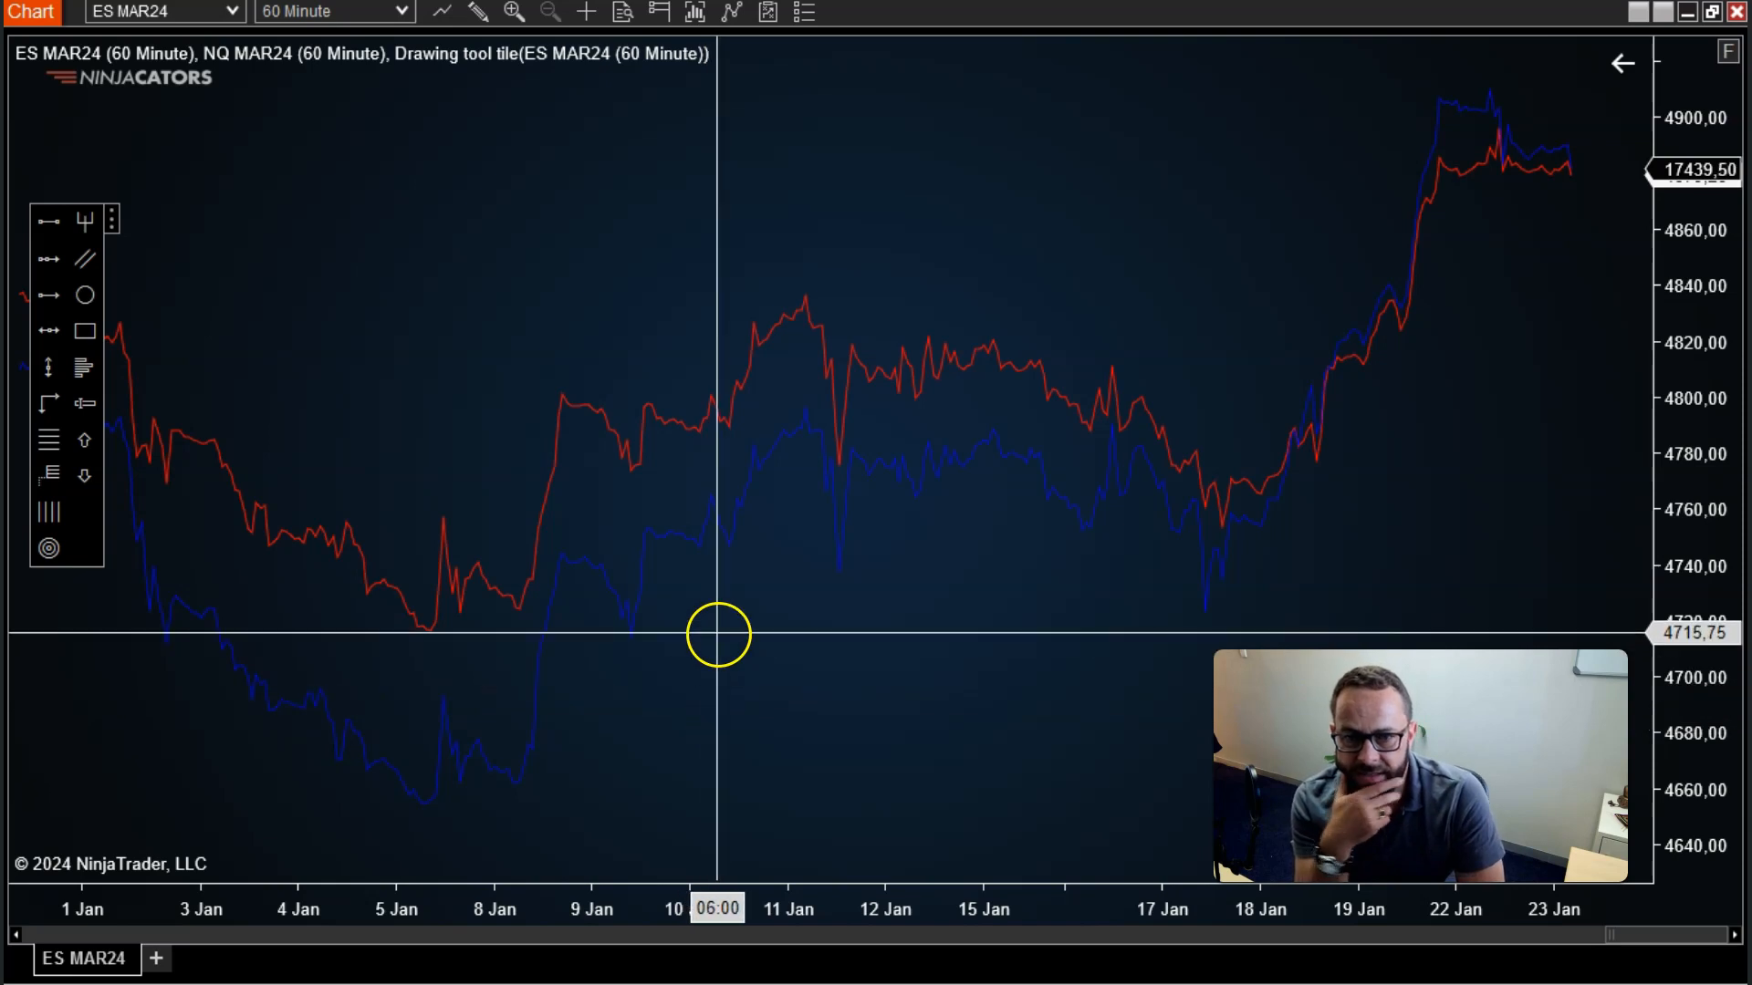
mouse_move(907, 687)
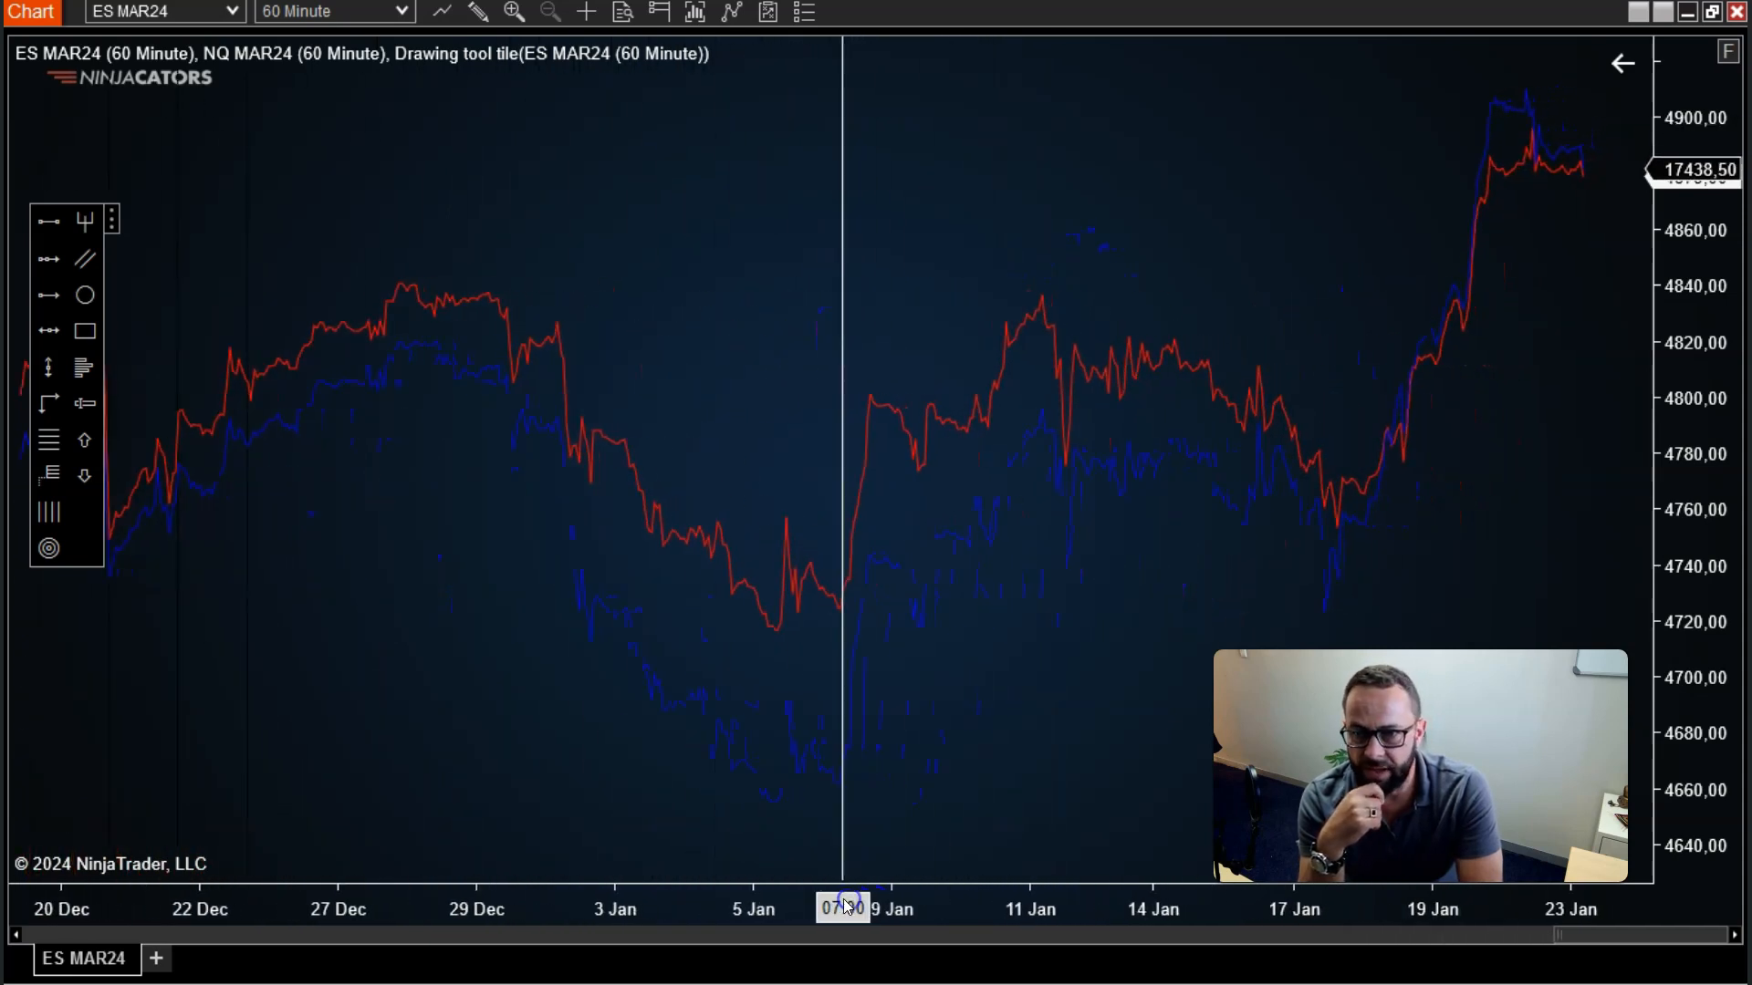
mouse_move(393, 279)
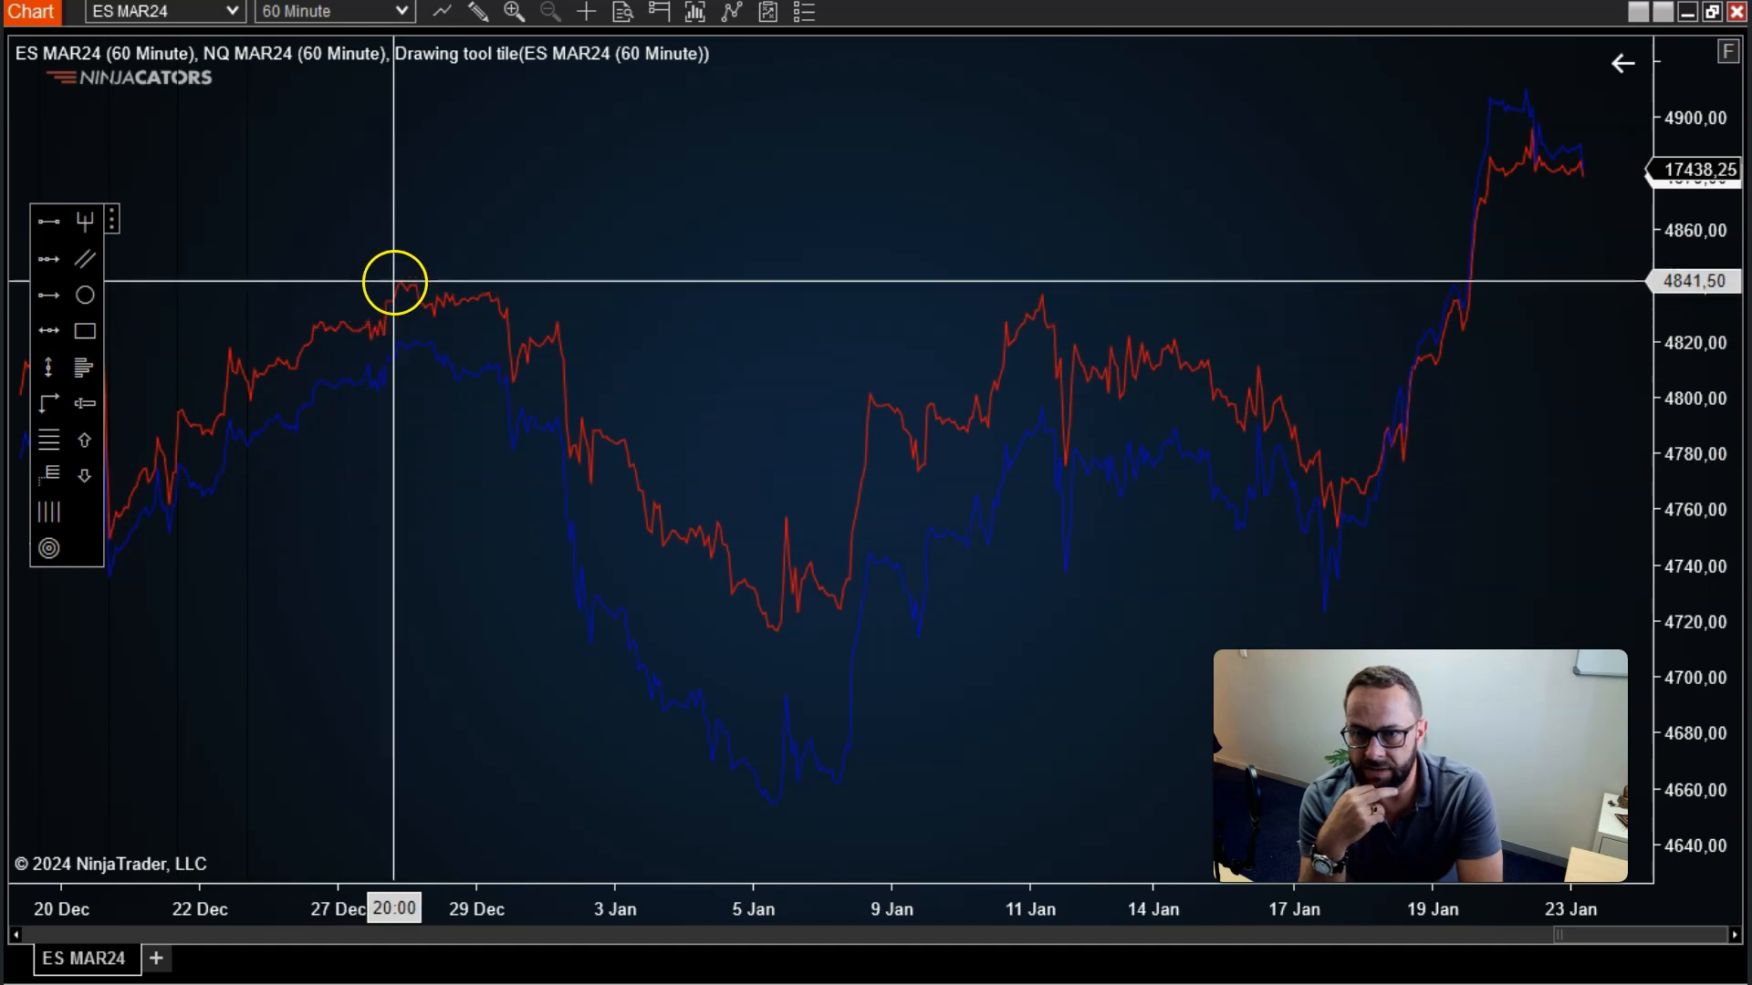
mouse_move(492, 294)
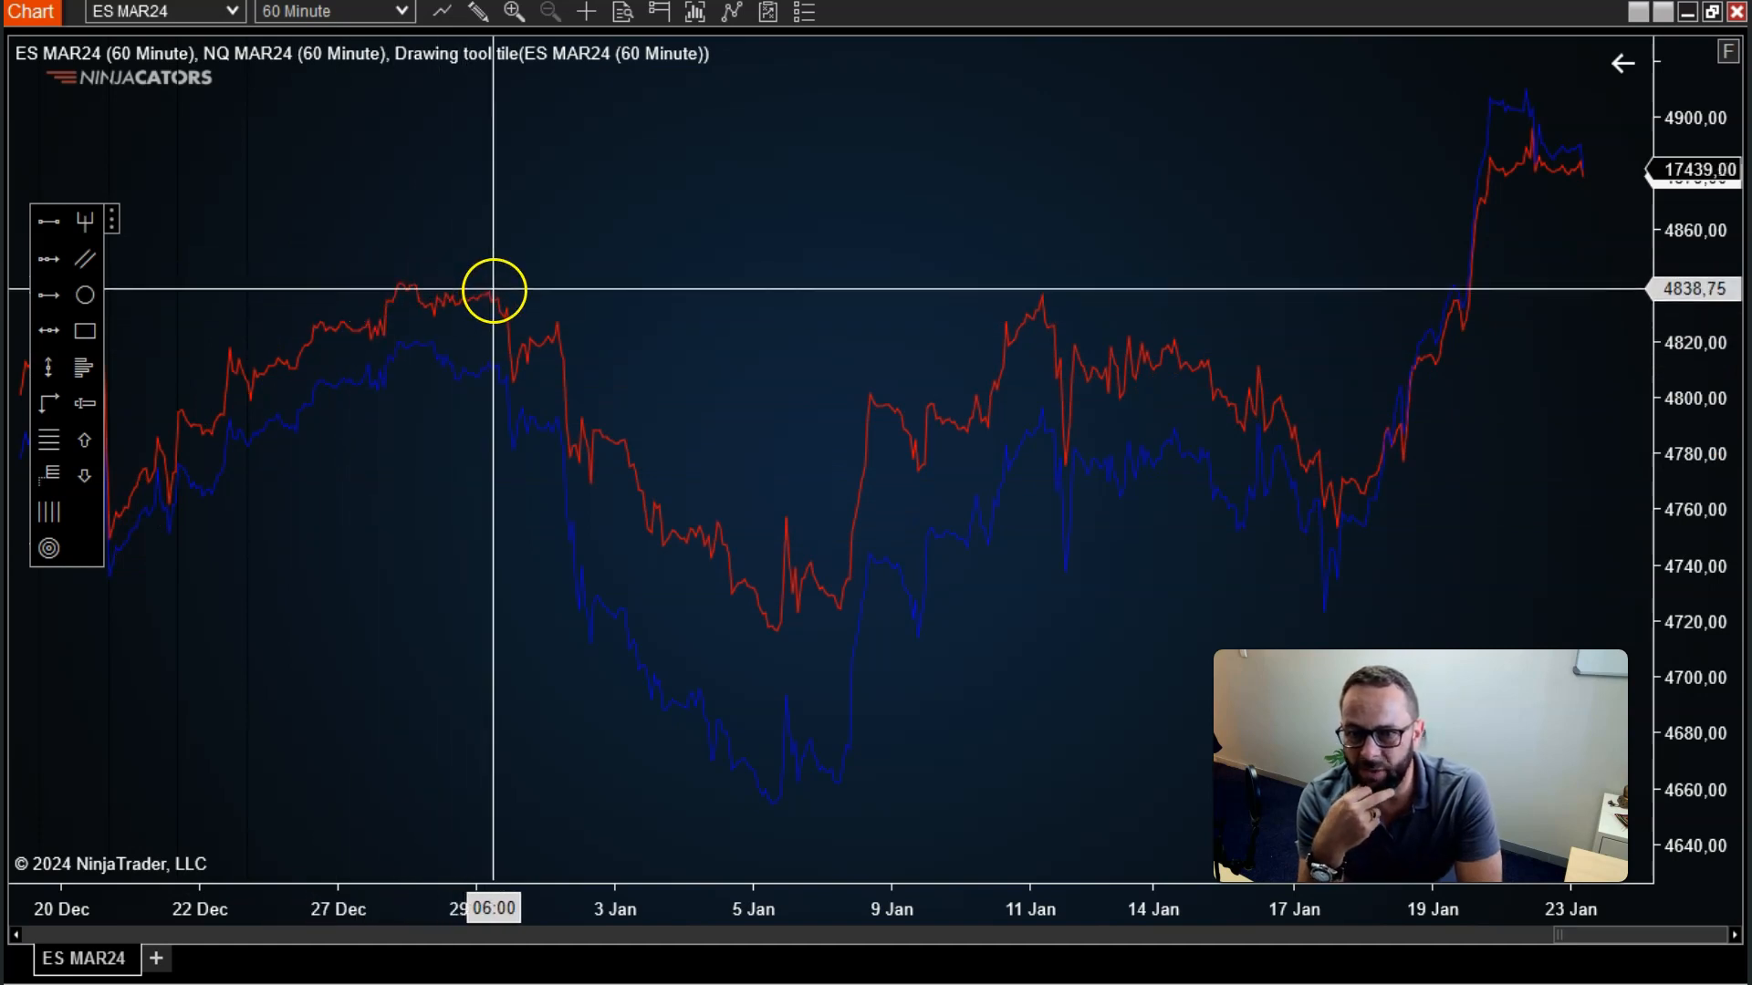
mouse_move(765, 816)
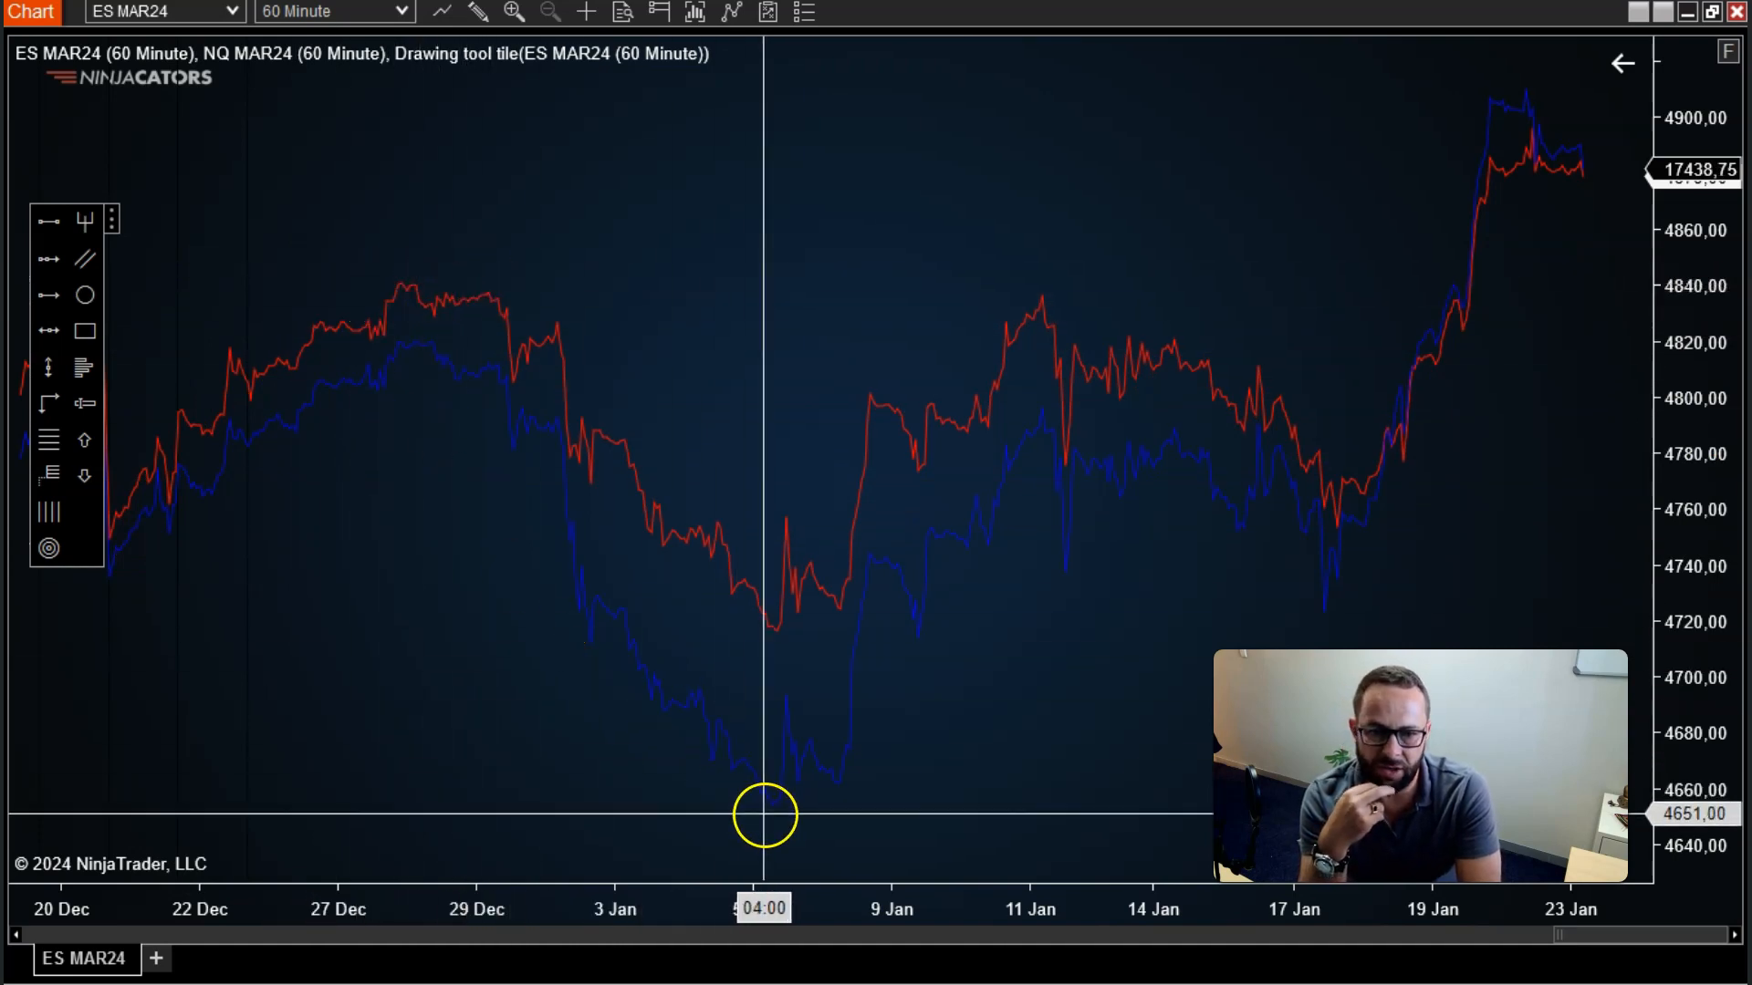
mouse_move(782, 802)
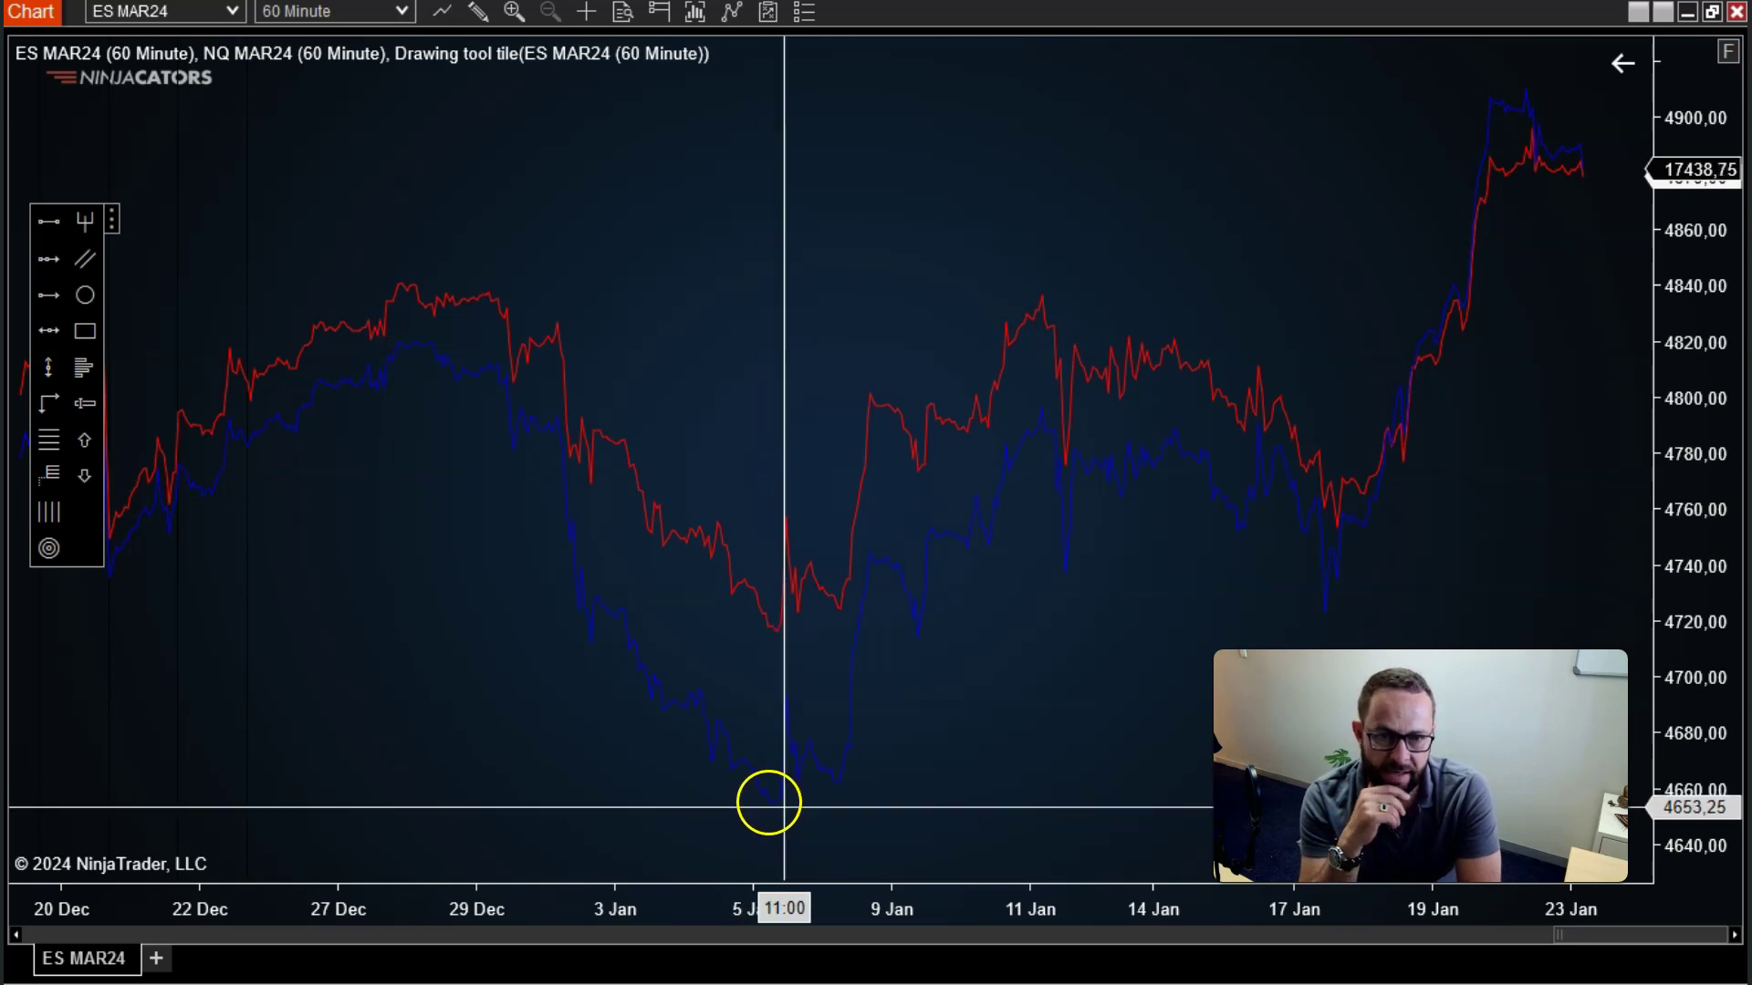
mouse_move(1041, 309)
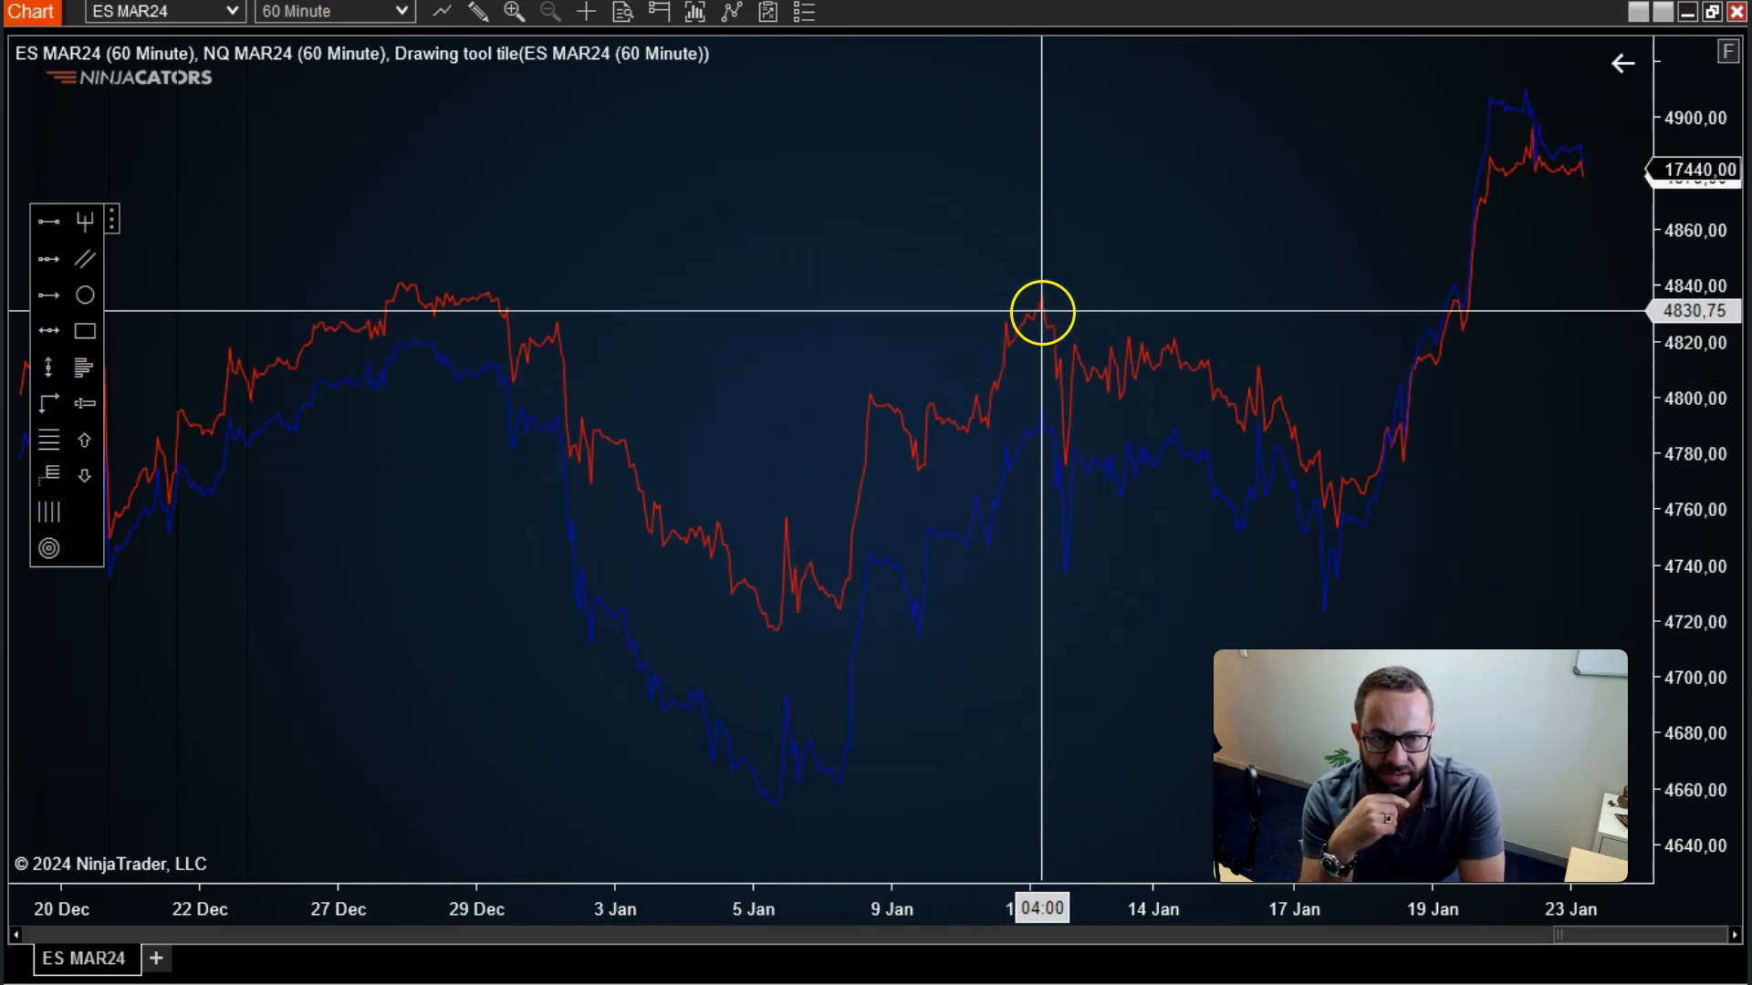
mouse_move(756, 757)
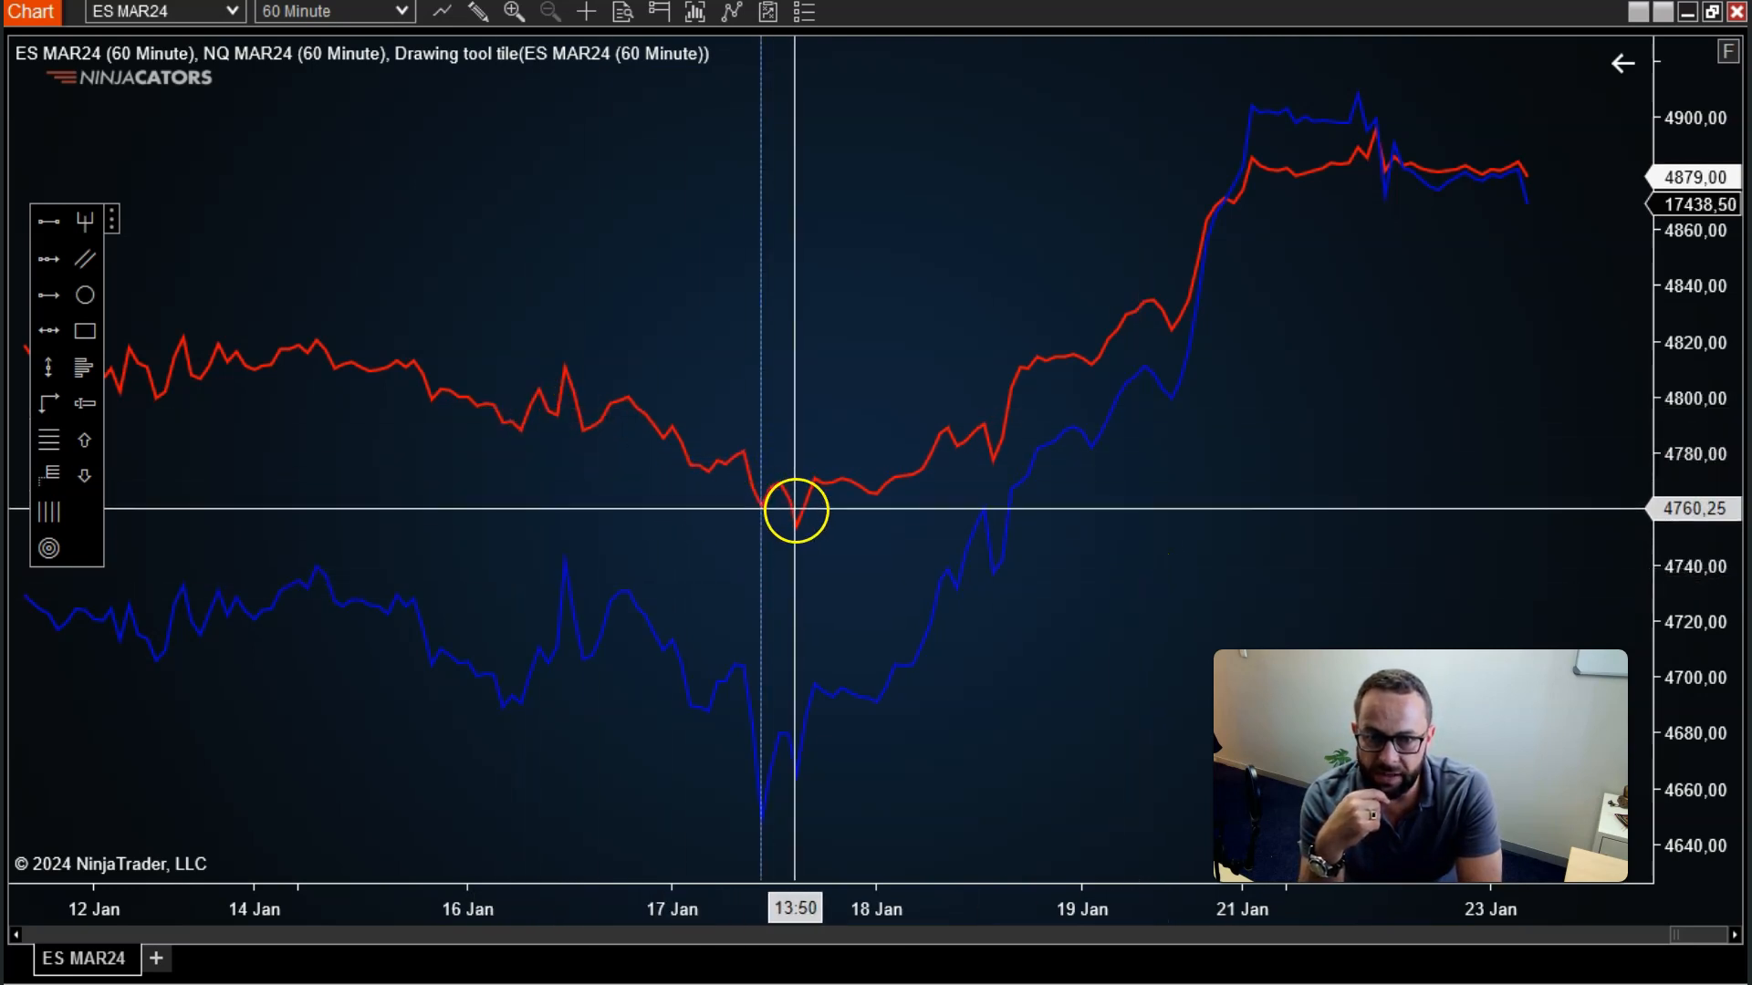
mouse_move(758, 506)
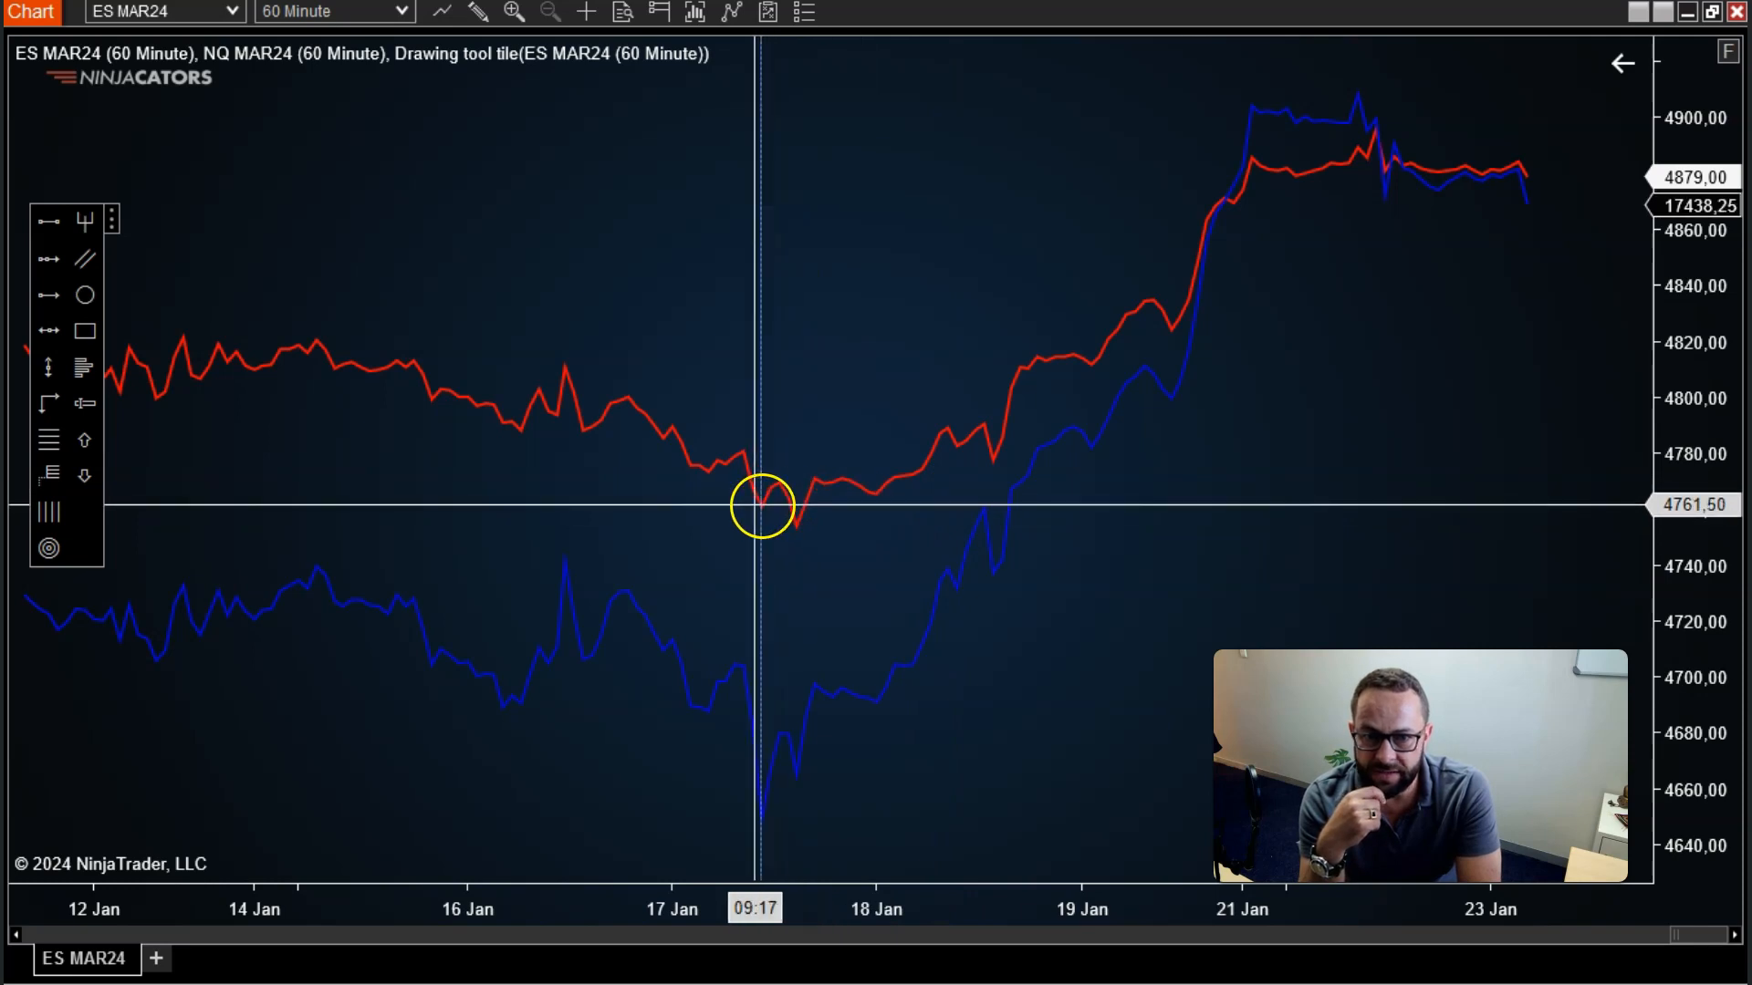
mouse_move(703, 385)
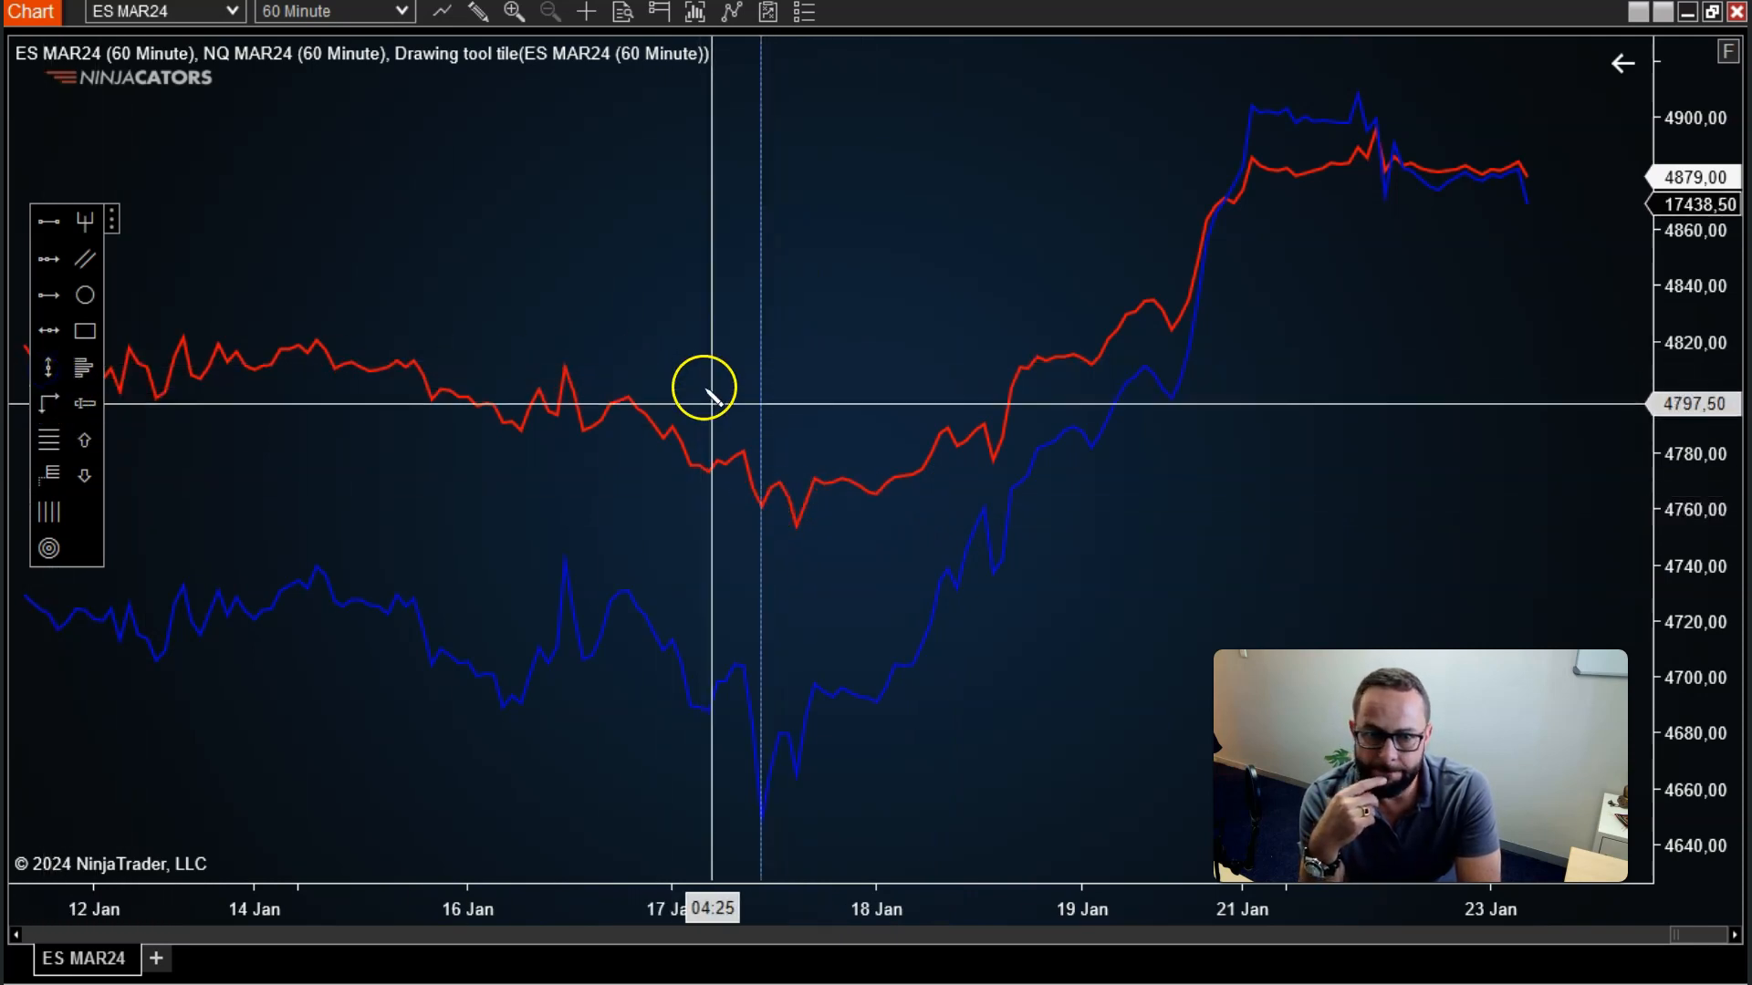
mouse_move(771, 503)
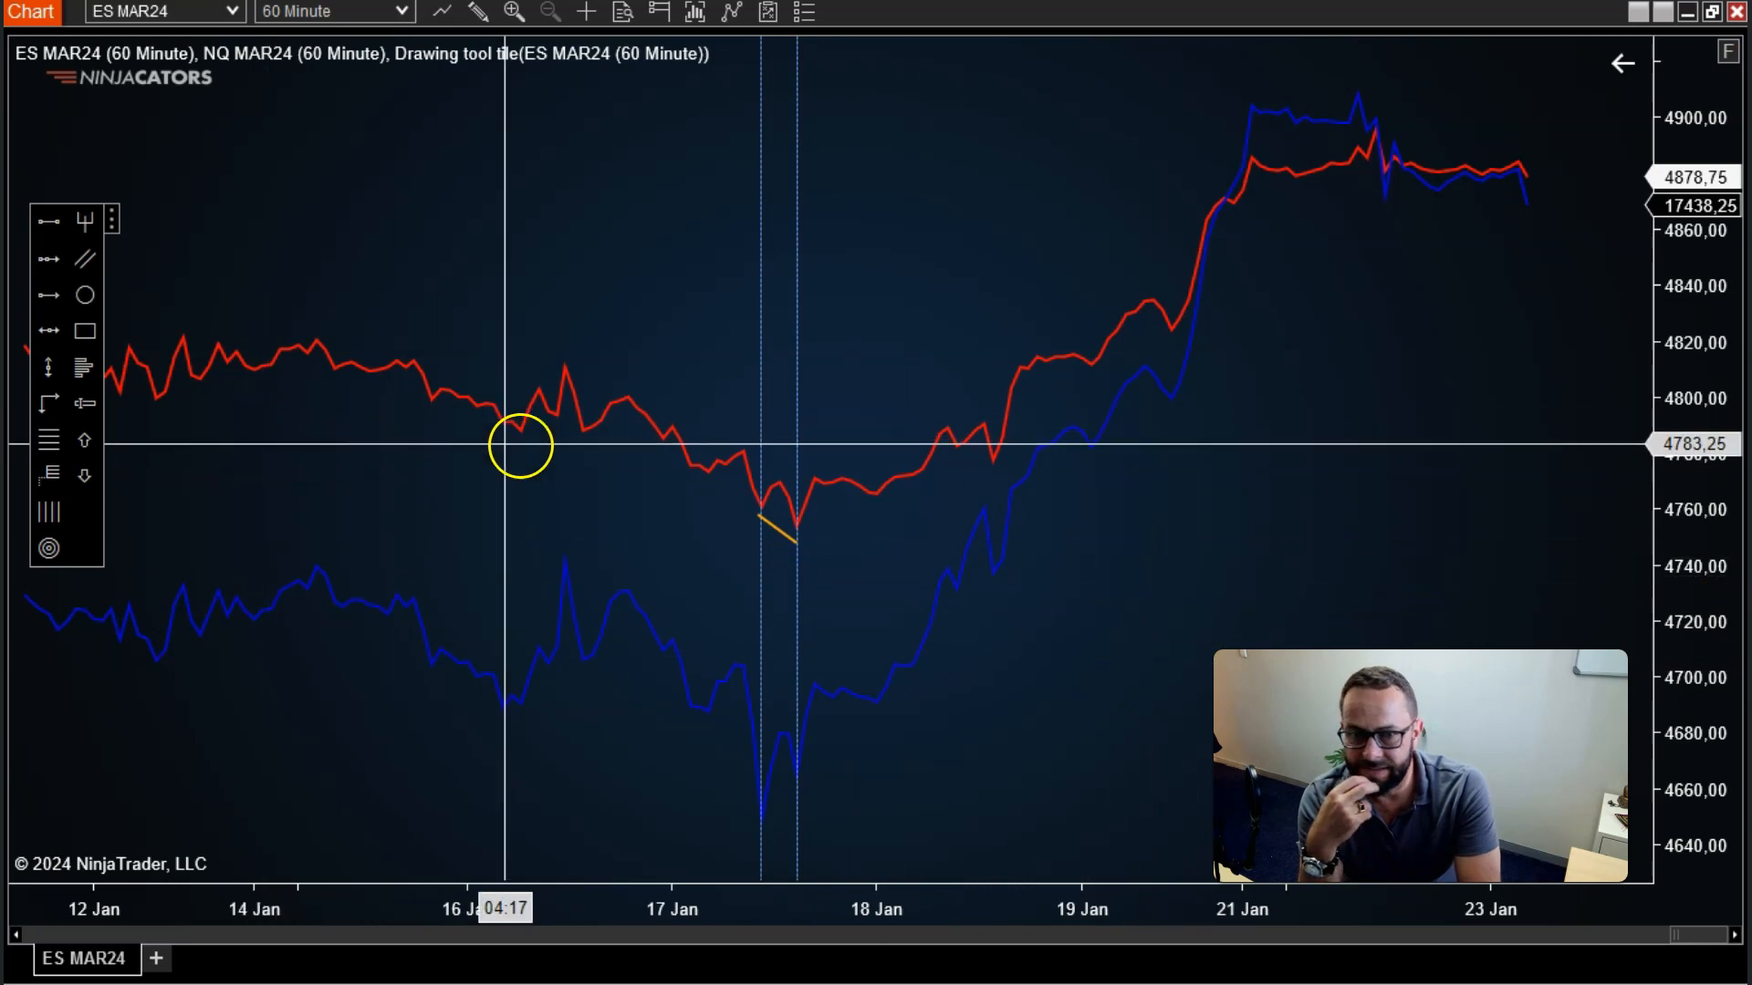
mouse_move(761, 821)
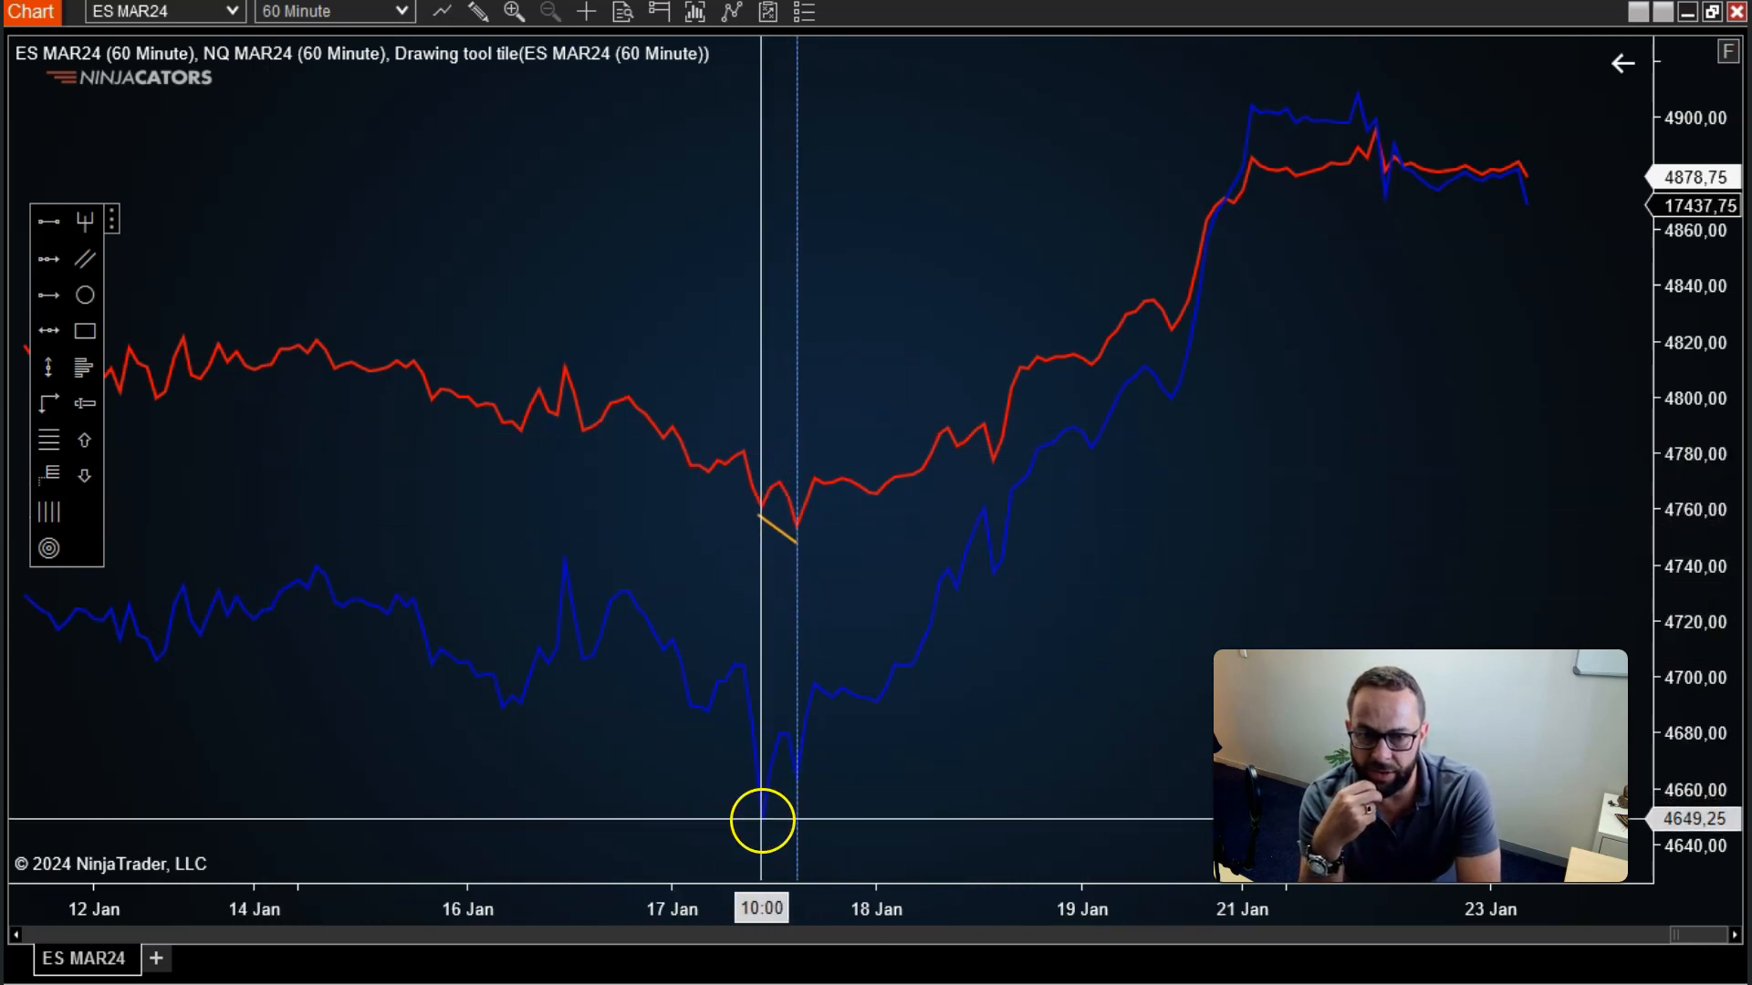
mouse_move(793, 526)
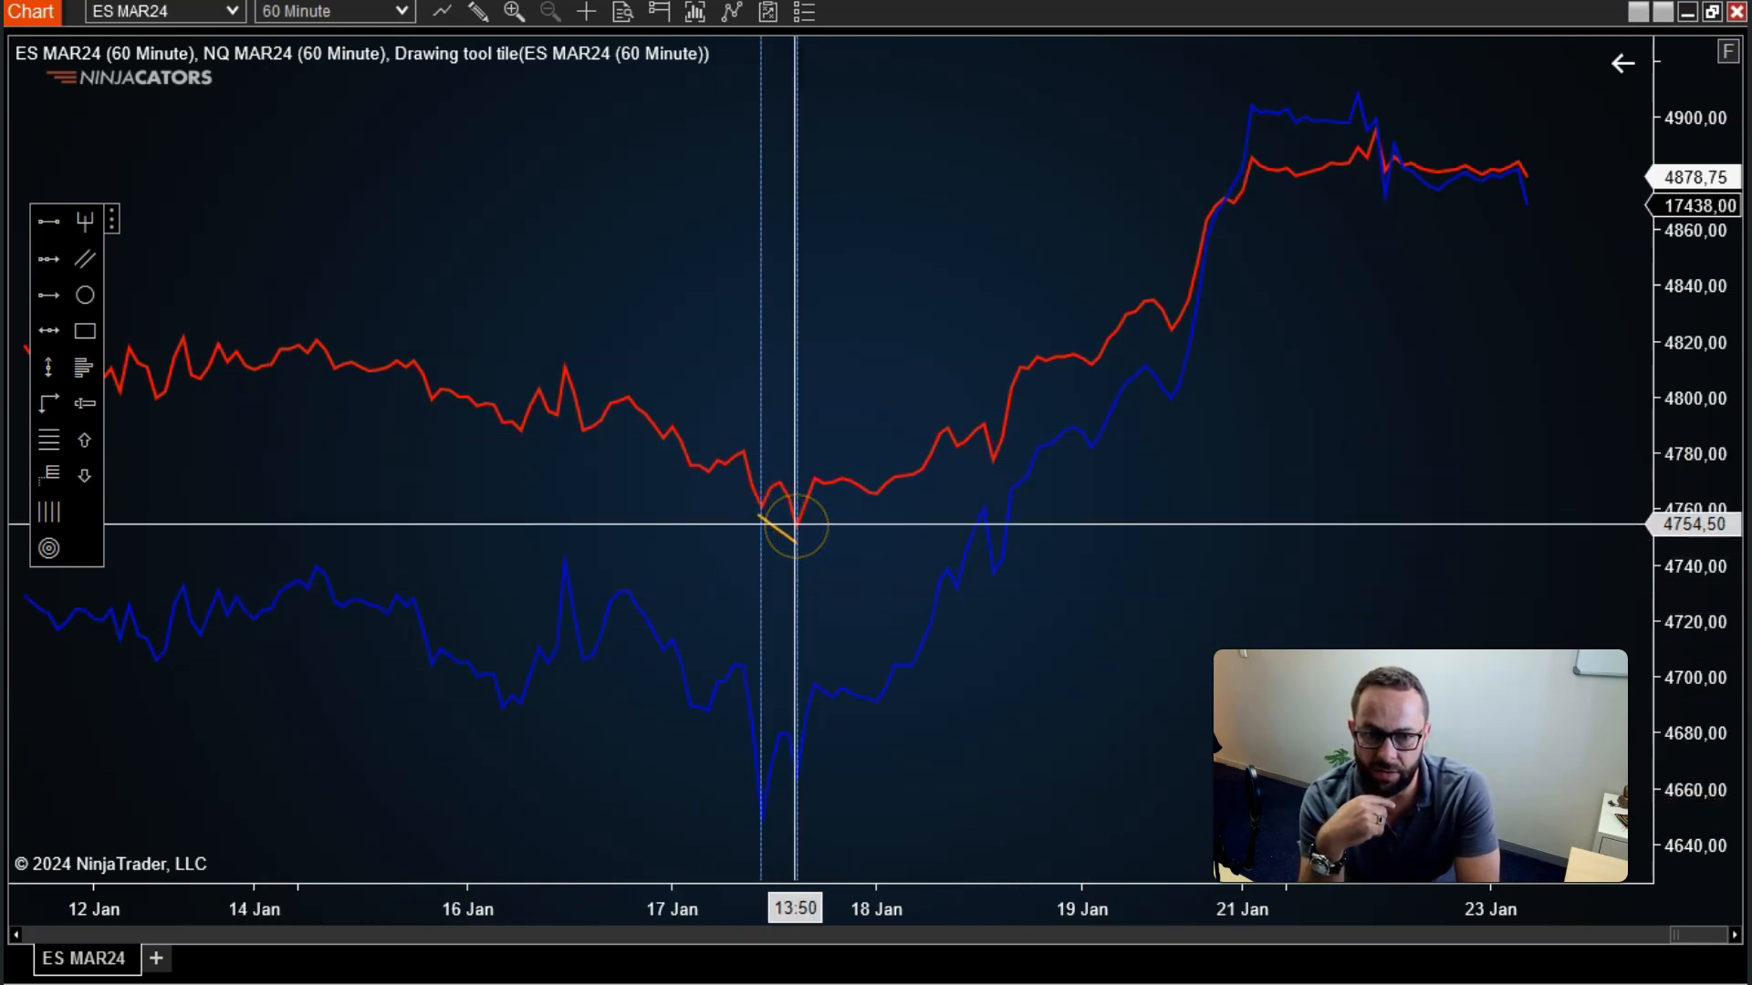
mouse_move(801, 771)
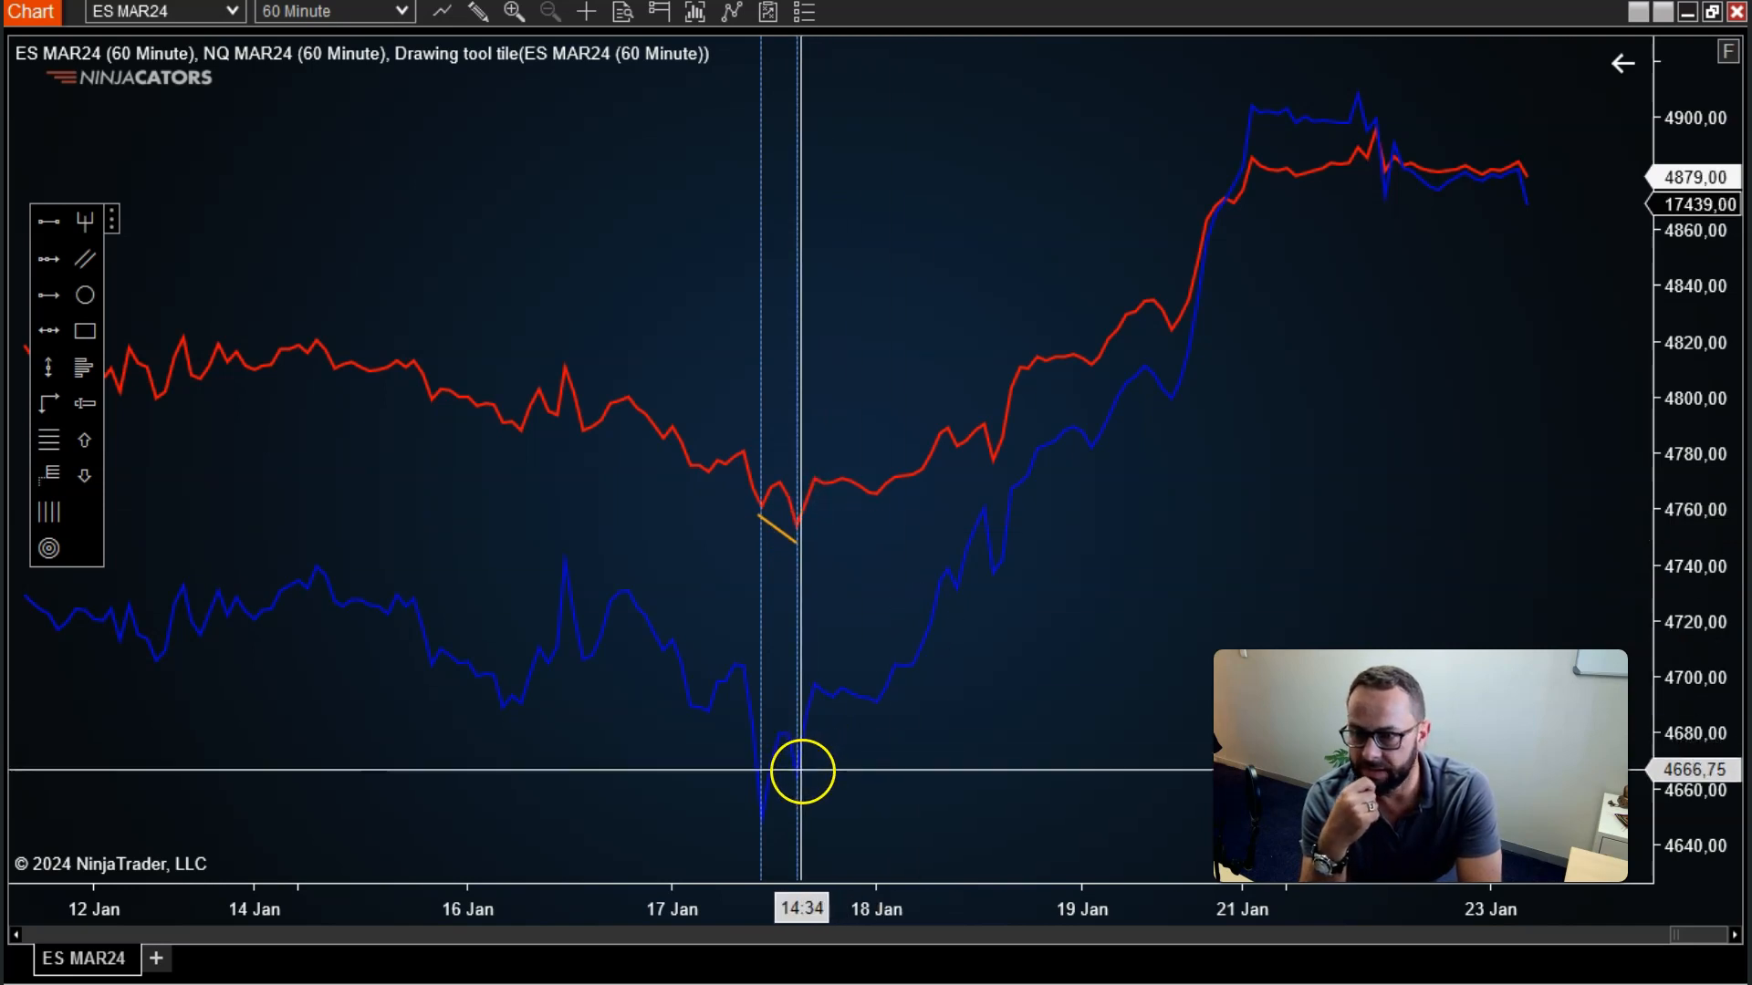
mouse_move(795, 810)
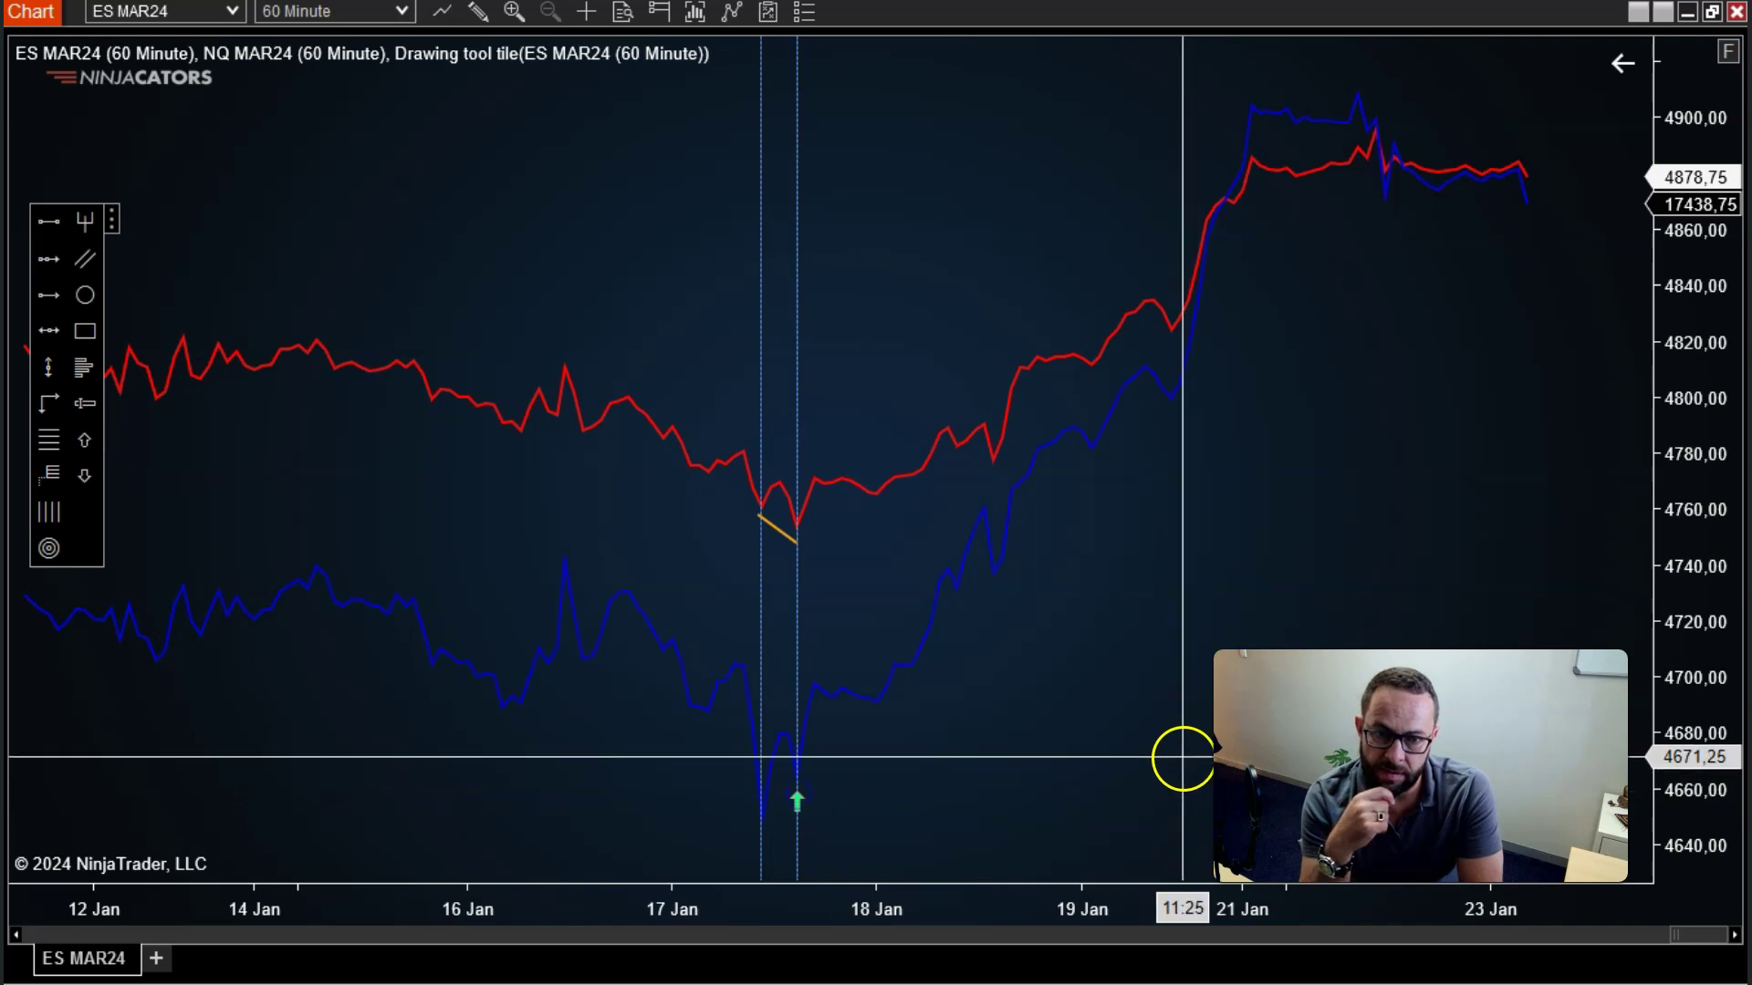
mouse_move(972, 659)
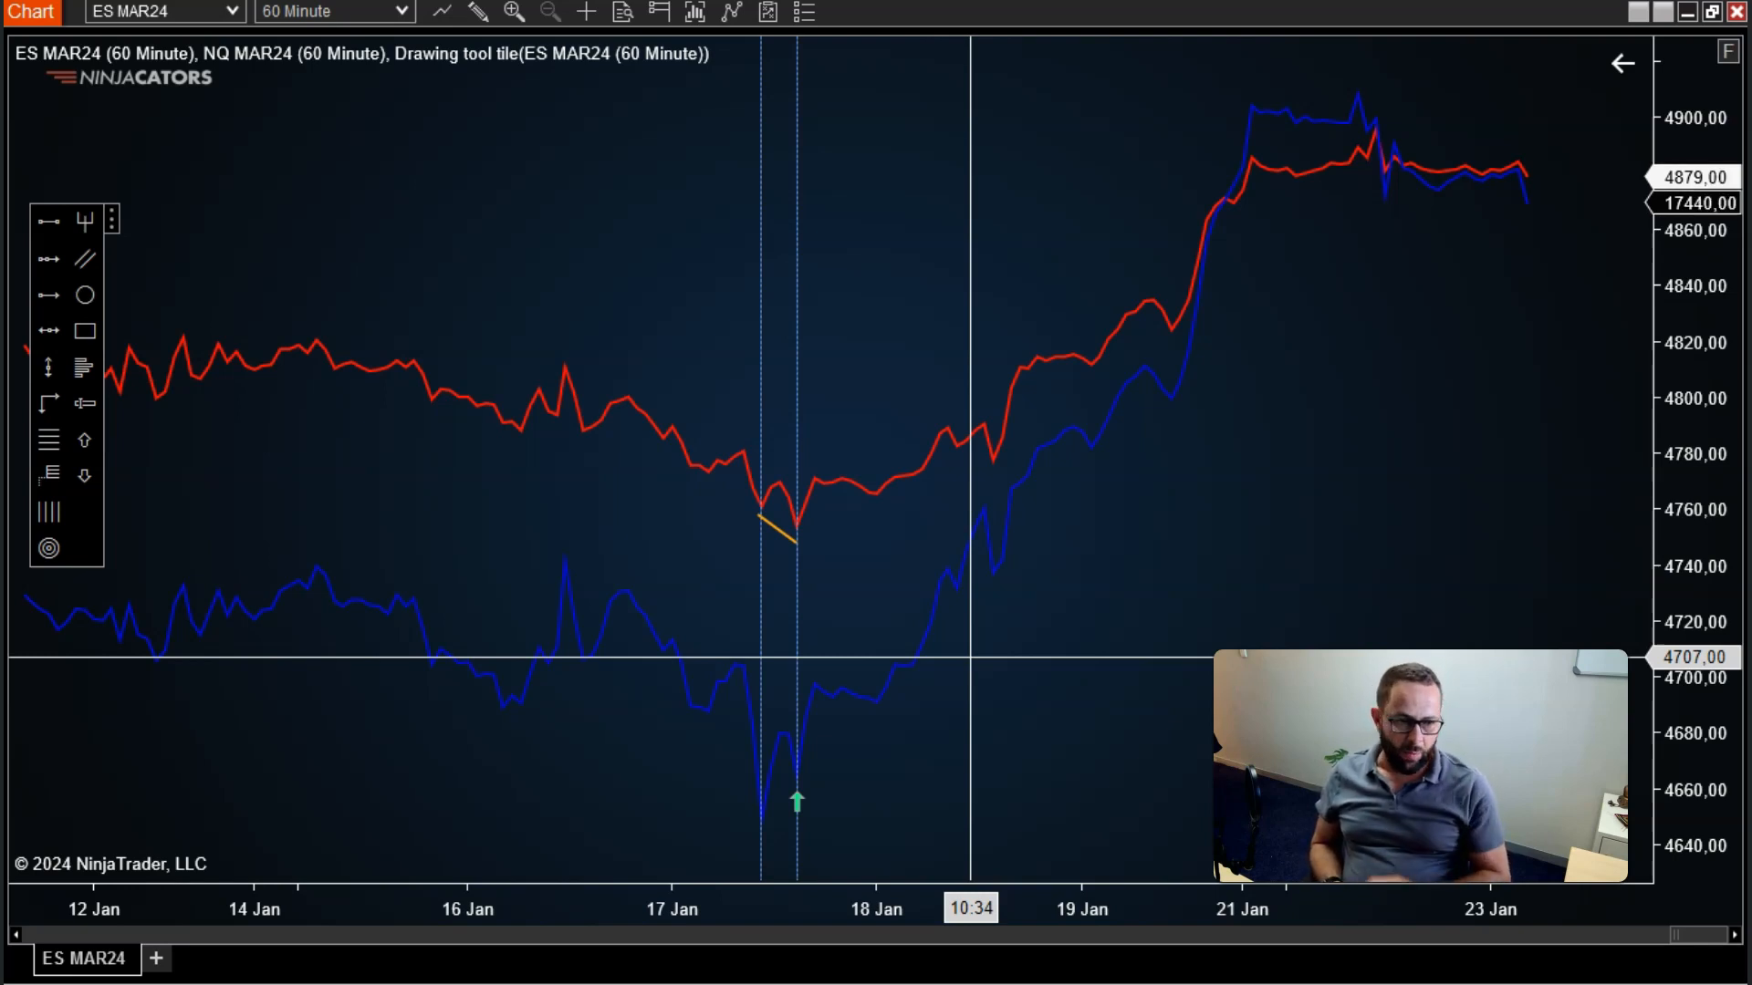
mouse_move(727, 274)
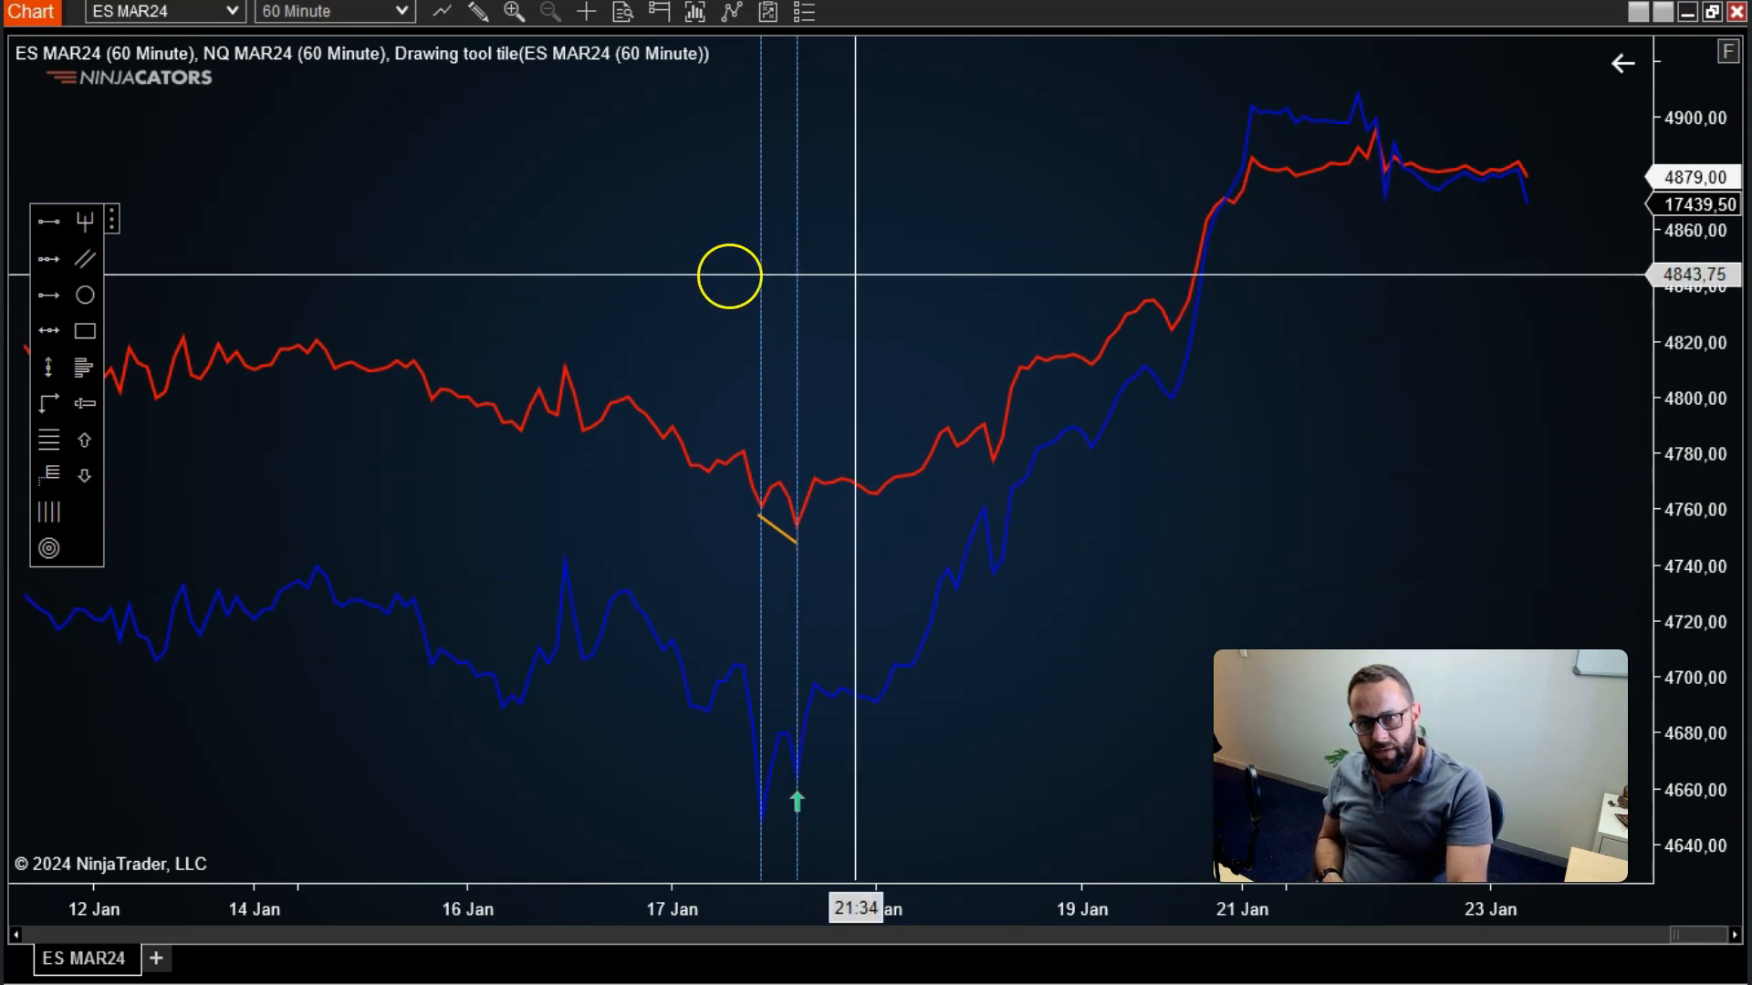
mouse_move(718, 231)
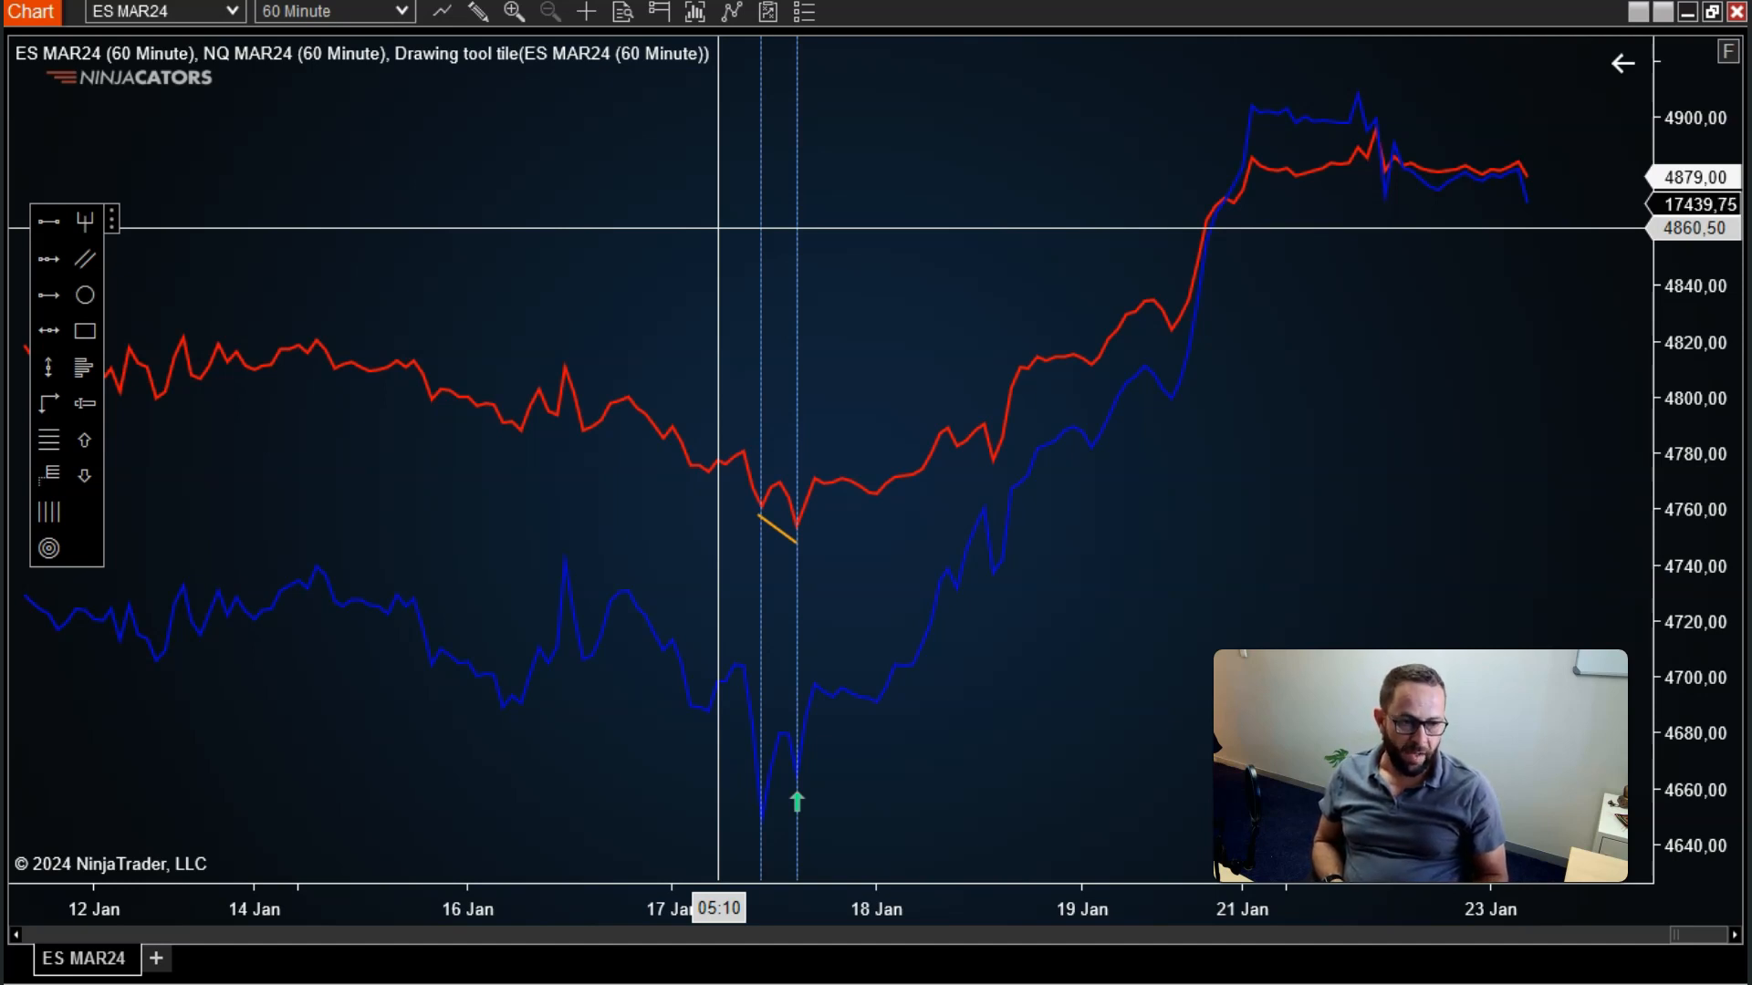
mouse_move(1021, 304)
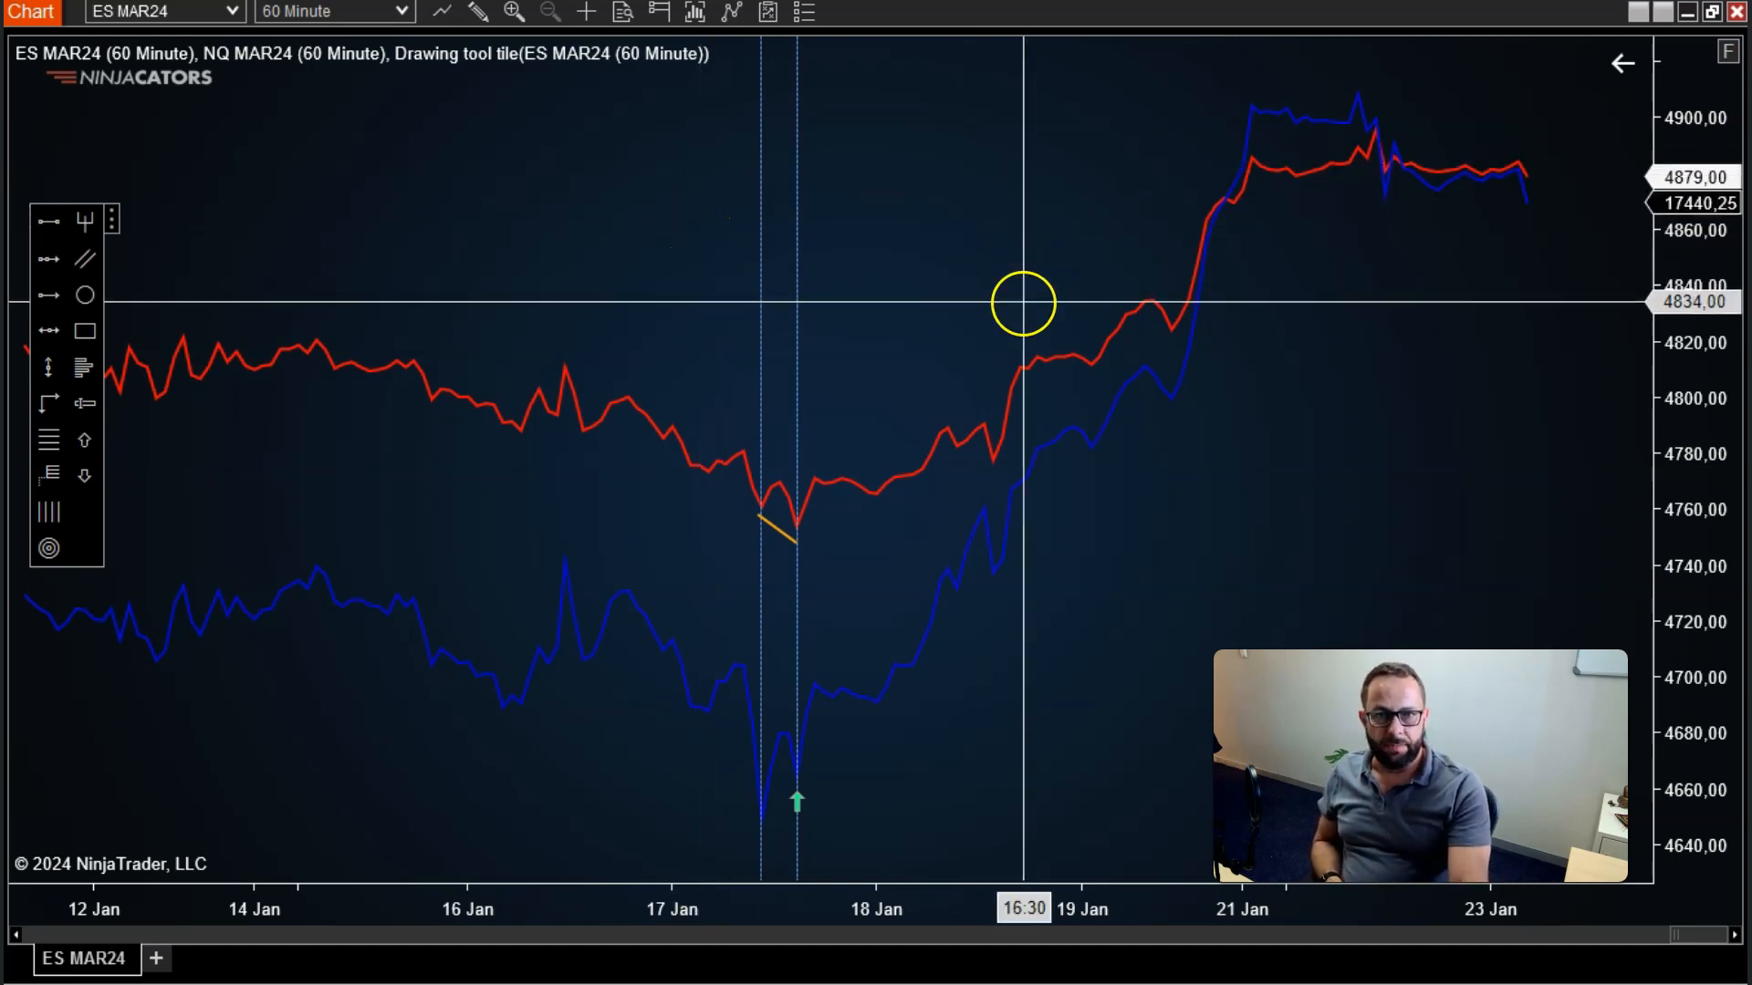
mouse_move(1081, 134)
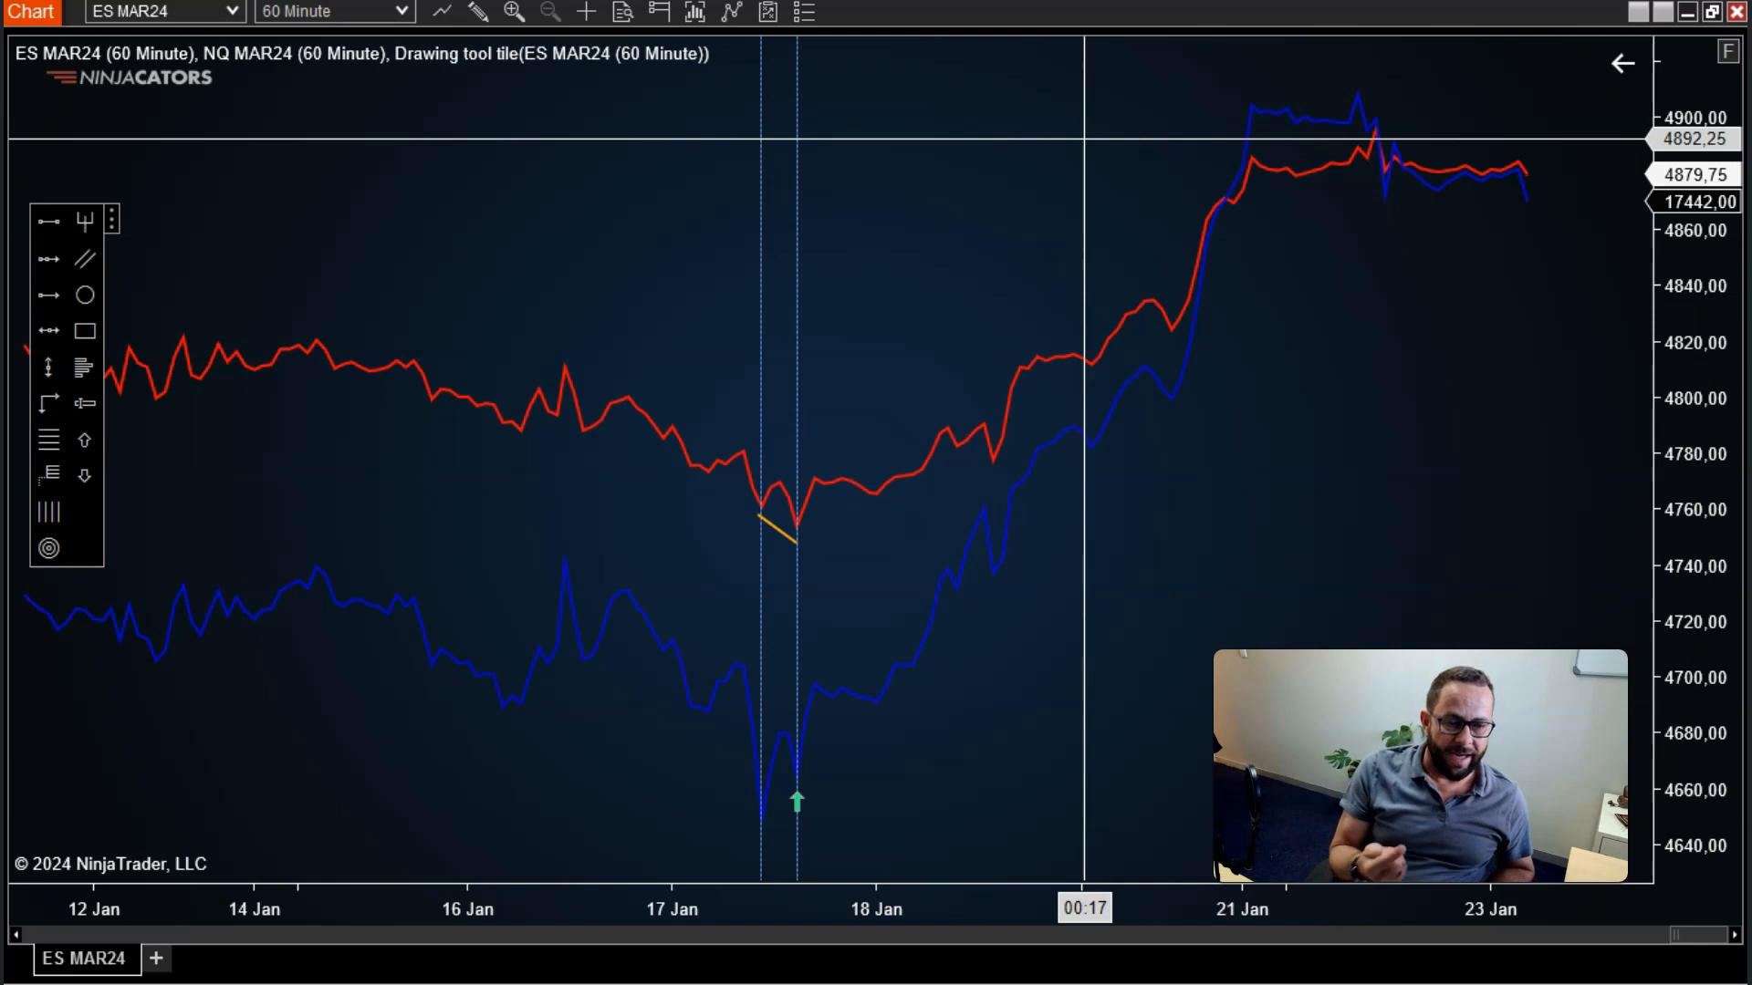
mouse_move(1109, 81)
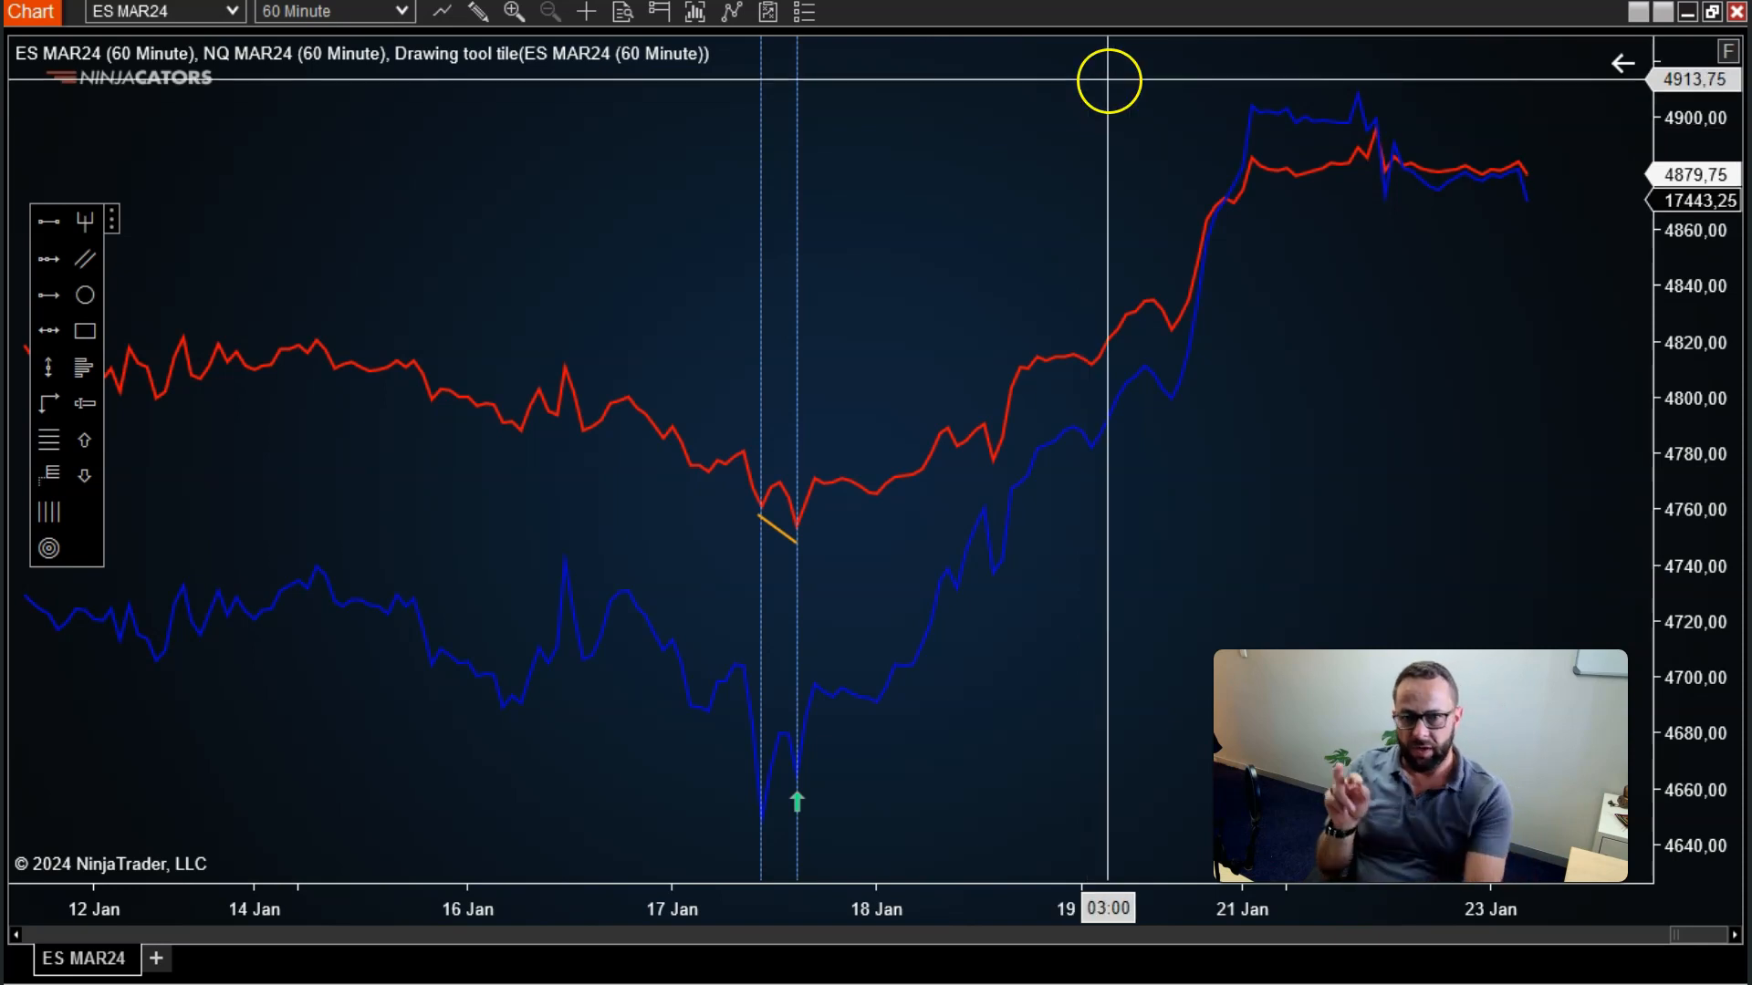
mouse_move(679, 294)
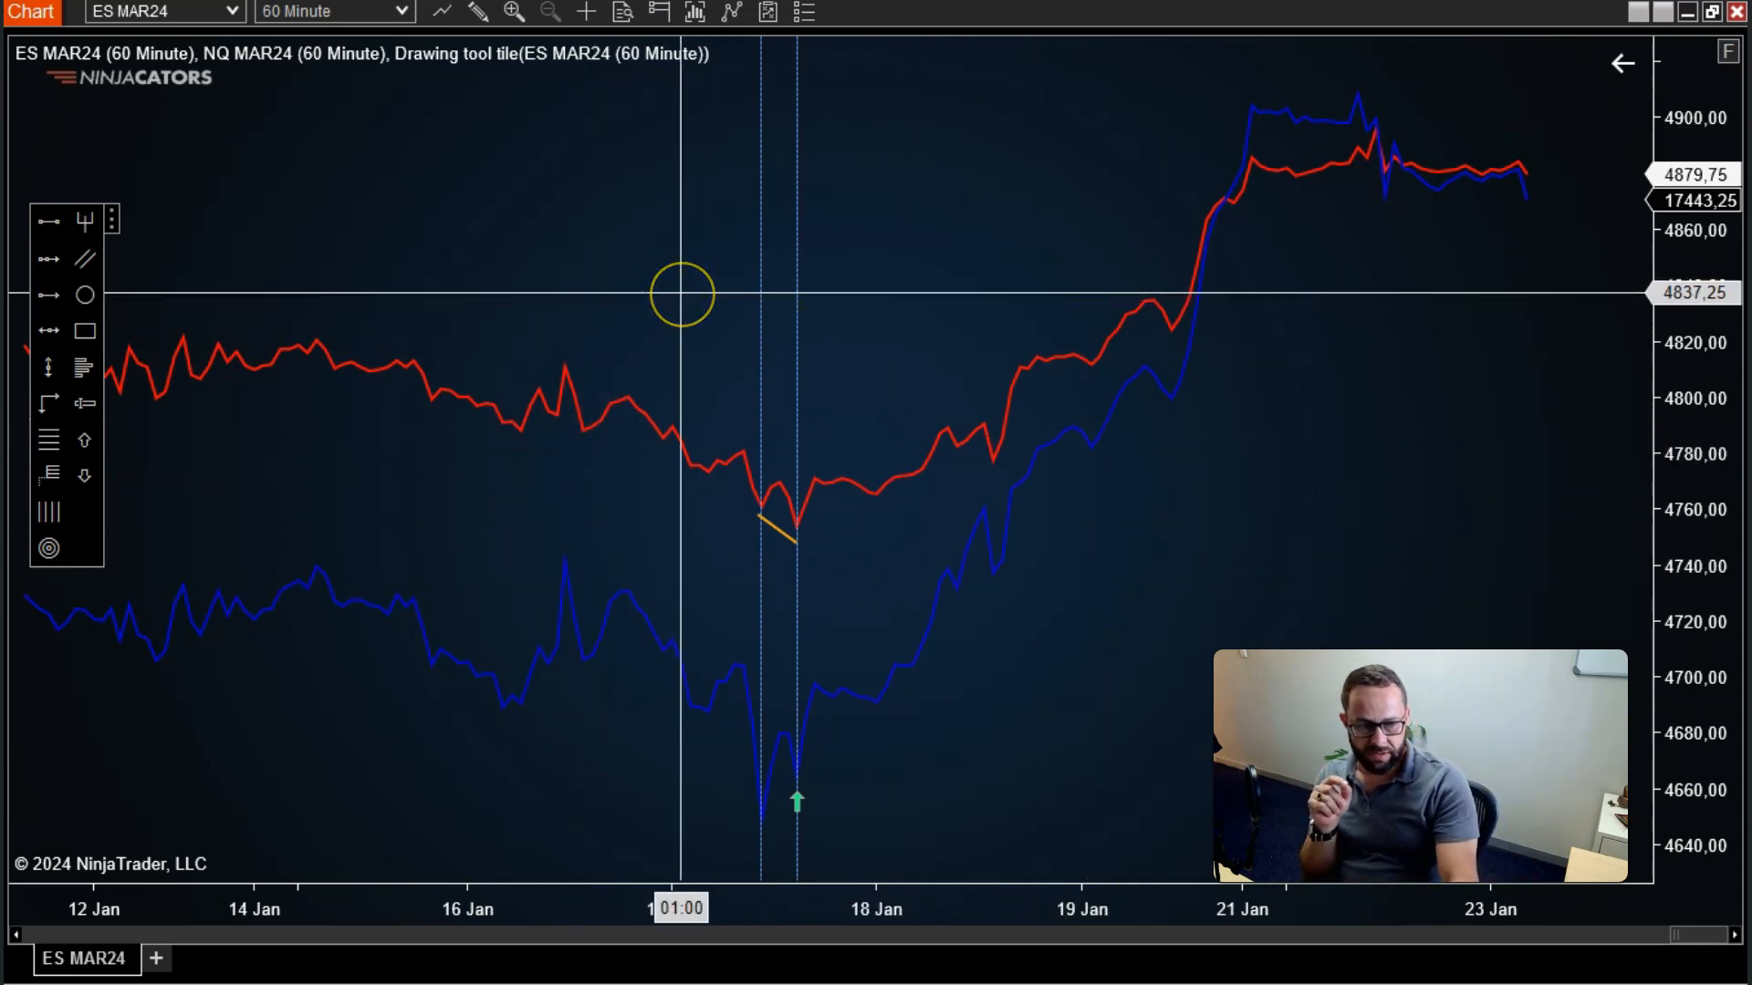
Close the ES and NQ overlay chart window
right_click(623, 117)
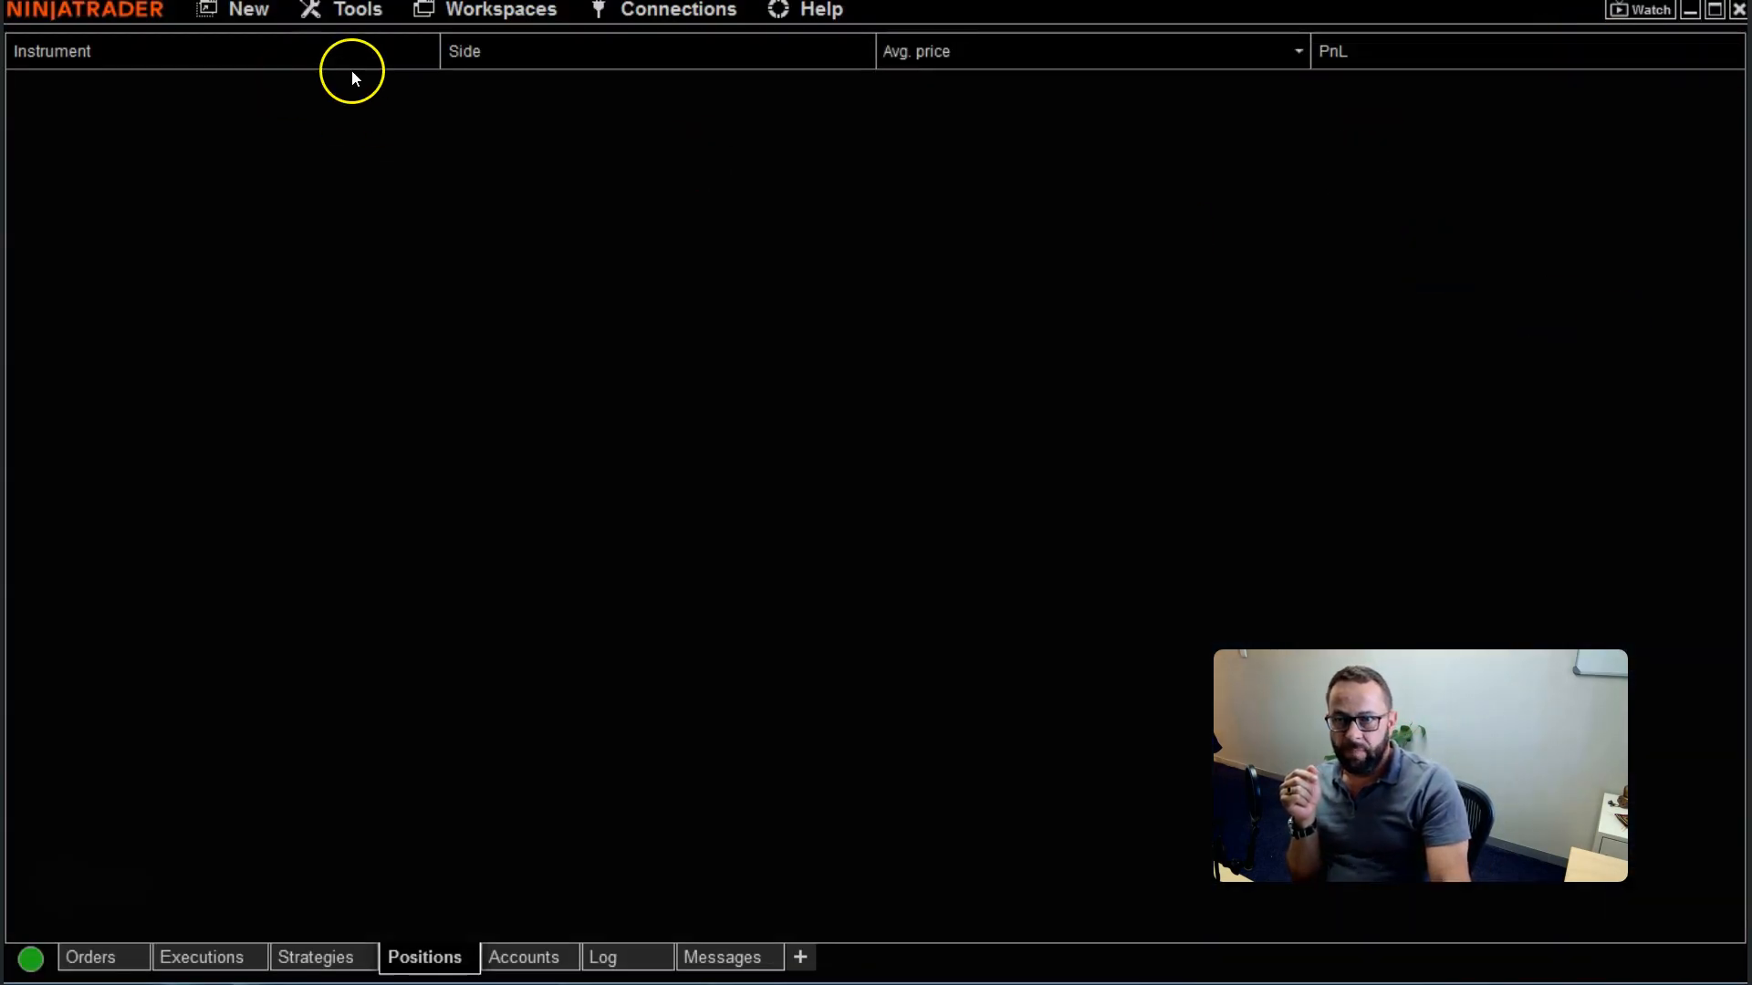
Start a new chart and add NQ MAR24 alongside ES MAR24 as 60-minute series
click(248, 10)
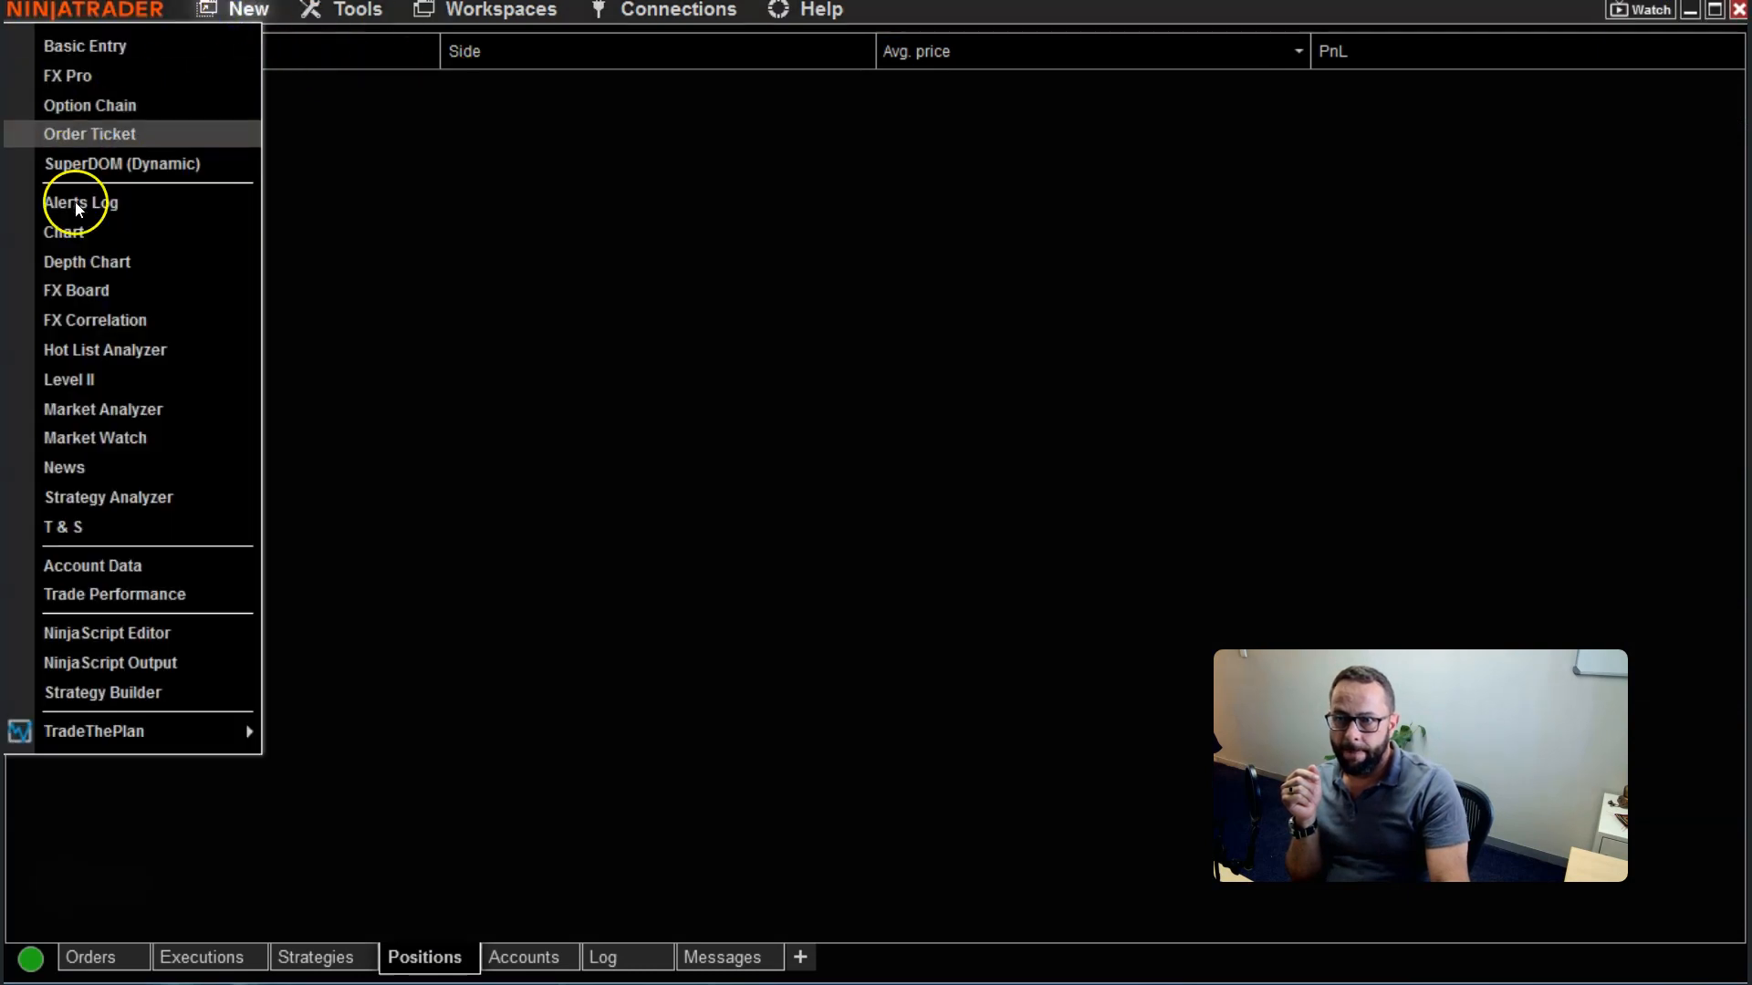
click(63, 231)
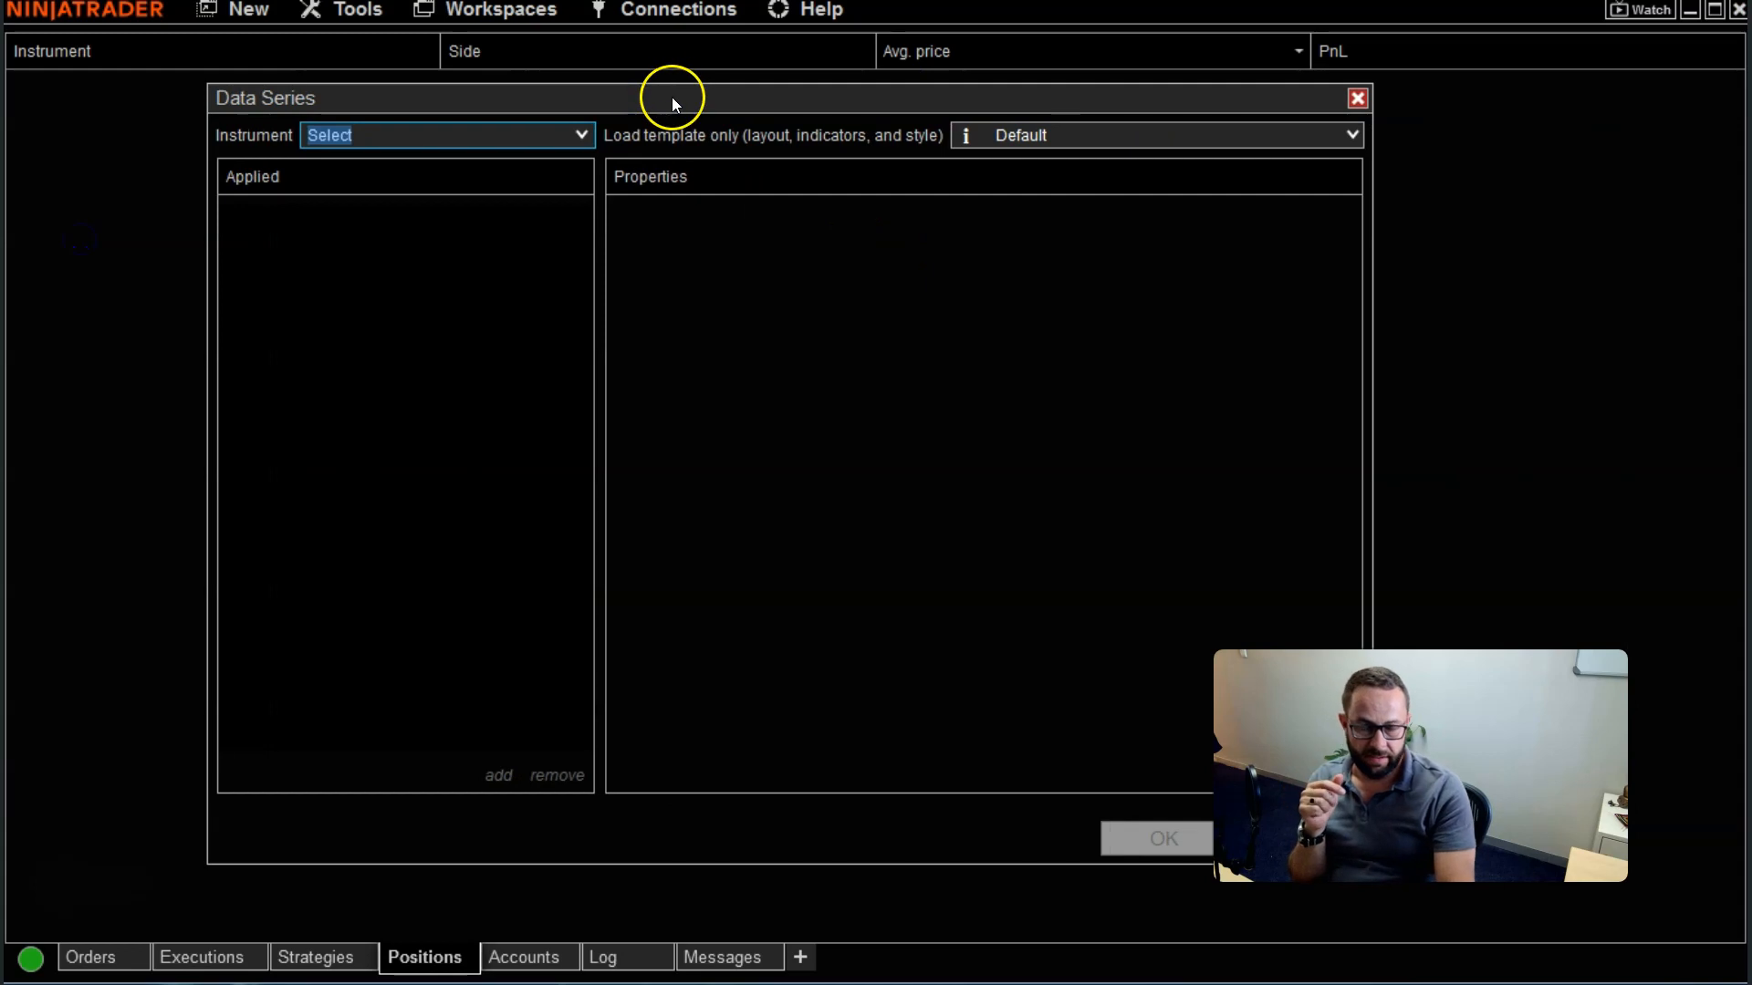
drag(670, 98, 578, 74)
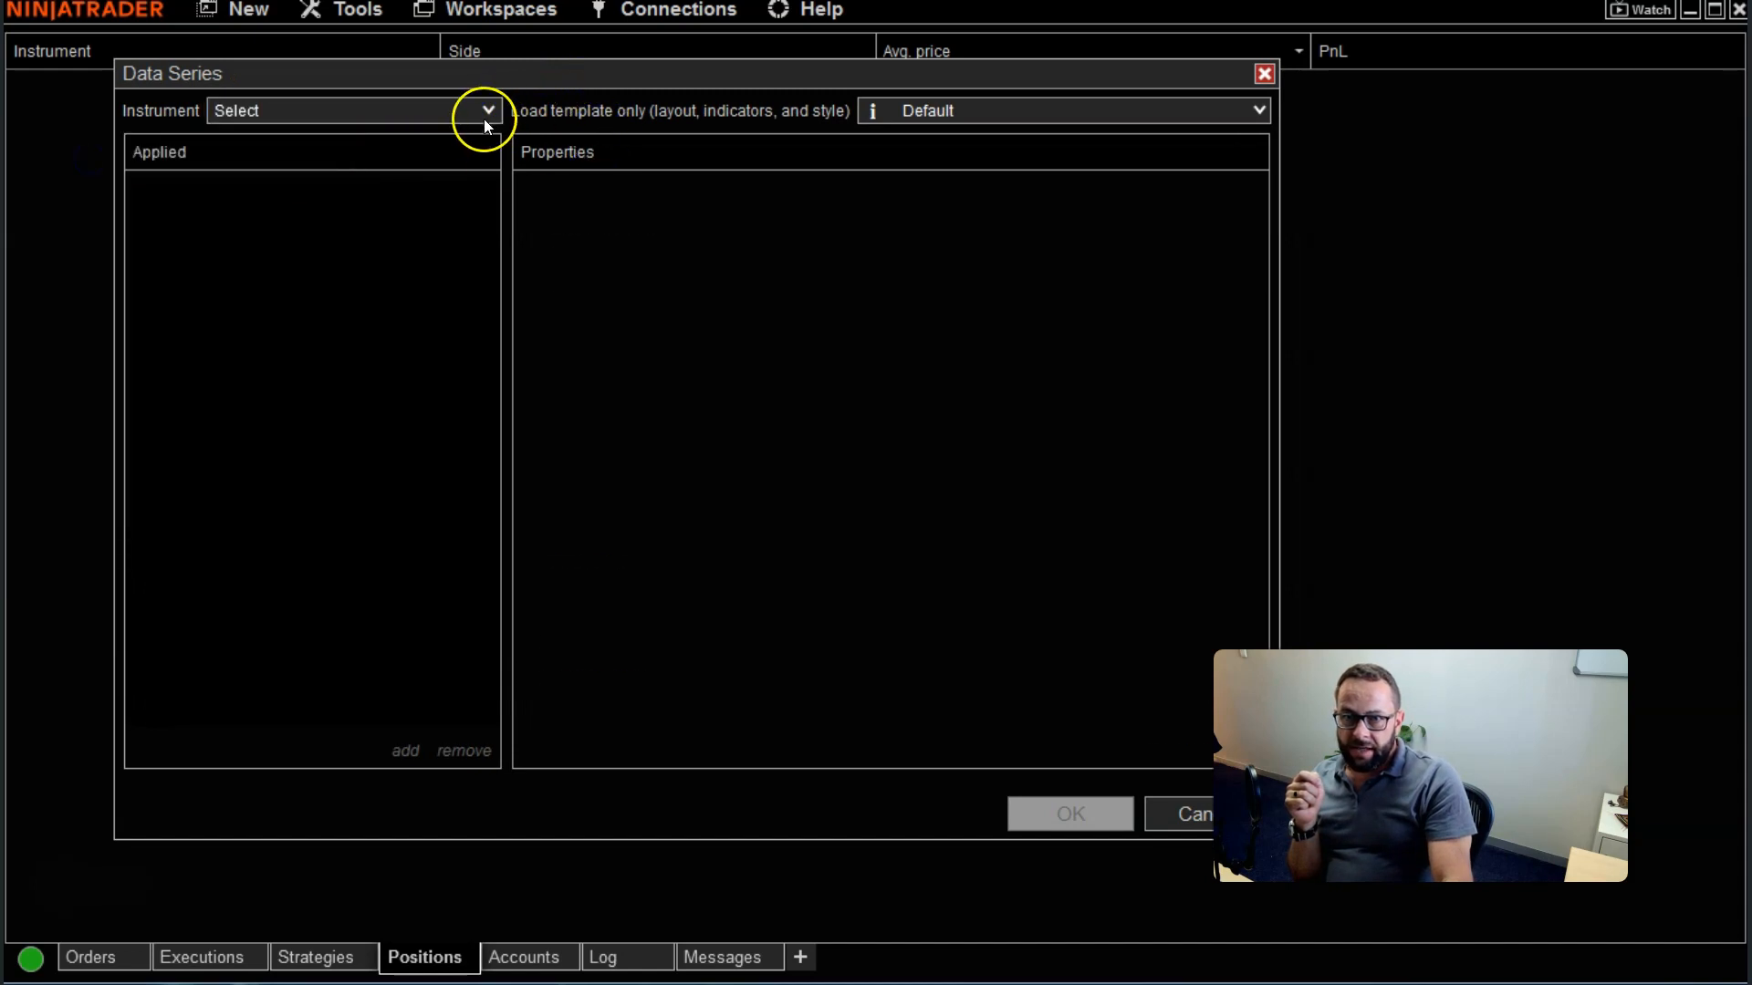
click(484, 109)
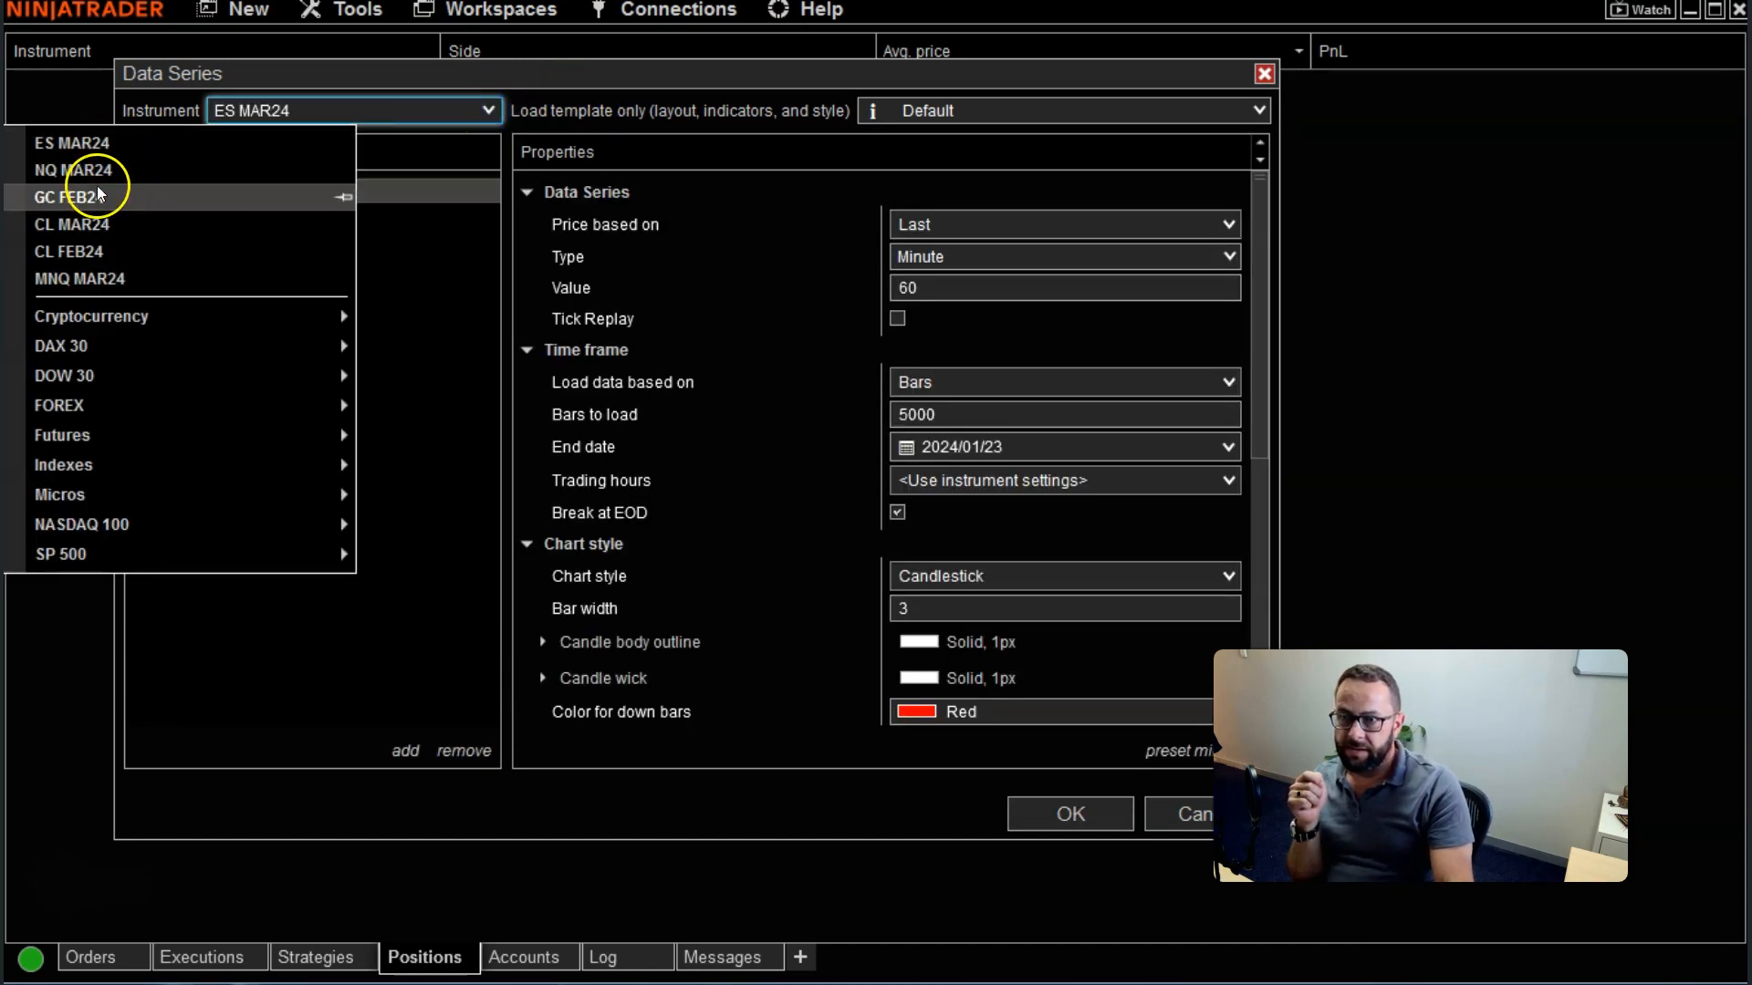
click(74, 169)
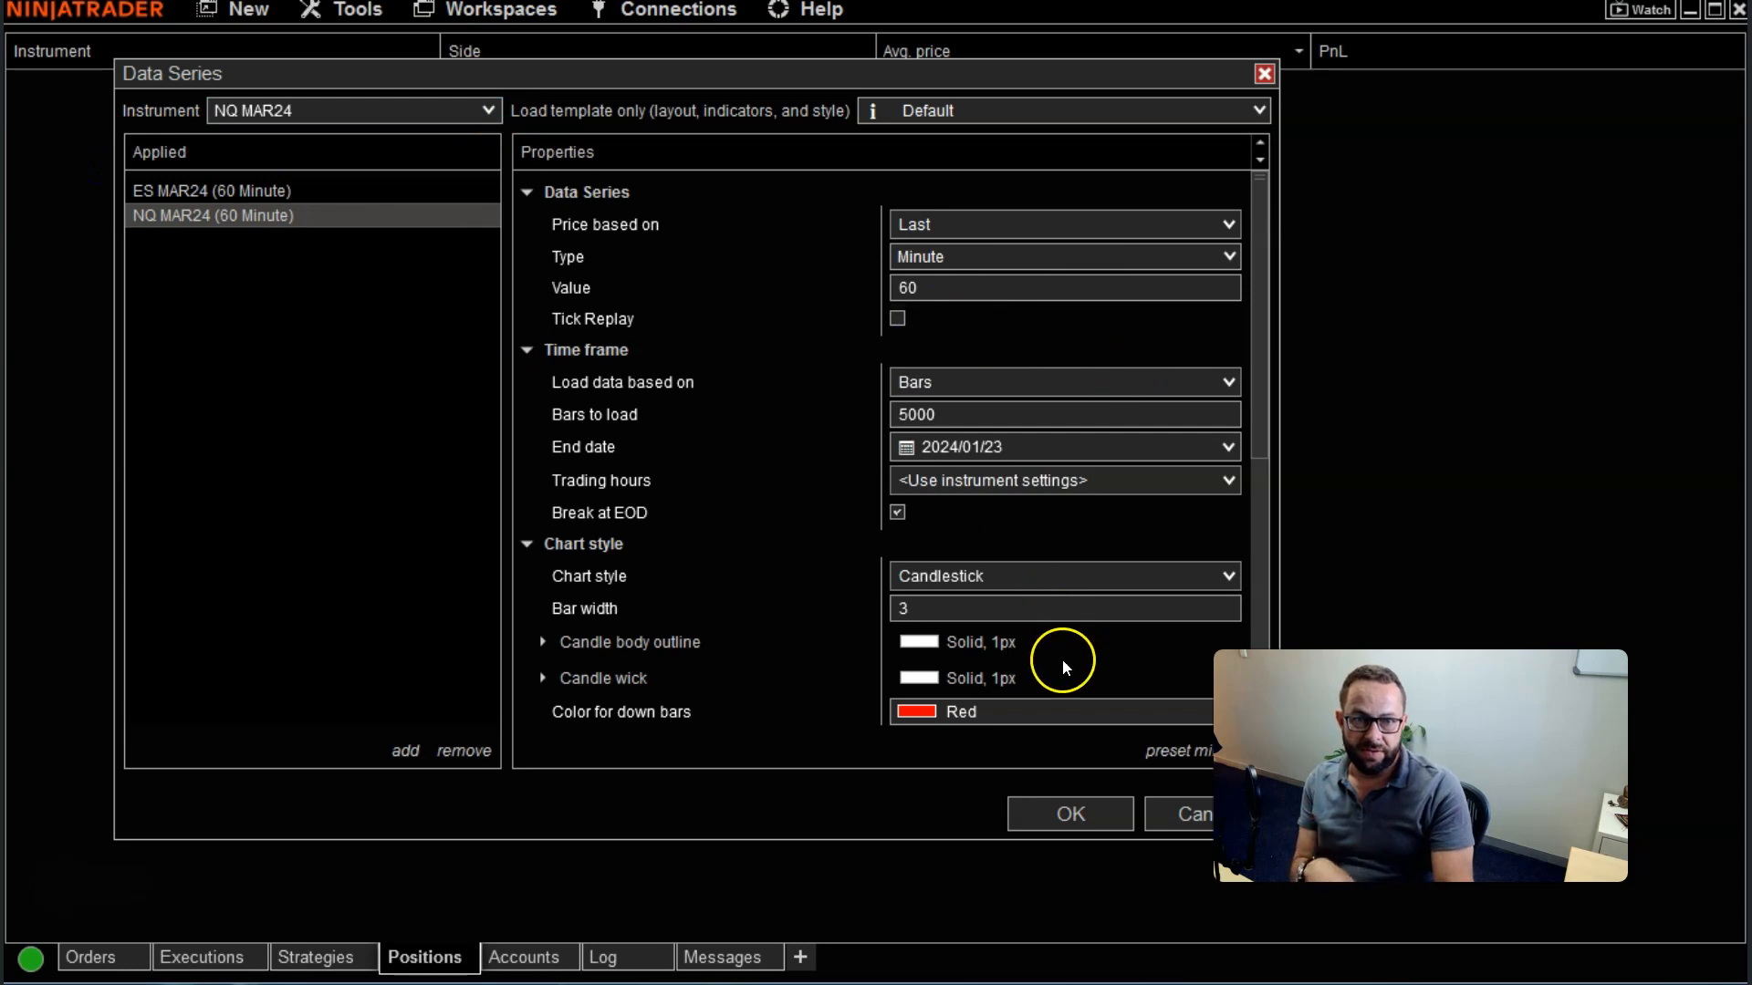
Set the new chart's Load template option to <None>
click(1257, 109)
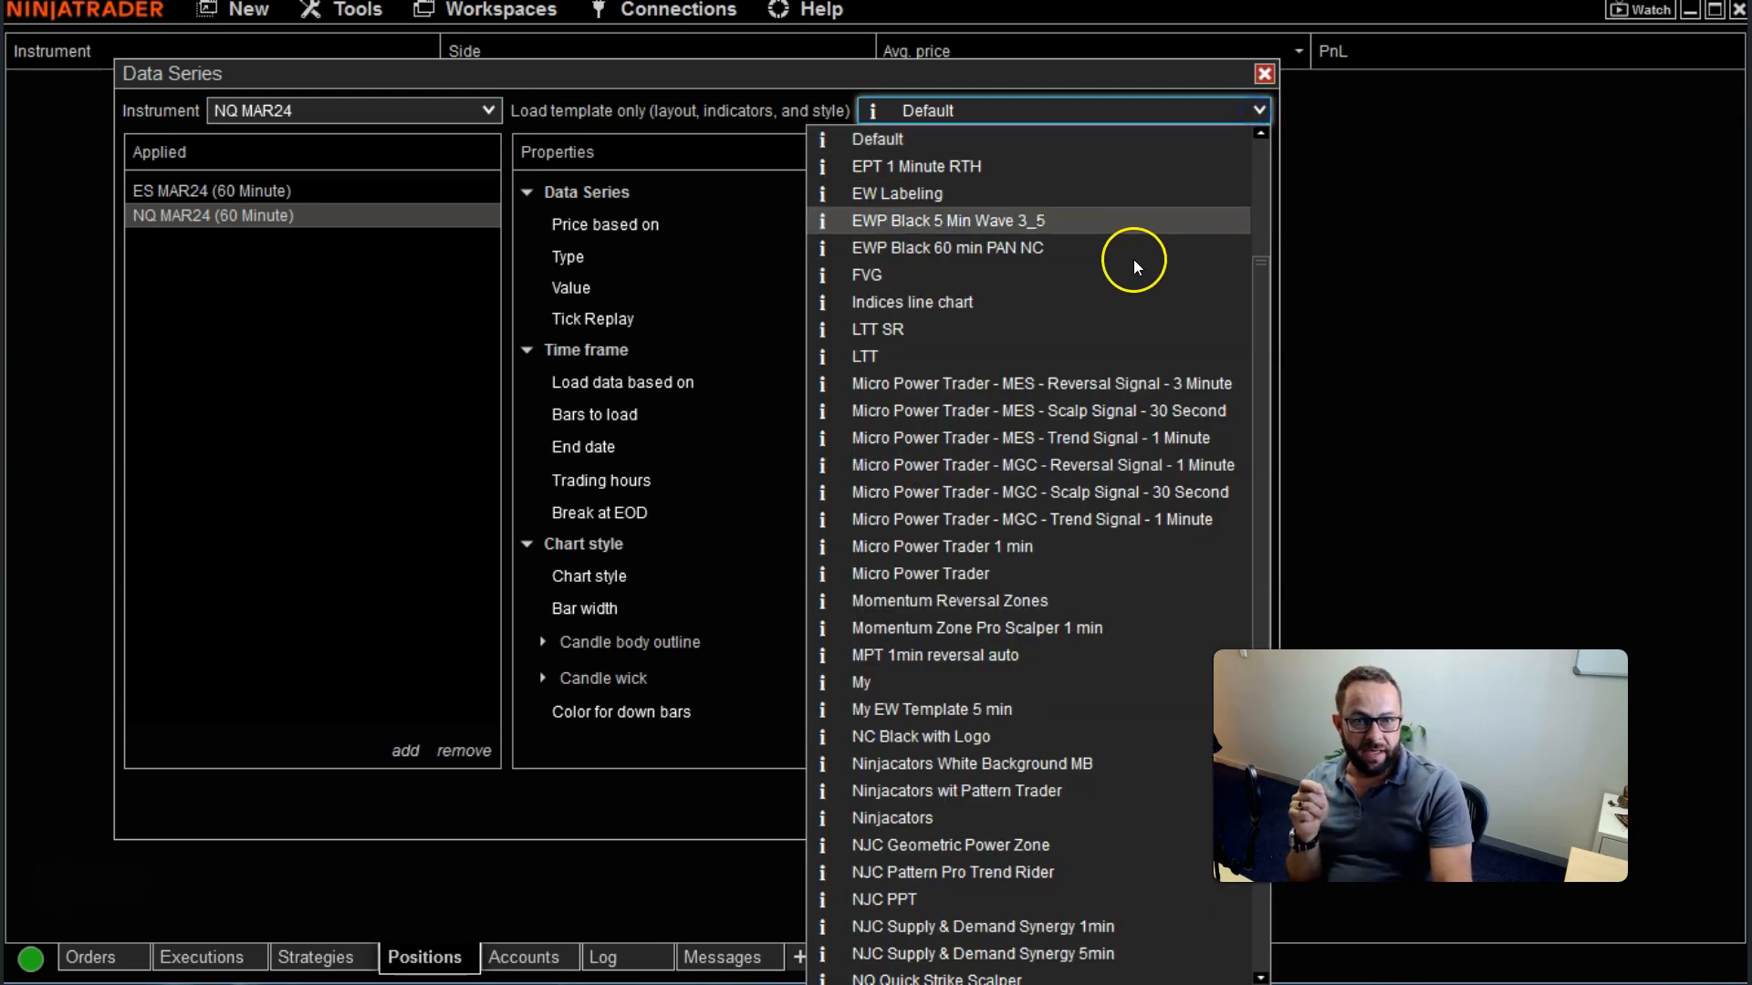
mouse_move(936, 655)
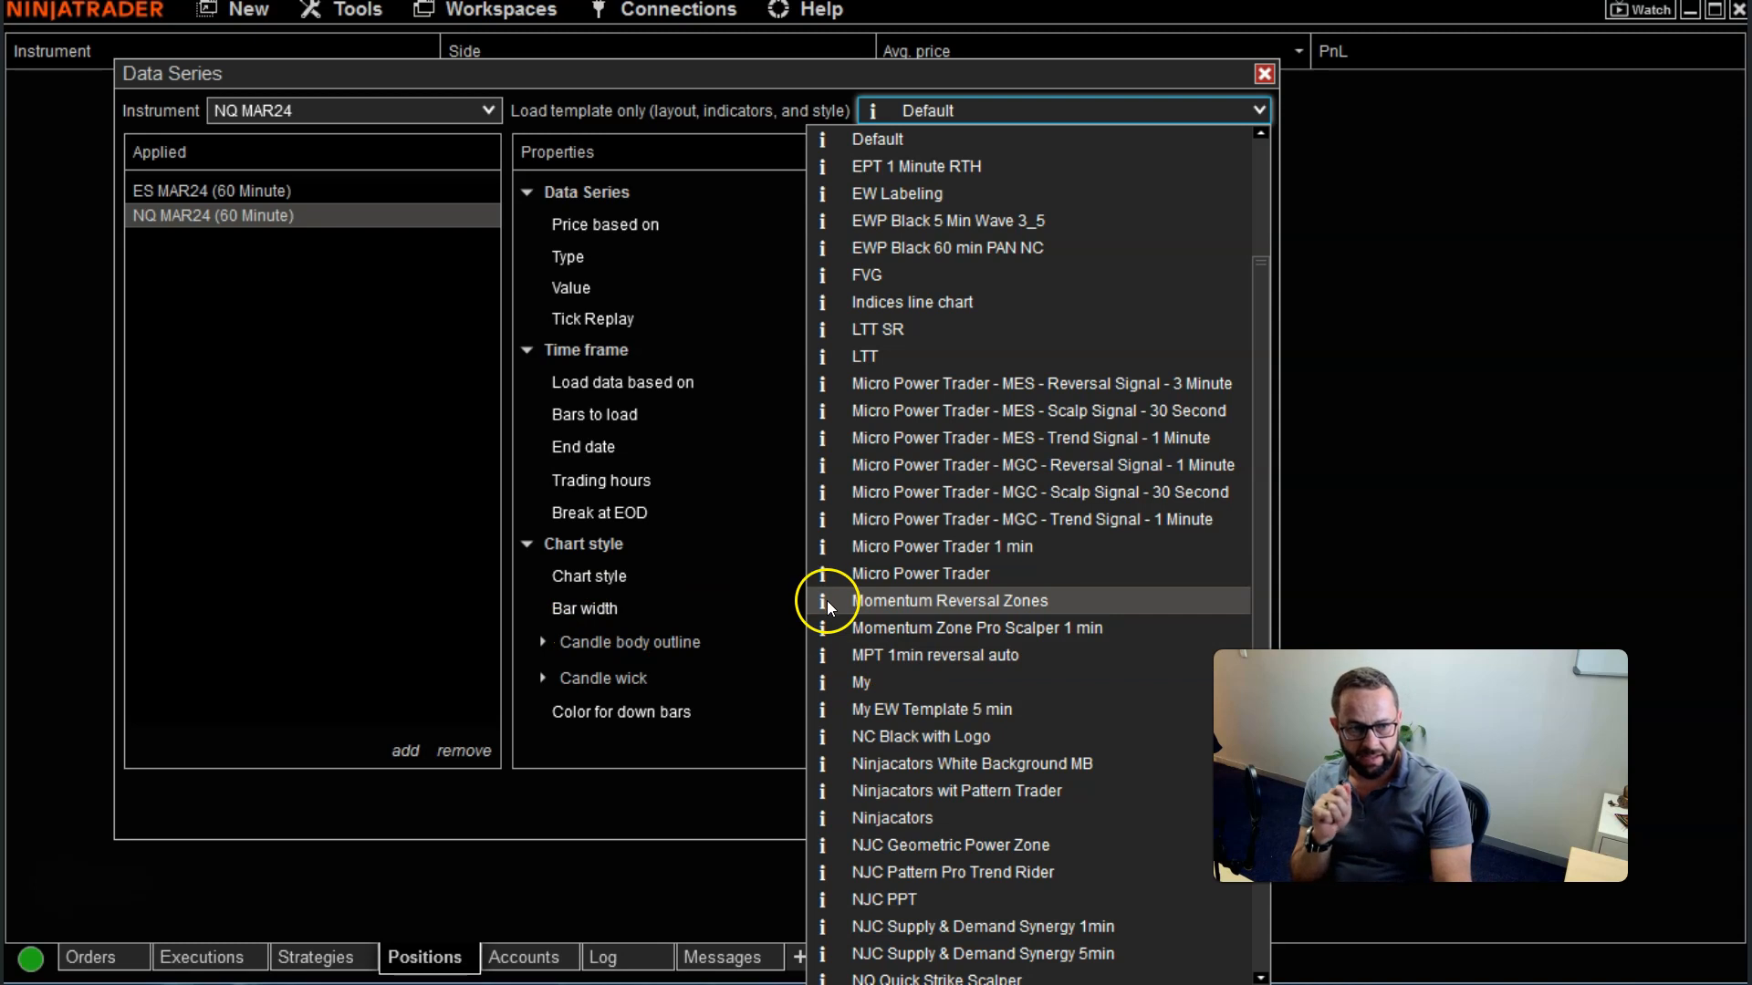
mouse_move(855, 627)
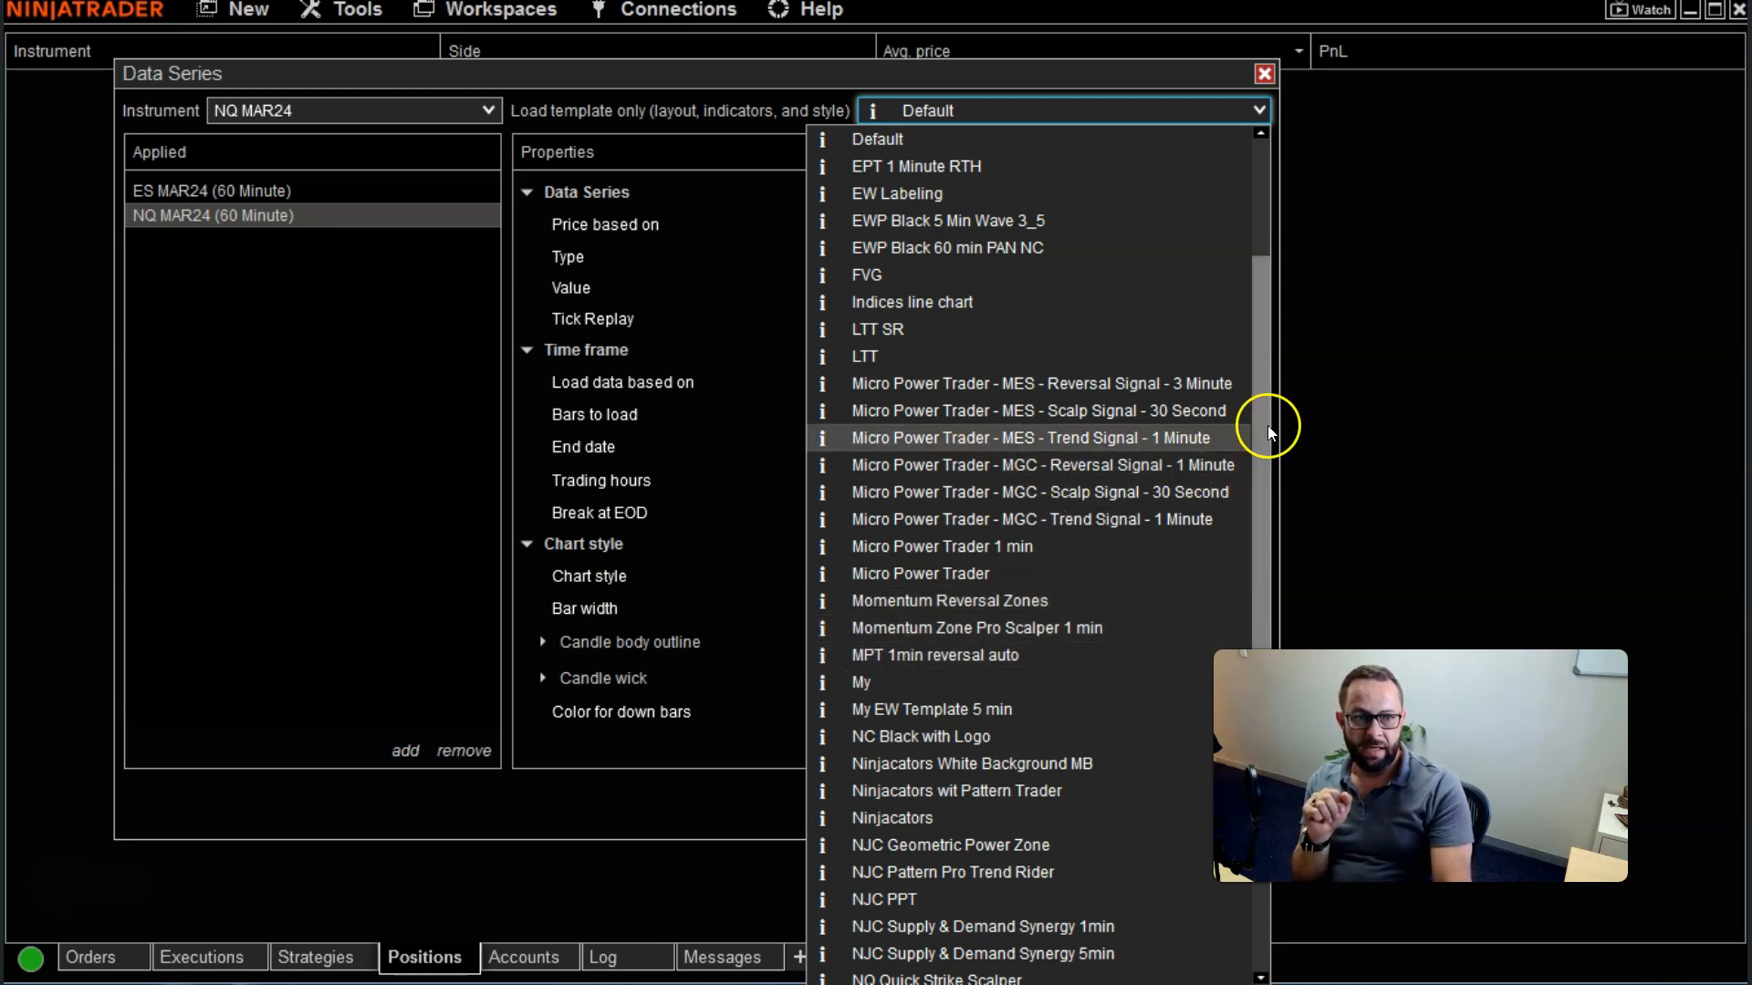
scroll(up, 3)
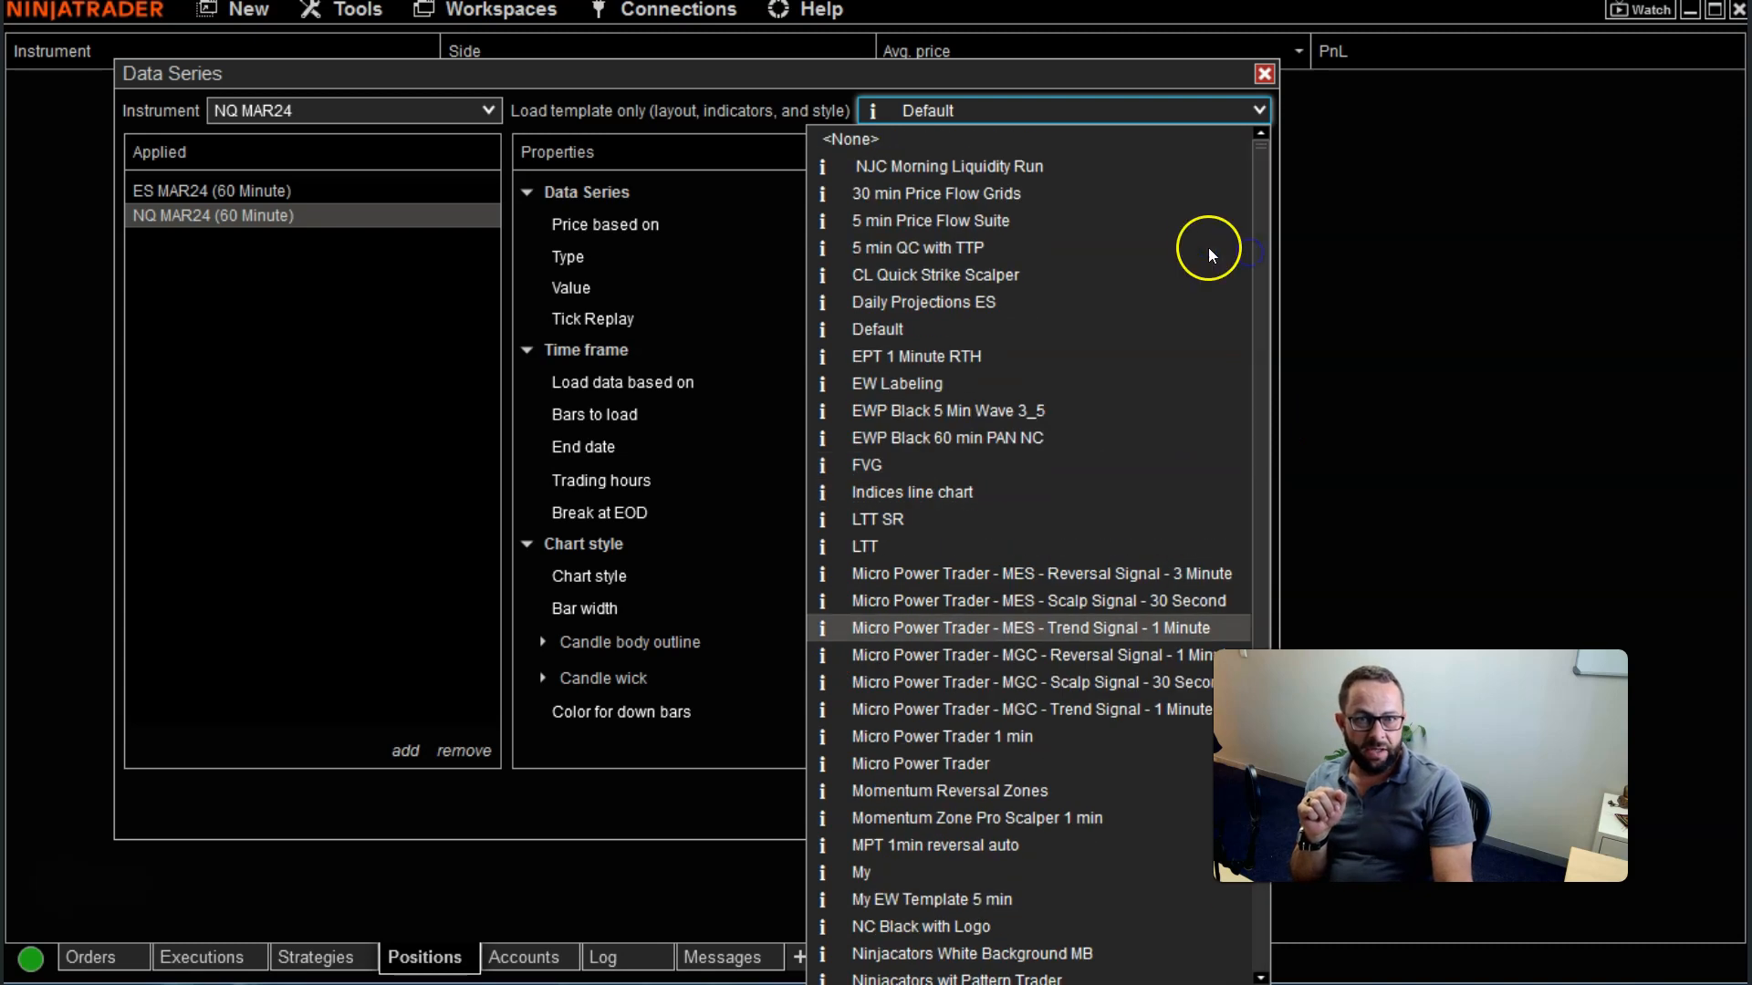
mouse_move(851, 138)
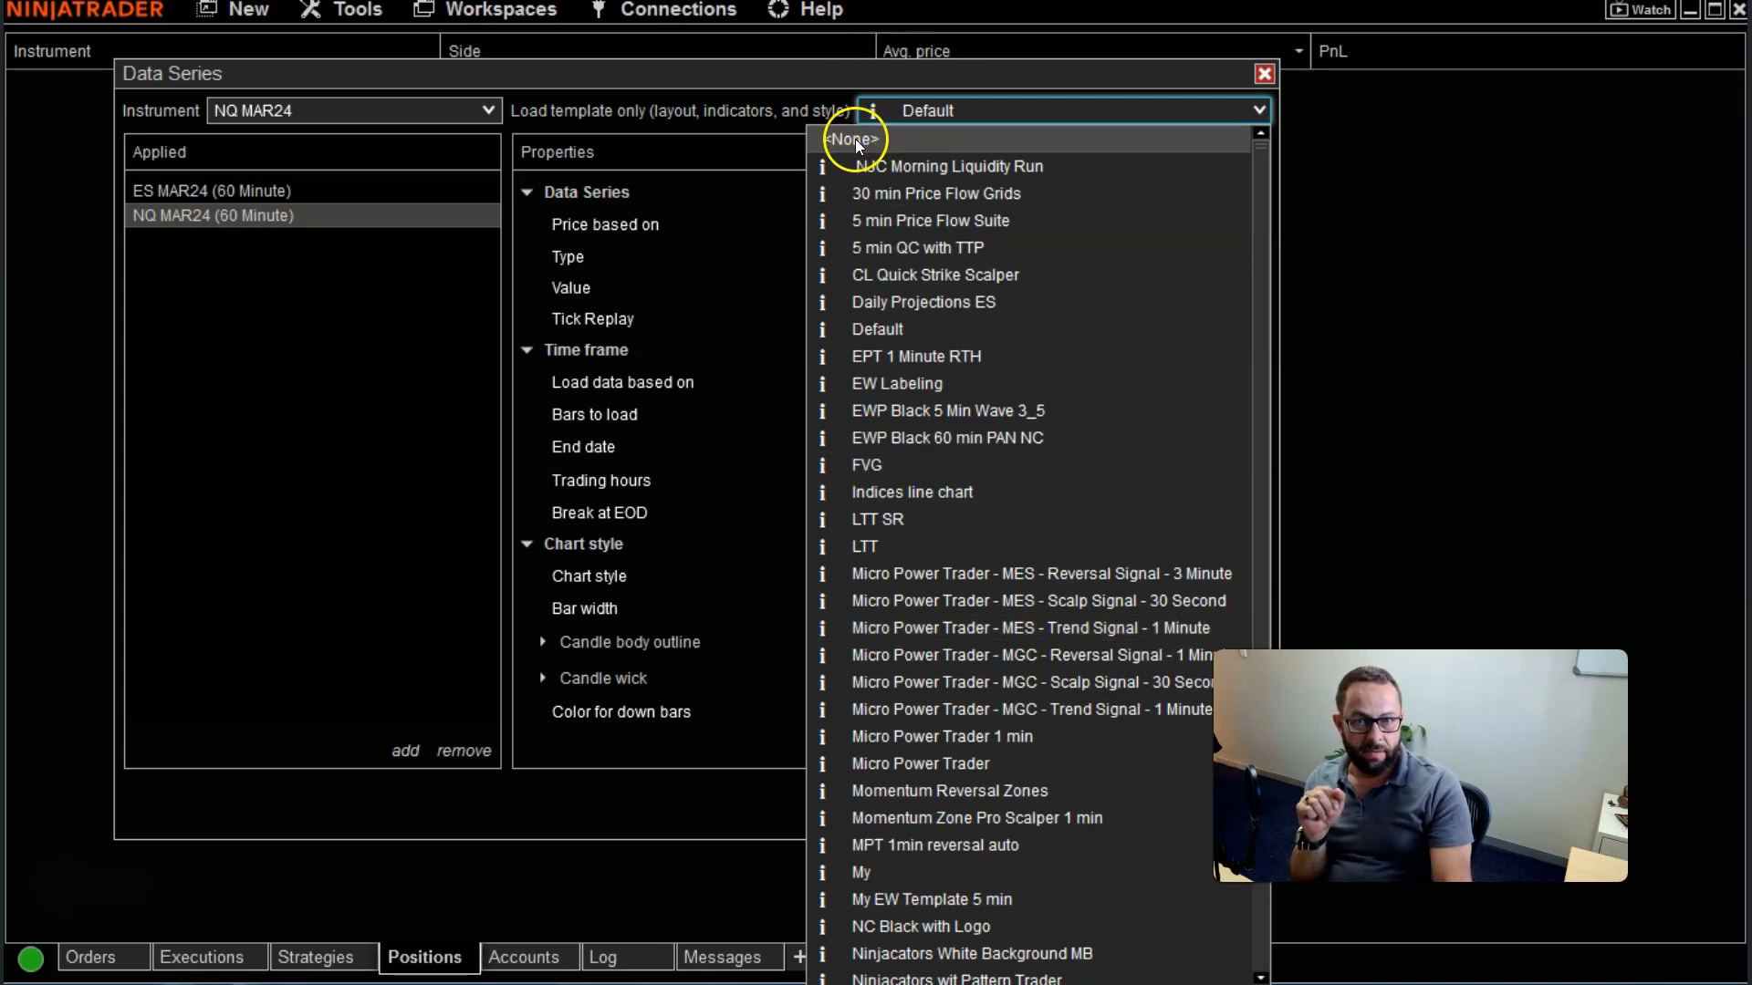
click(855, 138)
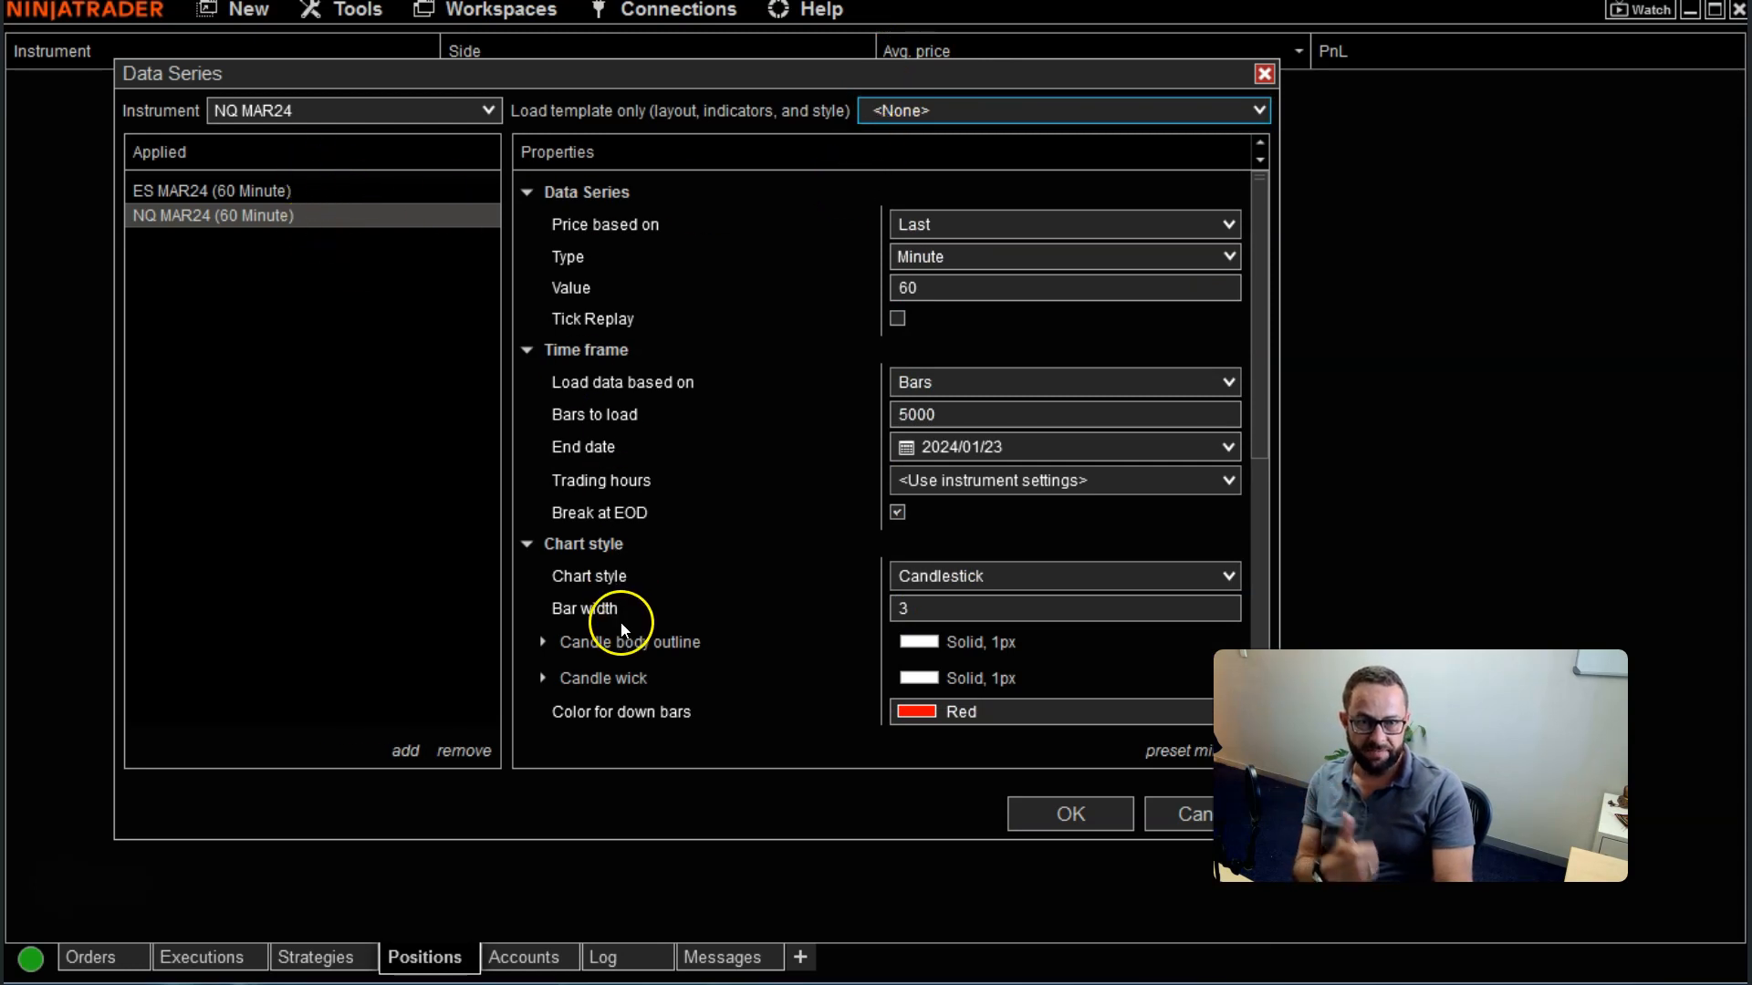
scroll(down, 3)
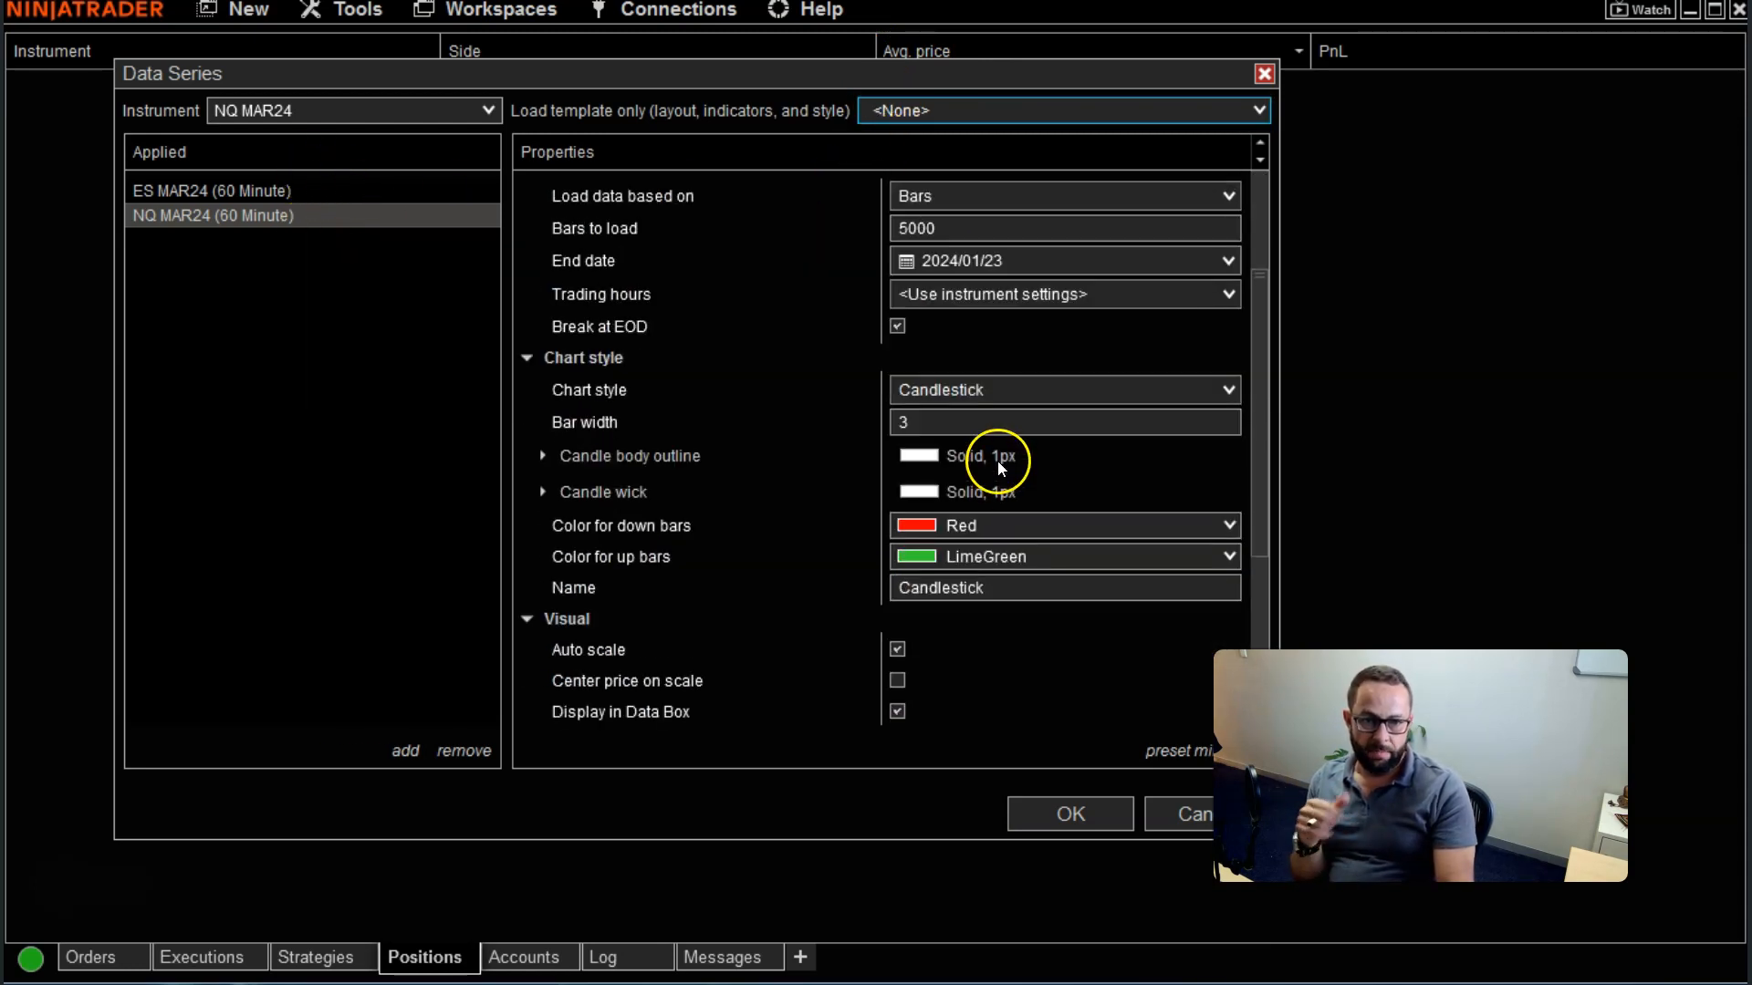
scroll(down, 3)
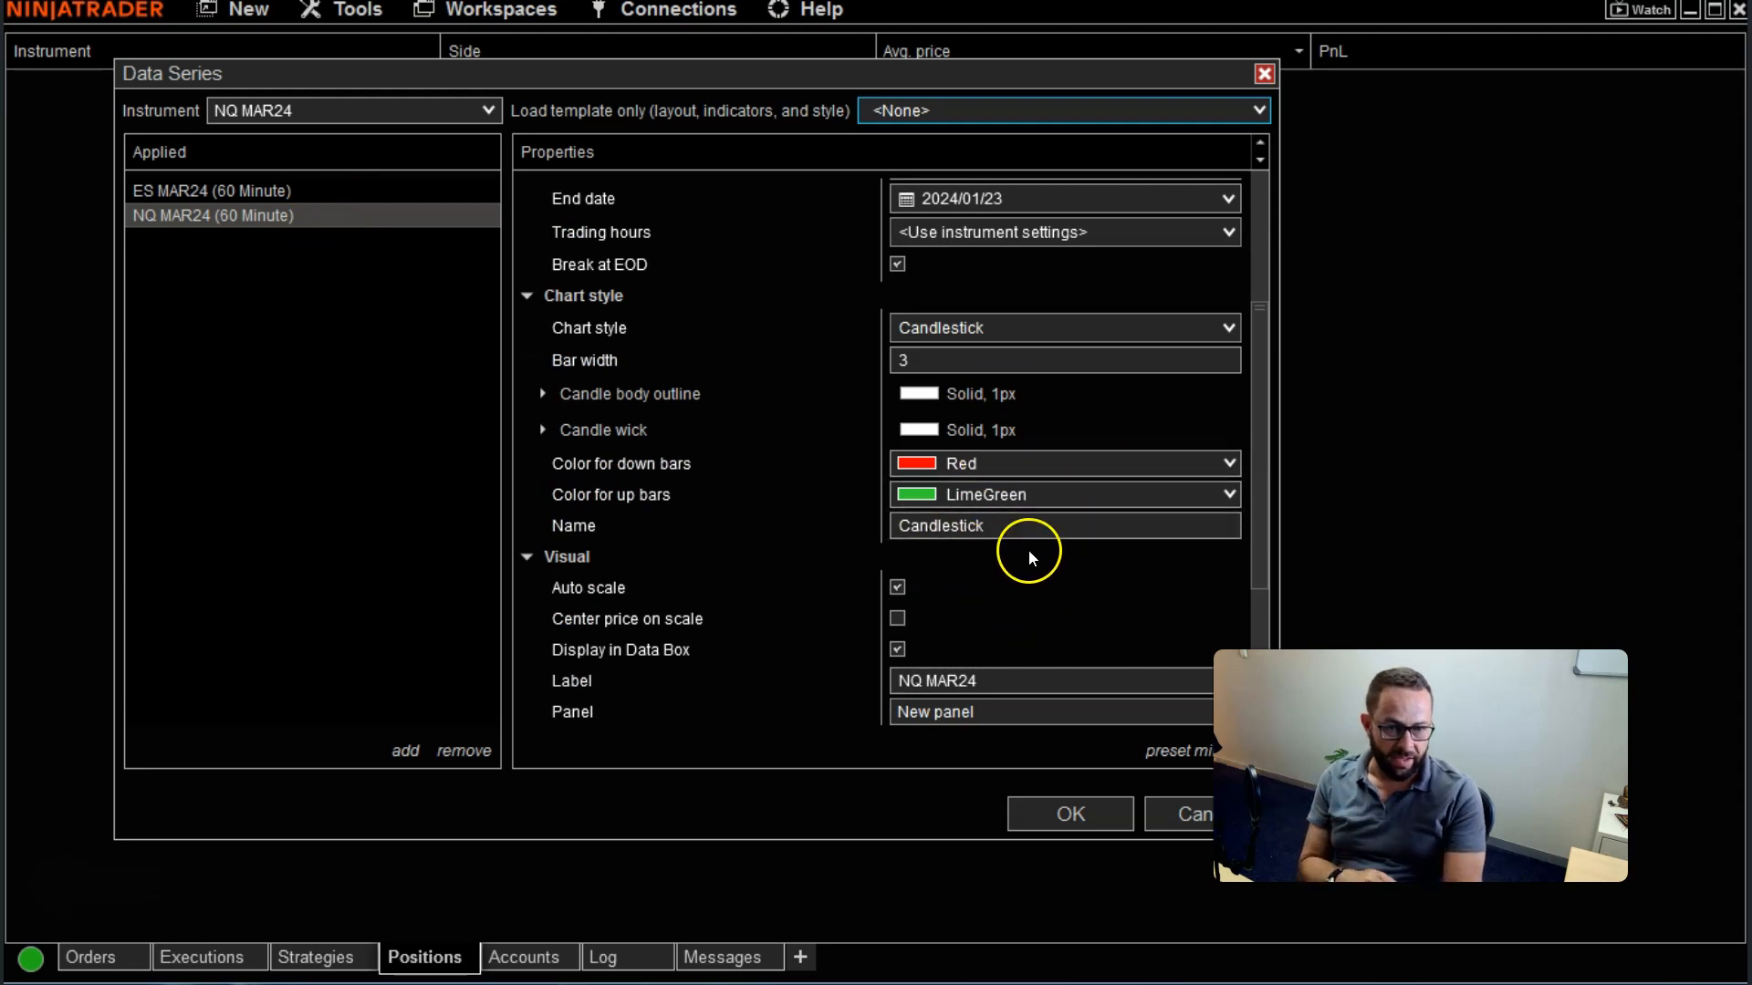
scroll(down, 3)
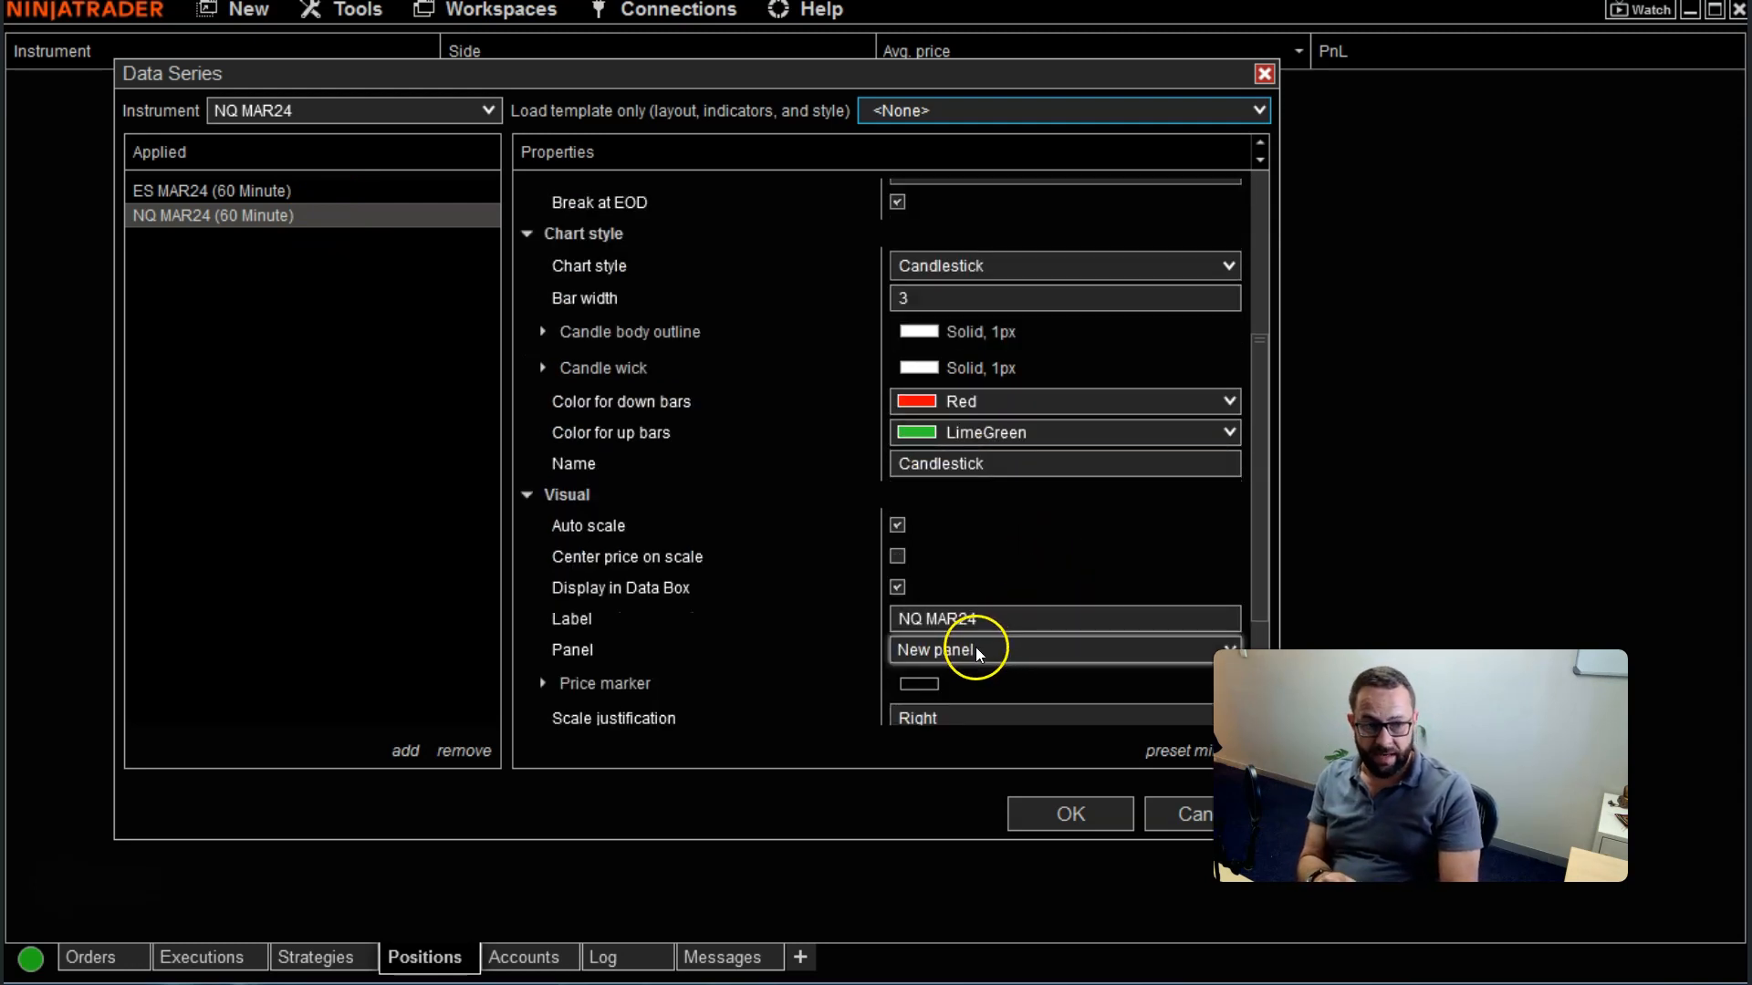
scroll(down, 3)
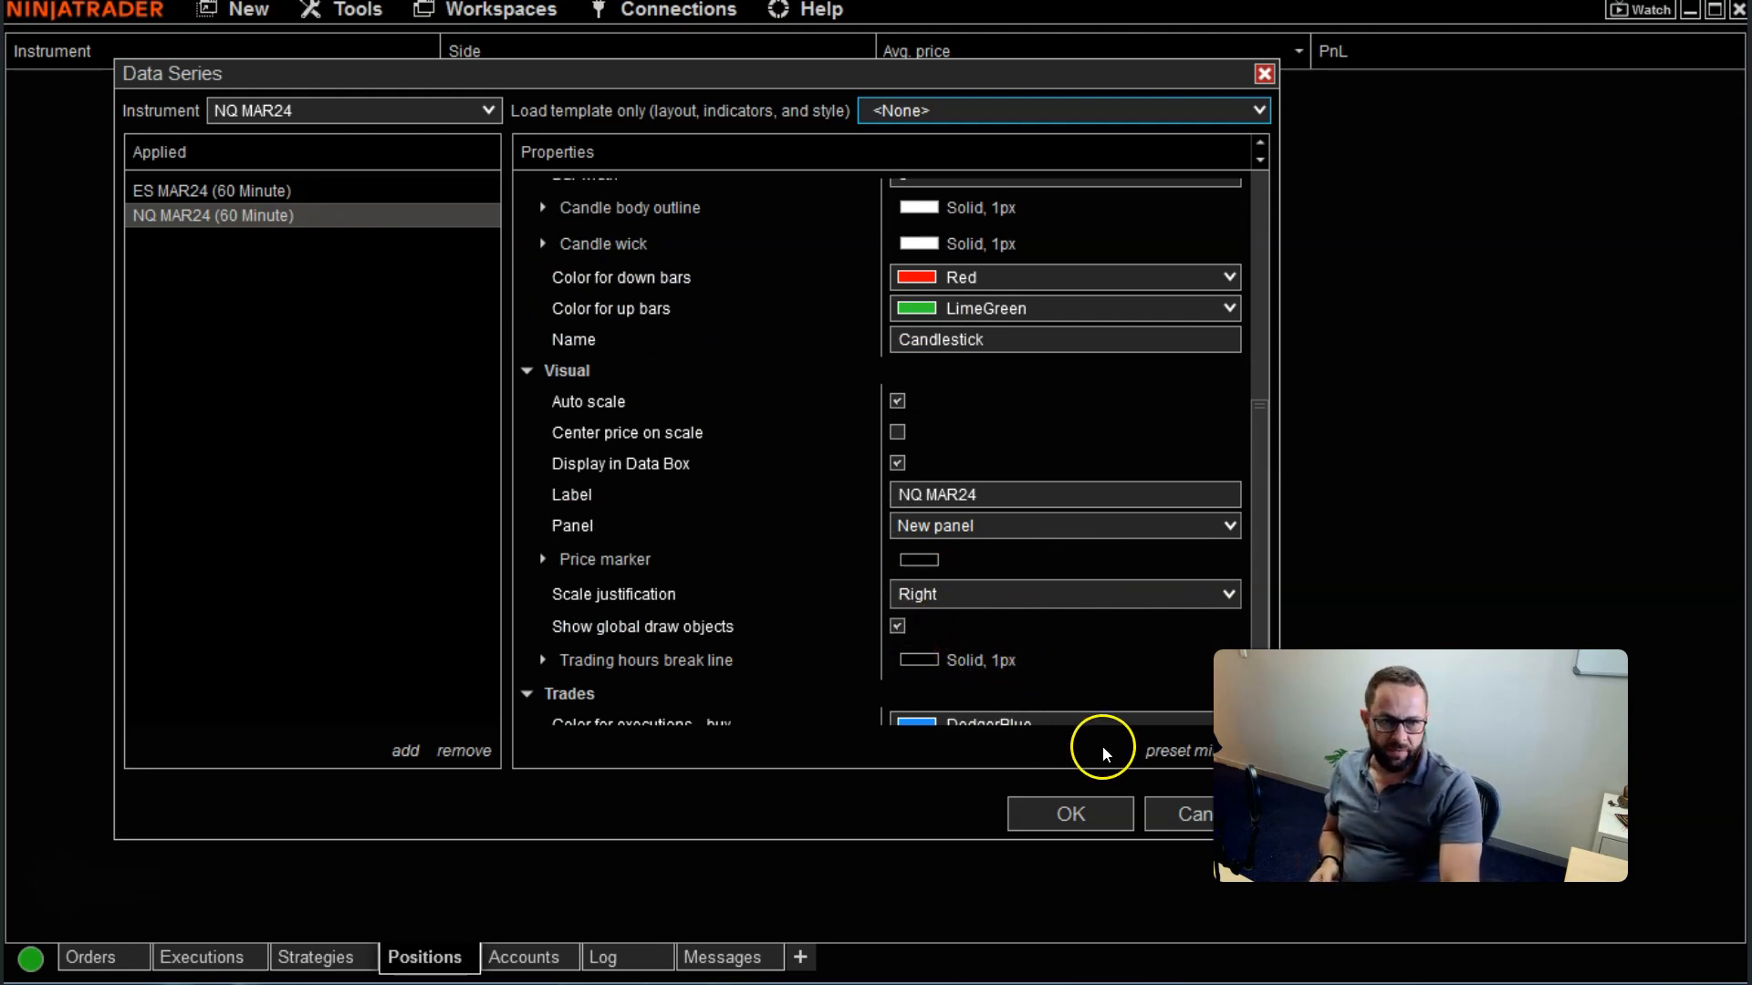
mouse_move(1106, 726)
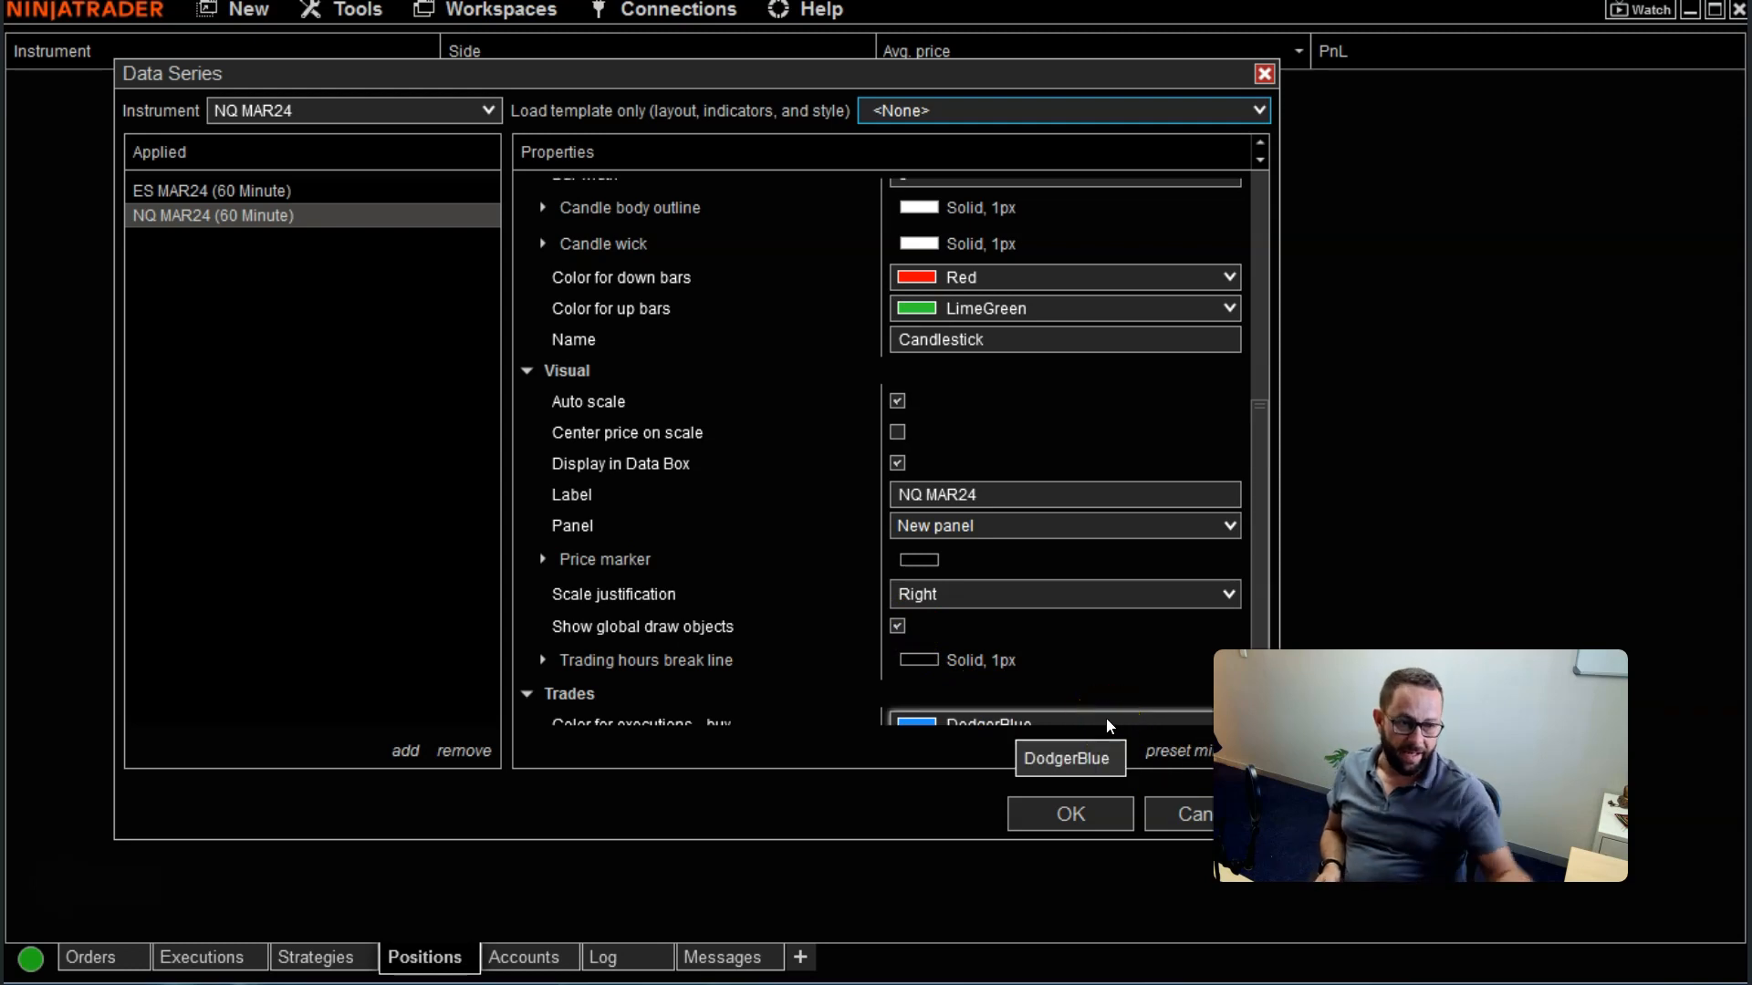